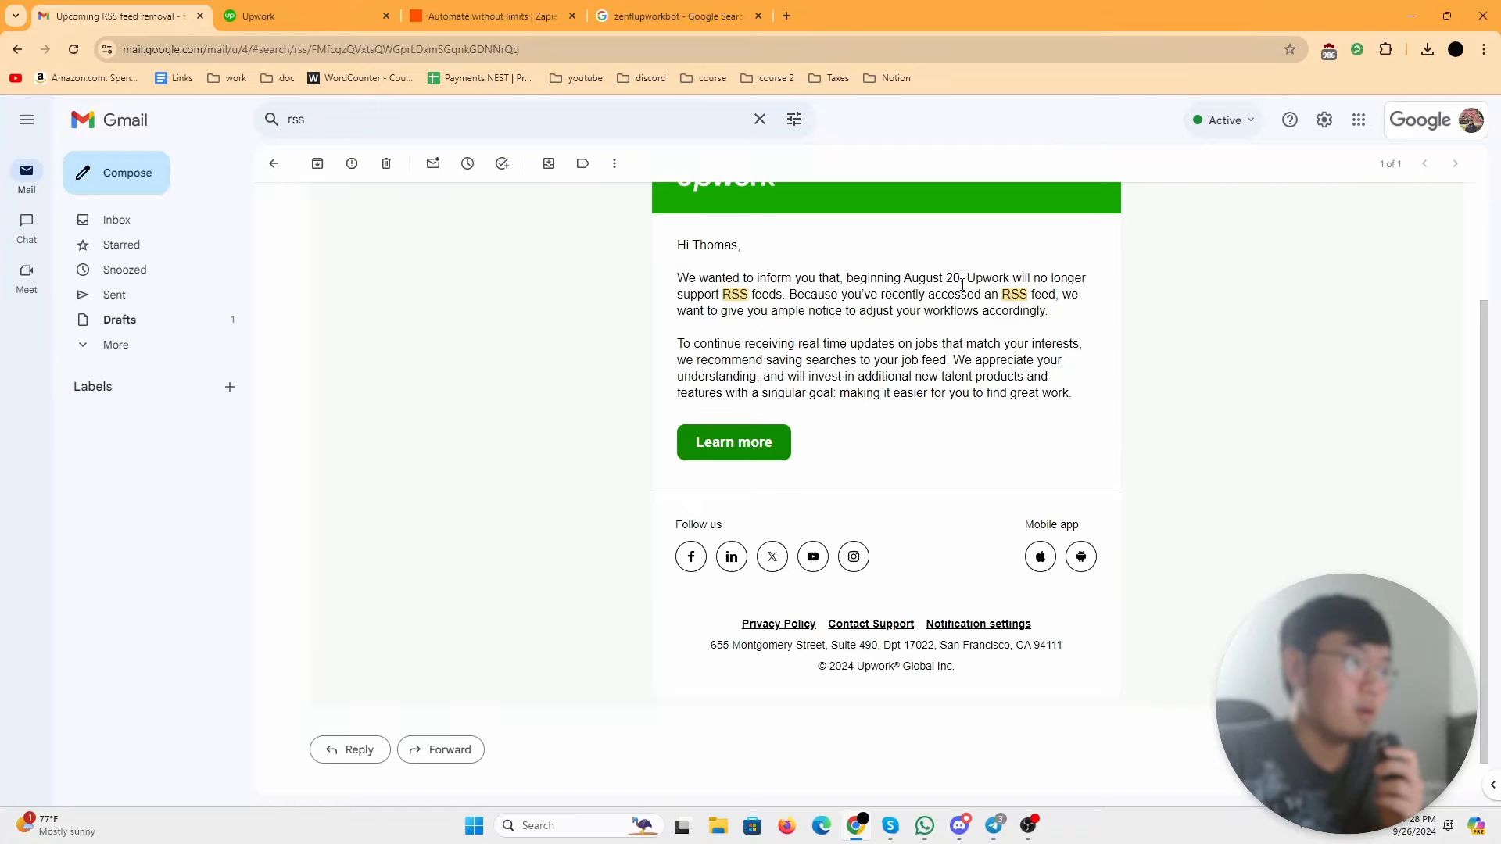
Step: Switch from the Gmail RSS-removal email to the Upwork Find Work feed
double_click(1026, 294)
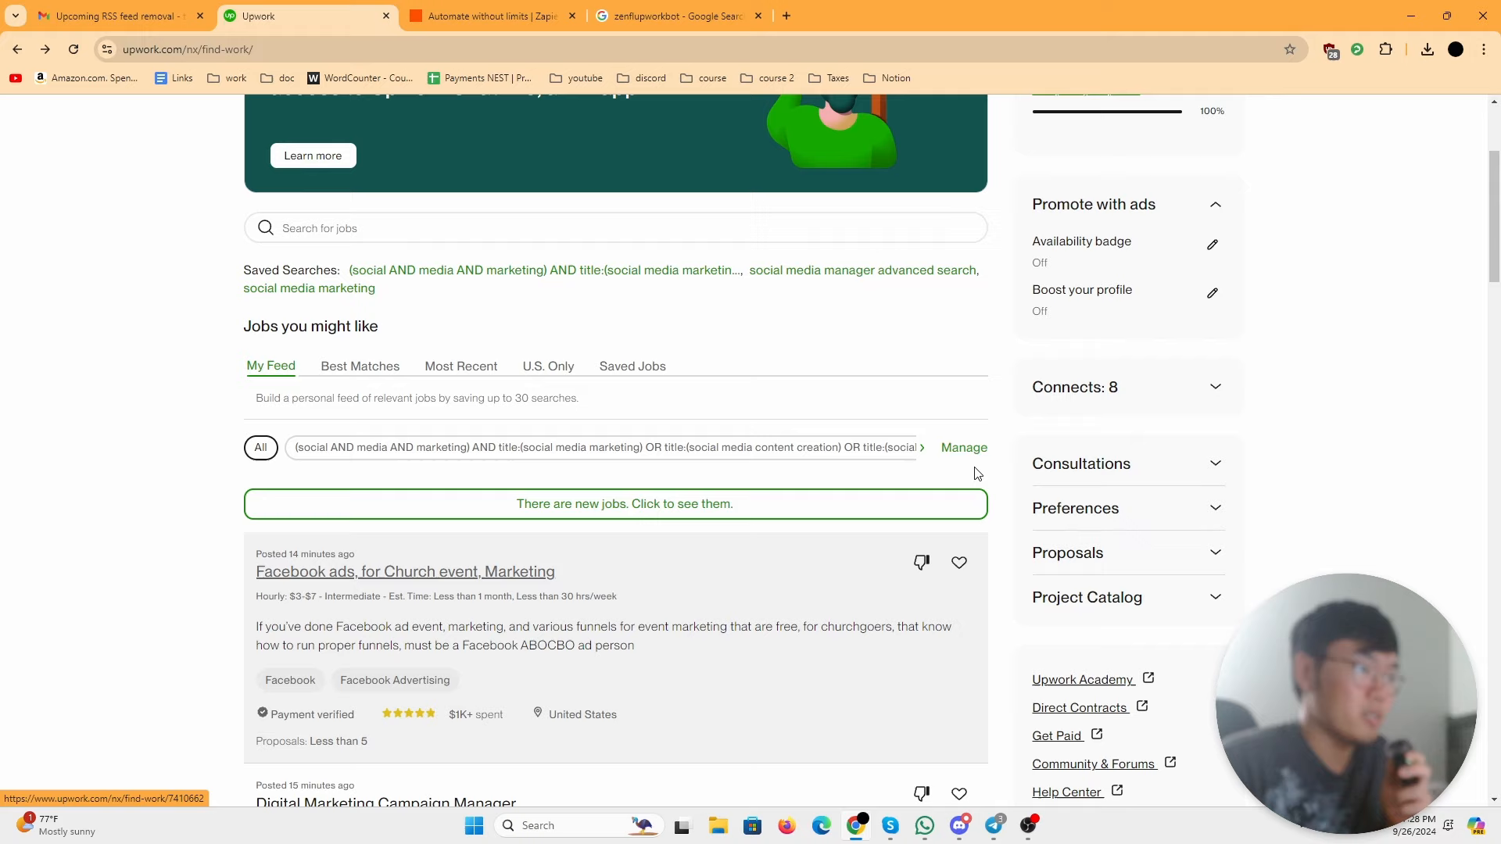
mouse_move(847, 459)
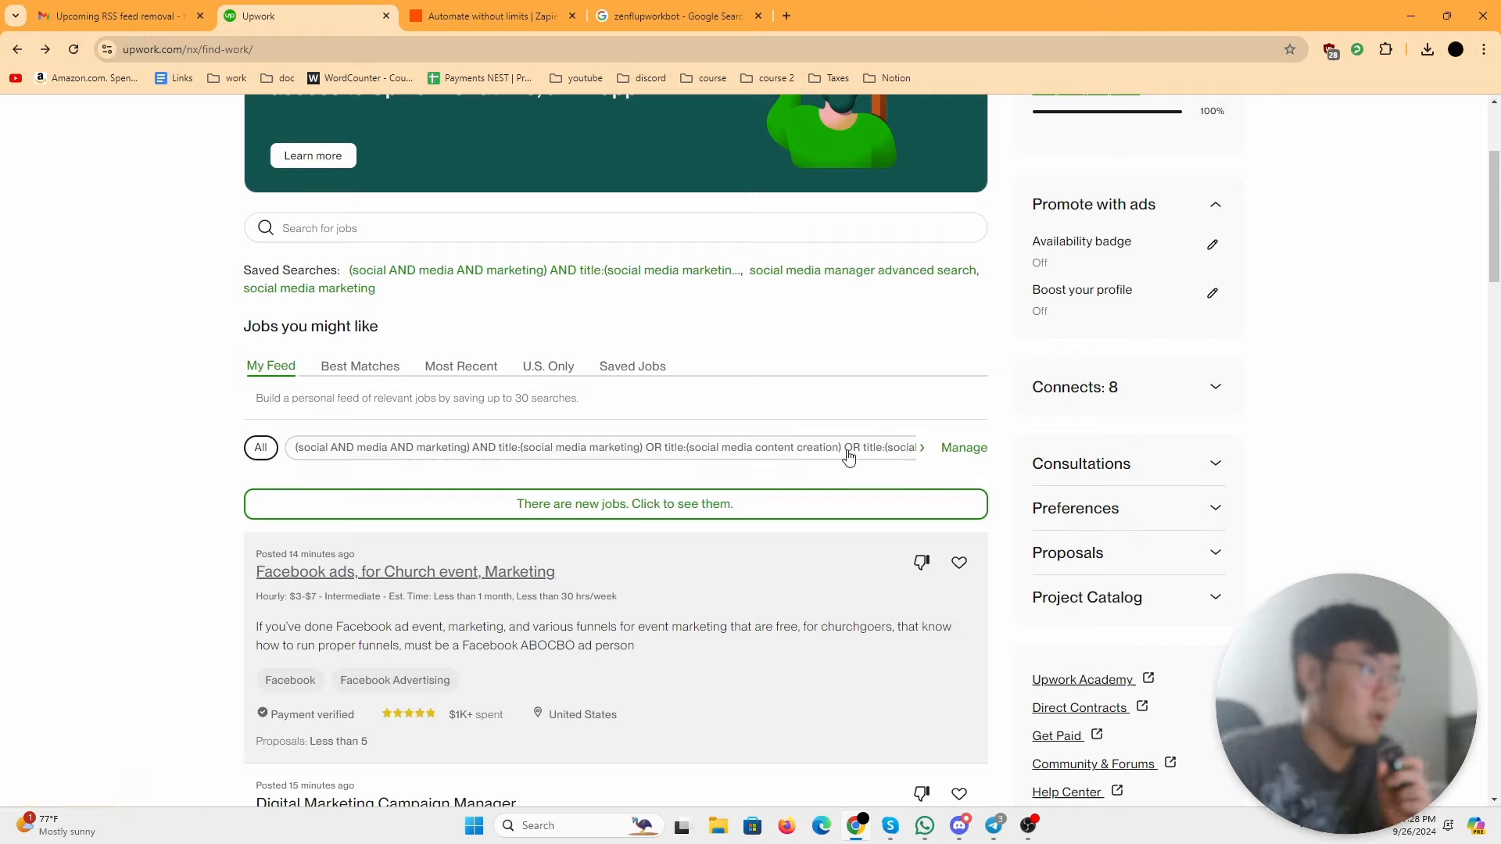
mouse_move(717, 445)
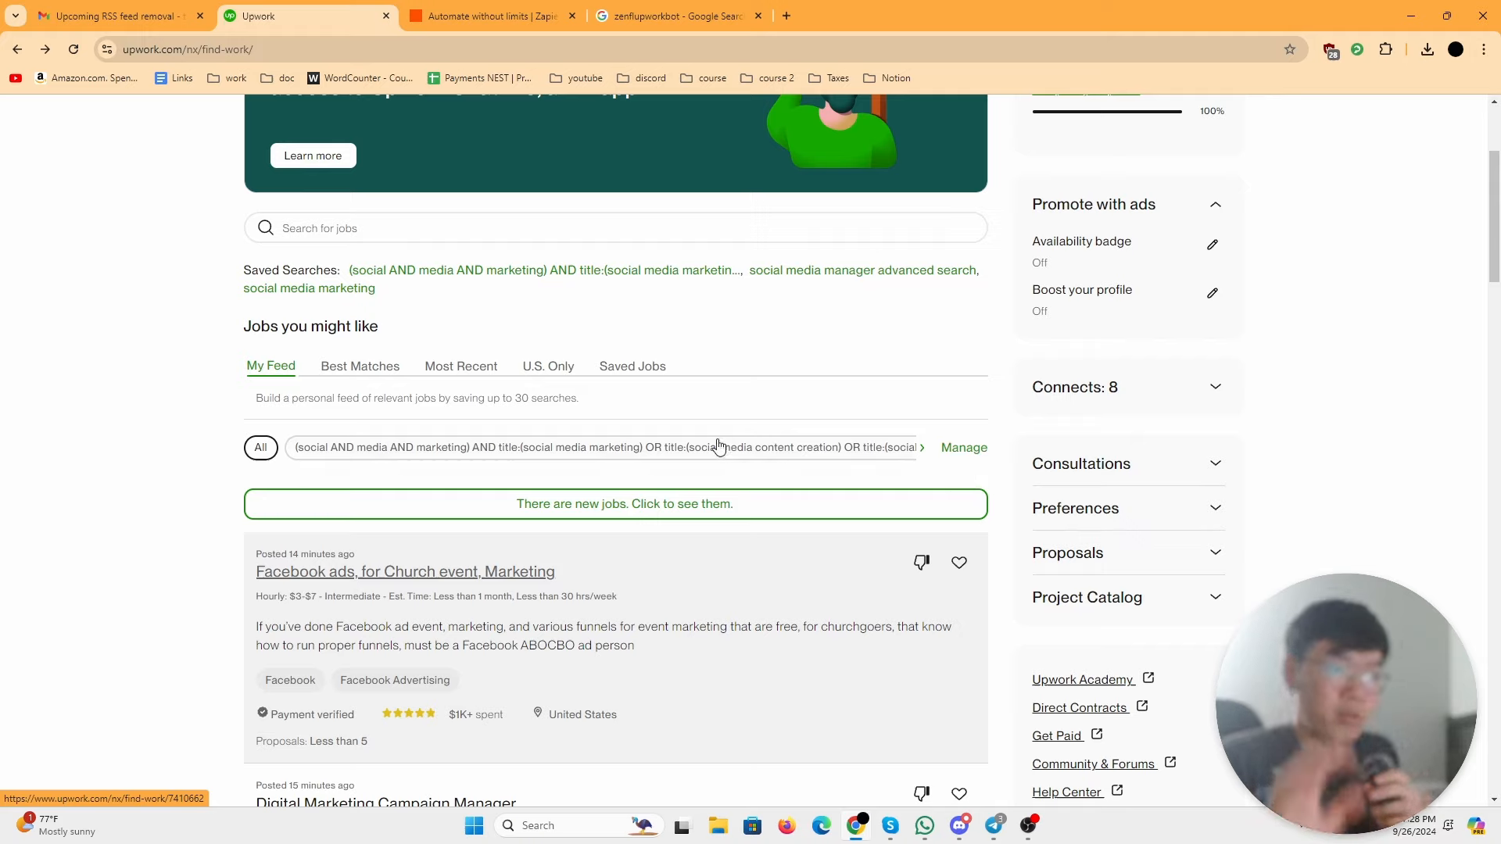
mouse_move(420, 346)
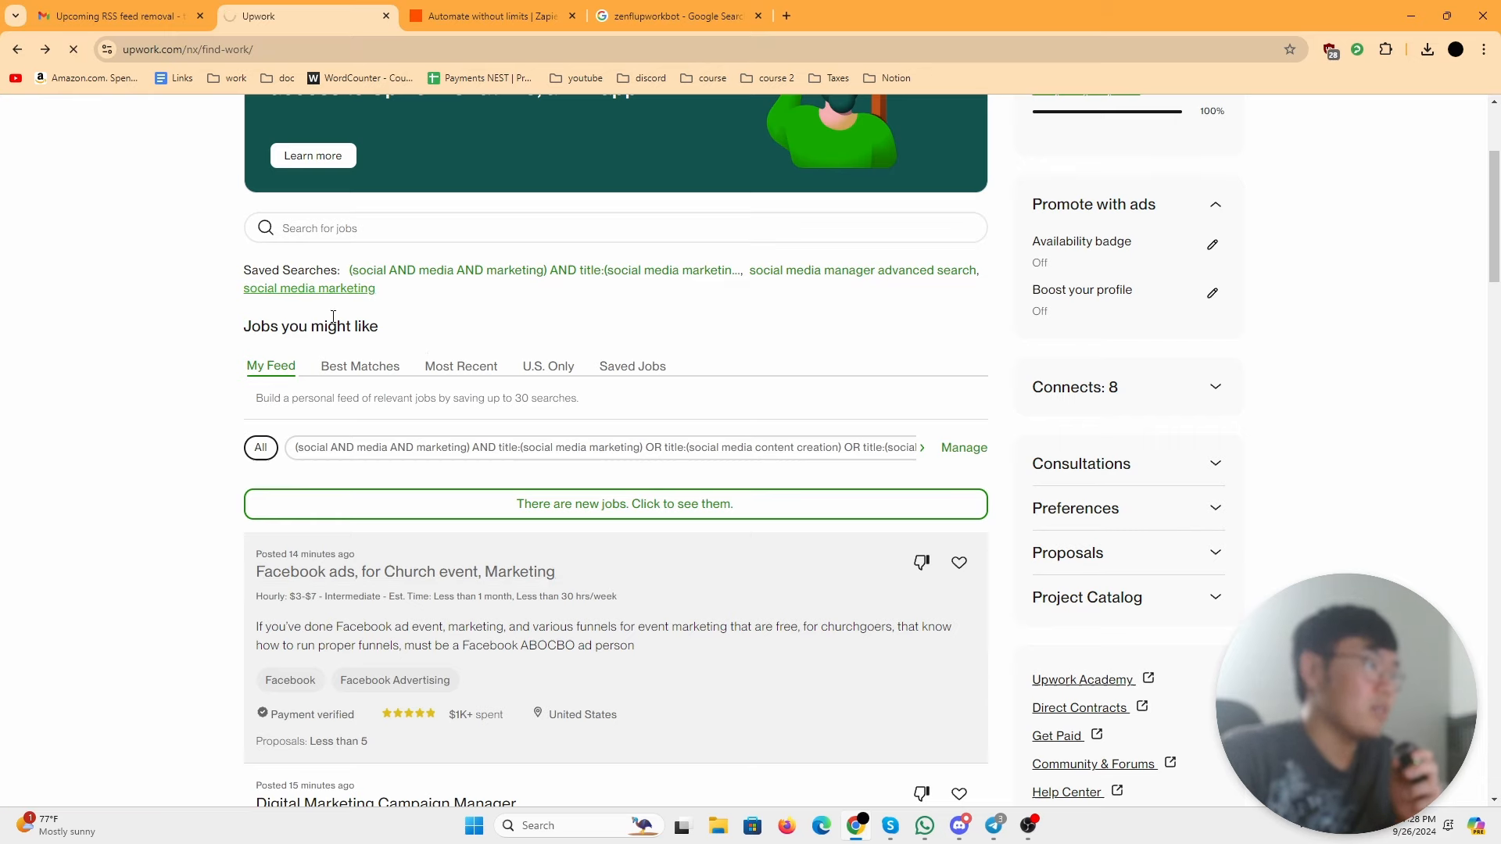
Step: Show the 'social media marketing' saved search results with the fewer-than-20-proposals filter
left_click(308, 287)
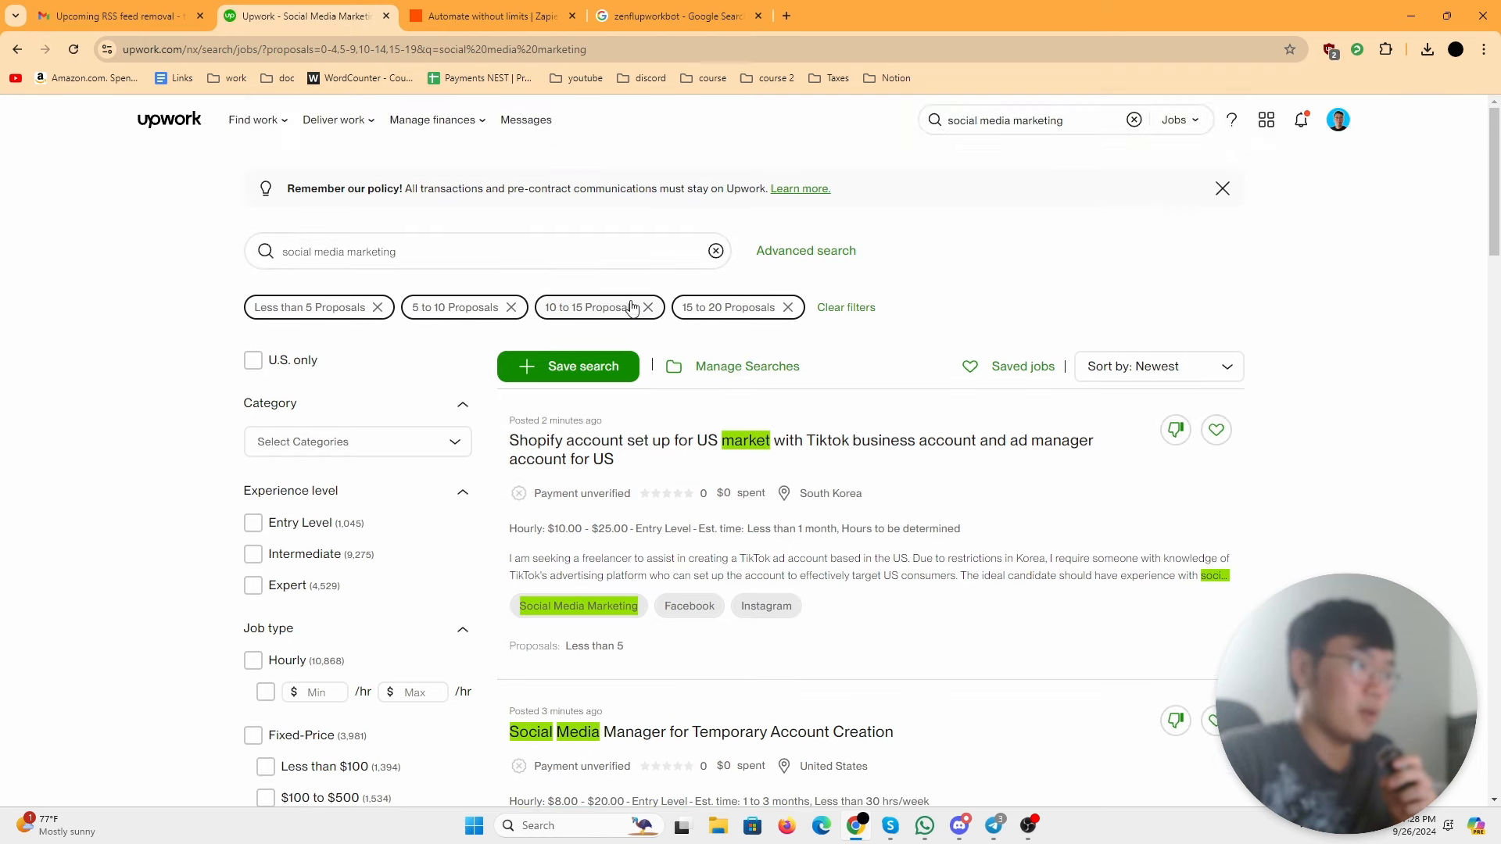
left_click(456, 251)
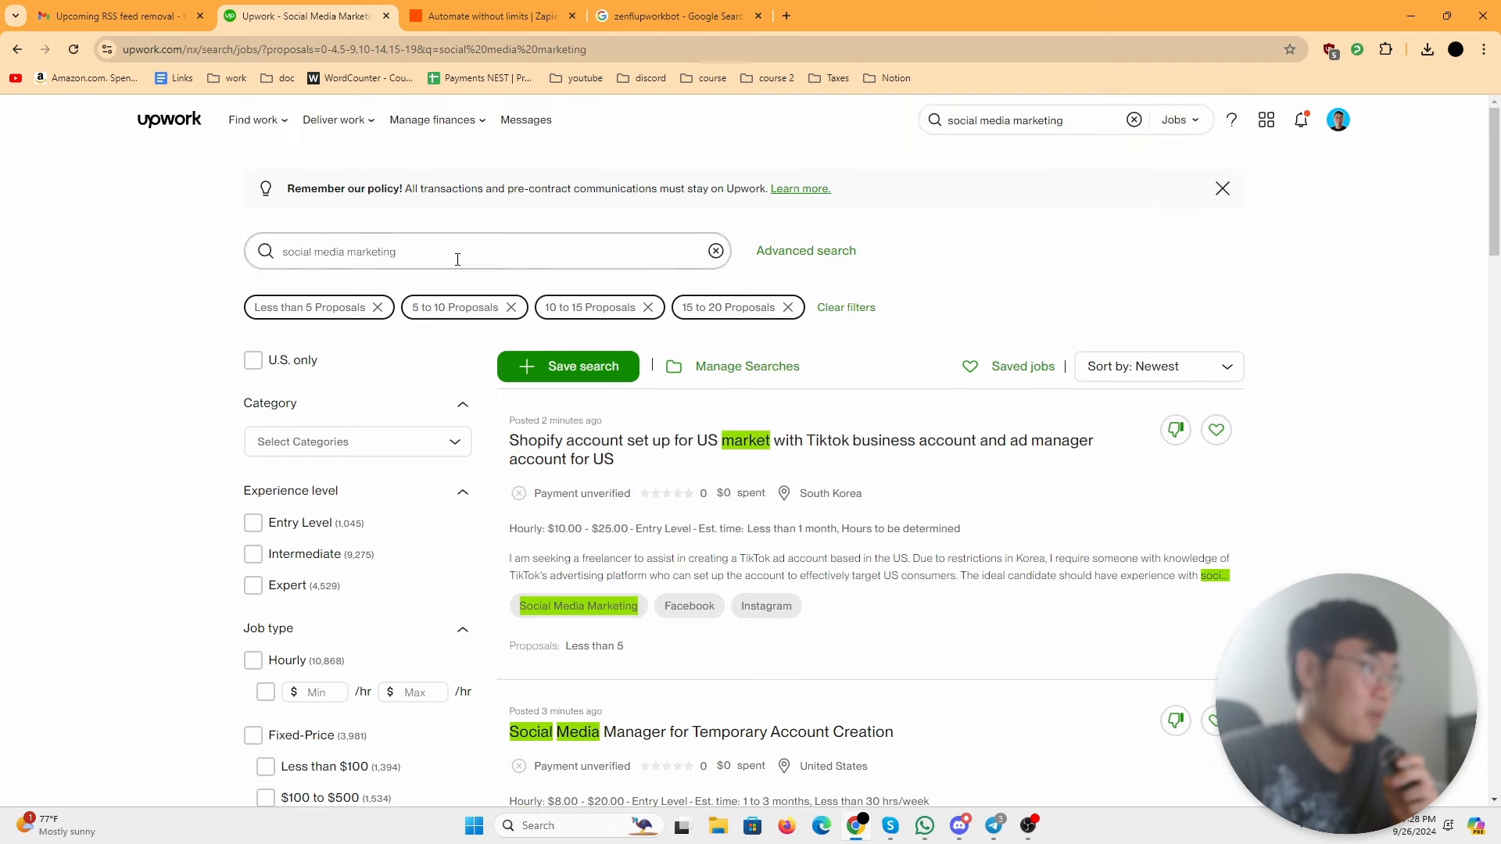
scroll("down", 3)
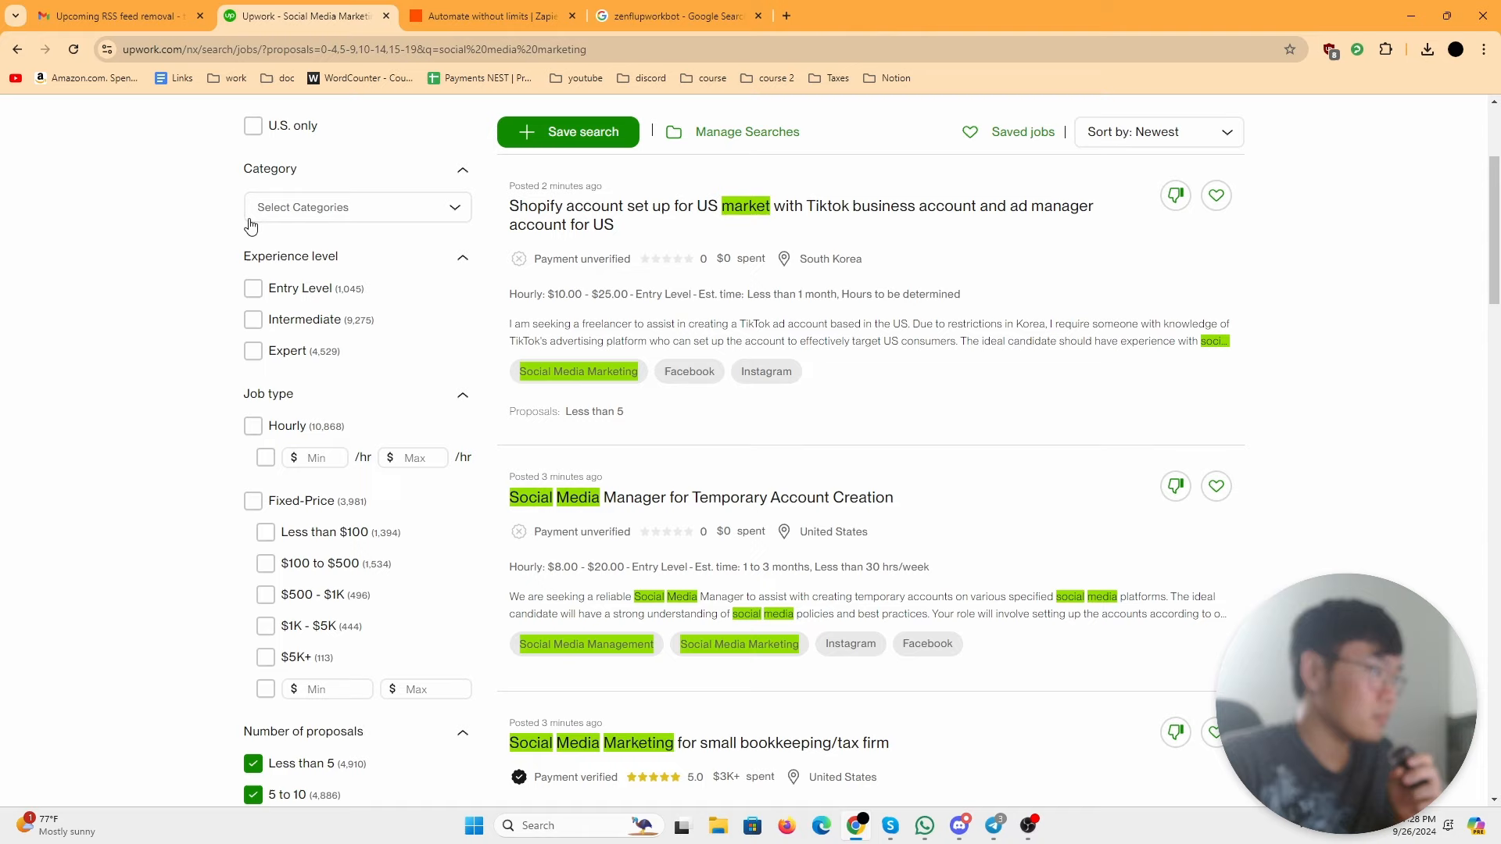
scroll("down", 3)
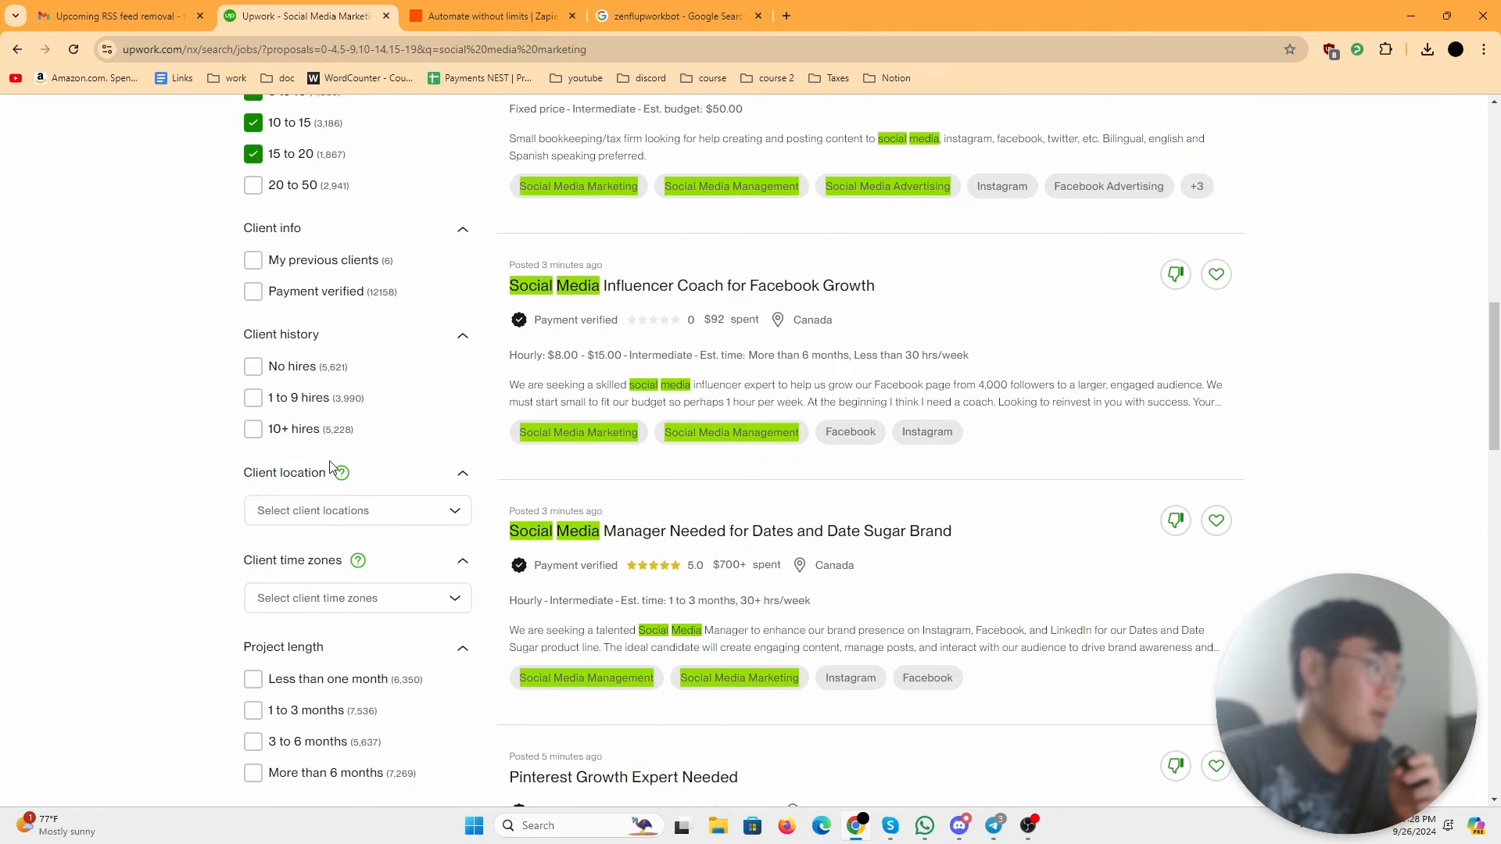
scroll("up", 3)
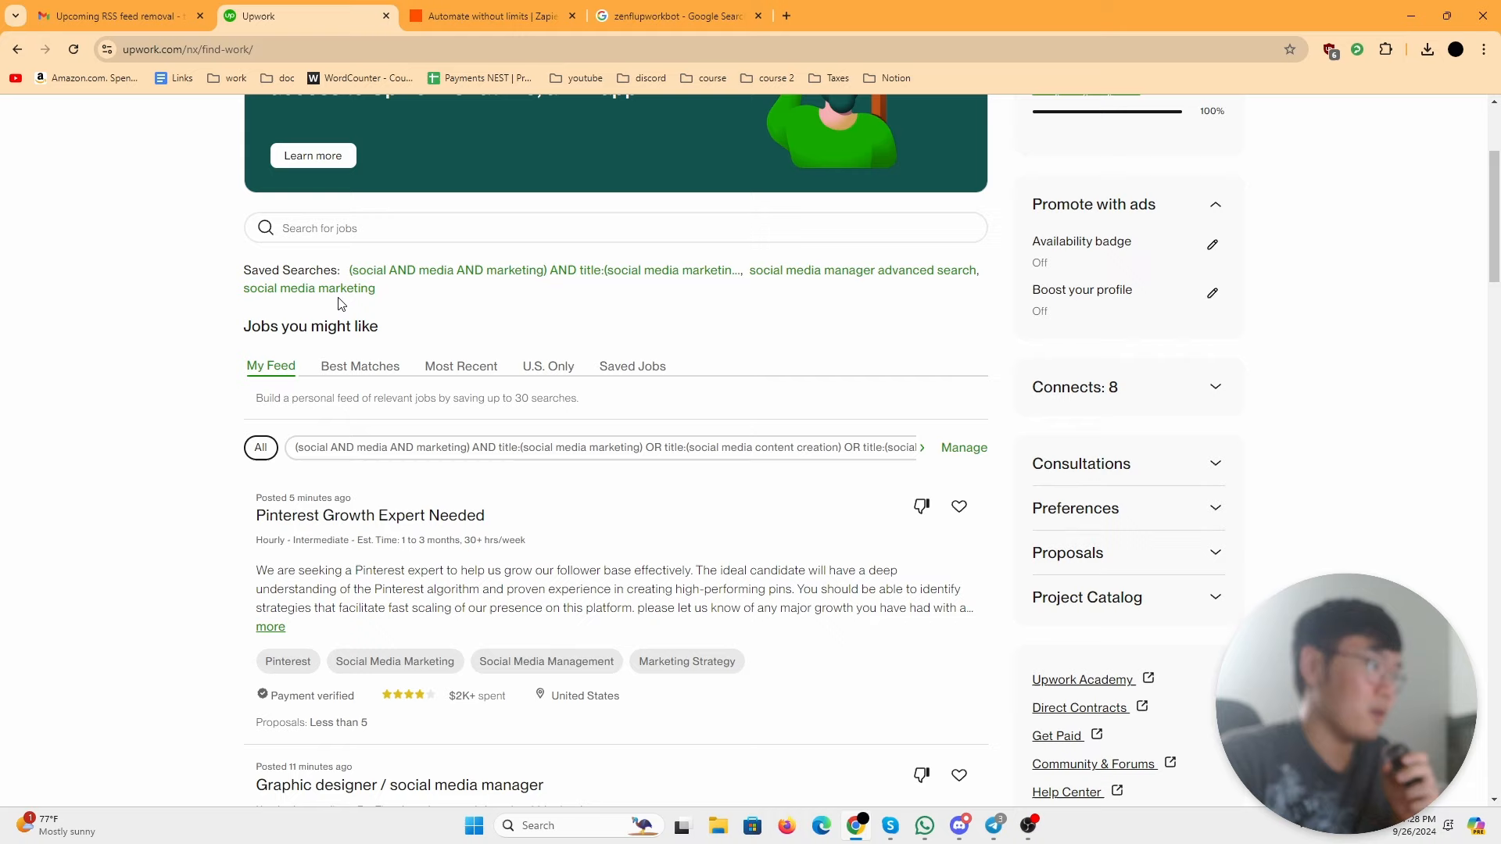
left_click(310, 288)
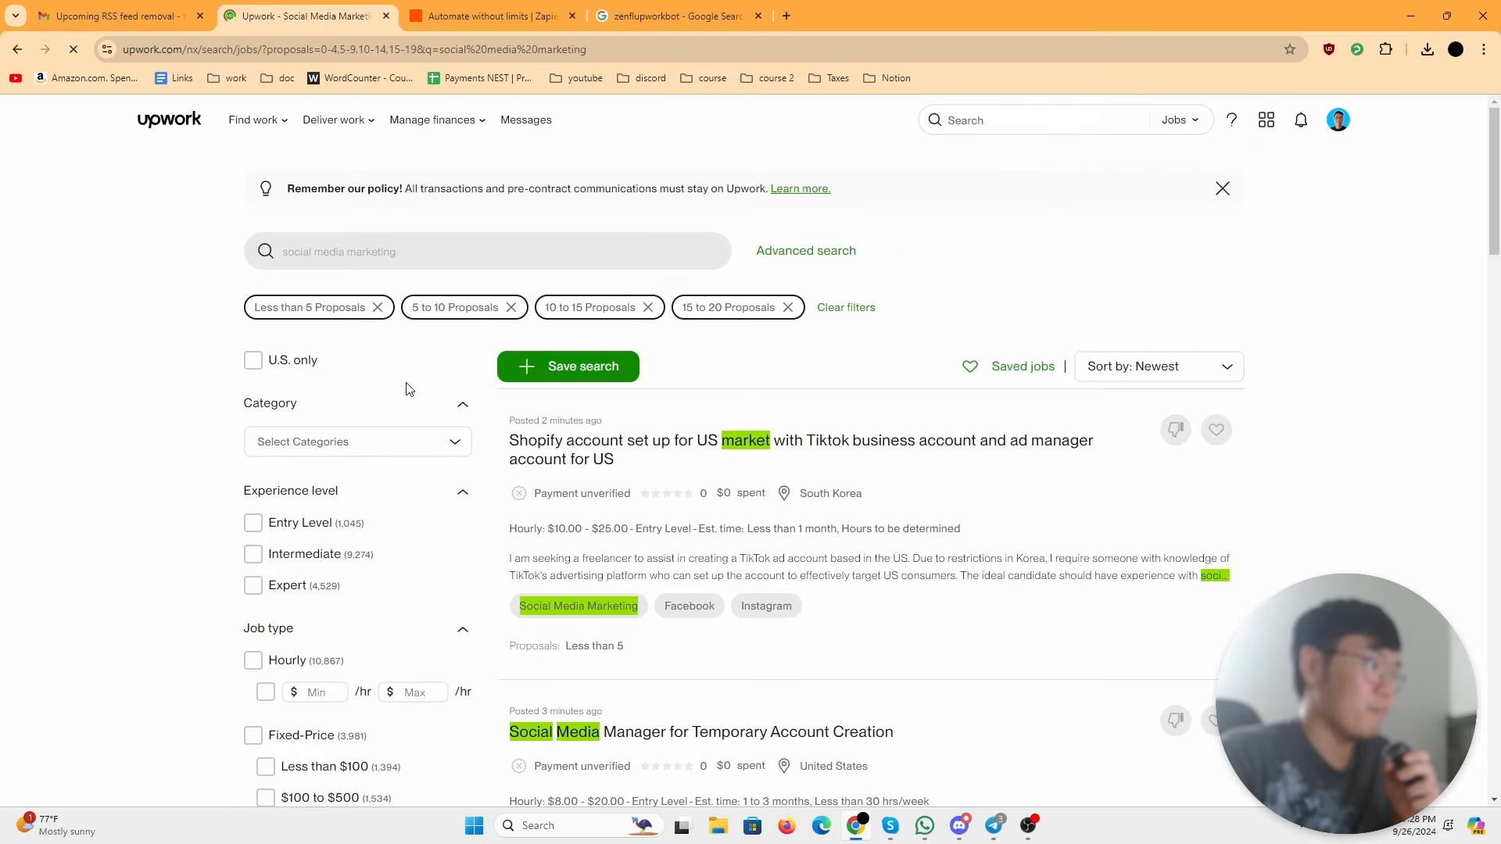
scroll("down", 3)
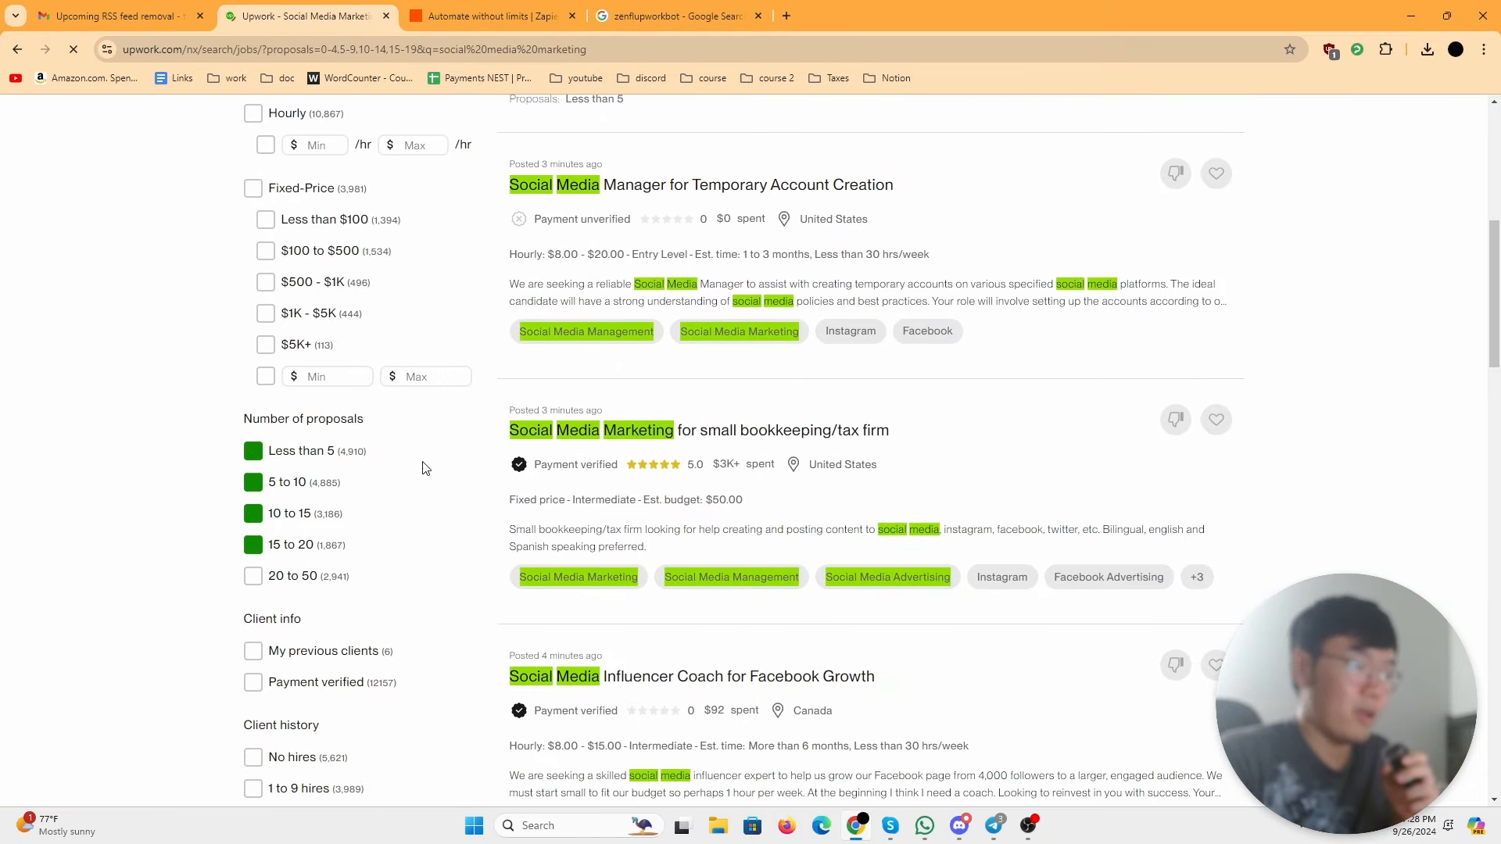
scroll("up", 3)
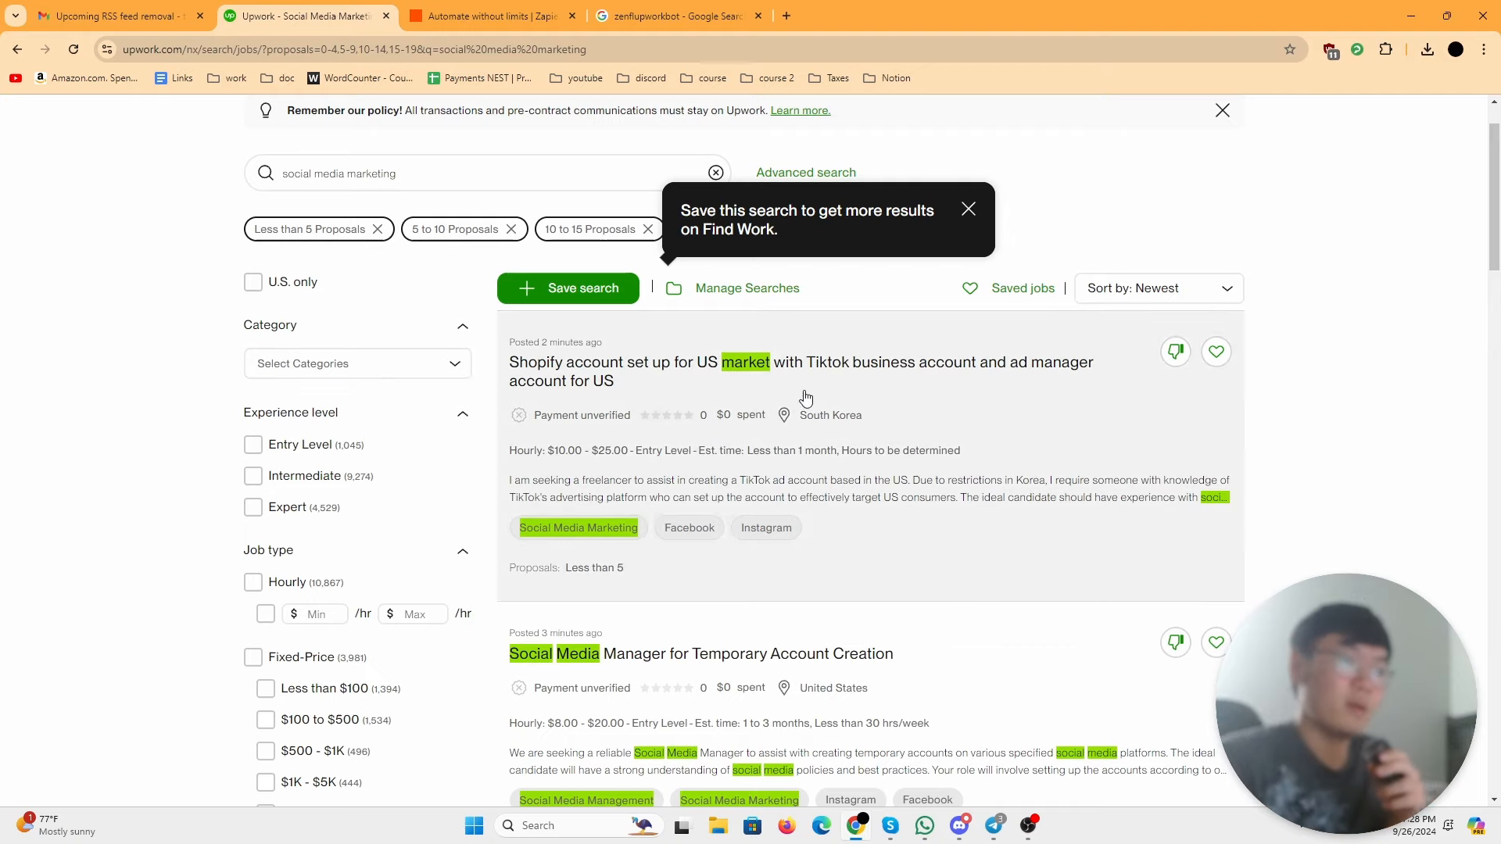
mouse_move(706, 433)
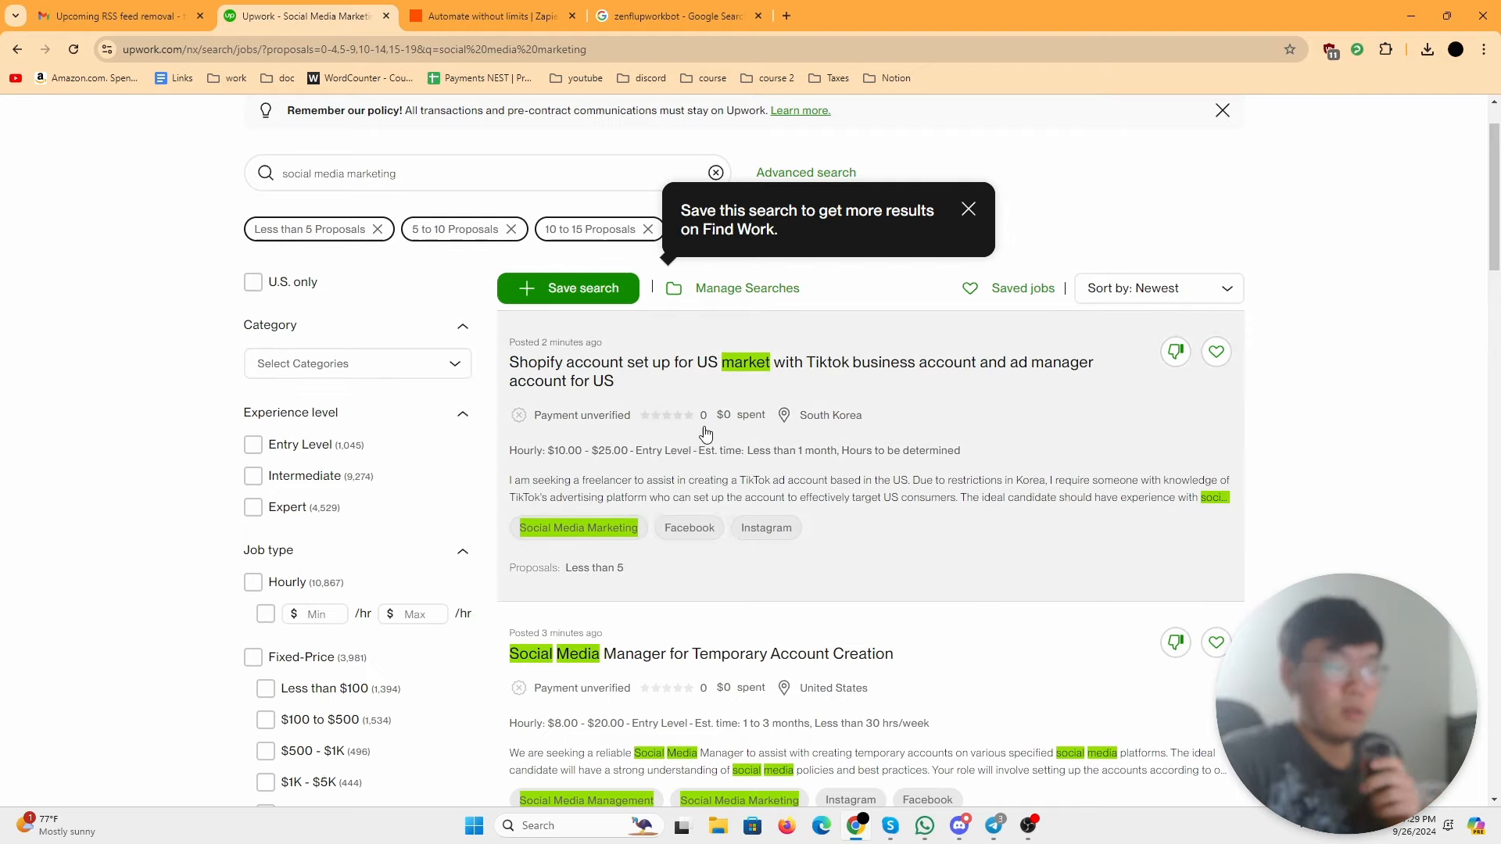
mouse_move(719, 435)
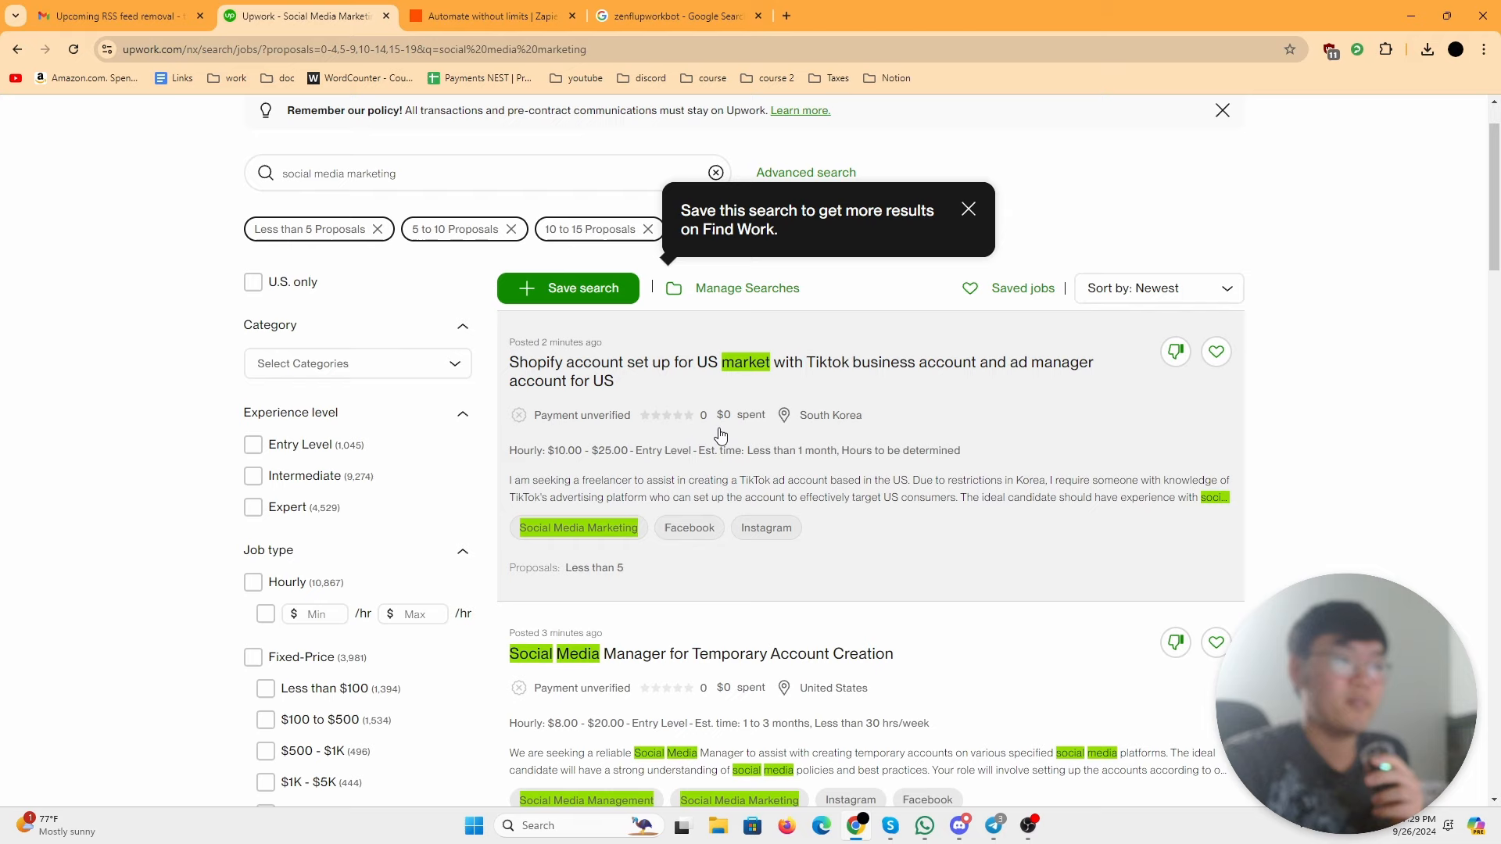
mouse_move(777, 372)
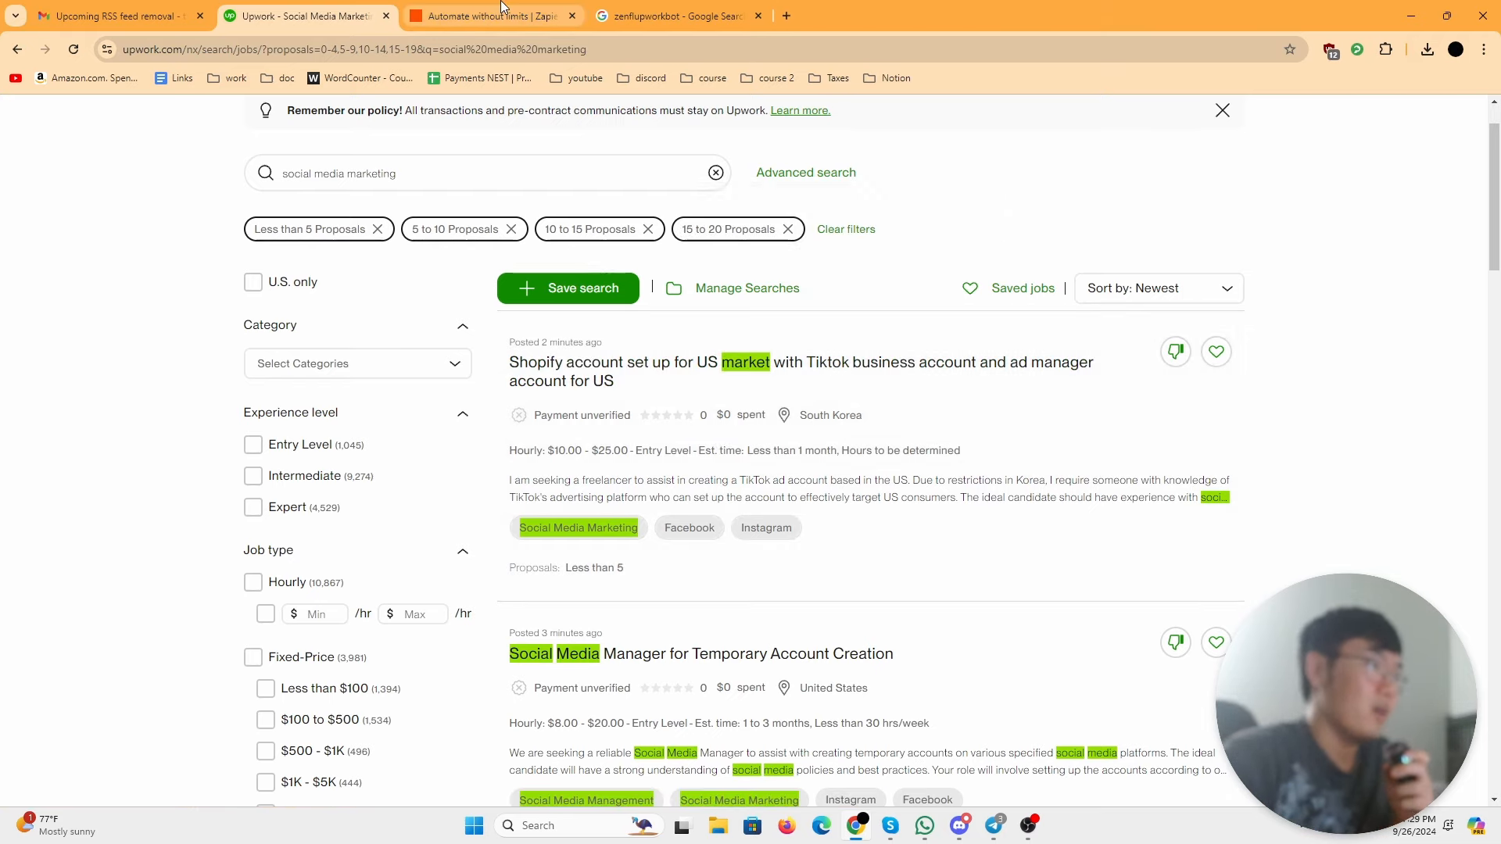
left_click(491, 15)
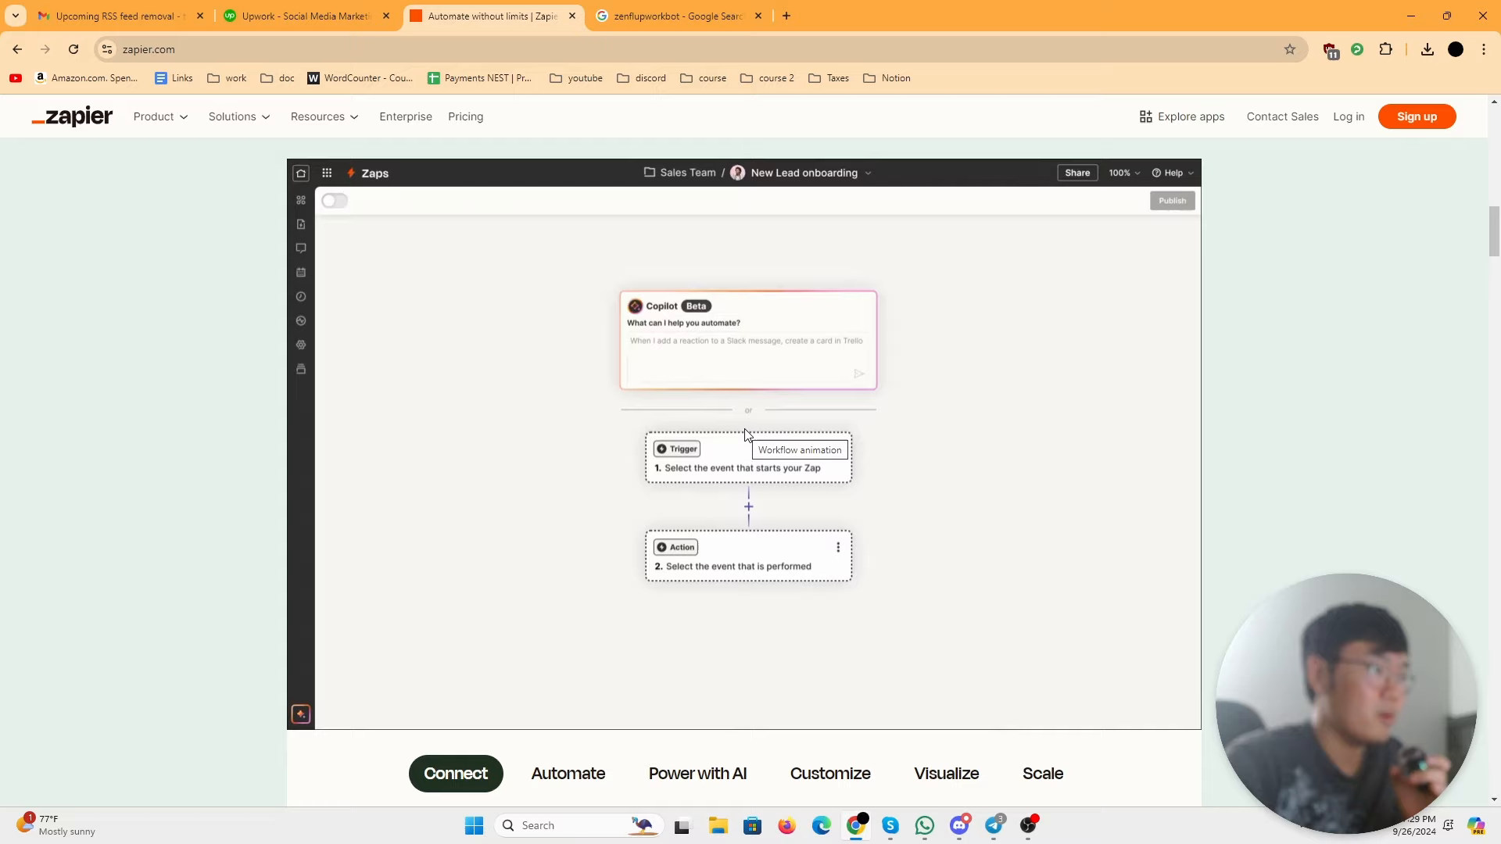
left_click(747, 360)
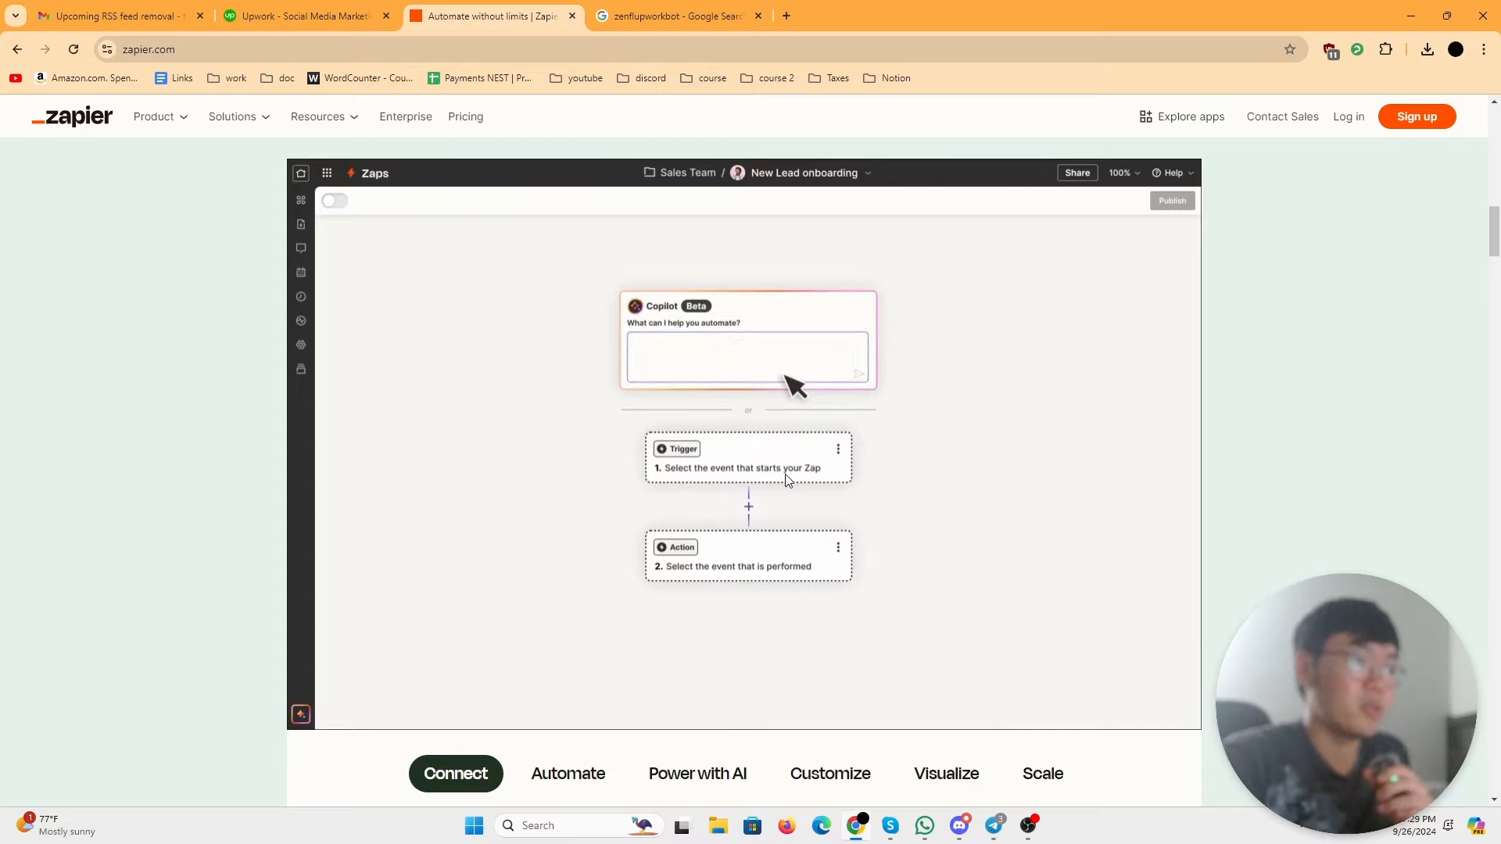
type("When I get a new lead through LinkedIn, send it to HubSpot and send the team a Slack message.")
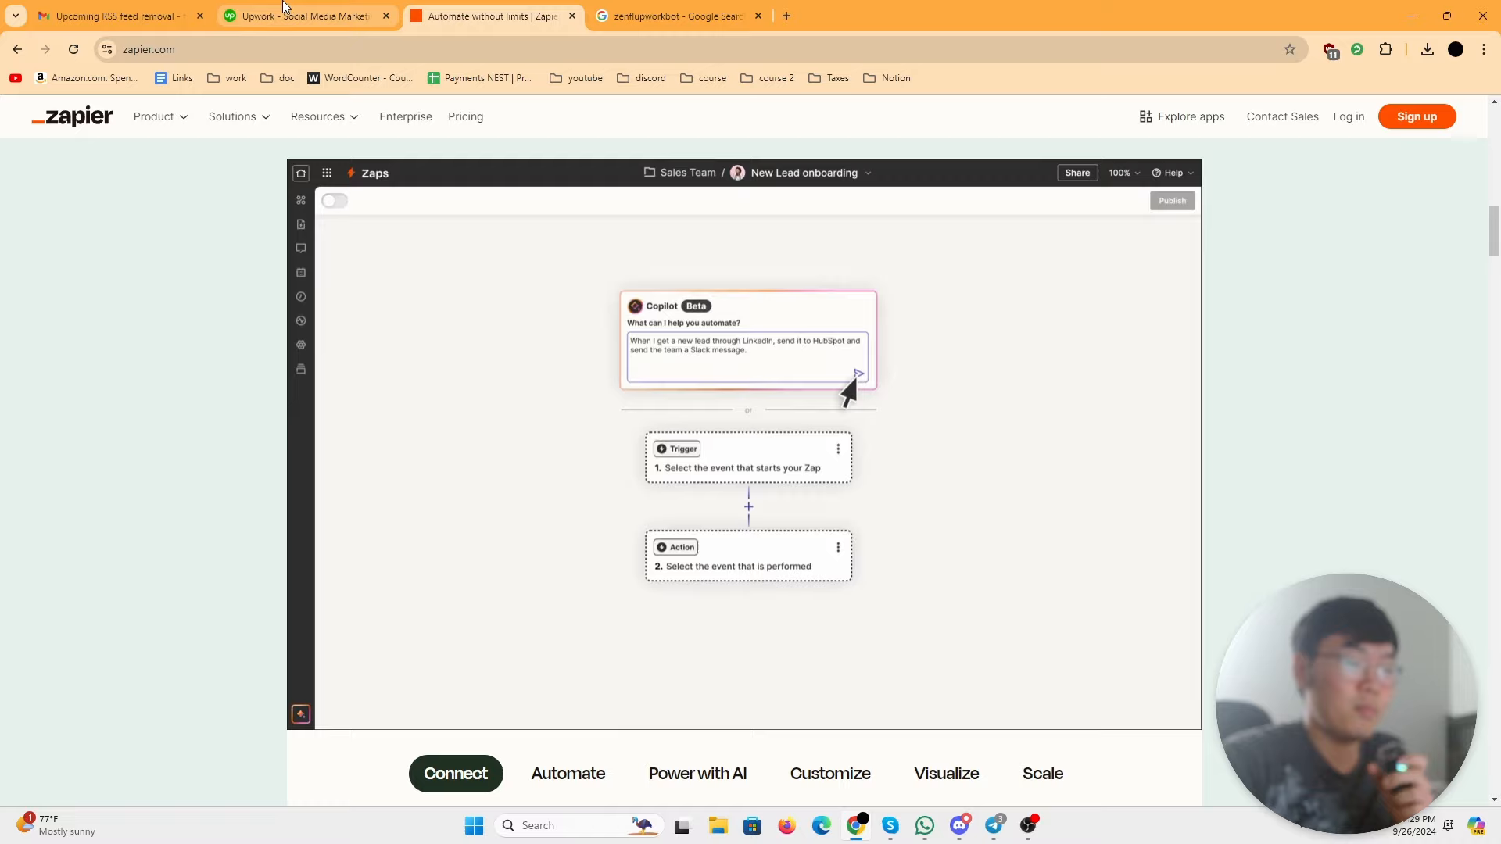
left_click(858, 374)
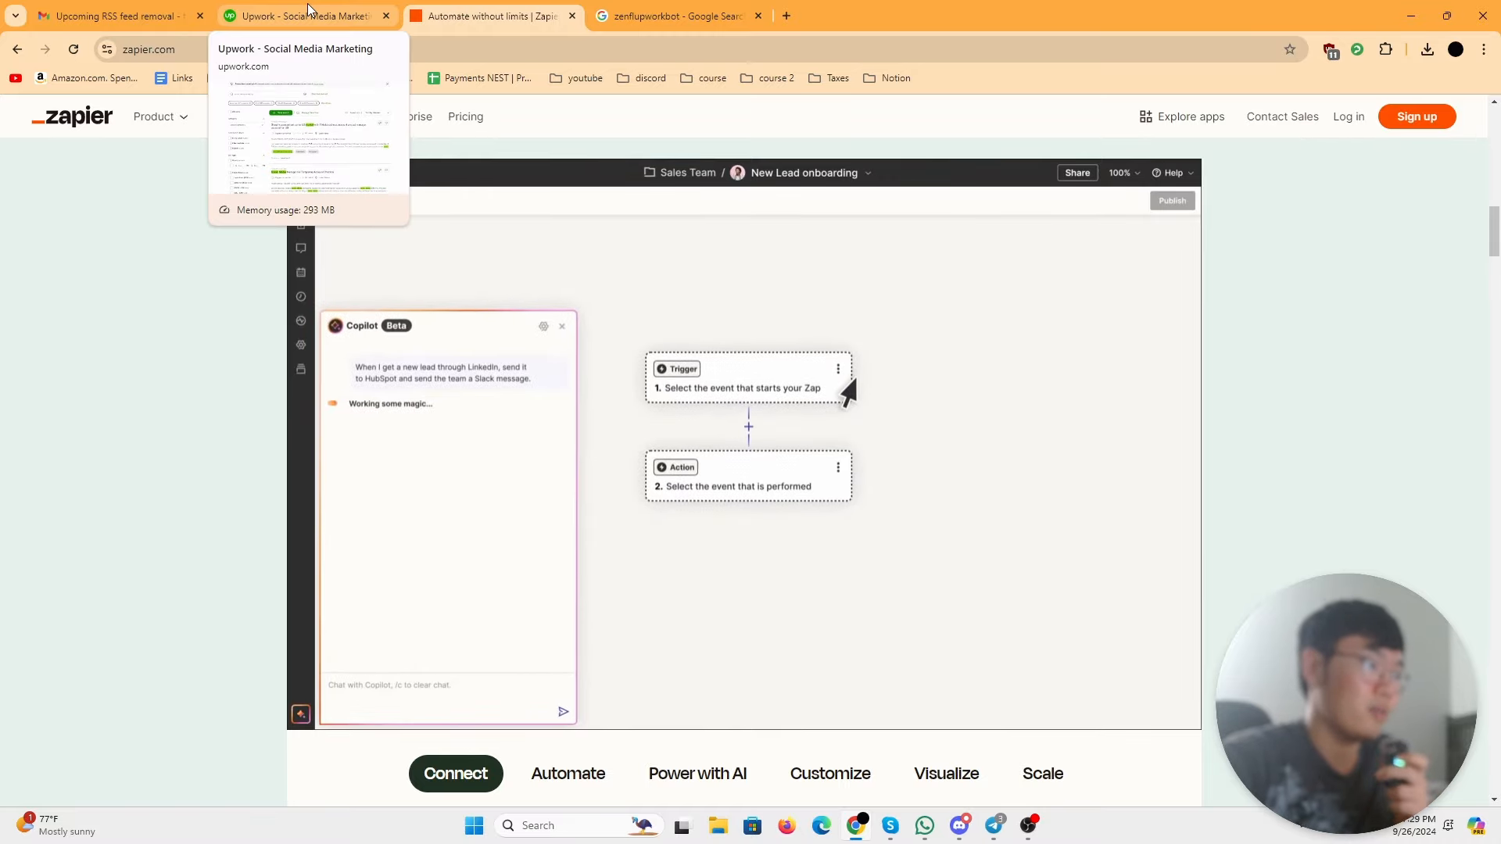
left_click(306, 16)
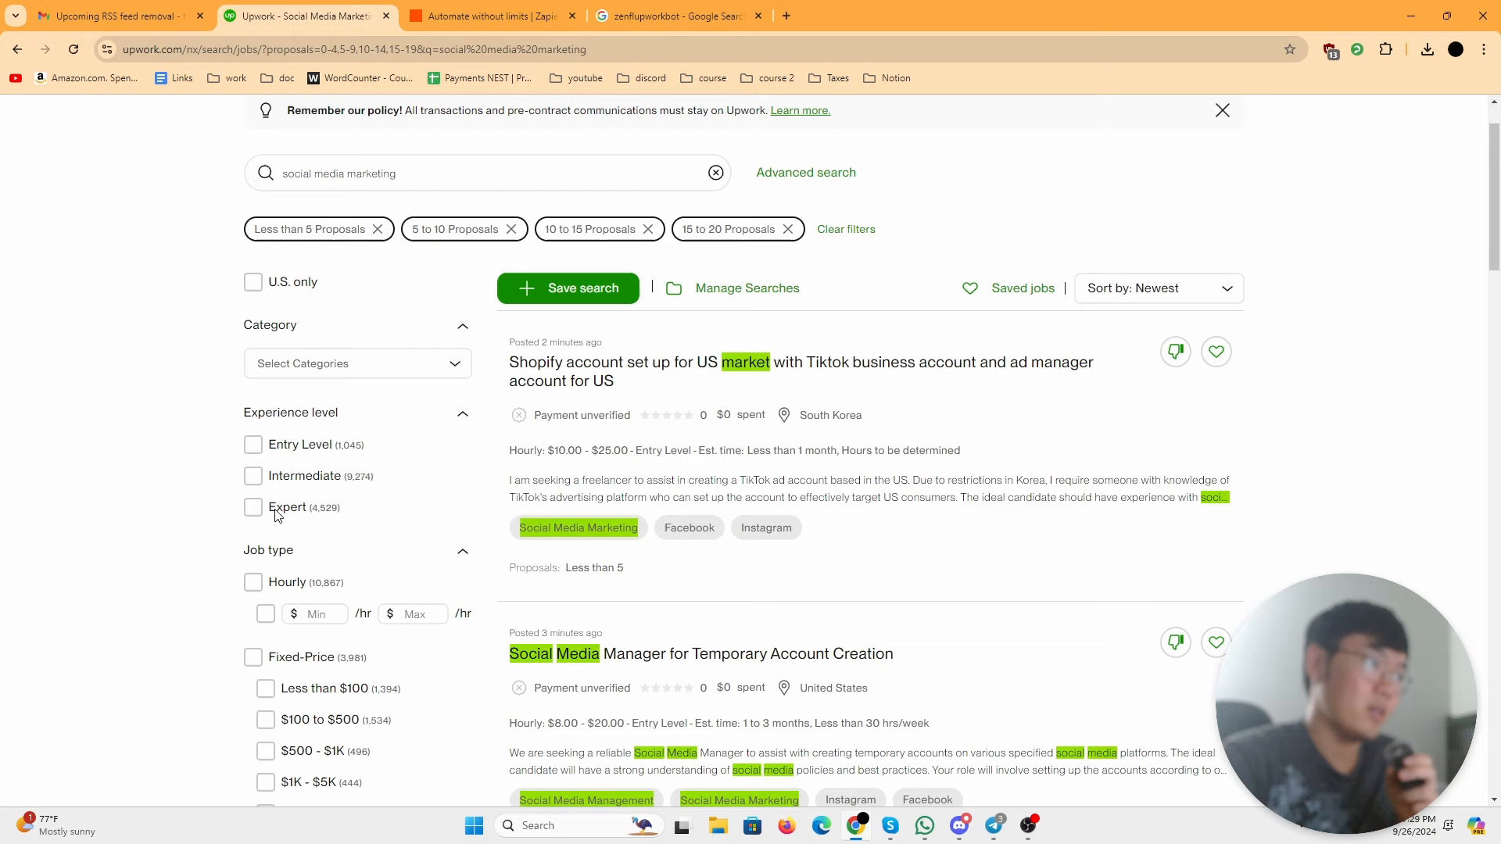
mouse_move(867, 407)
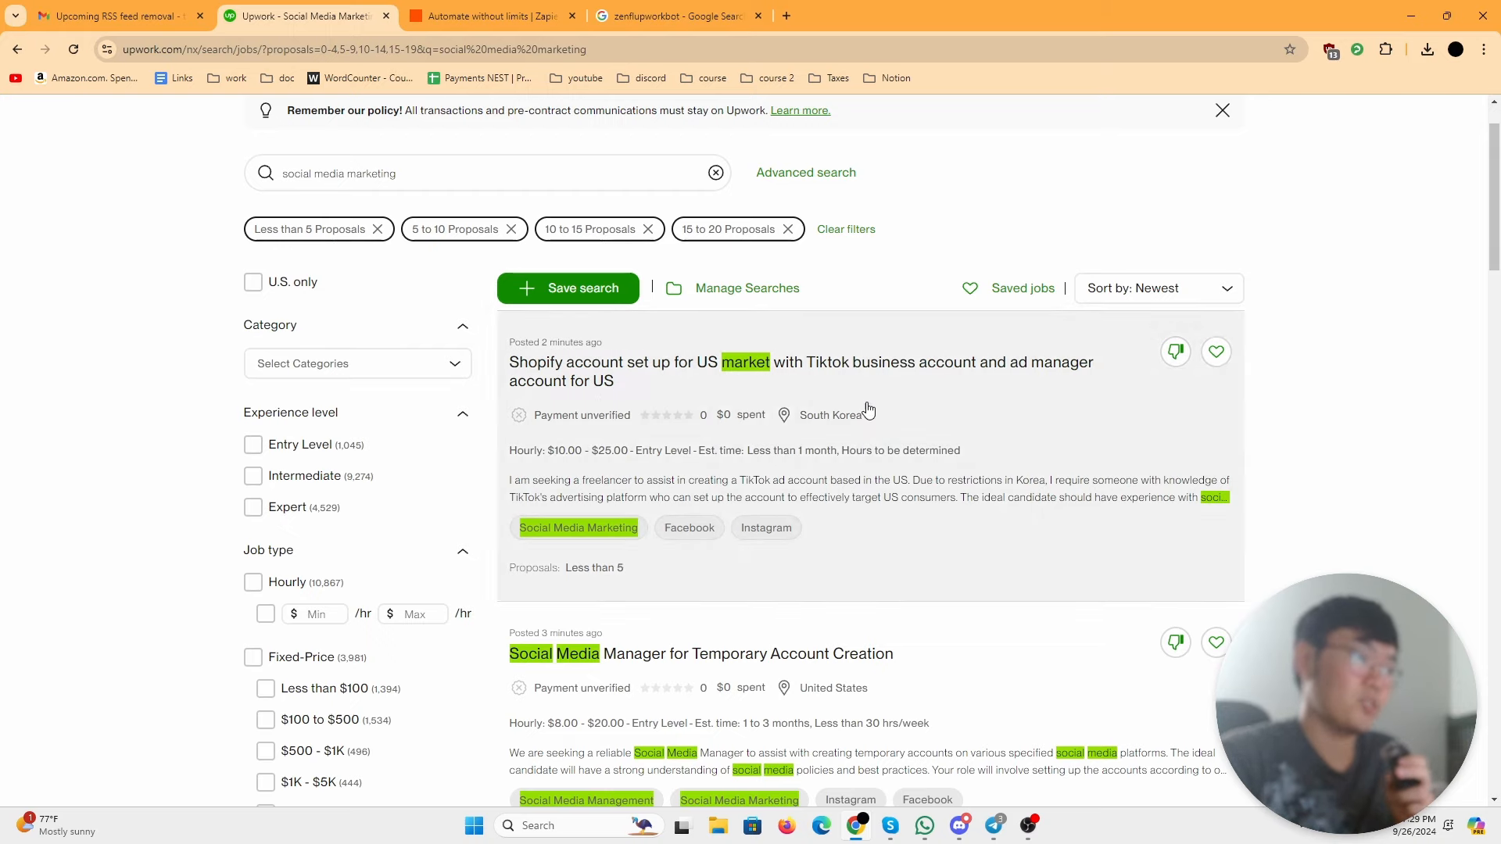
mouse_move(623, 464)
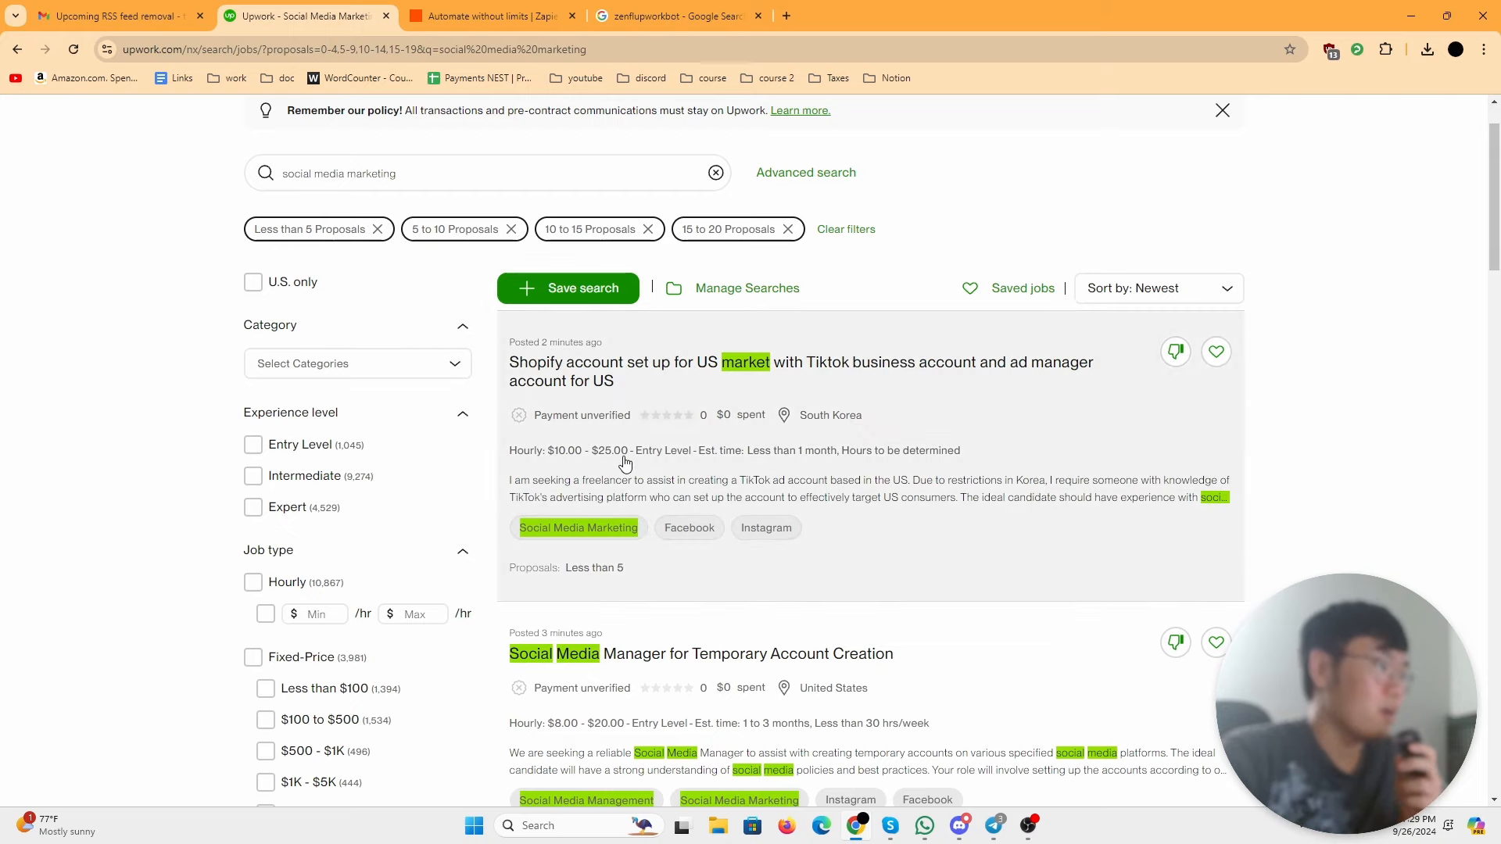
scroll("down", 3)
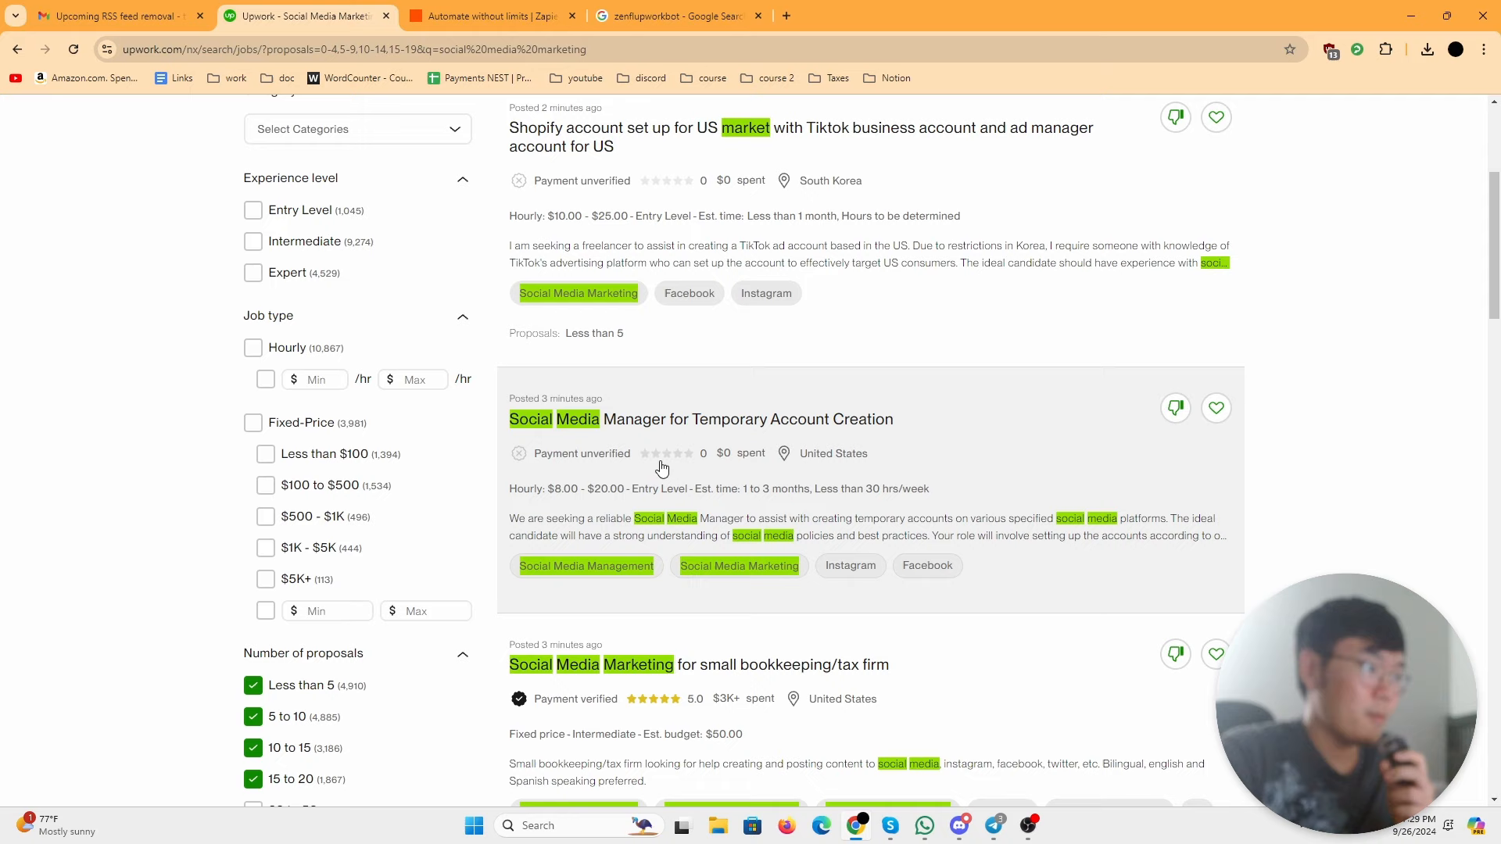
mouse_move(991, 416)
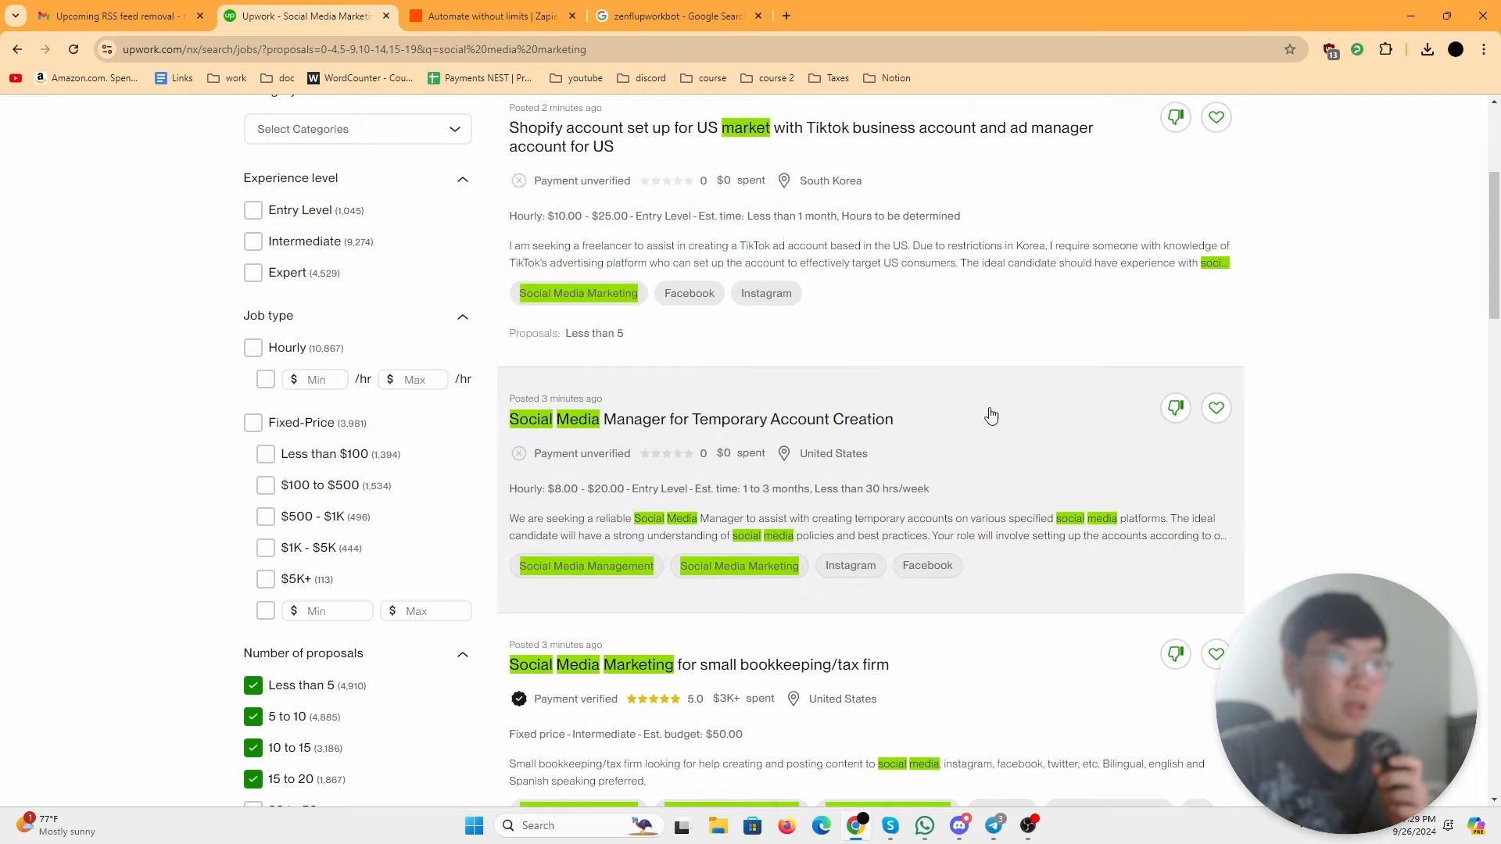
scroll("down", 3)
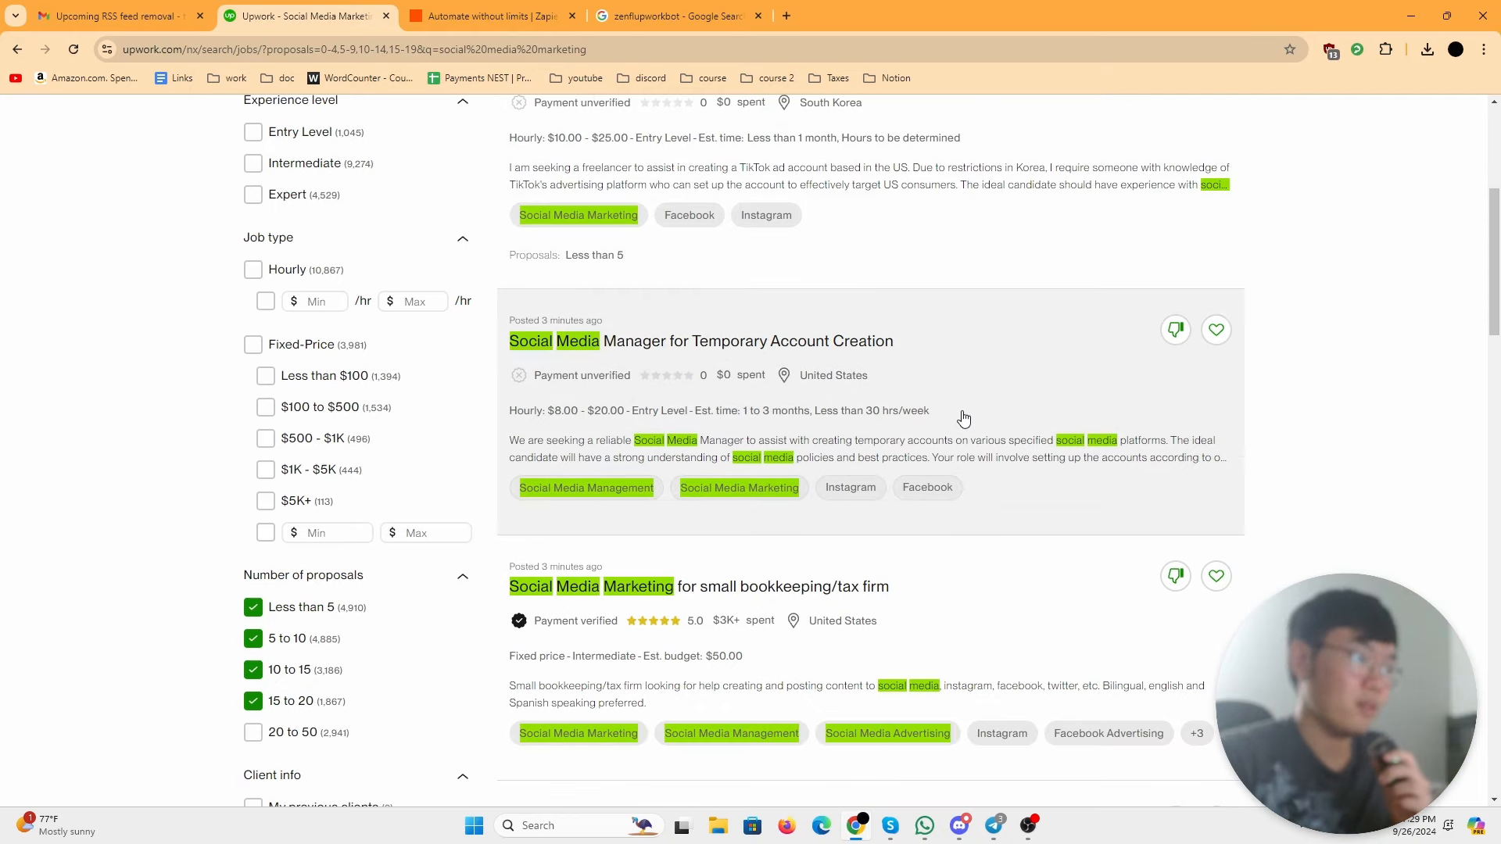
scroll("down", 3)
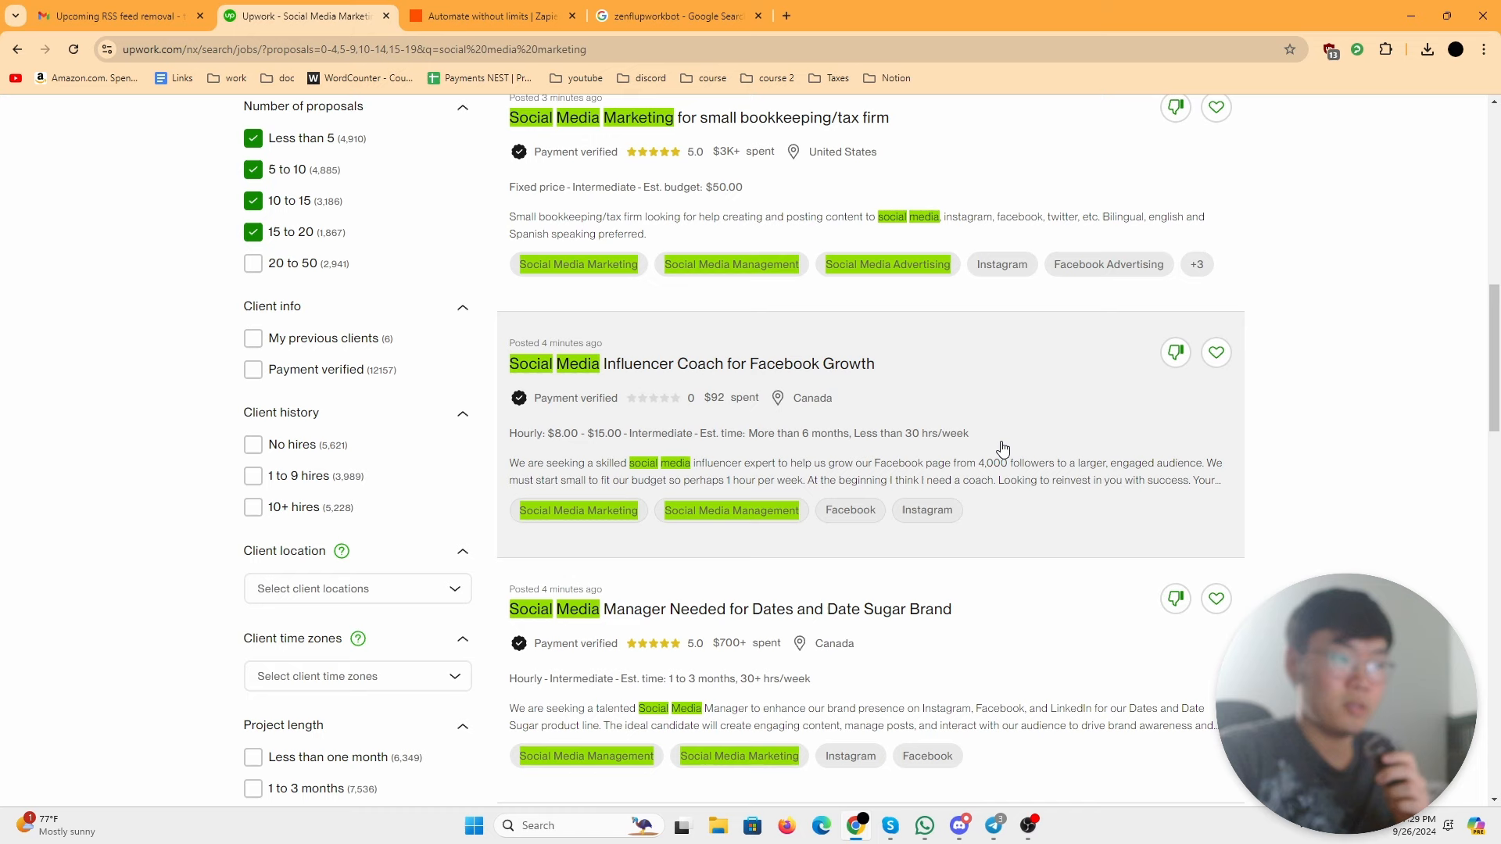
scroll("down", 3)
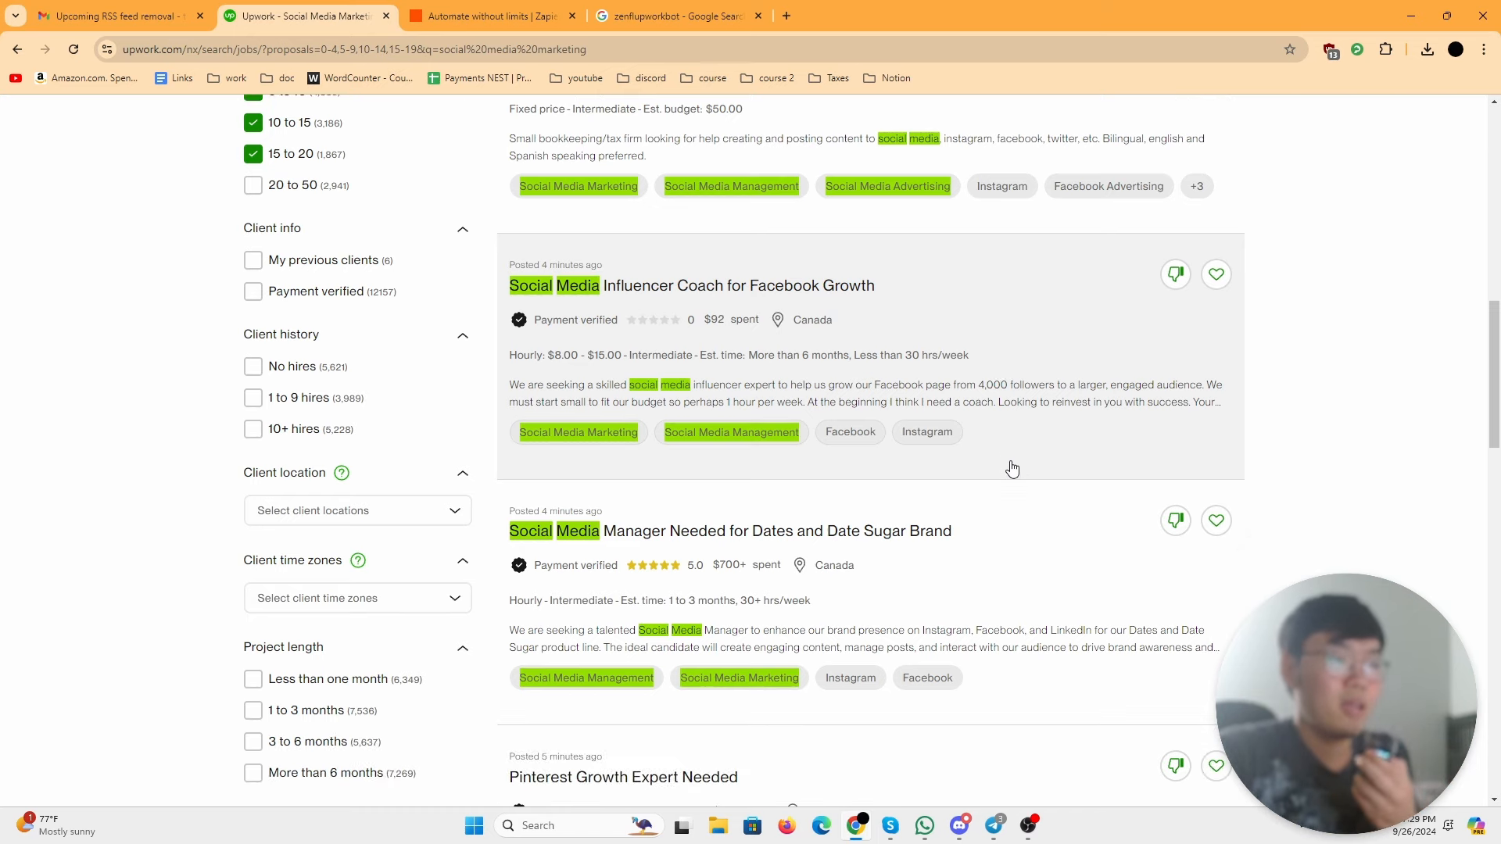
mouse_move(996, 458)
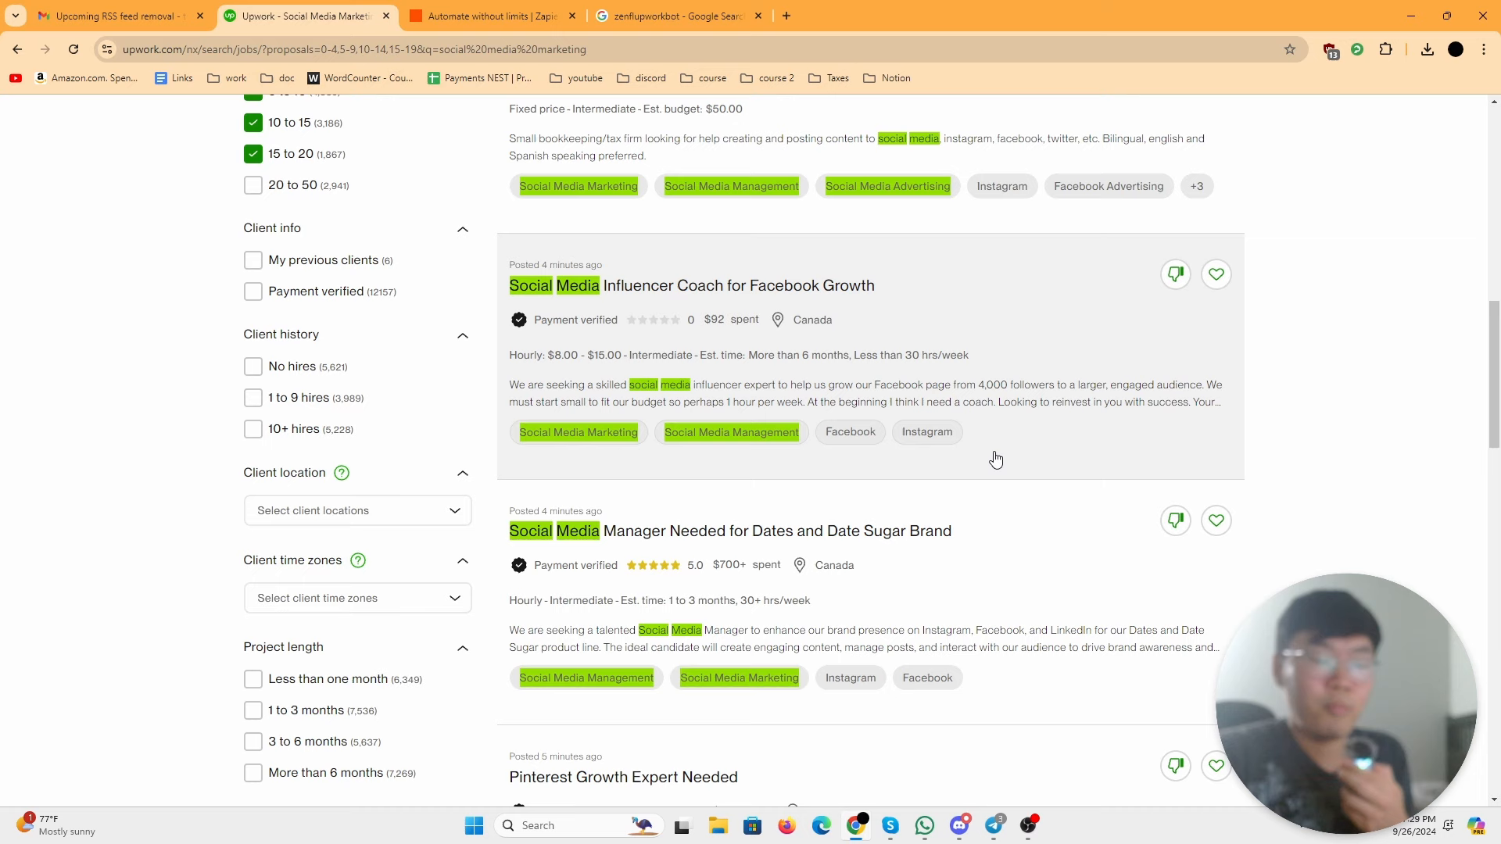
scroll("down", 3)
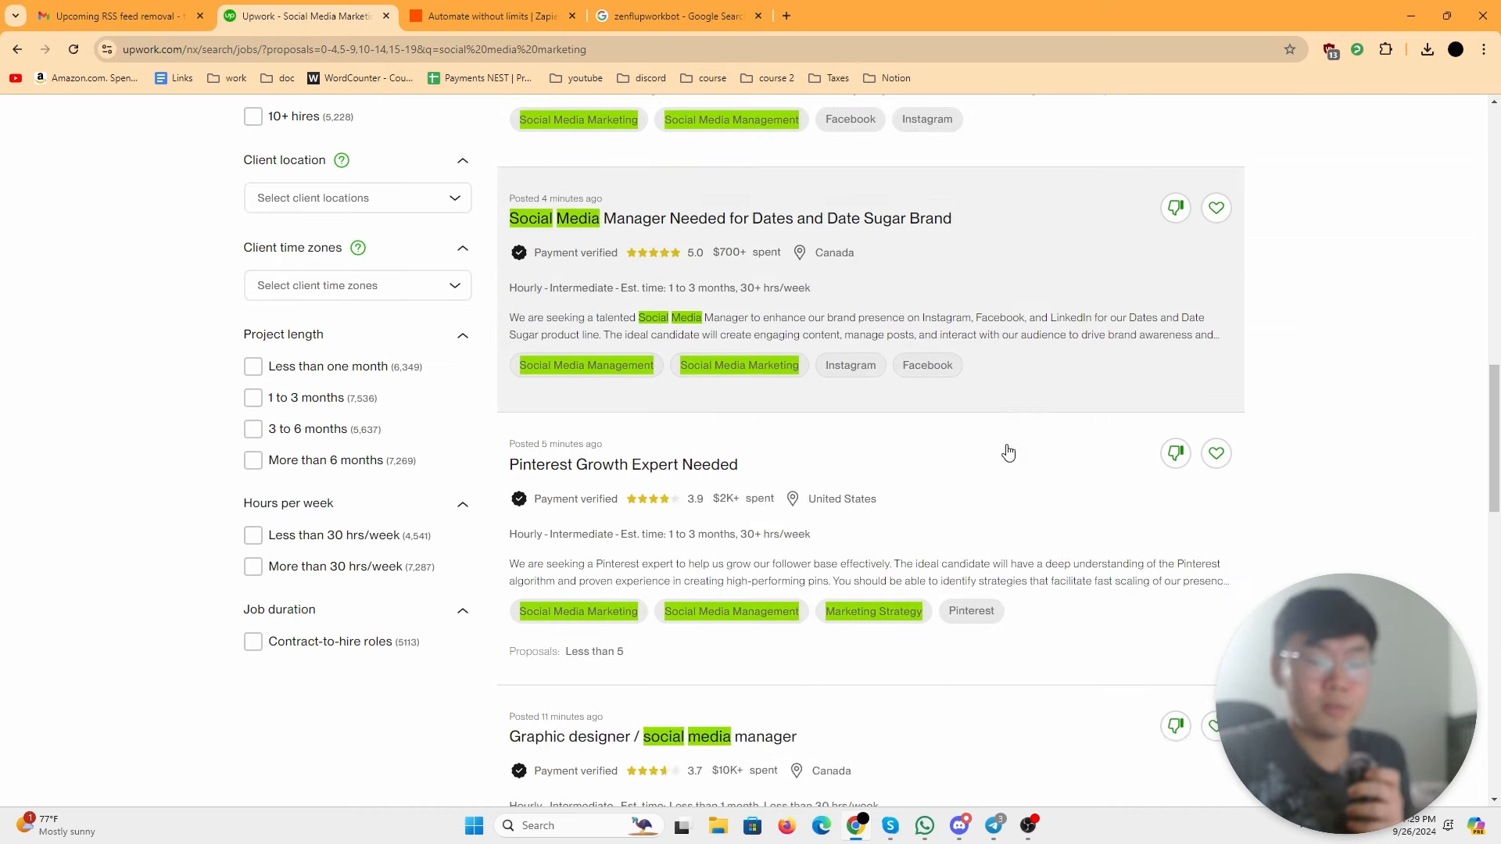
scroll("down", 3)
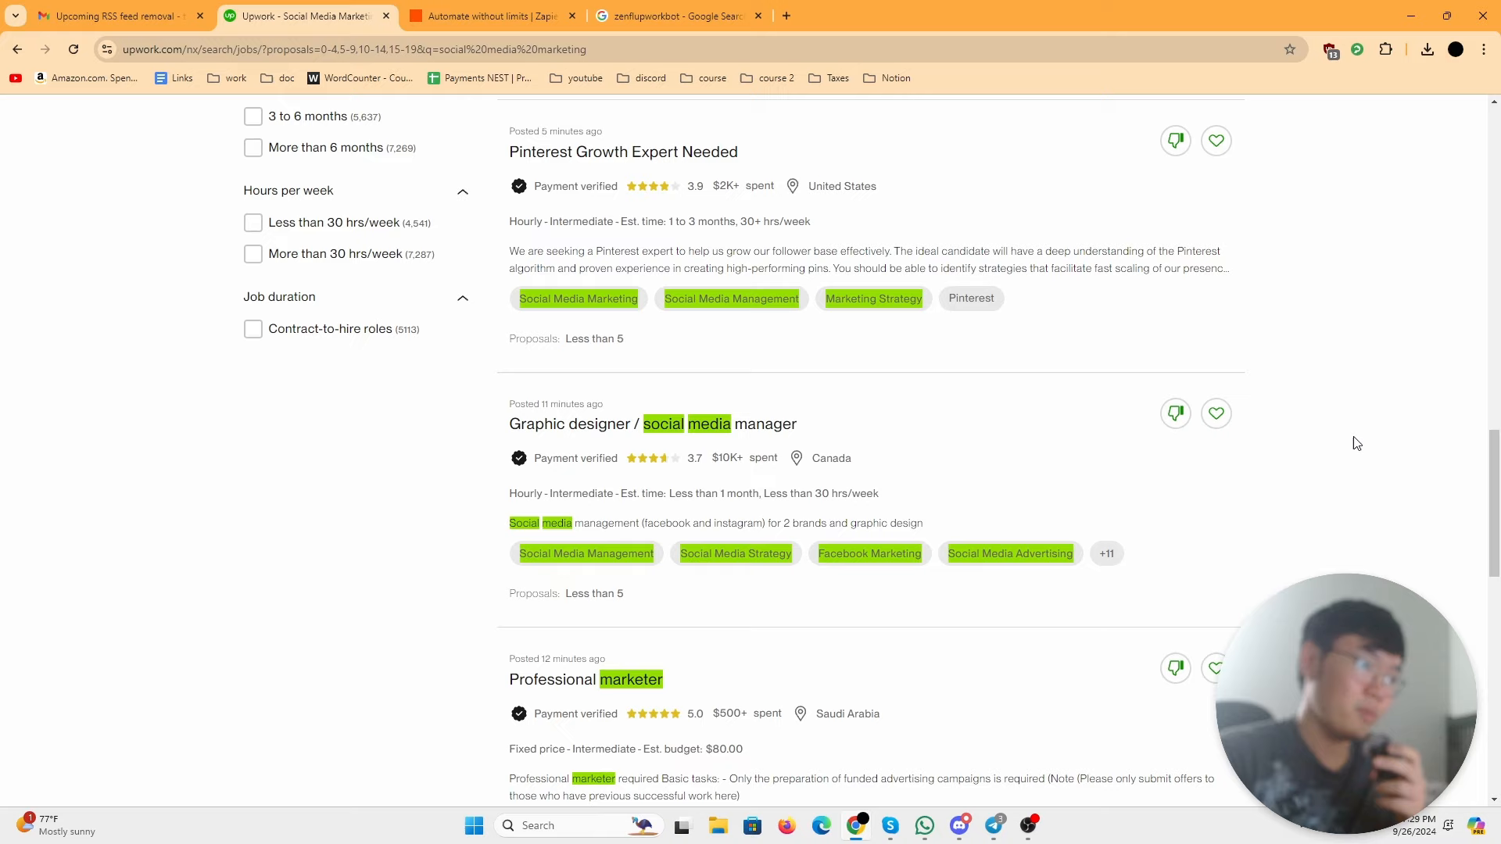
mouse_move(1409, 531)
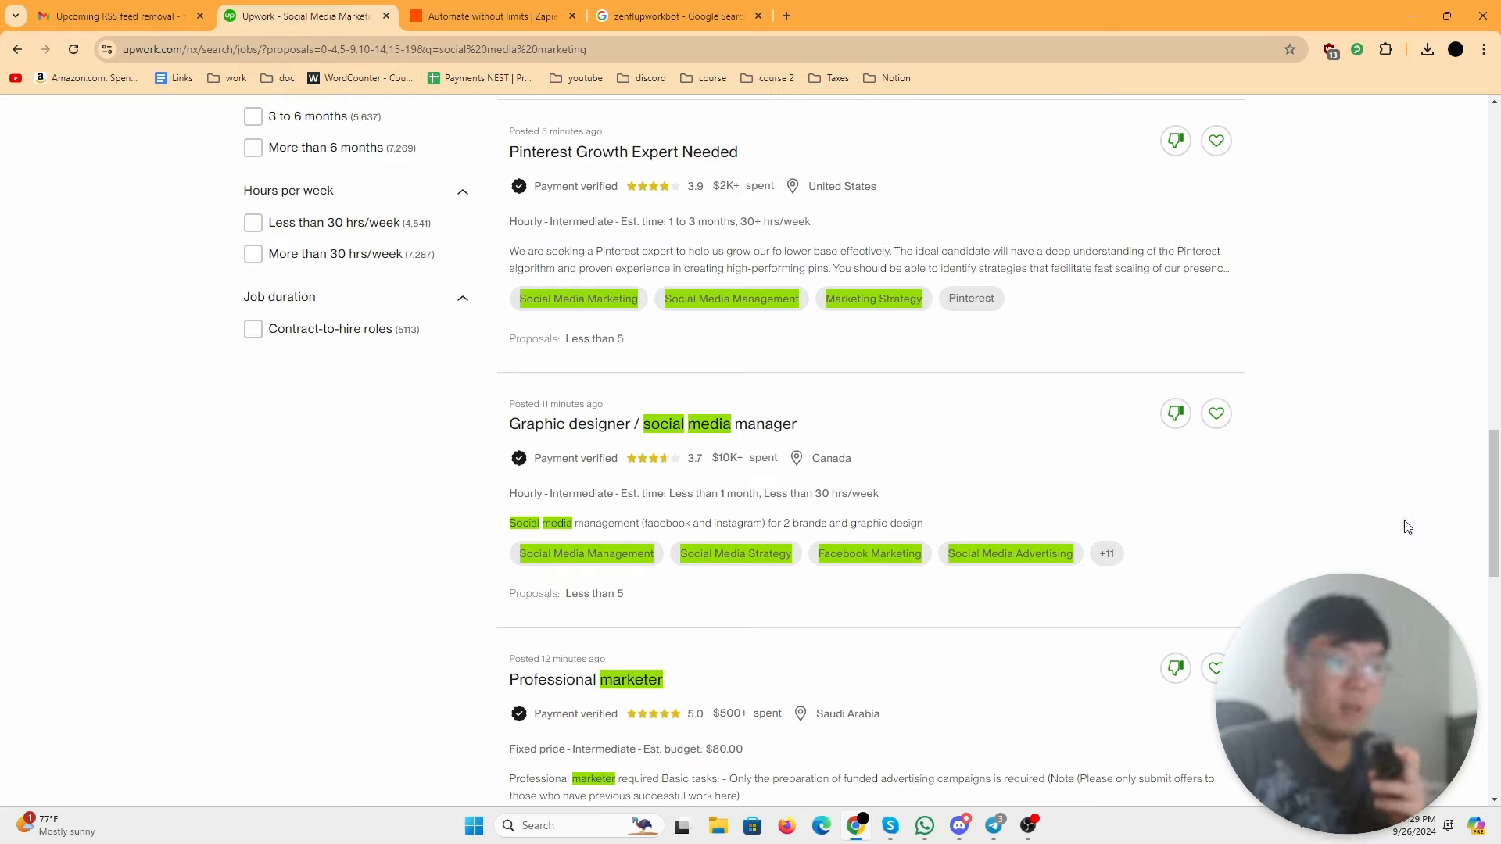
mouse_move(1413, 519)
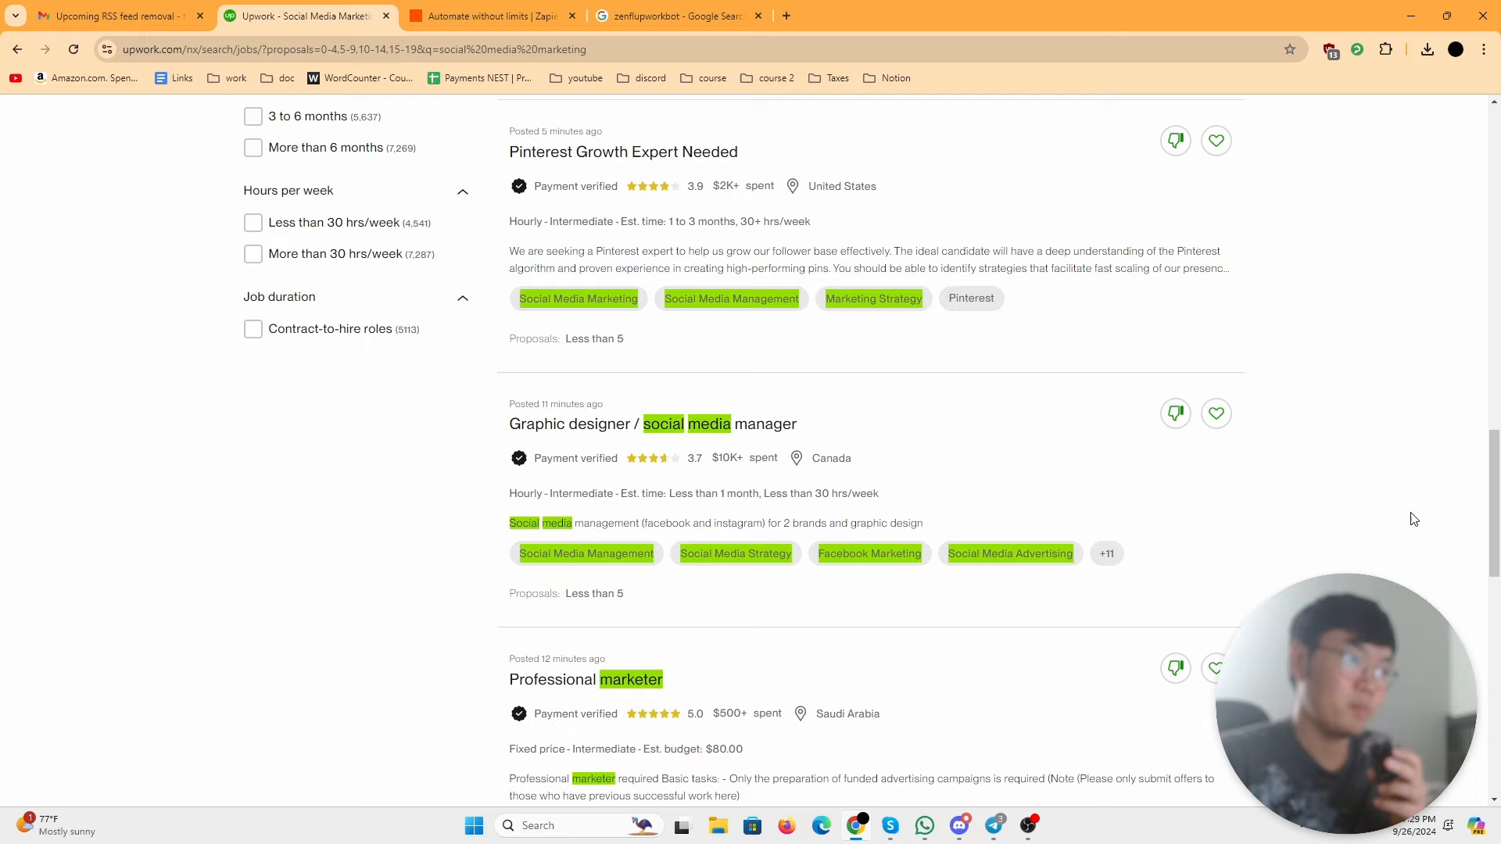
mouse_move(1384, 515)
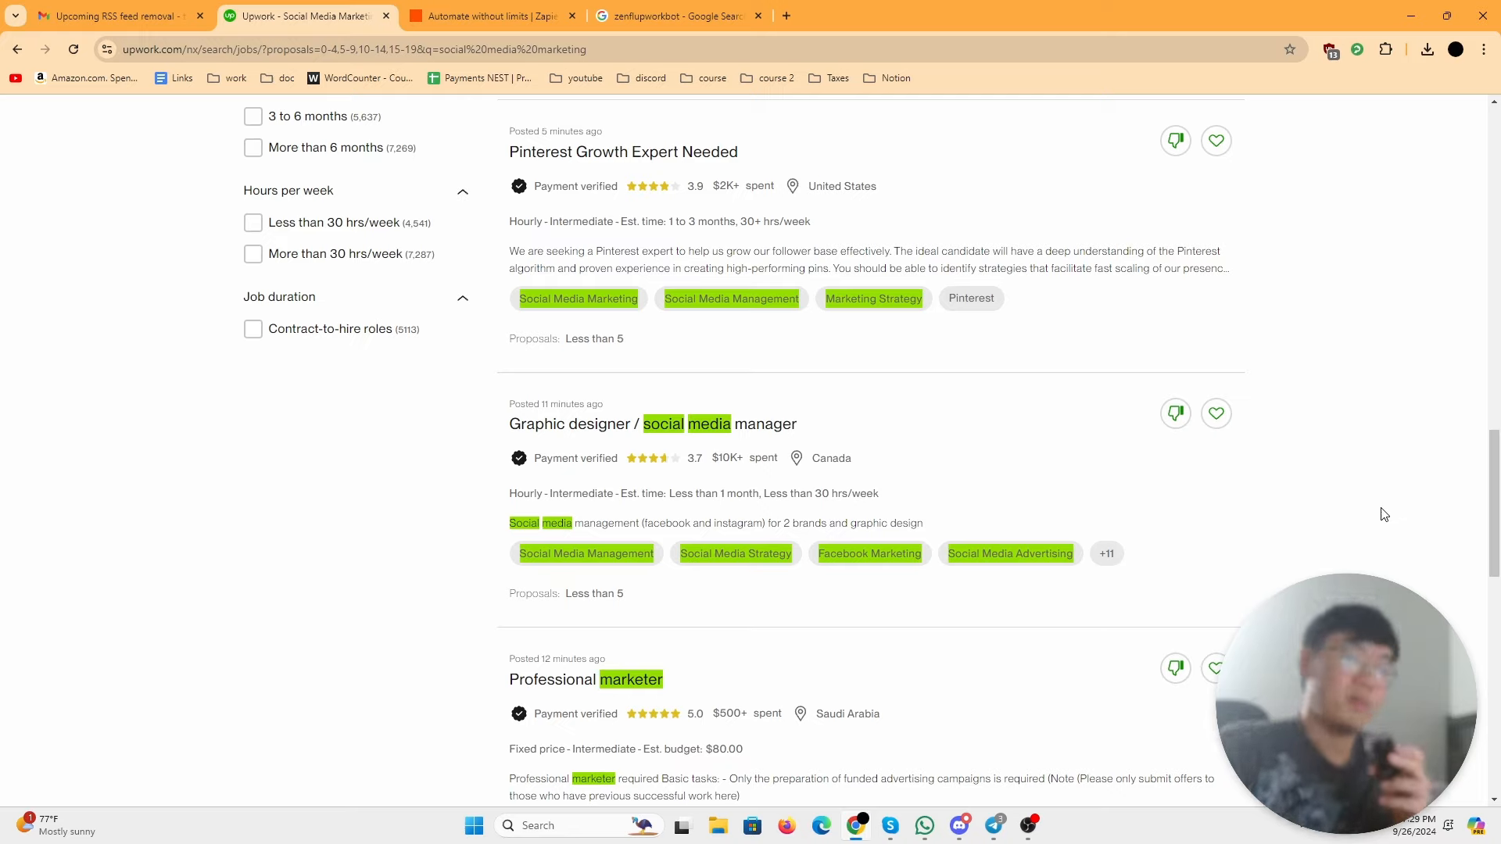
mouse_move(1392, 558)
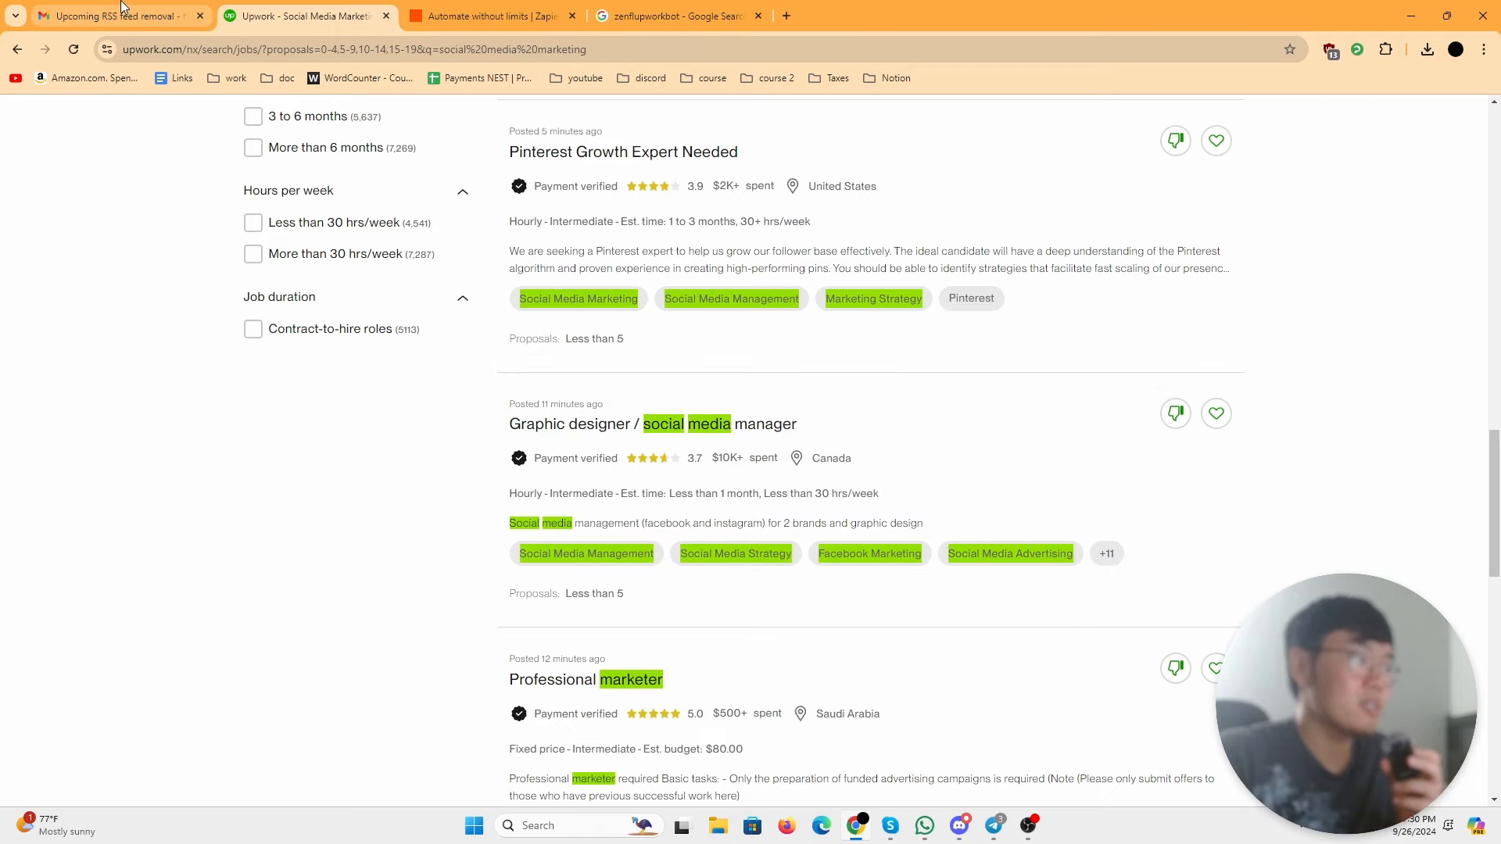
Step: Glance at the Gmail and Zapier tabs, then return to Upwork's My Feed with Saved Searches
left_click(114, 15)
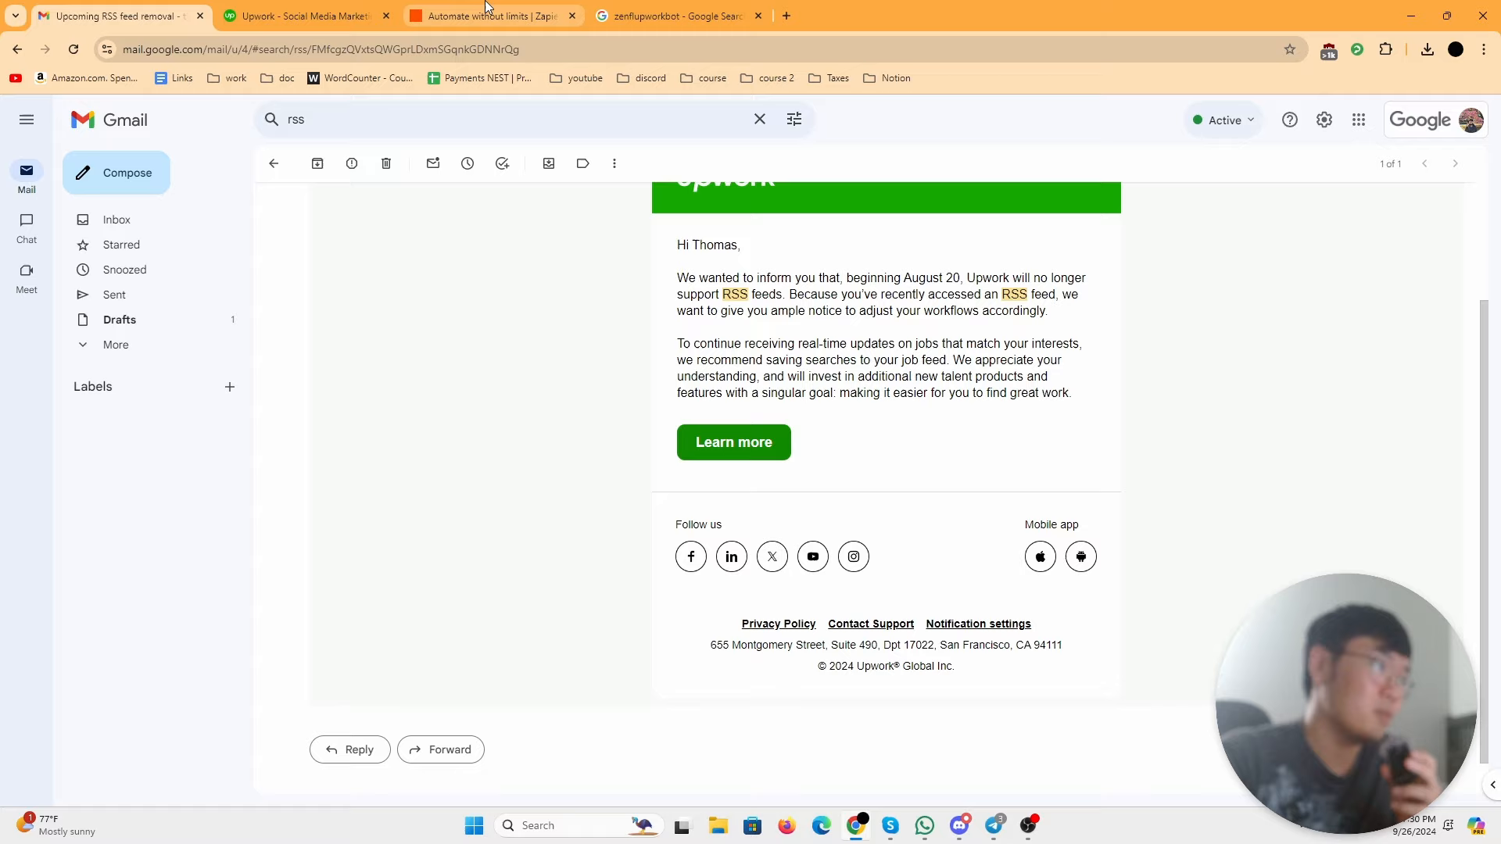
left_click(493, 15)
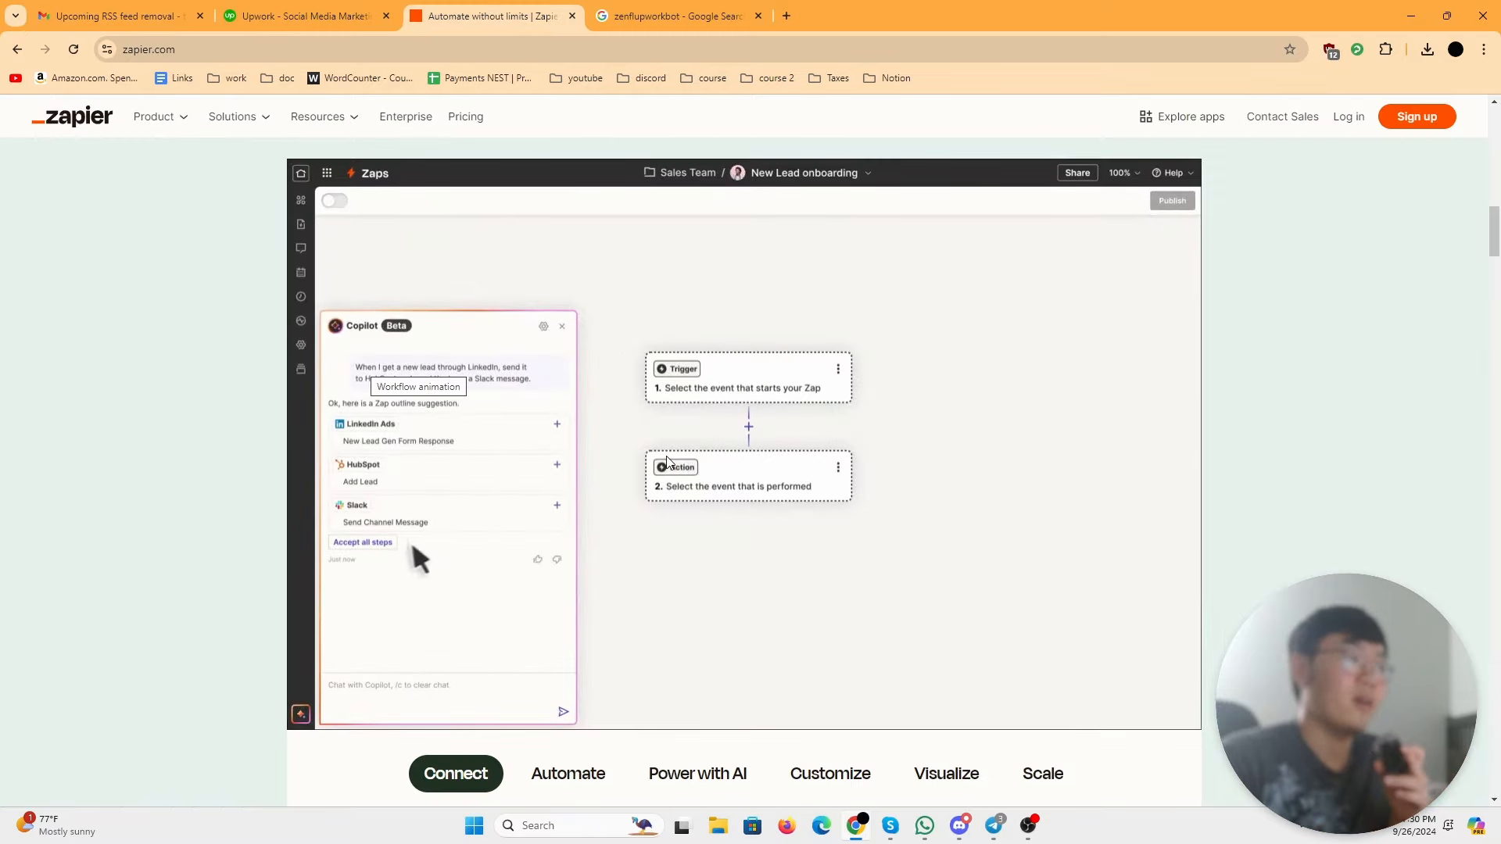
left_click(305, 16)
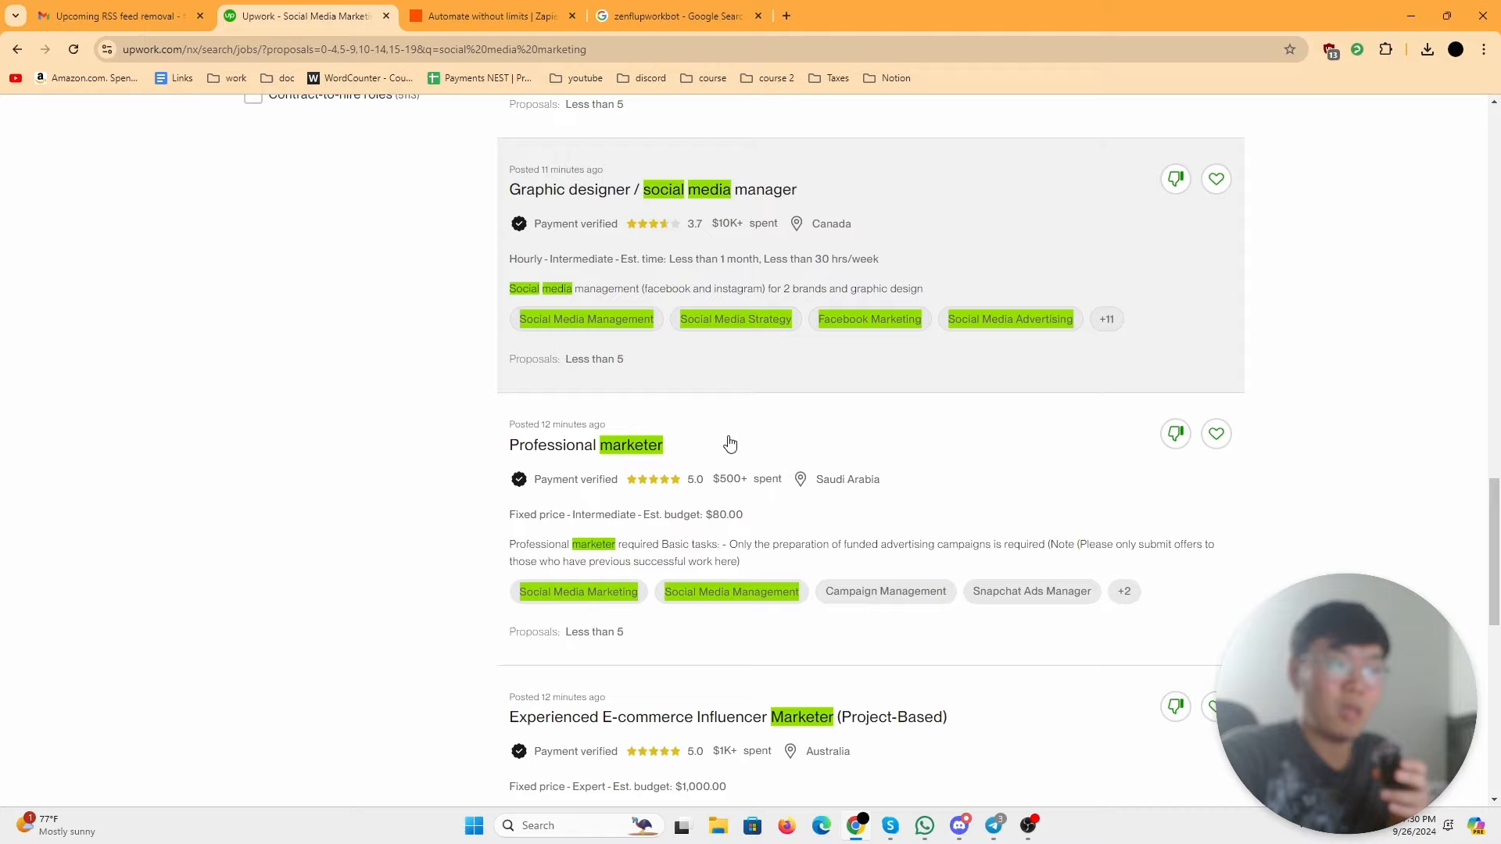
scroll("up", 3)
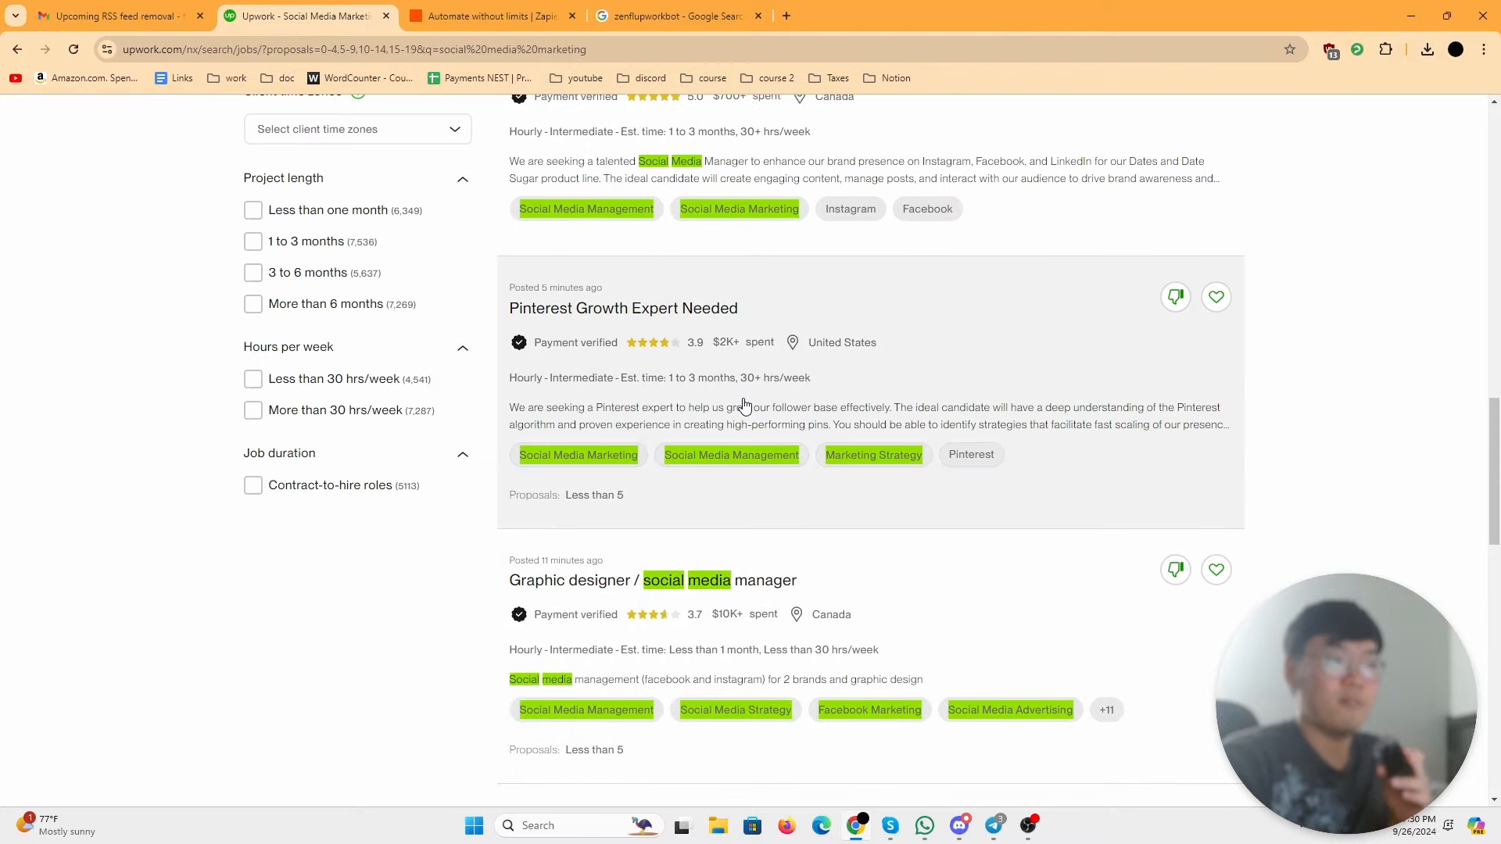
scroll("up", 3)
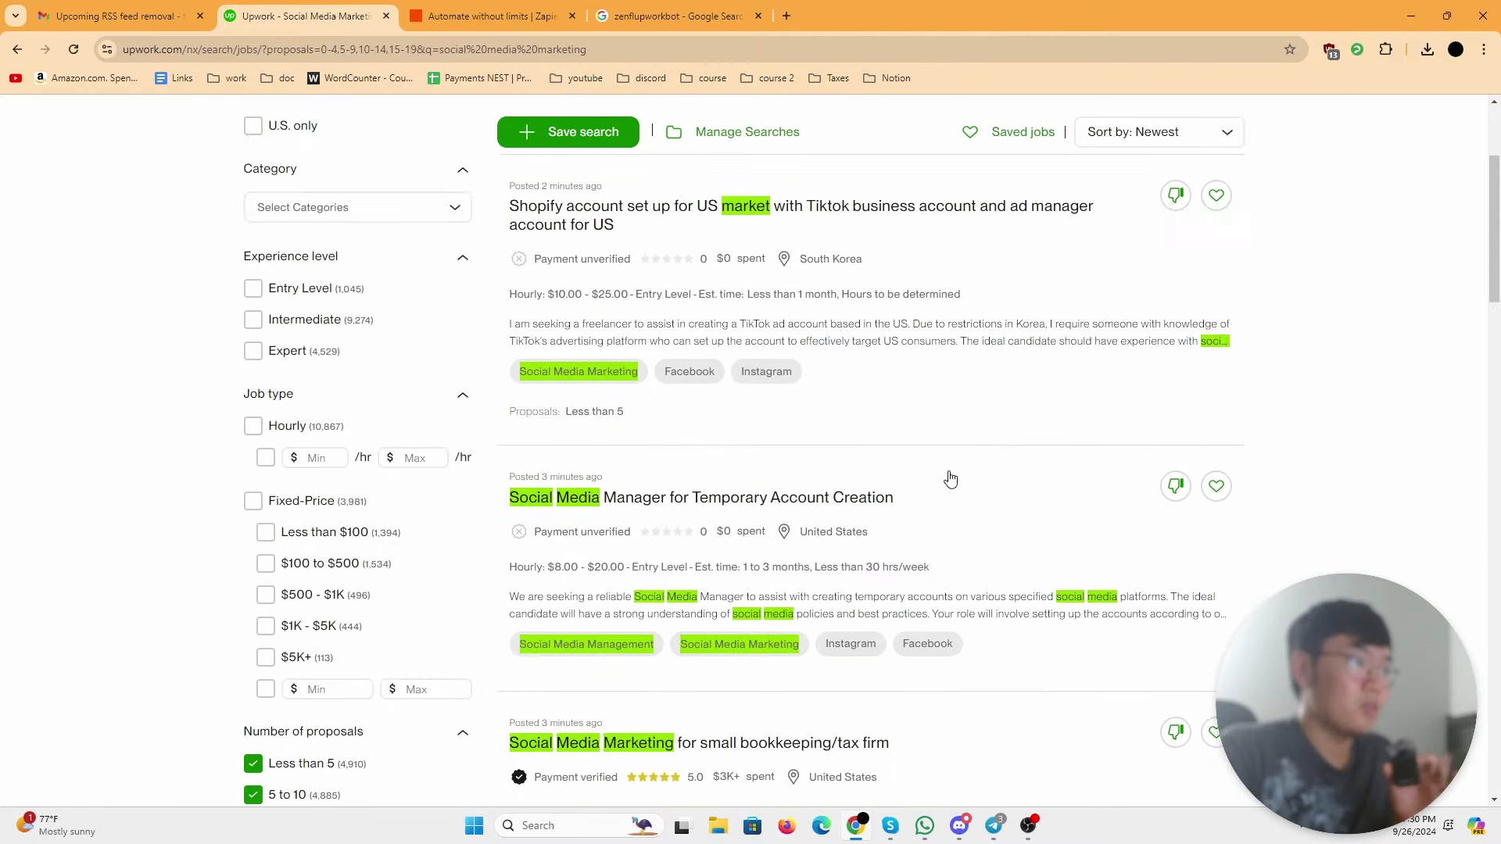
scroll("up", 3)
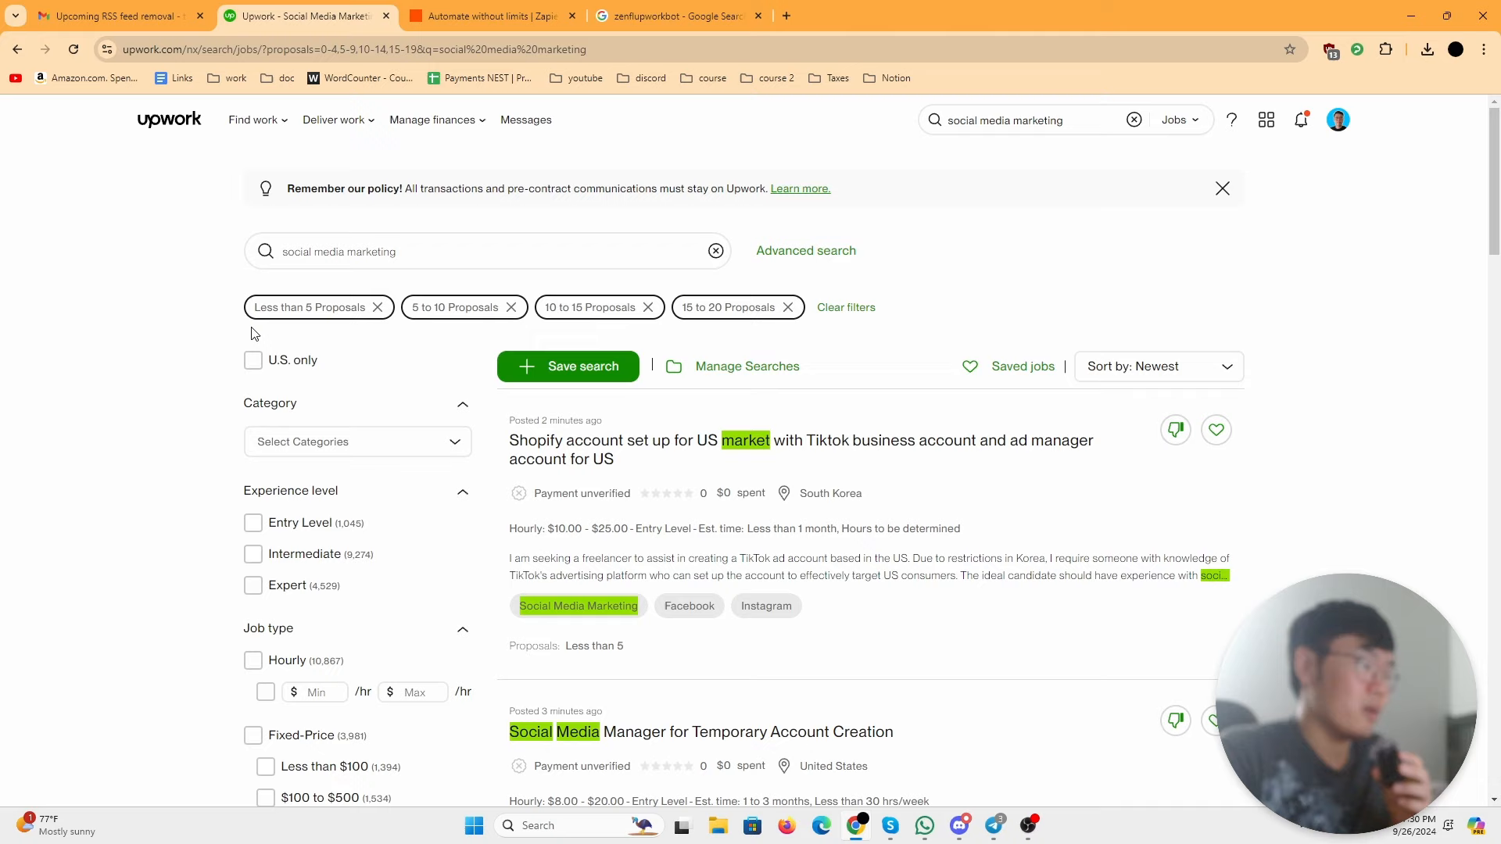
mouse_move(114, 15)
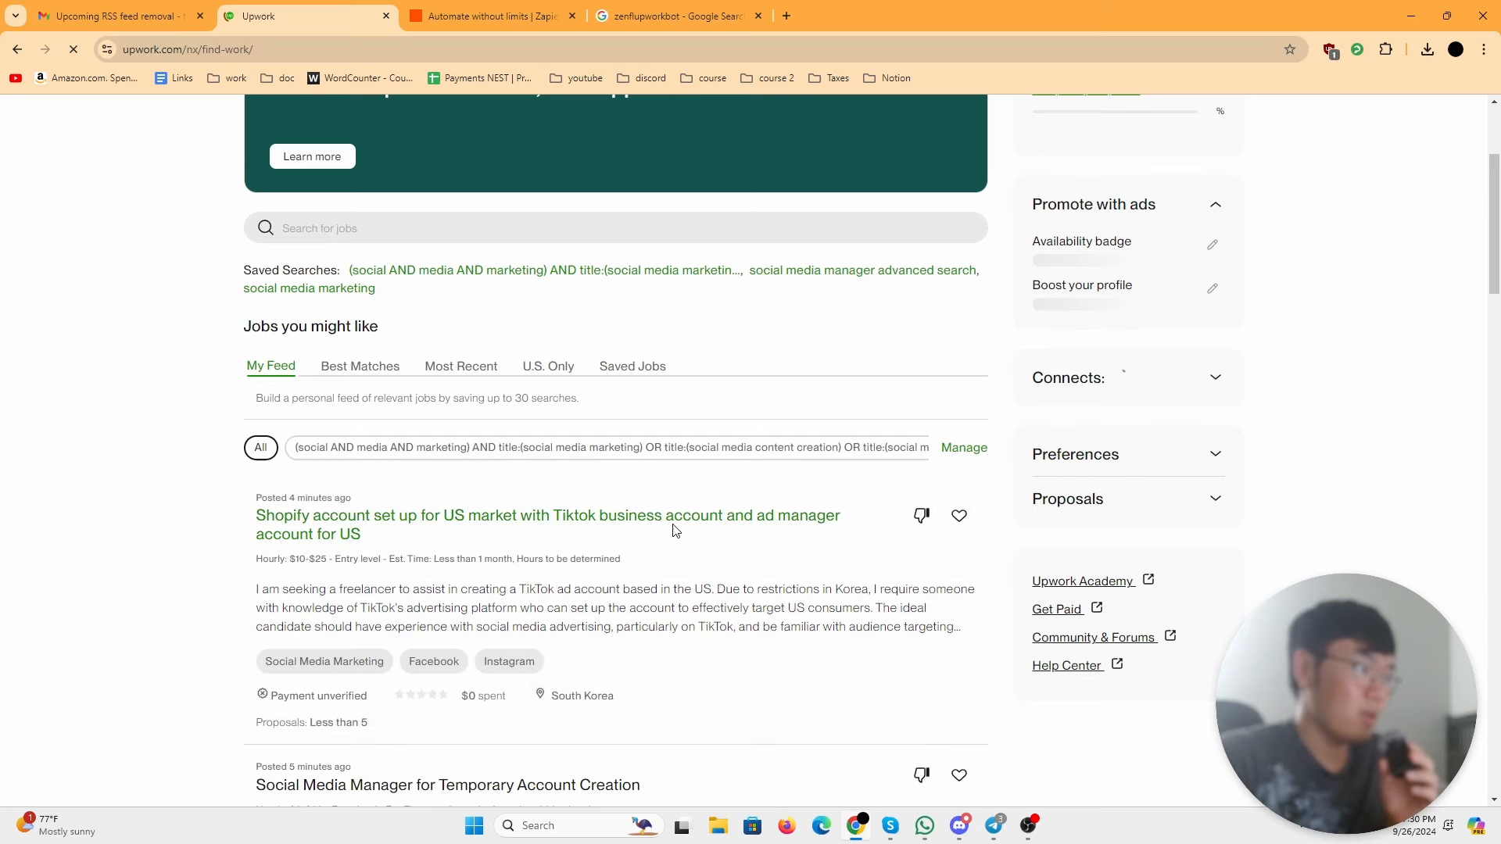
scroll("down", 3)
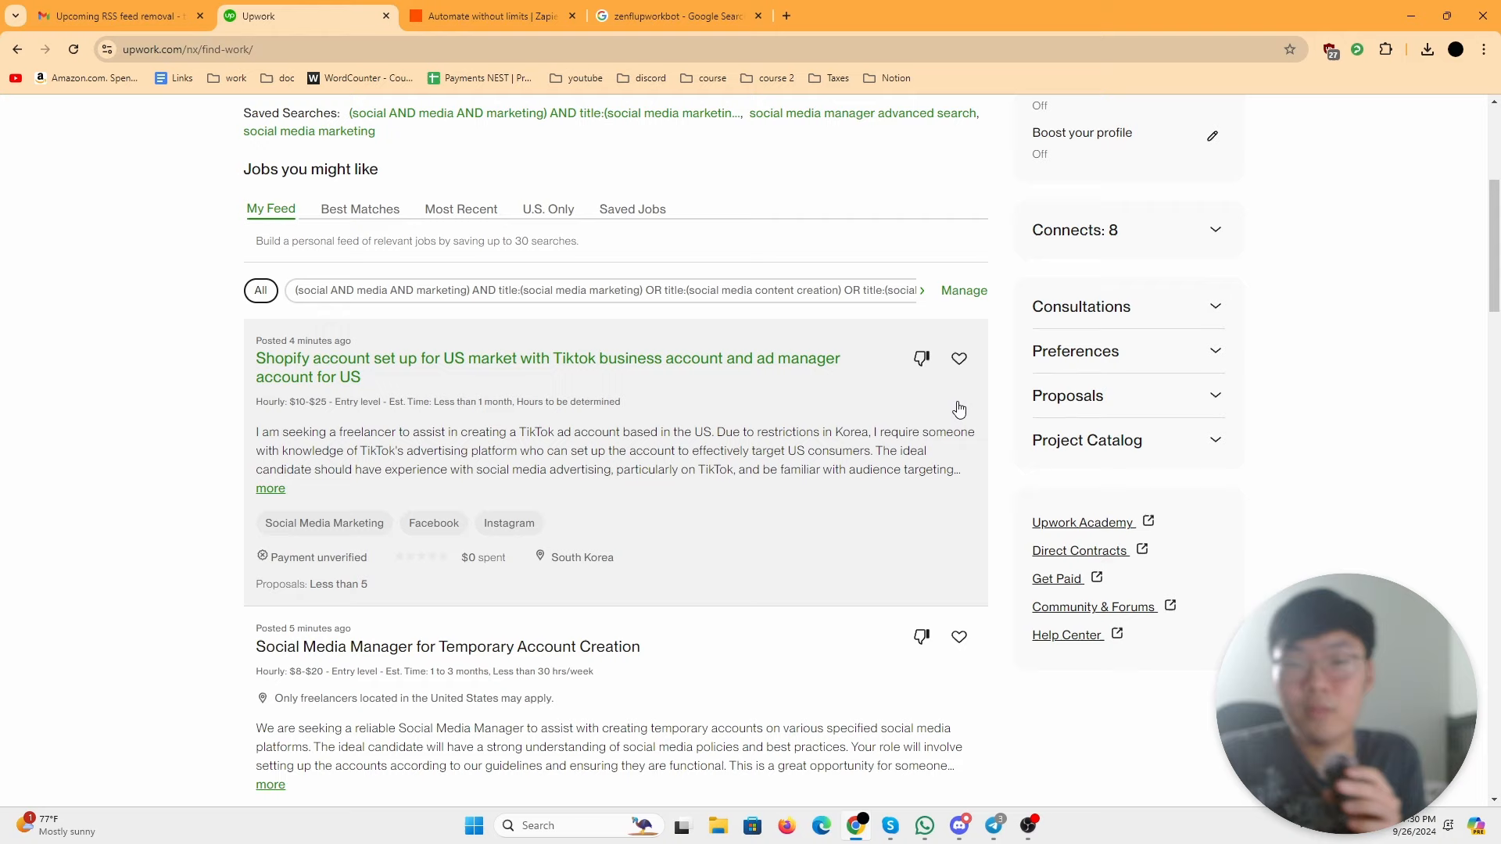
mouse_move(855, 482)
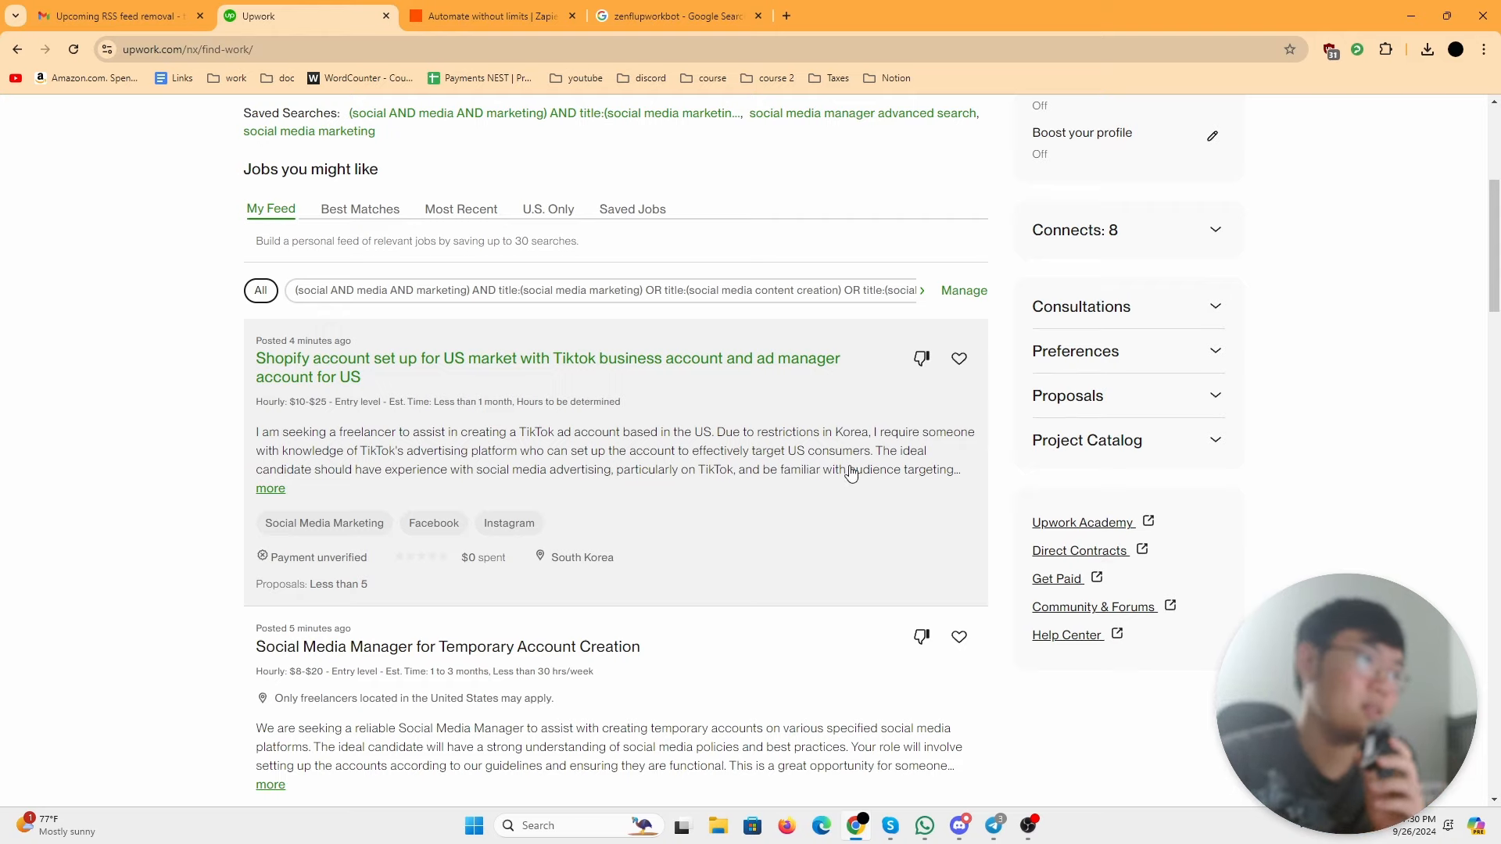
Step: Reach the ZenflUpworkBot chat in Telegram web from the zenflupworkbot search results
left_click(670, 16)
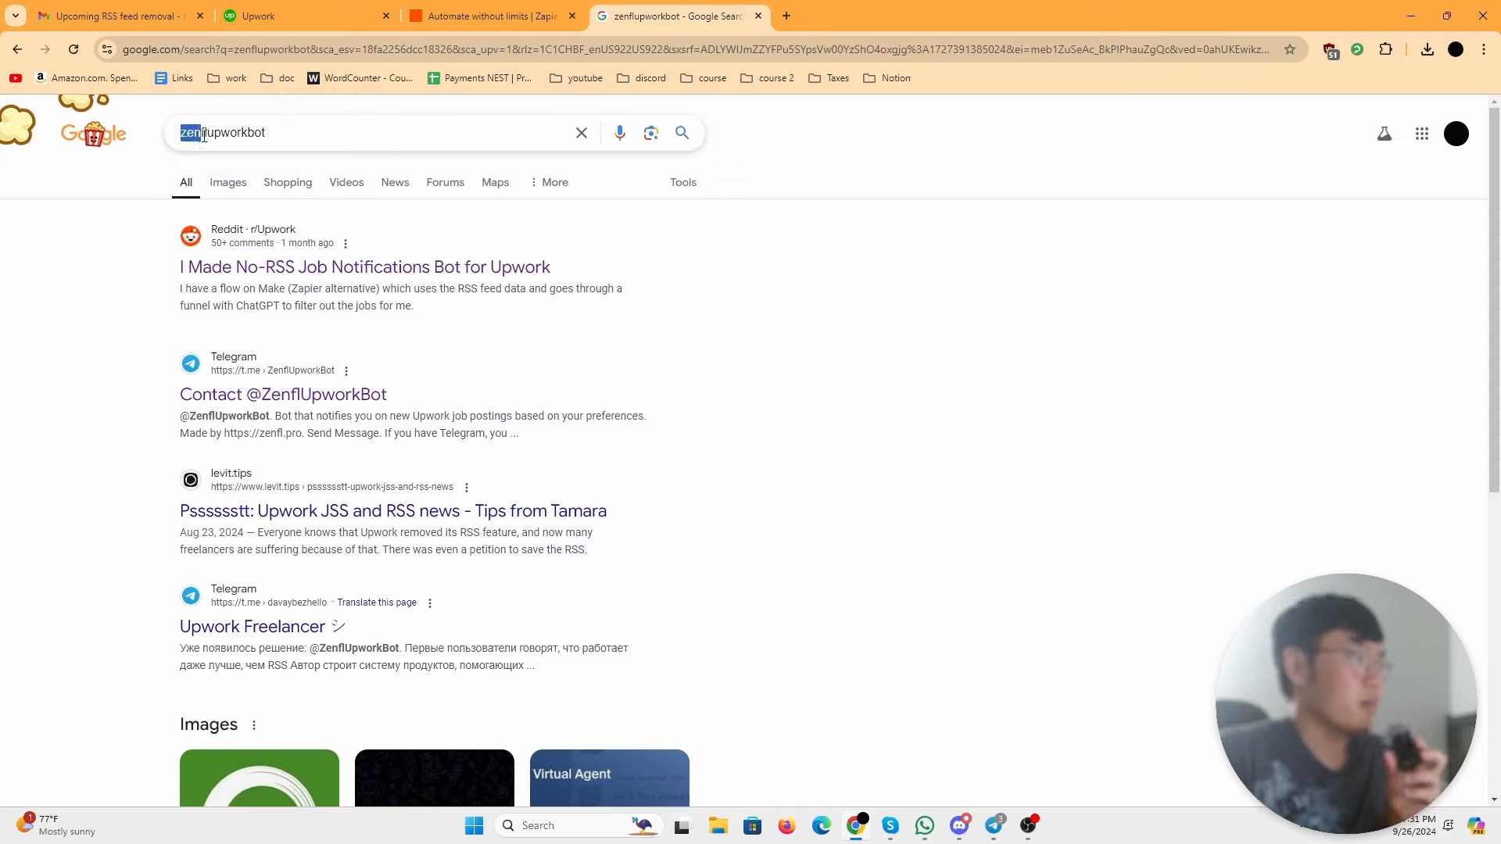
left_click(383, 131)
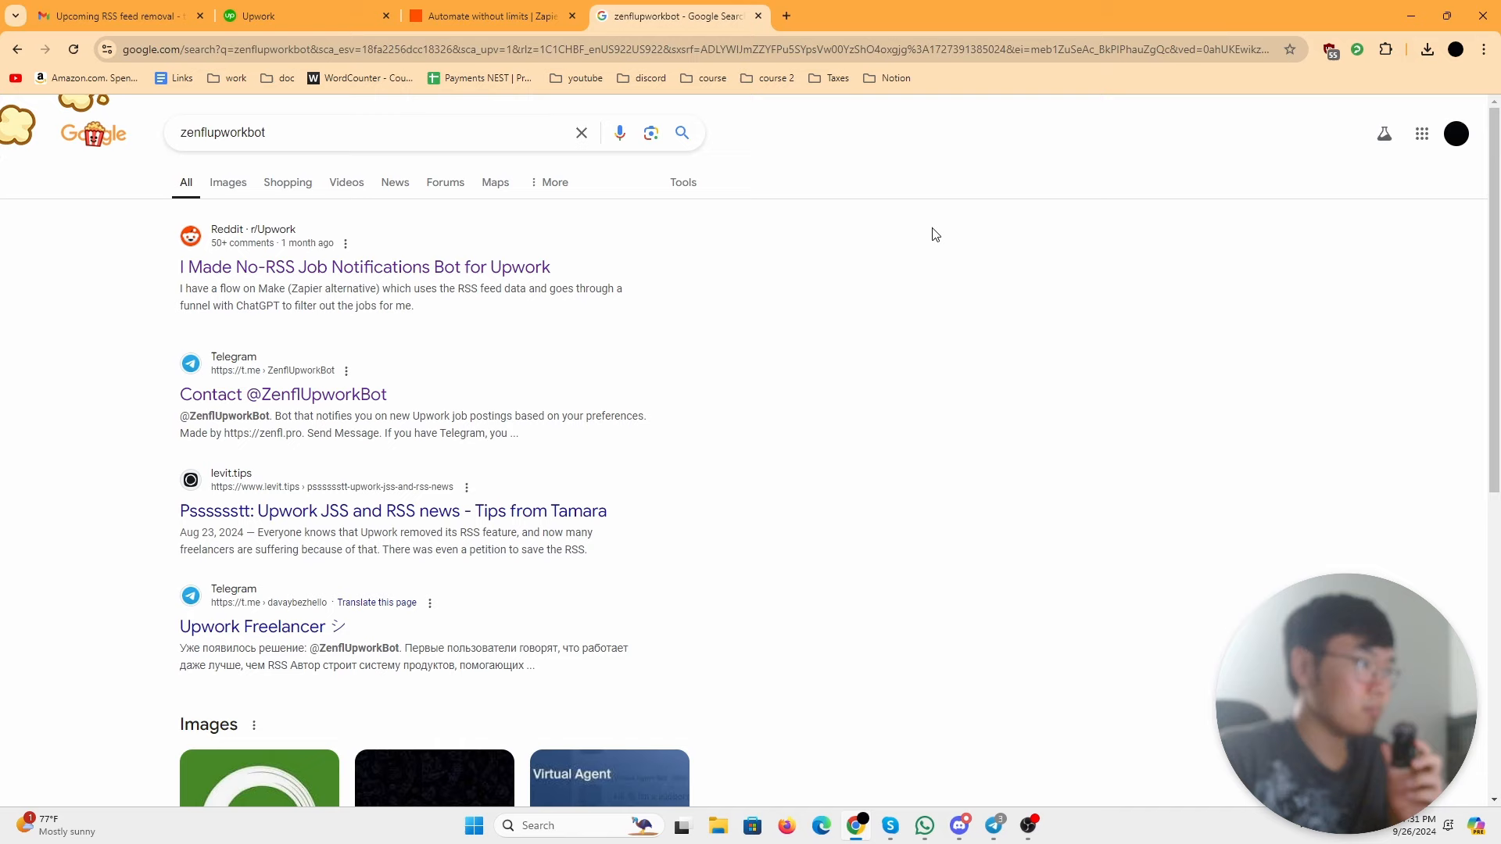
scroll("down", 3)
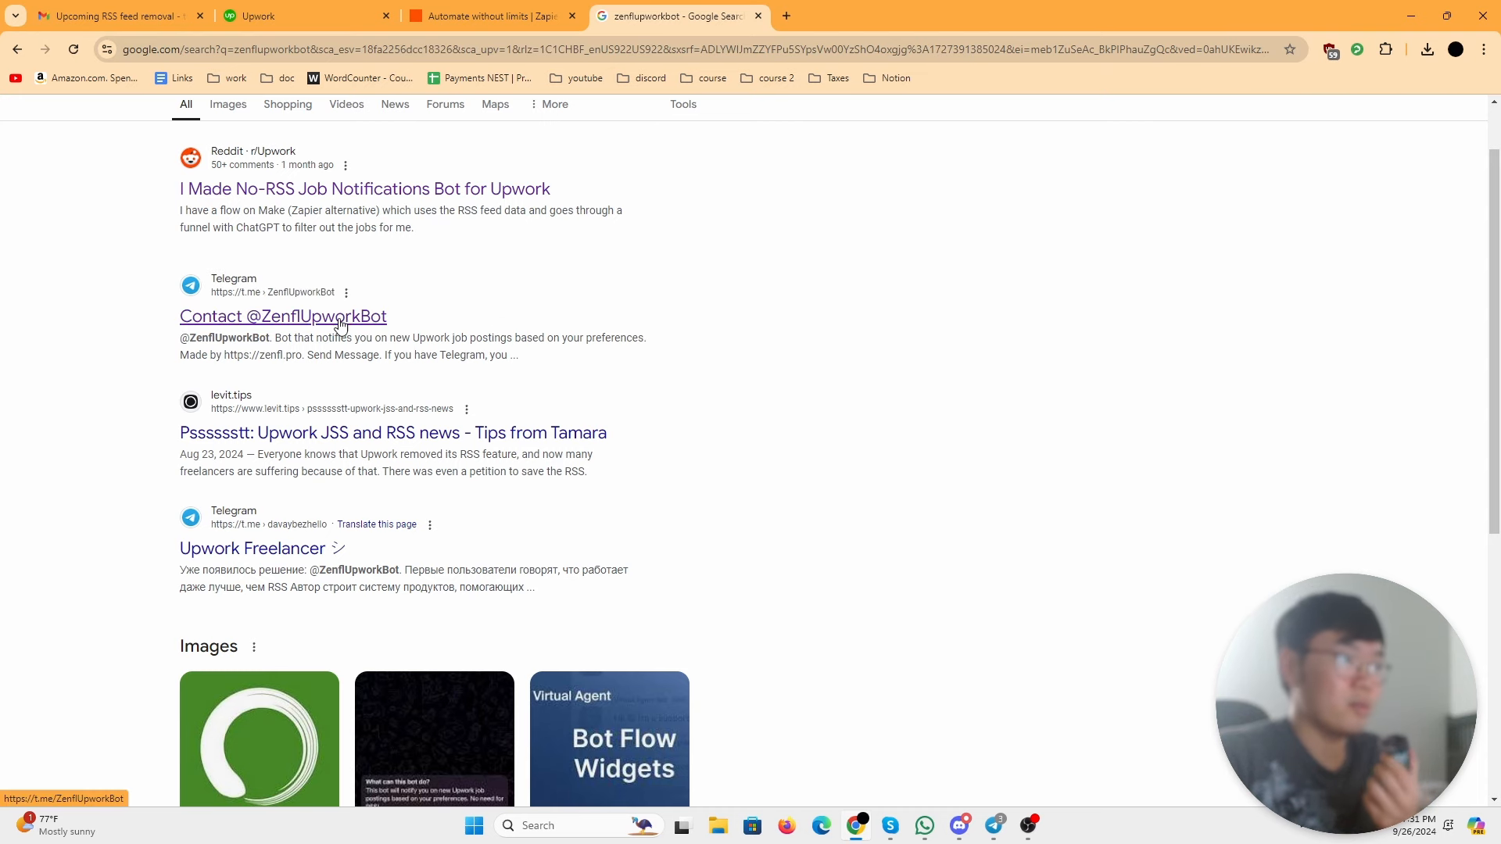
left_click(283, 316)
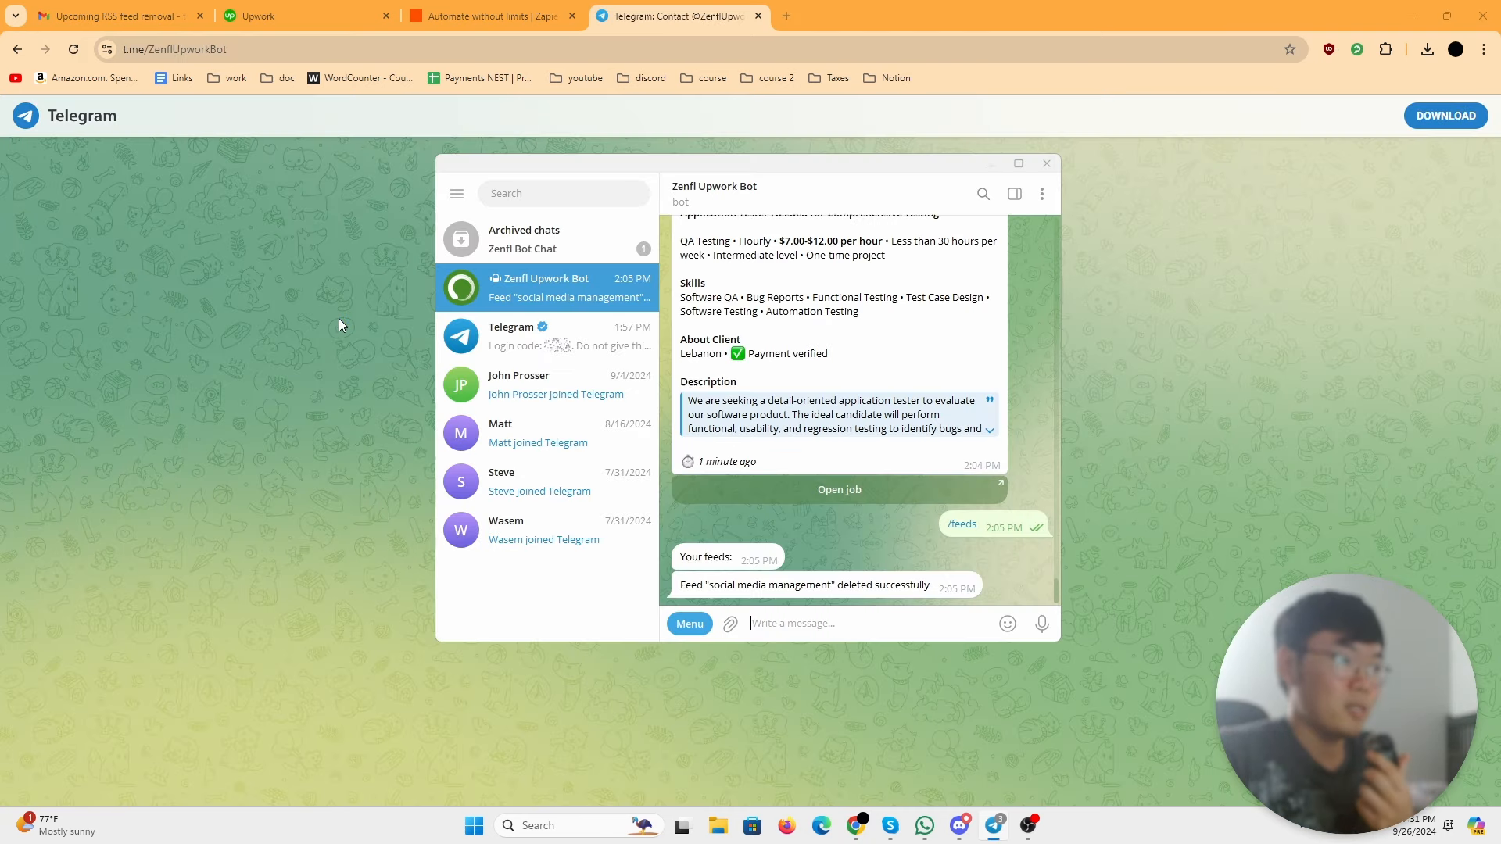
mouse_move(799, 333)
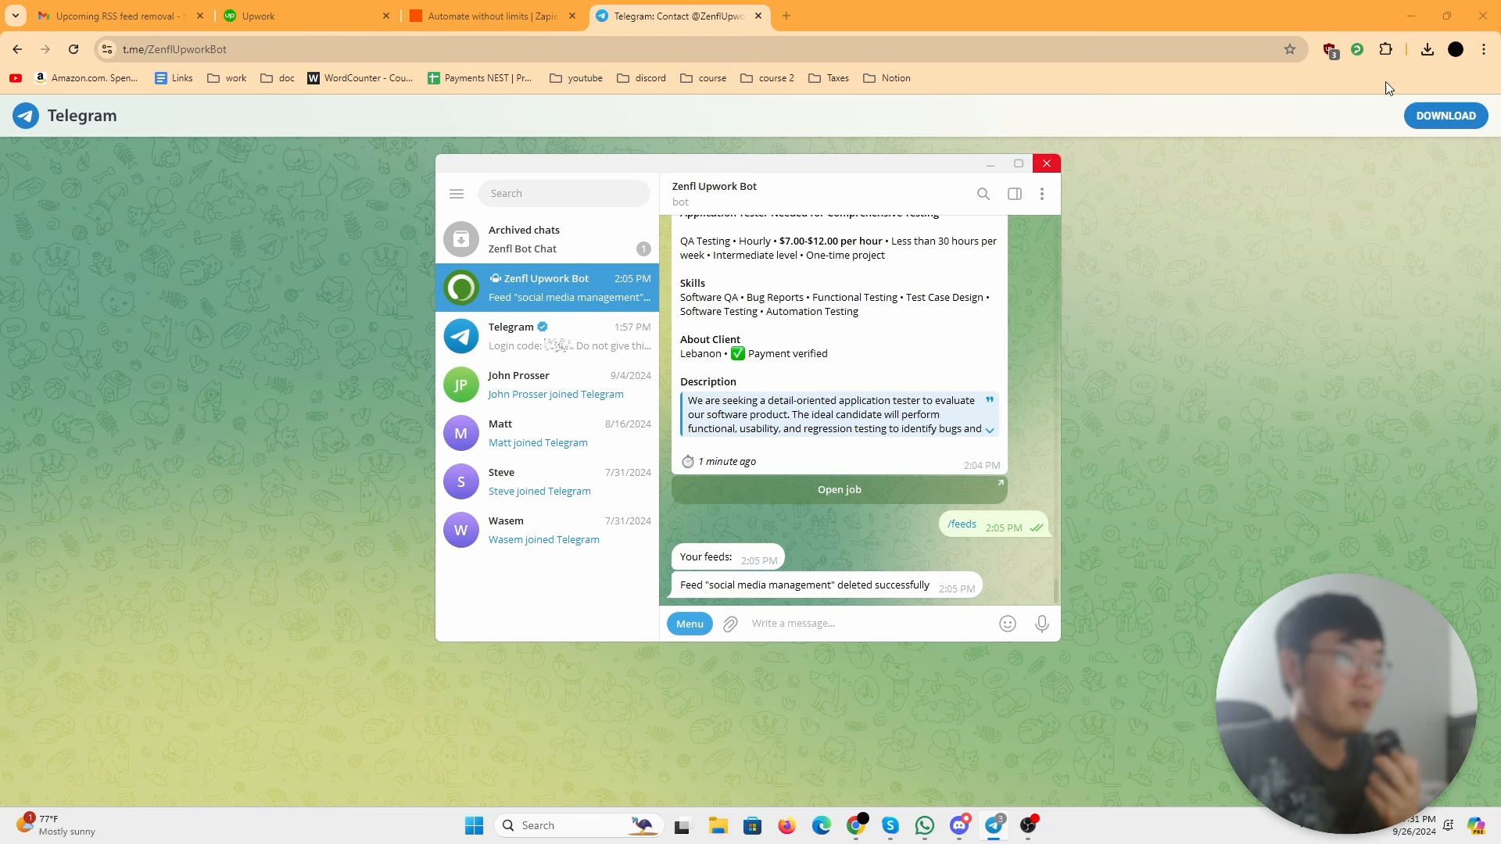
mouse_move(741, 419)
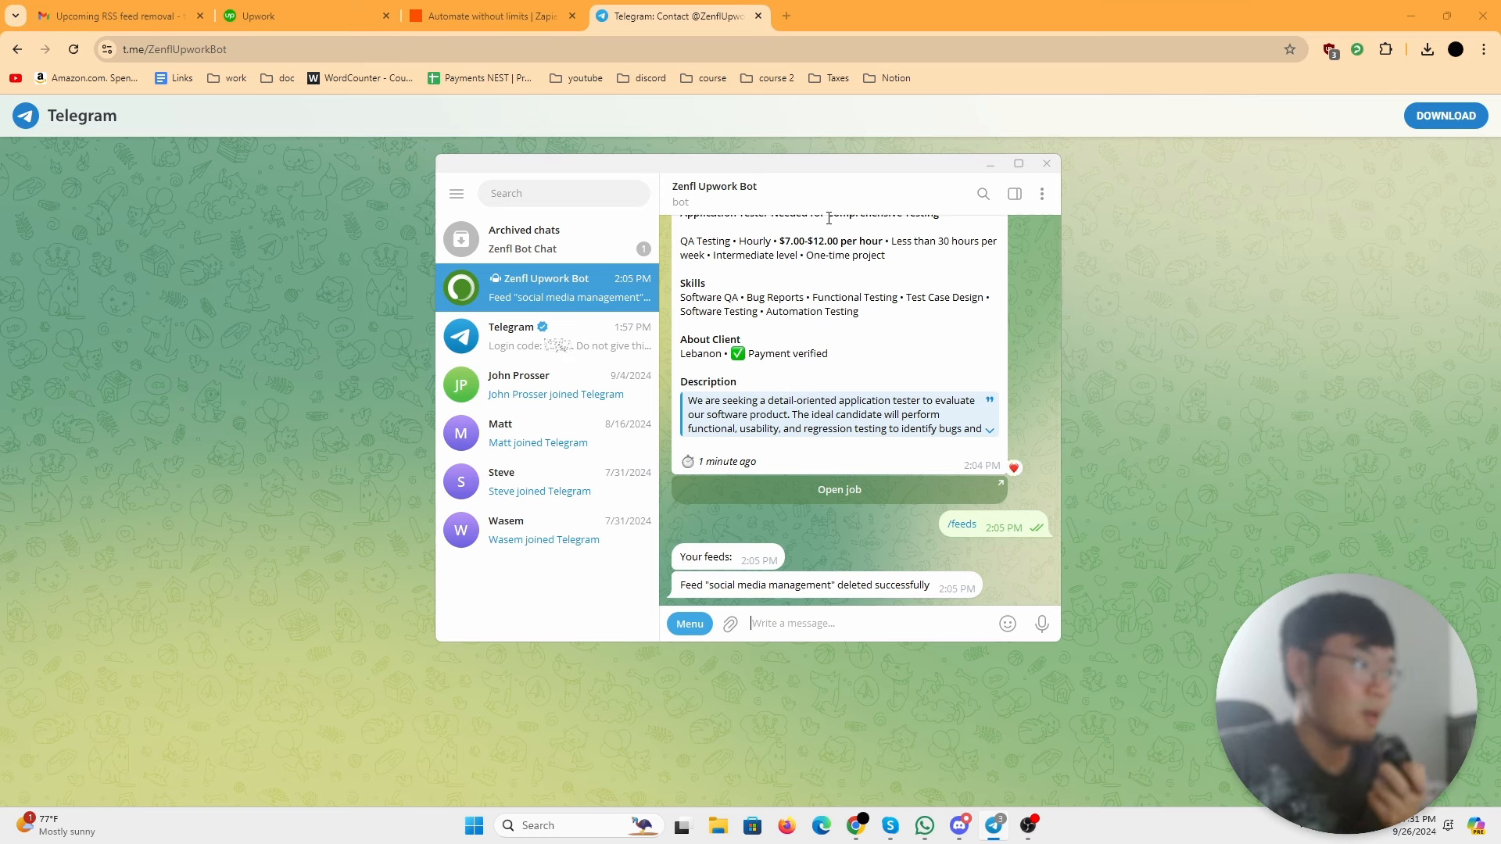
mouse_move(1016, 442)
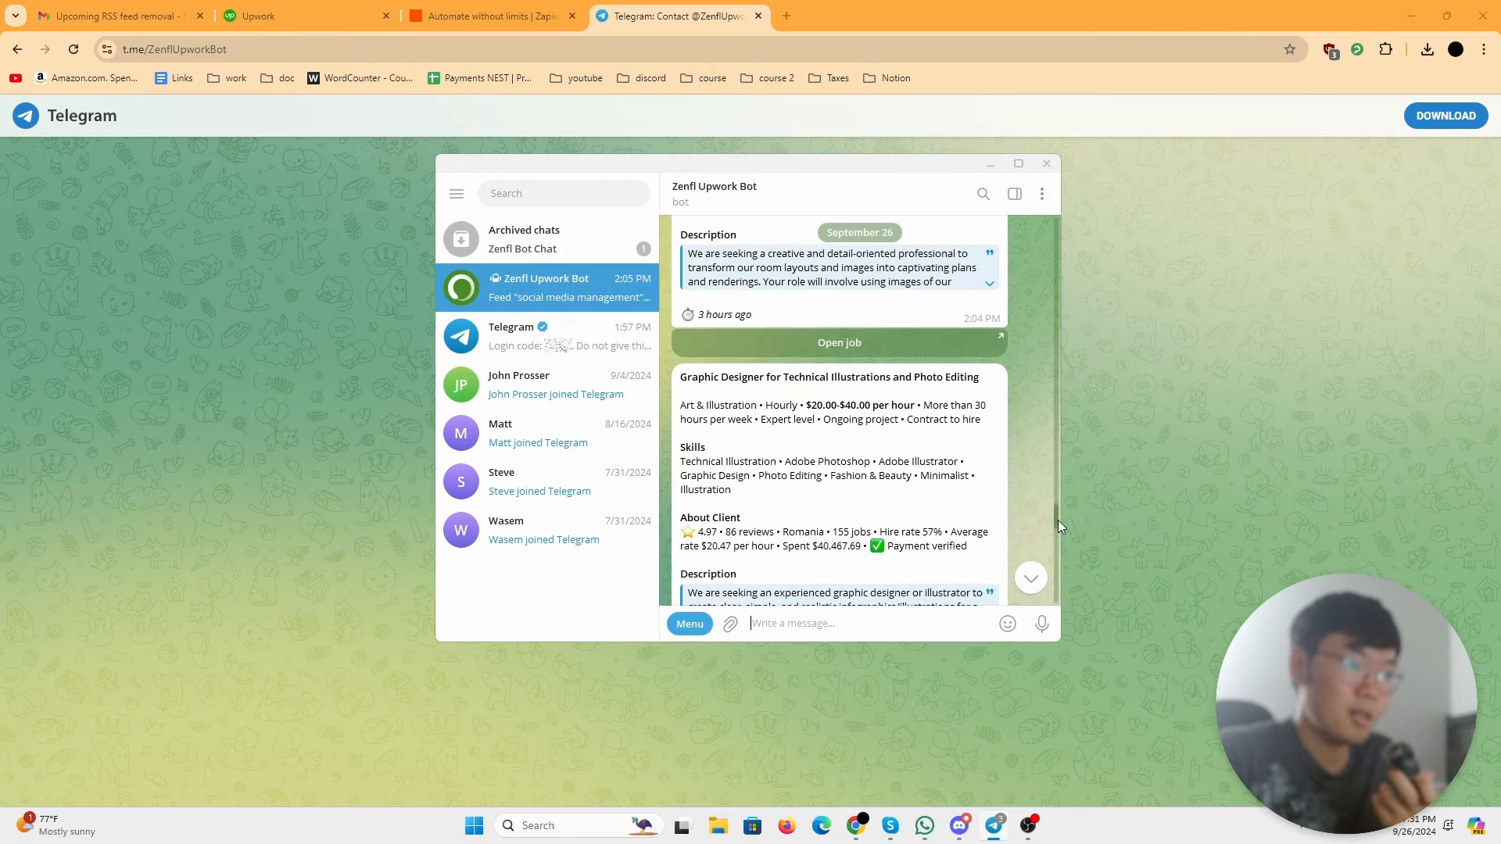
Step: Read through the bot's welcome message and feed-creation instructions
scroll("up", 3)
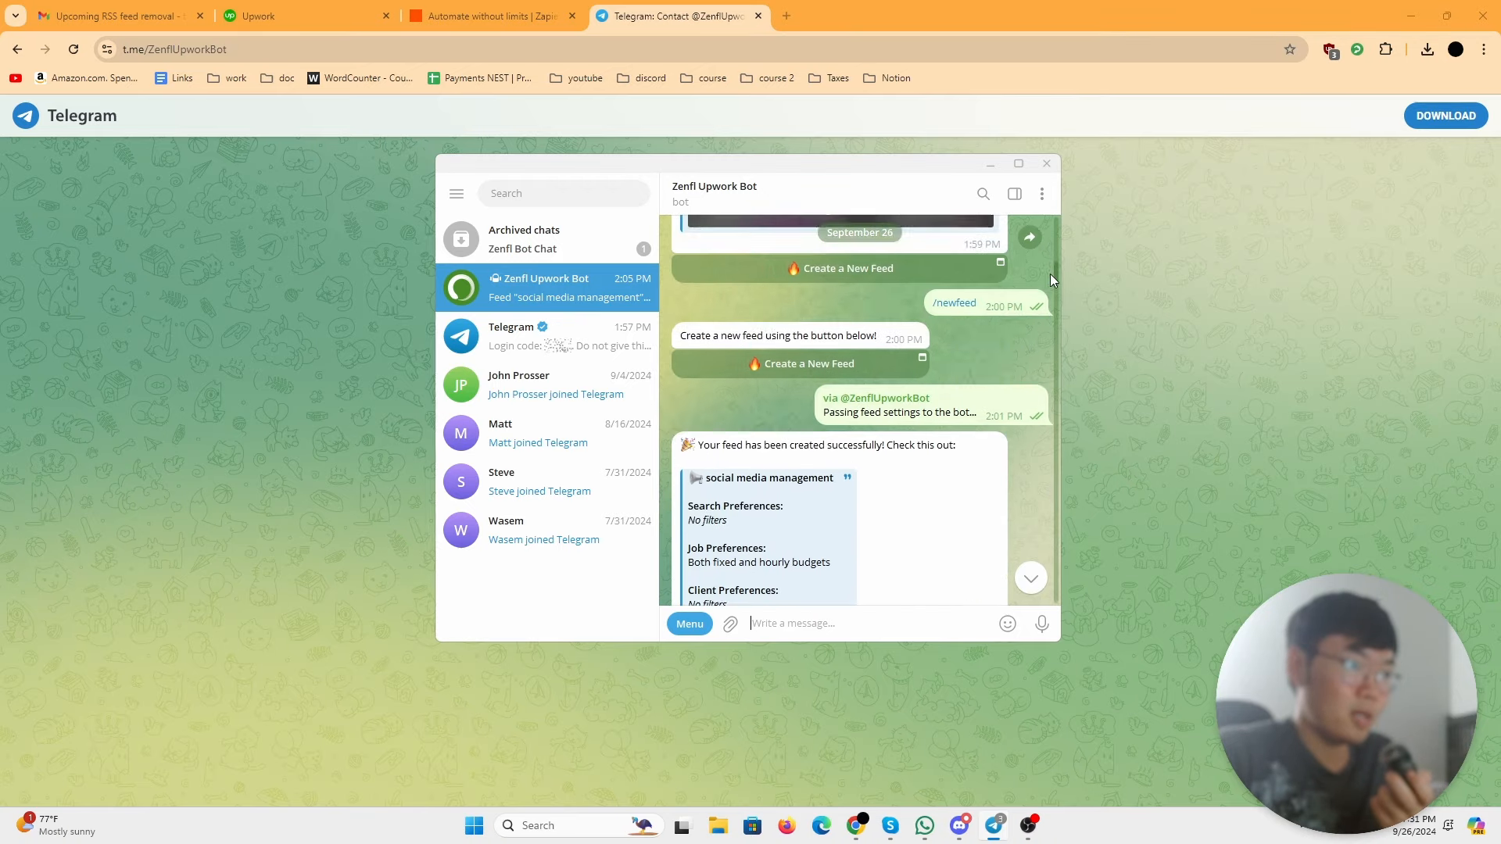
scroll("up", 3)
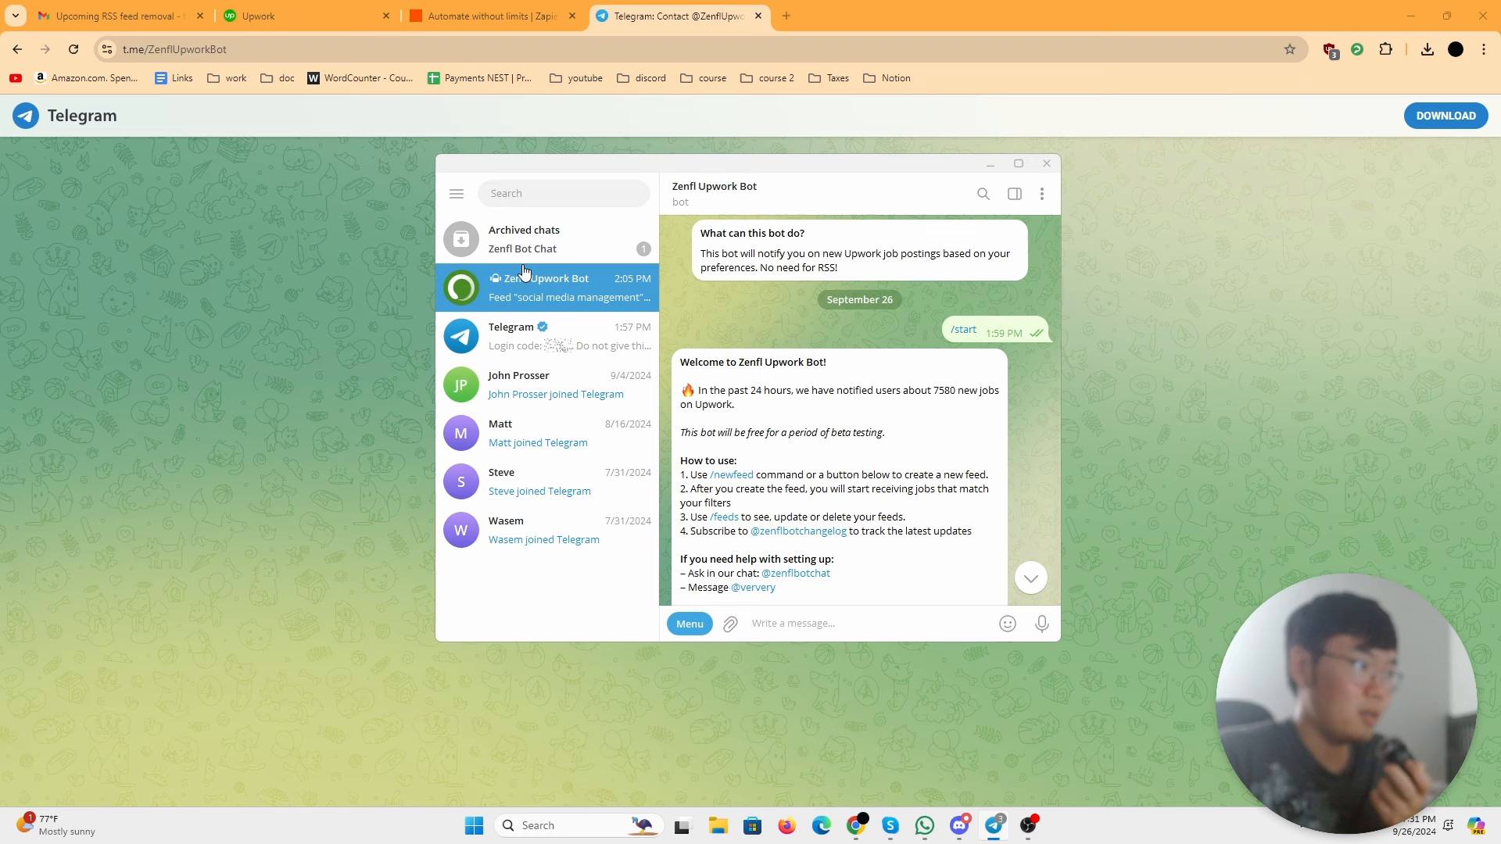
mouse_move(651, 78)
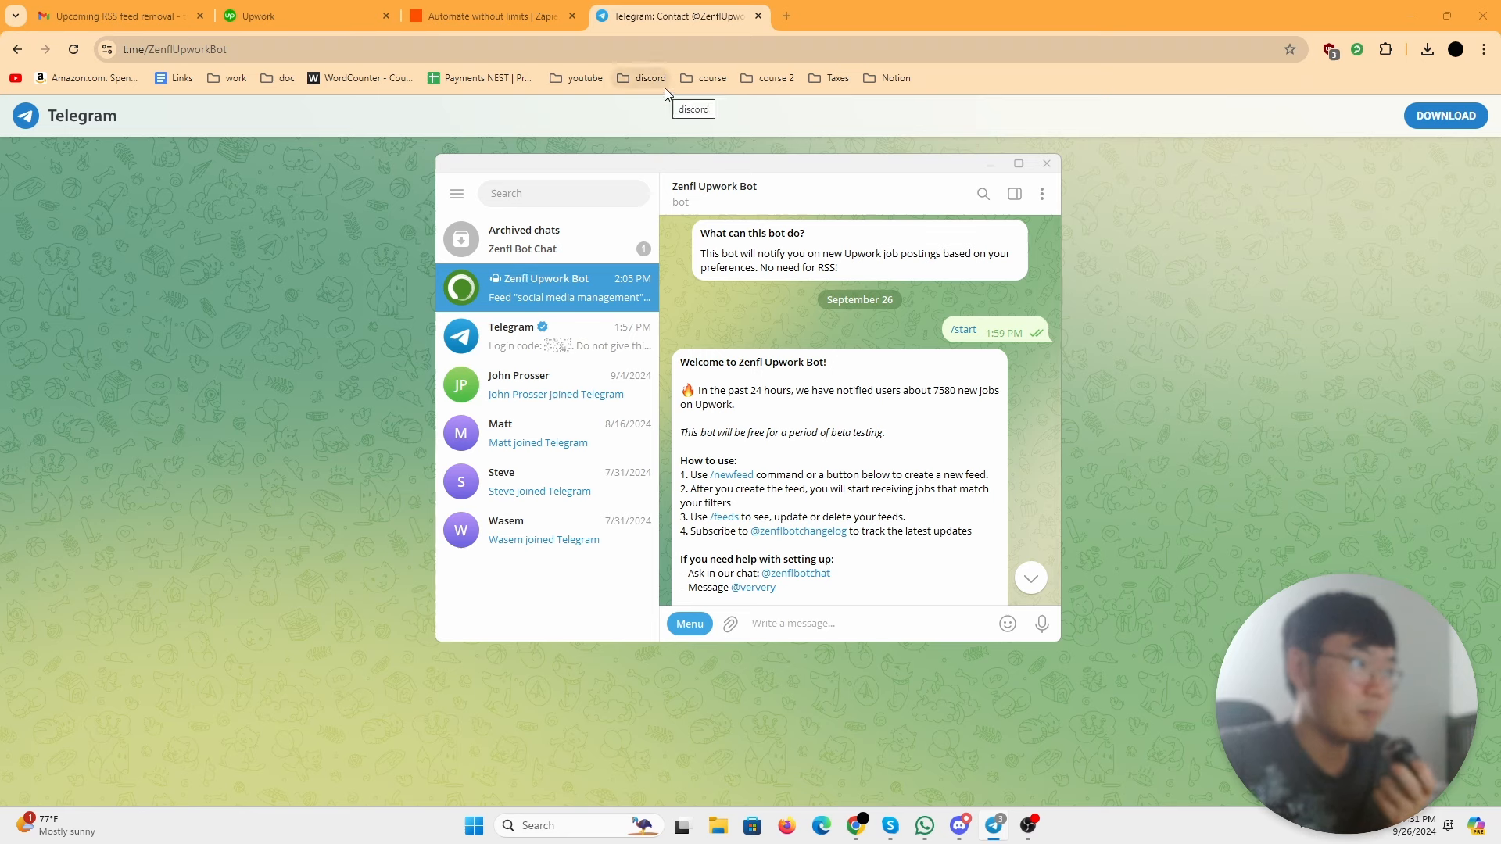
mouse_move(751, 280)
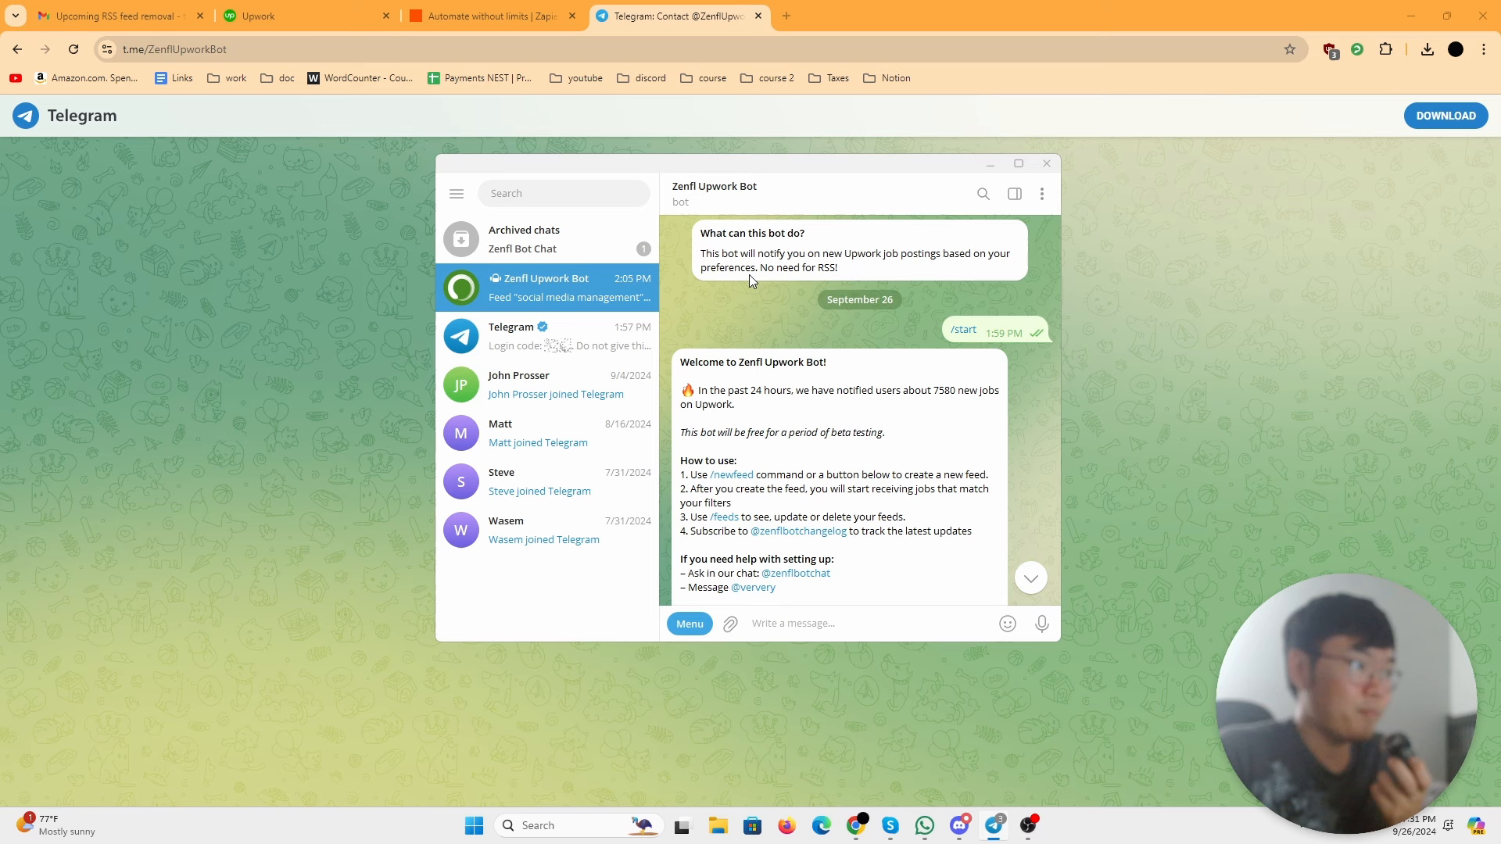
scroll("down", 3)
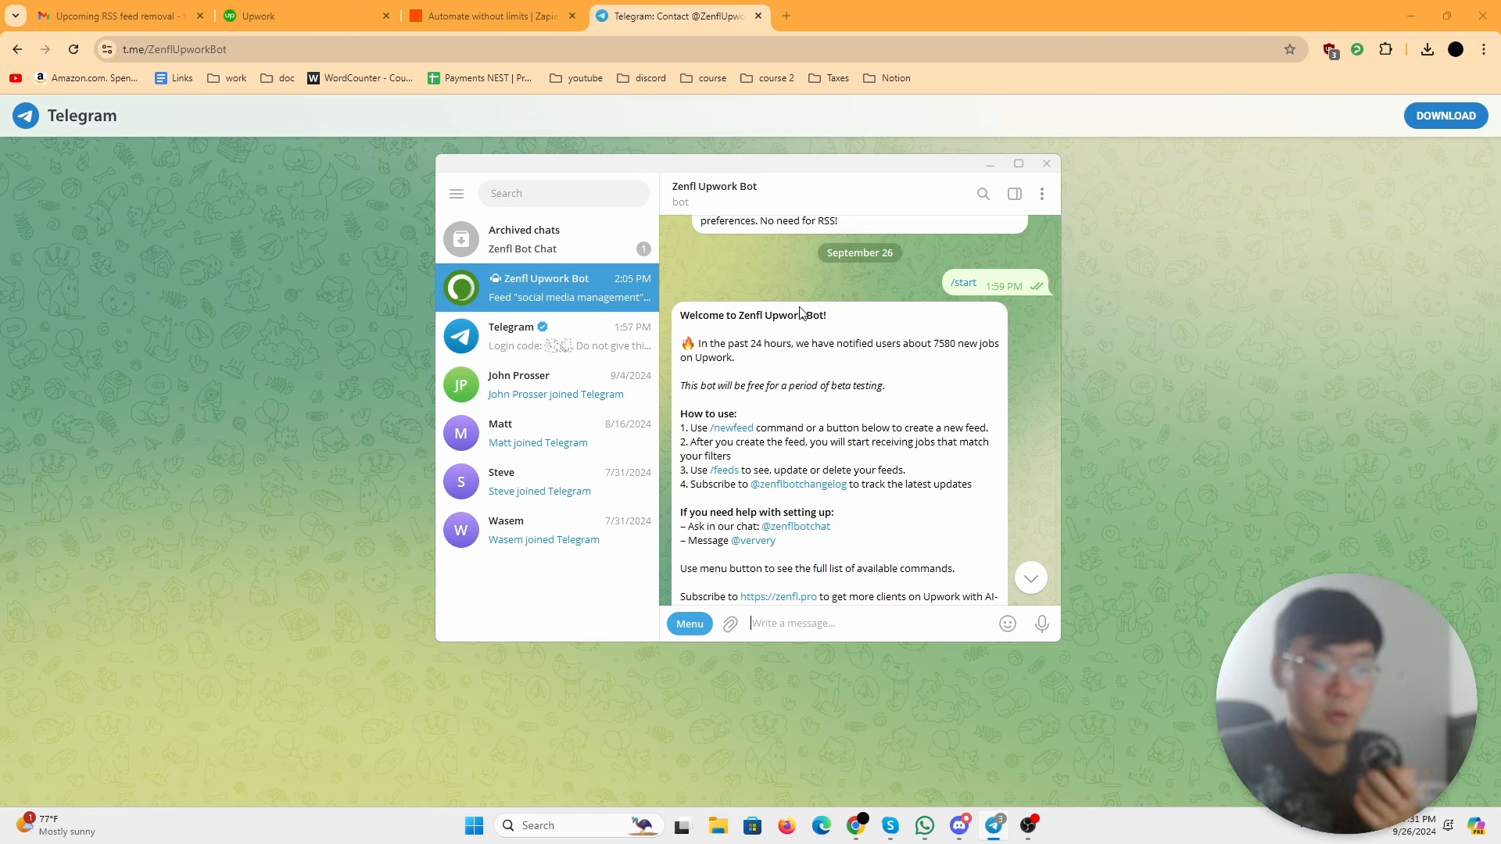
mouse_move(783, 254)
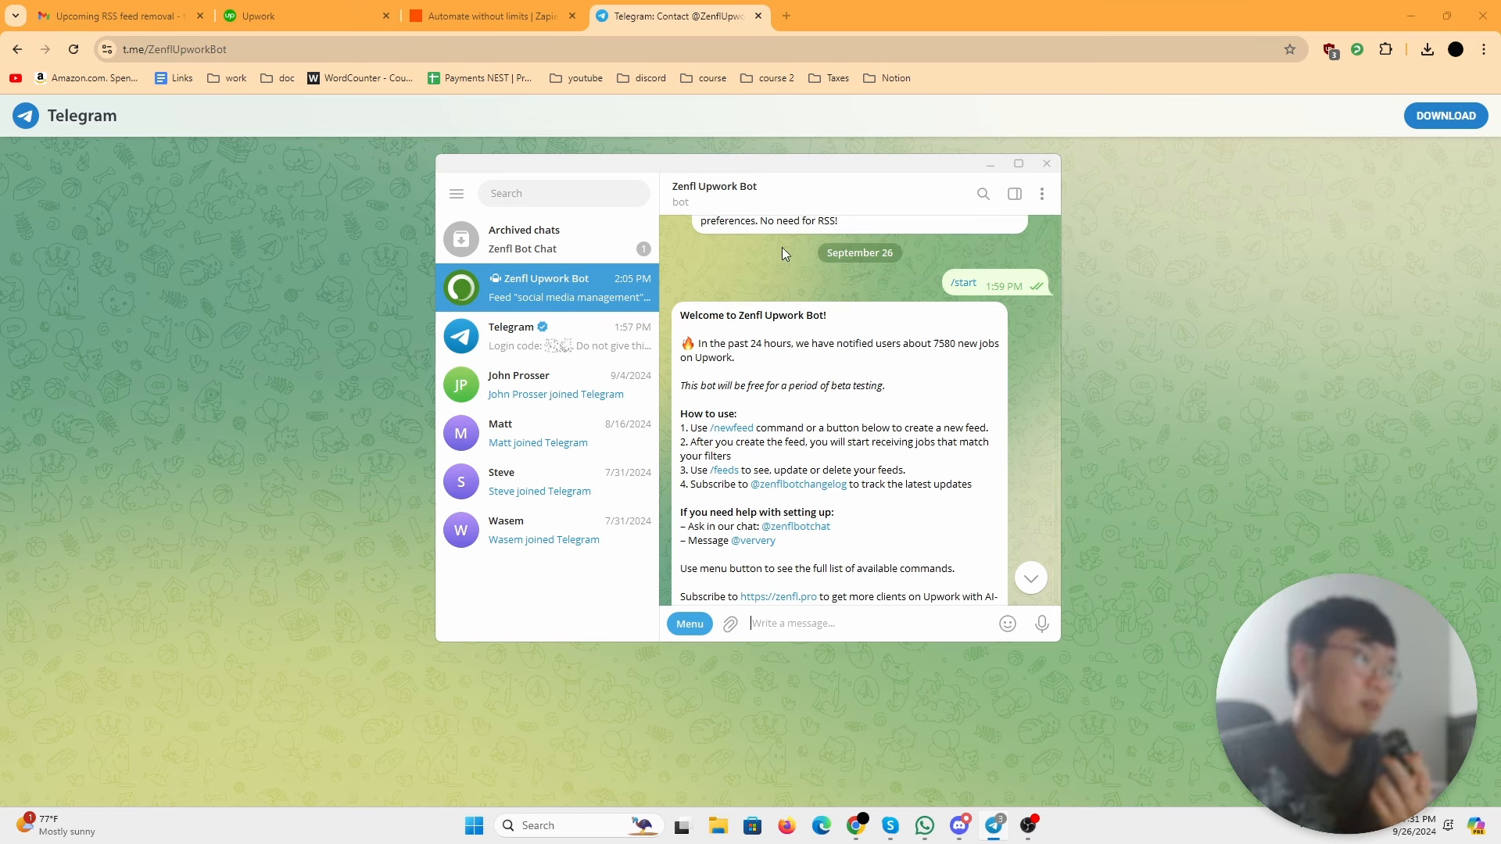
mouse_move(754, 278)
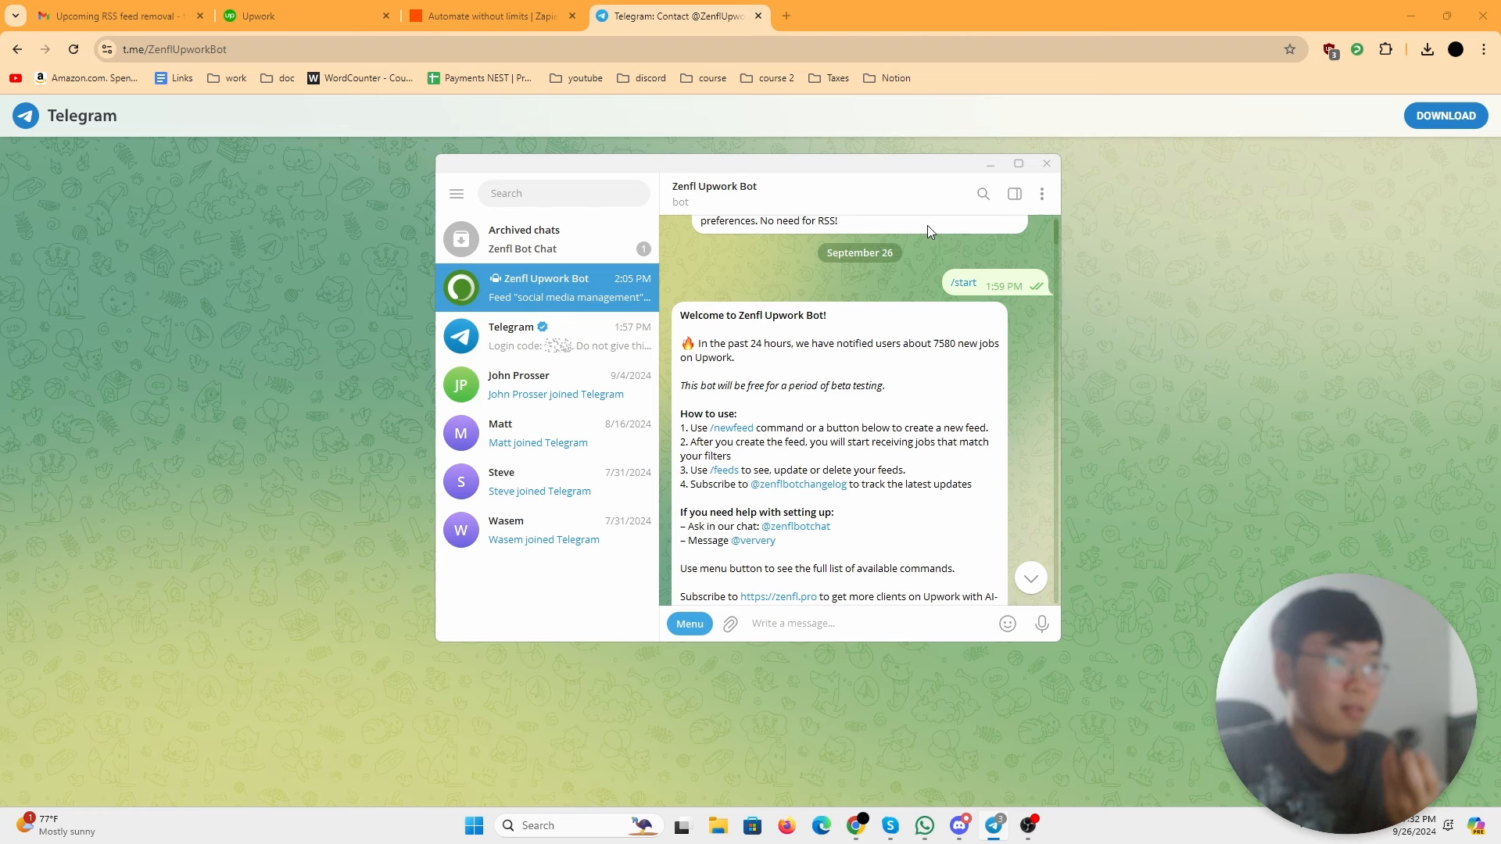
scroll("down", 3)
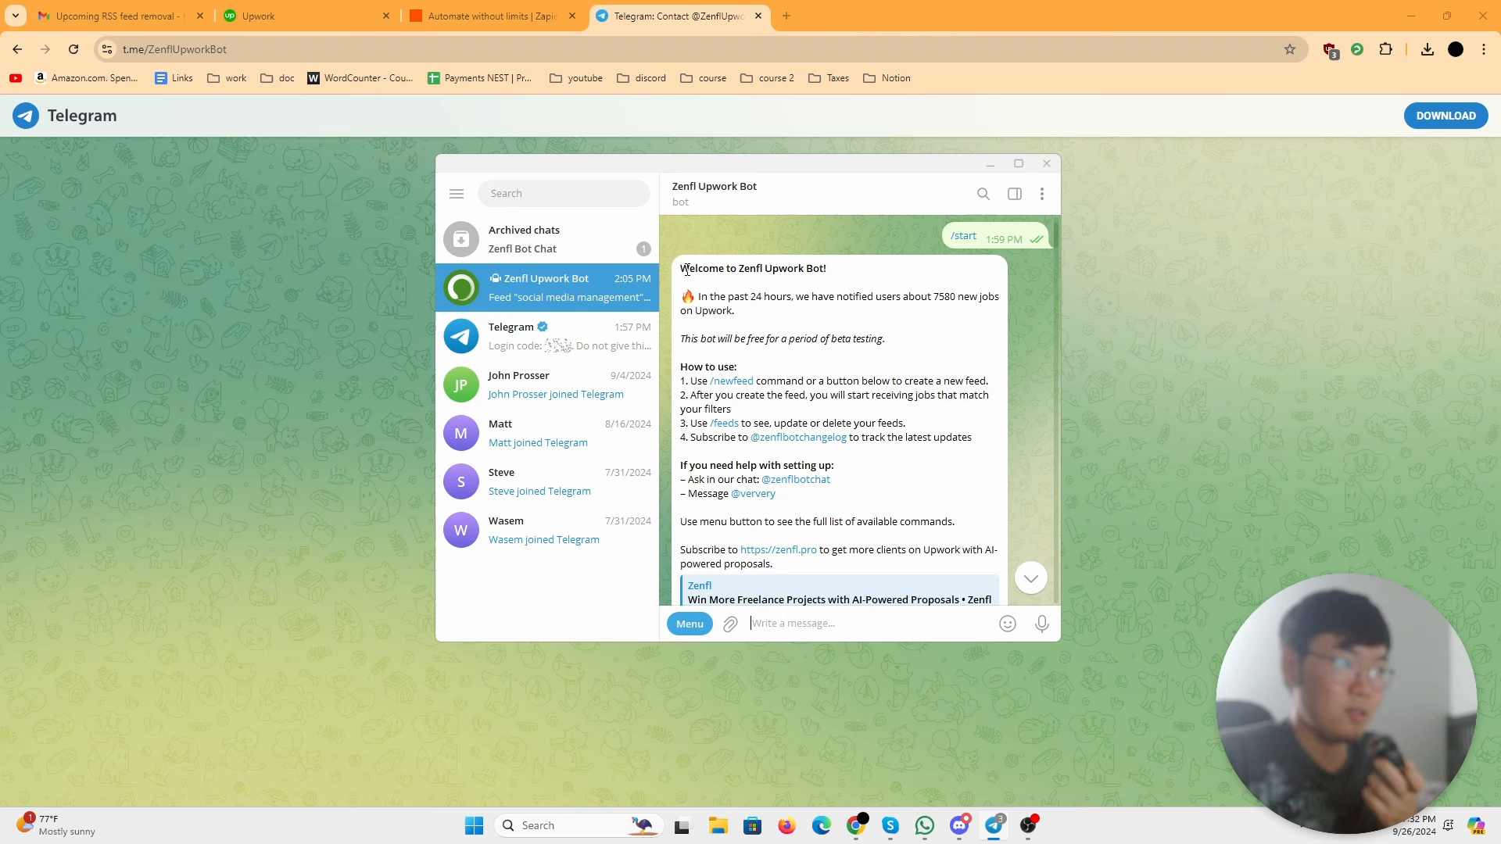
mouse_move(871, 367)
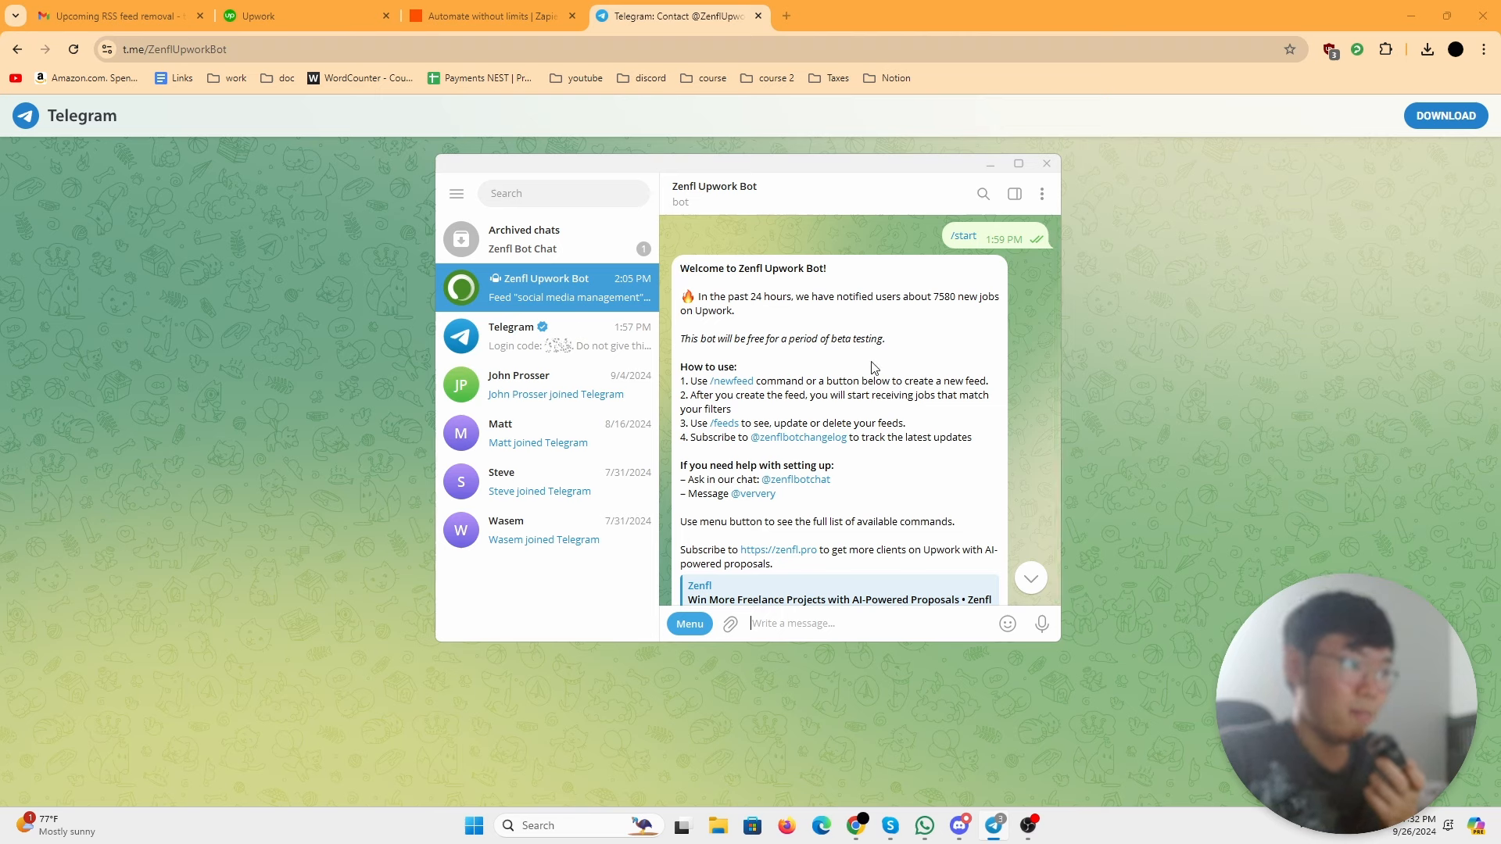
scroll("down", 3)
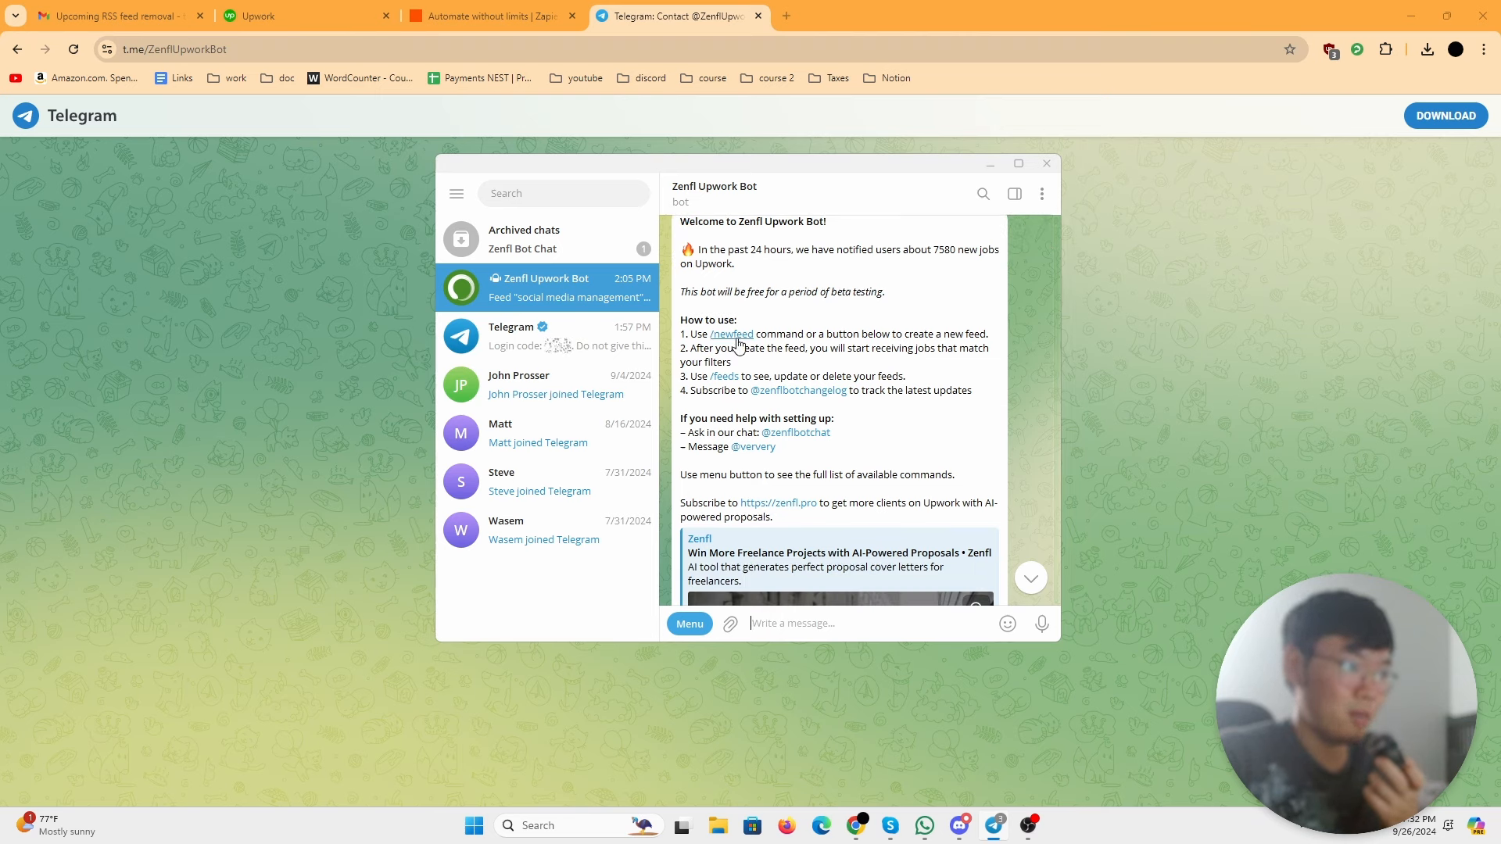
mouse_move(752, 361)
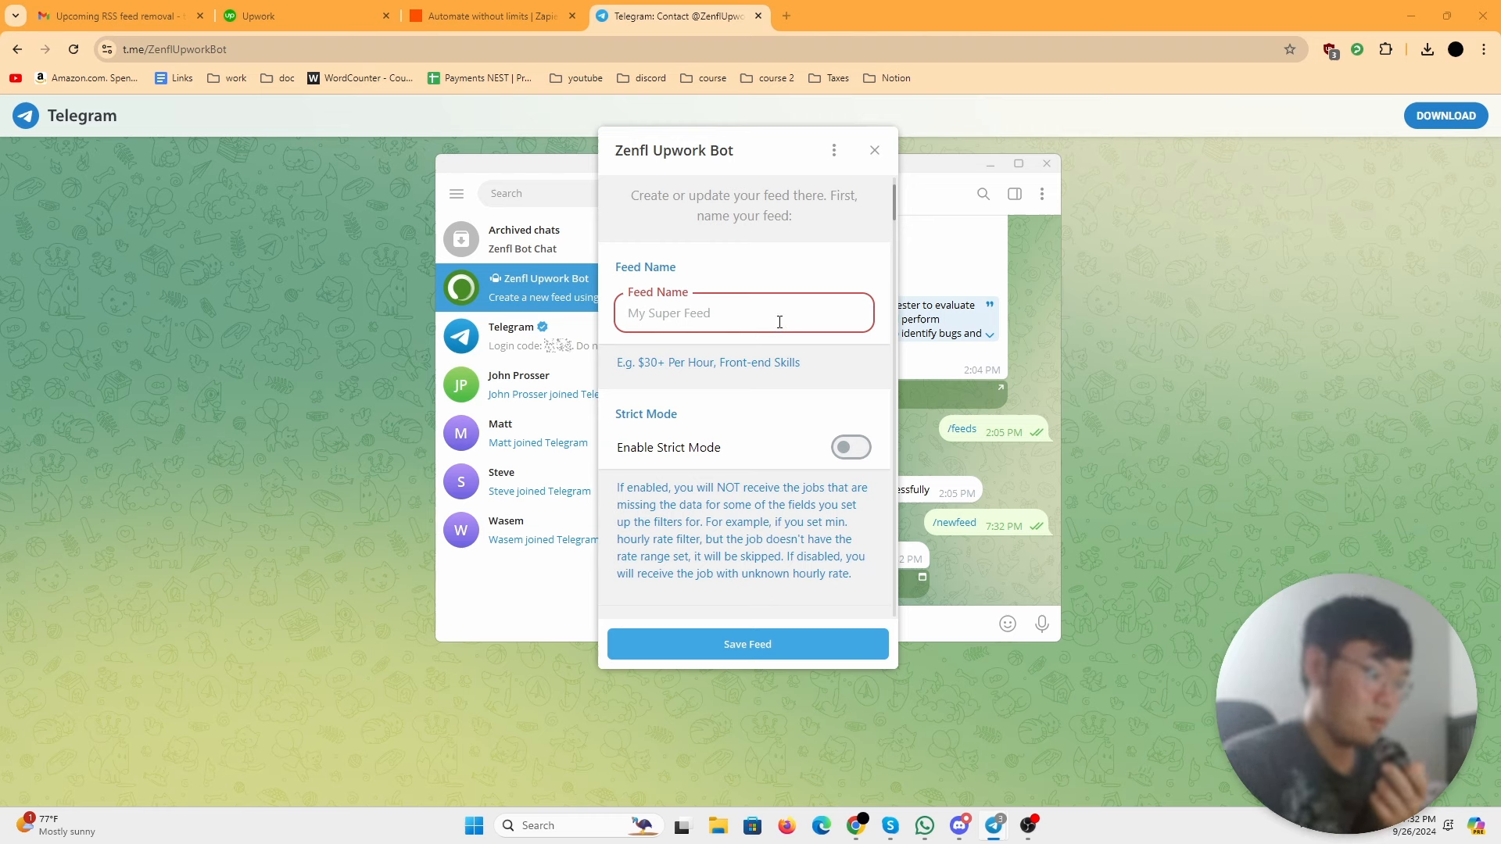
Step: Name the new bot feed 'test', review Budget Preferences, and switch to the Upwork tab
type("test")
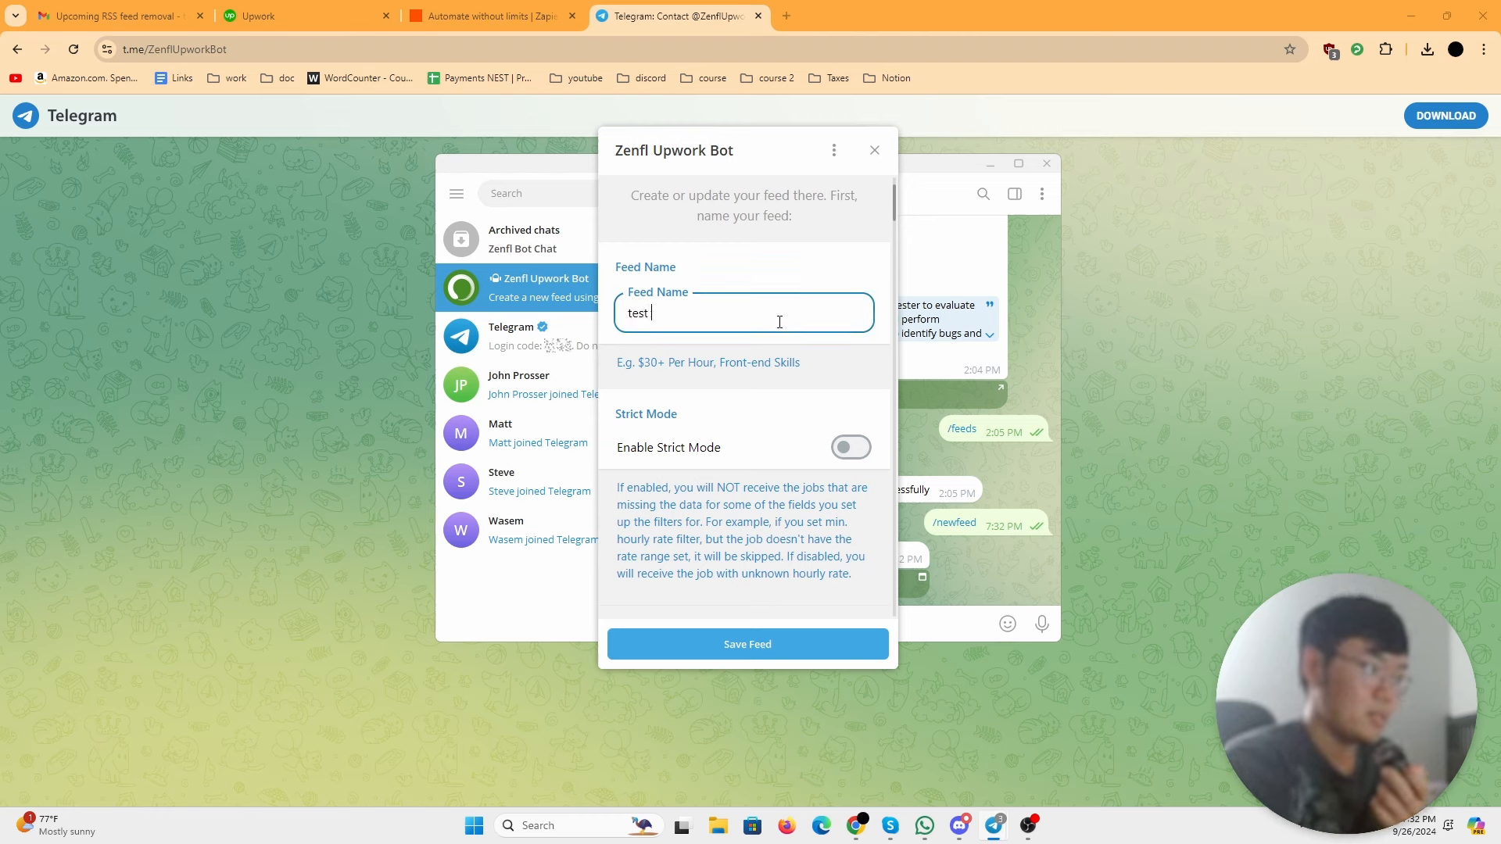
scroll("down", 3)
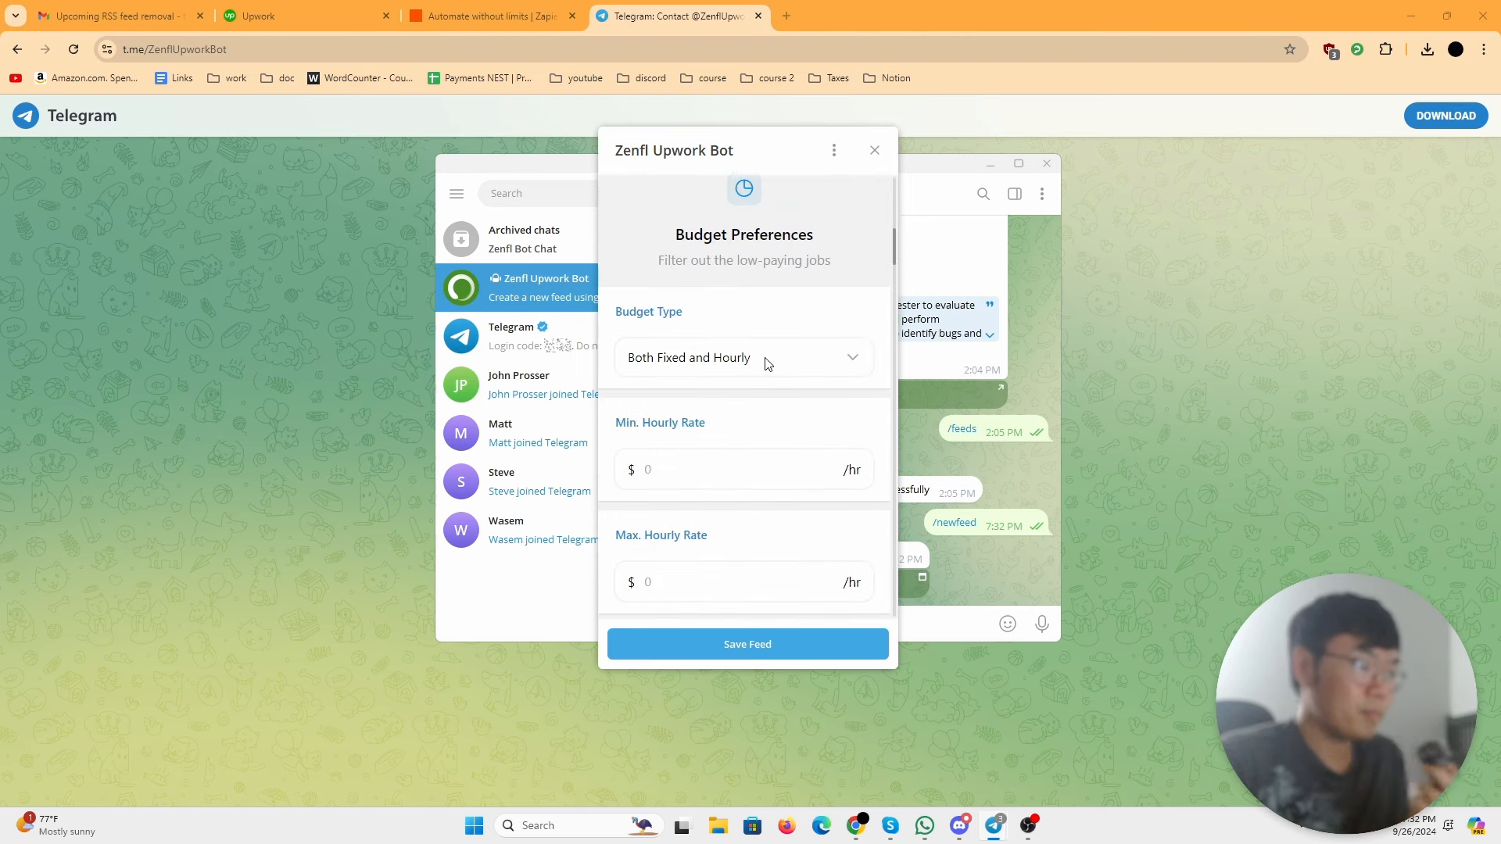
scroll("down", 3)
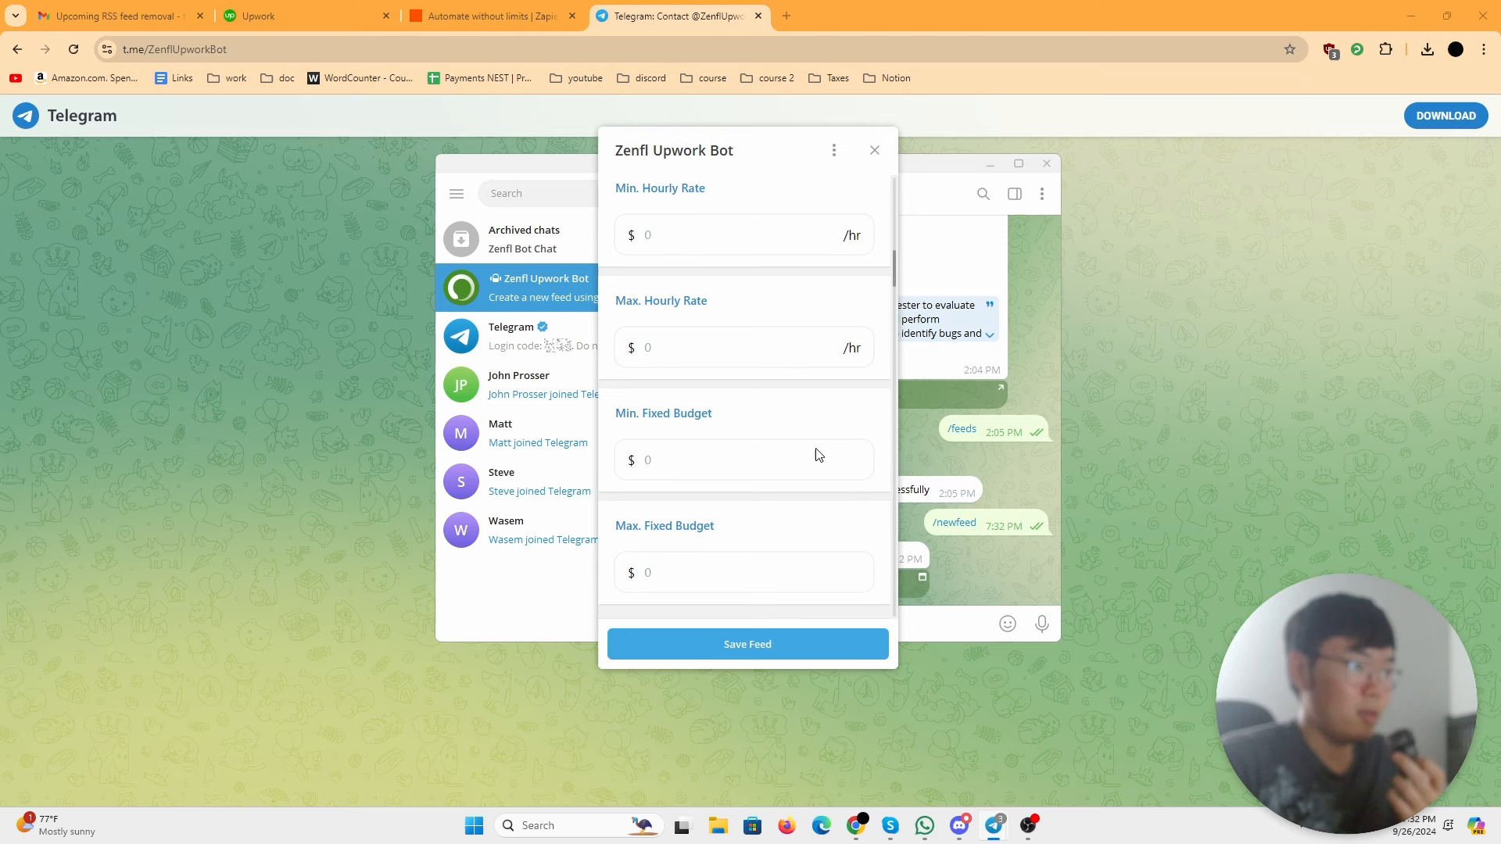
scroll("up", 3)
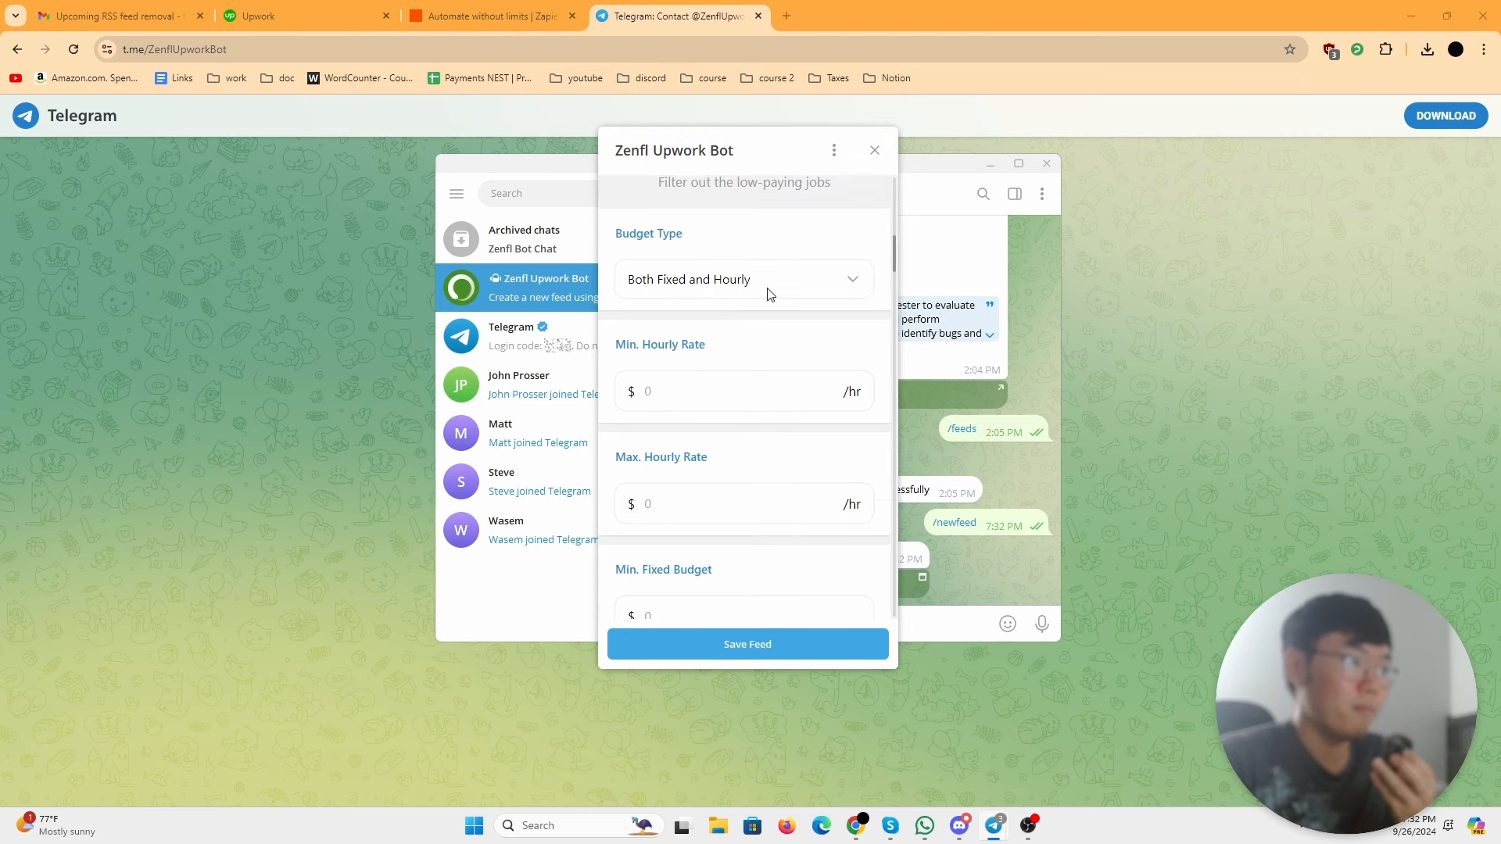
left_click(301, 16)
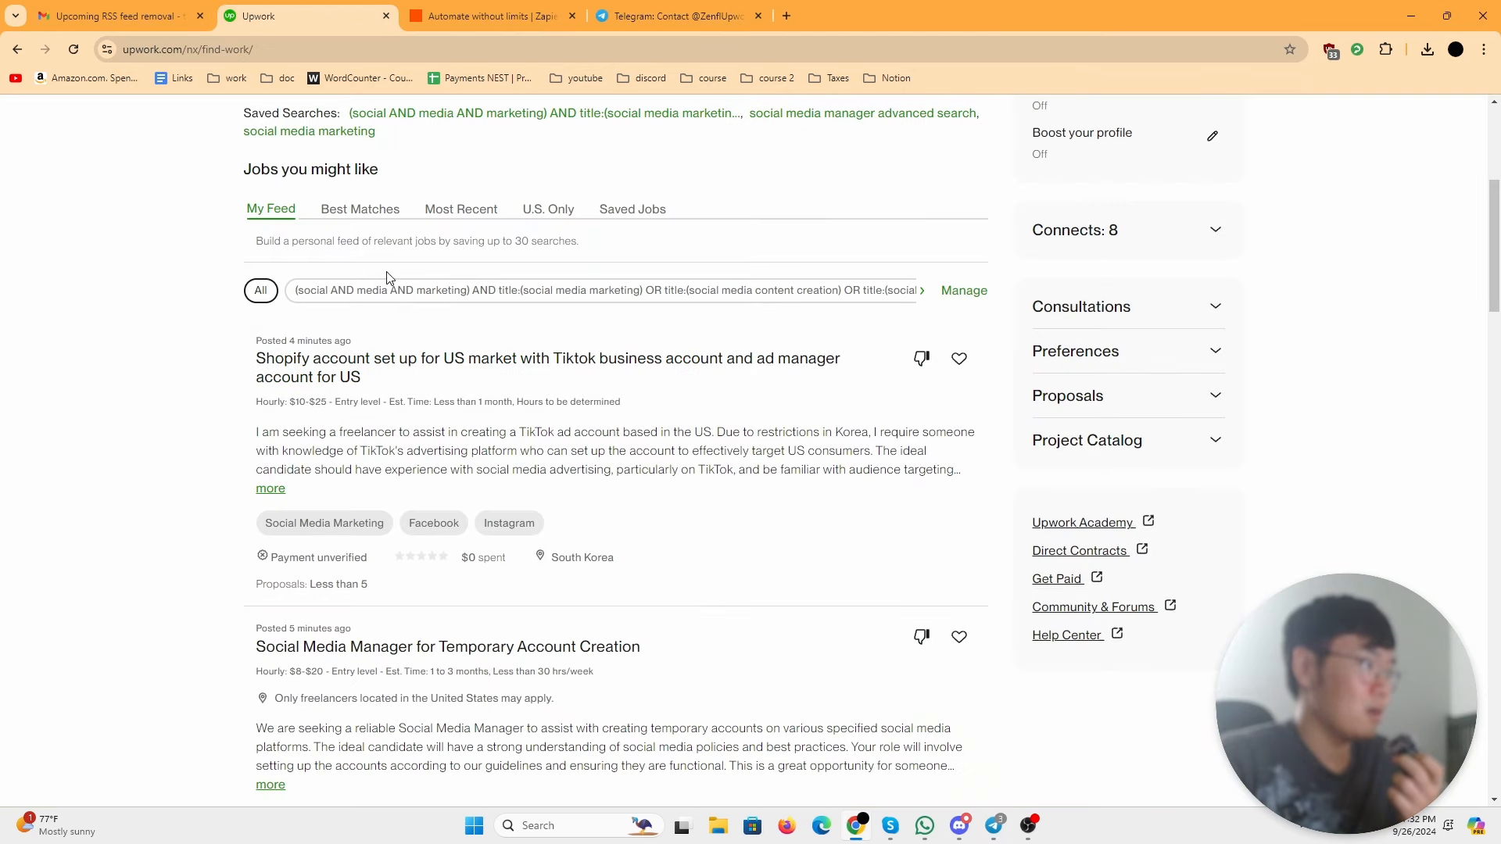
Step: Reopen the saved social media marketing search in Upwork for reference alongside the bot form
left_click(547, 366)
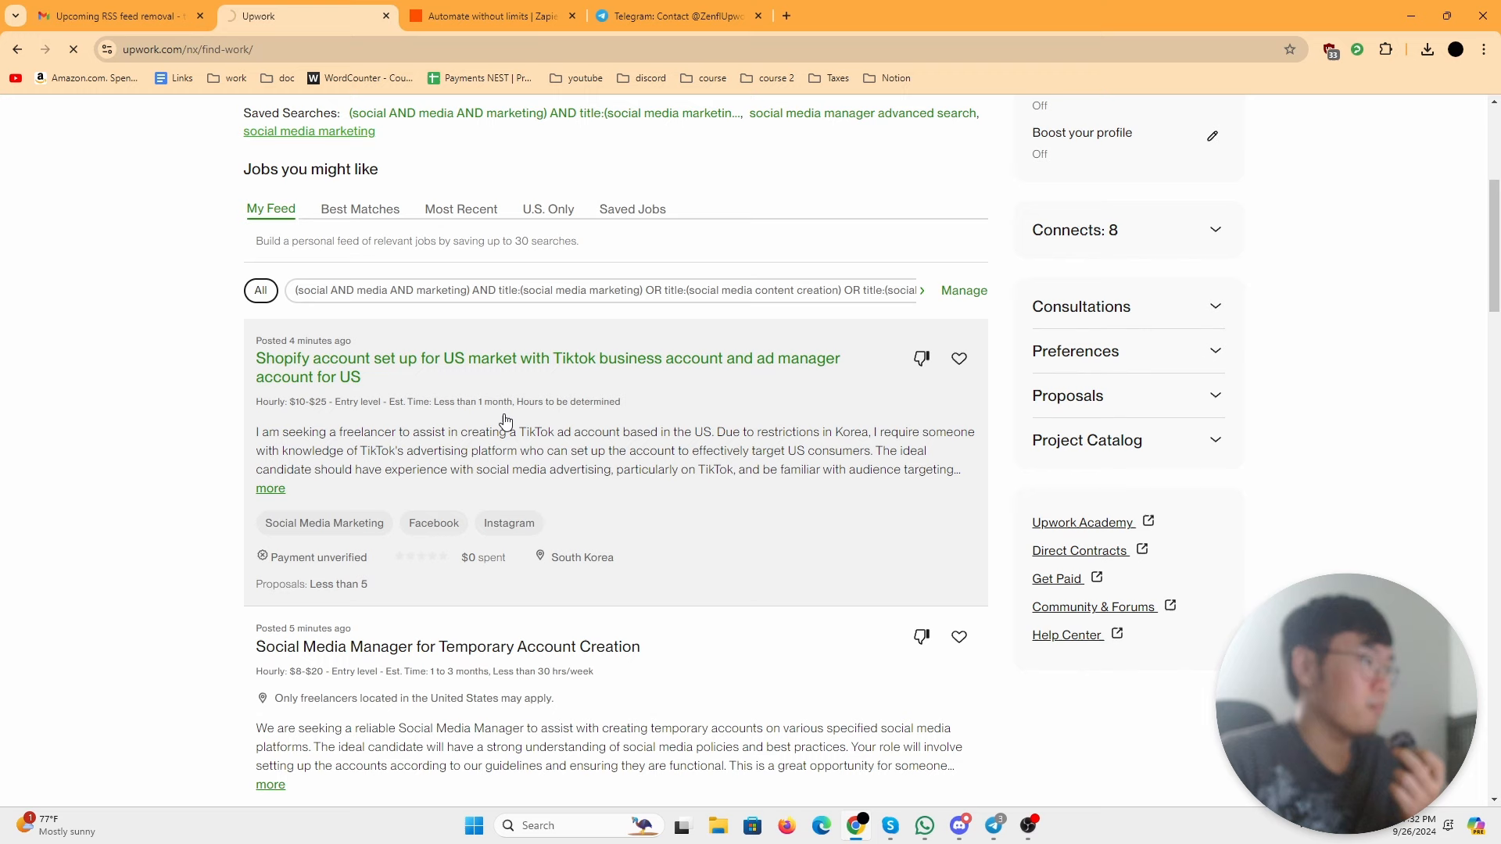
left_click(308, 131)
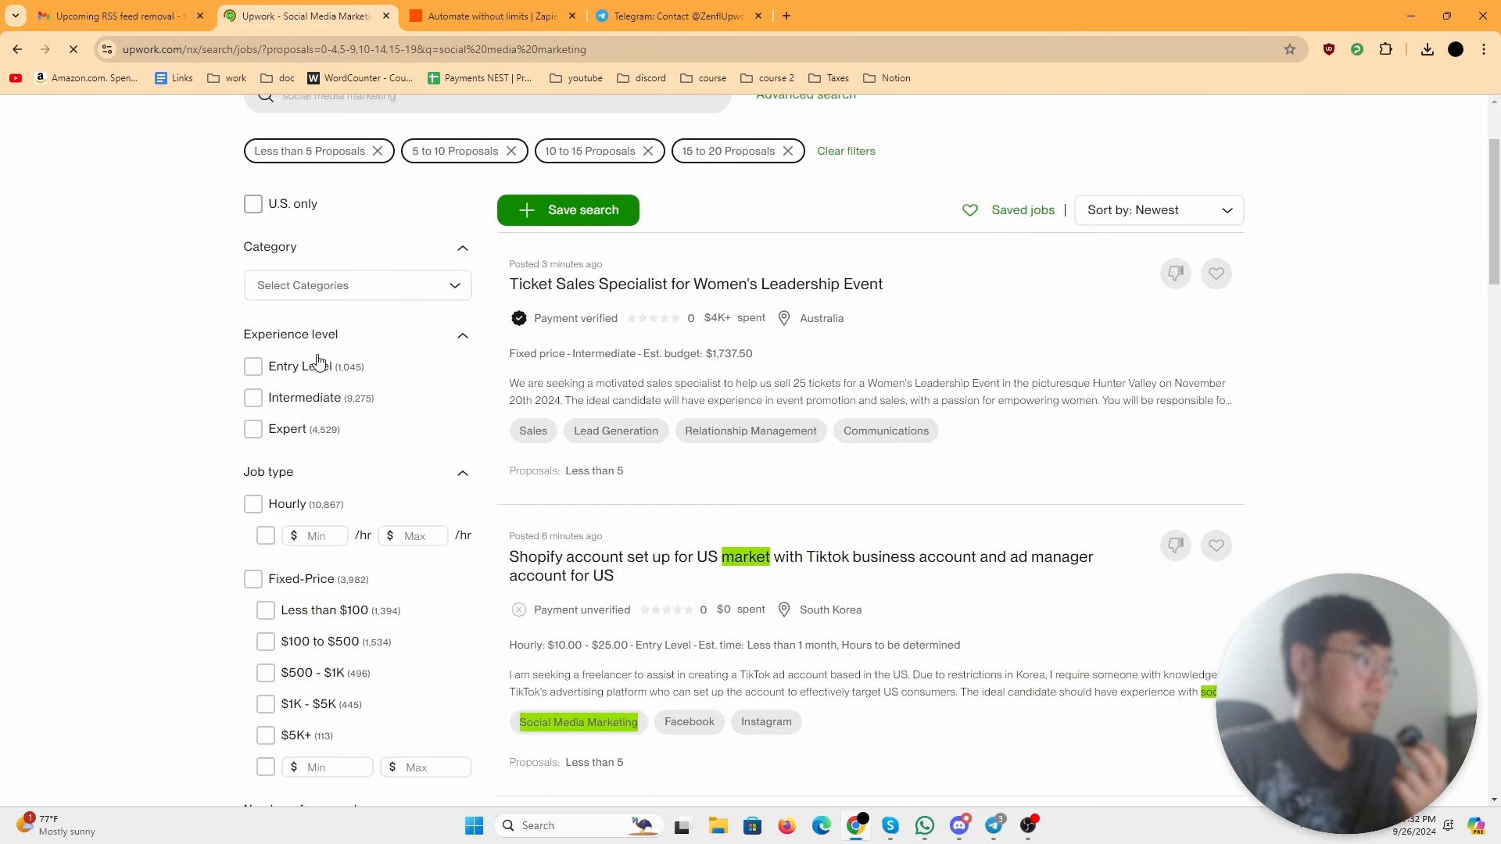
left_click(677, 16)
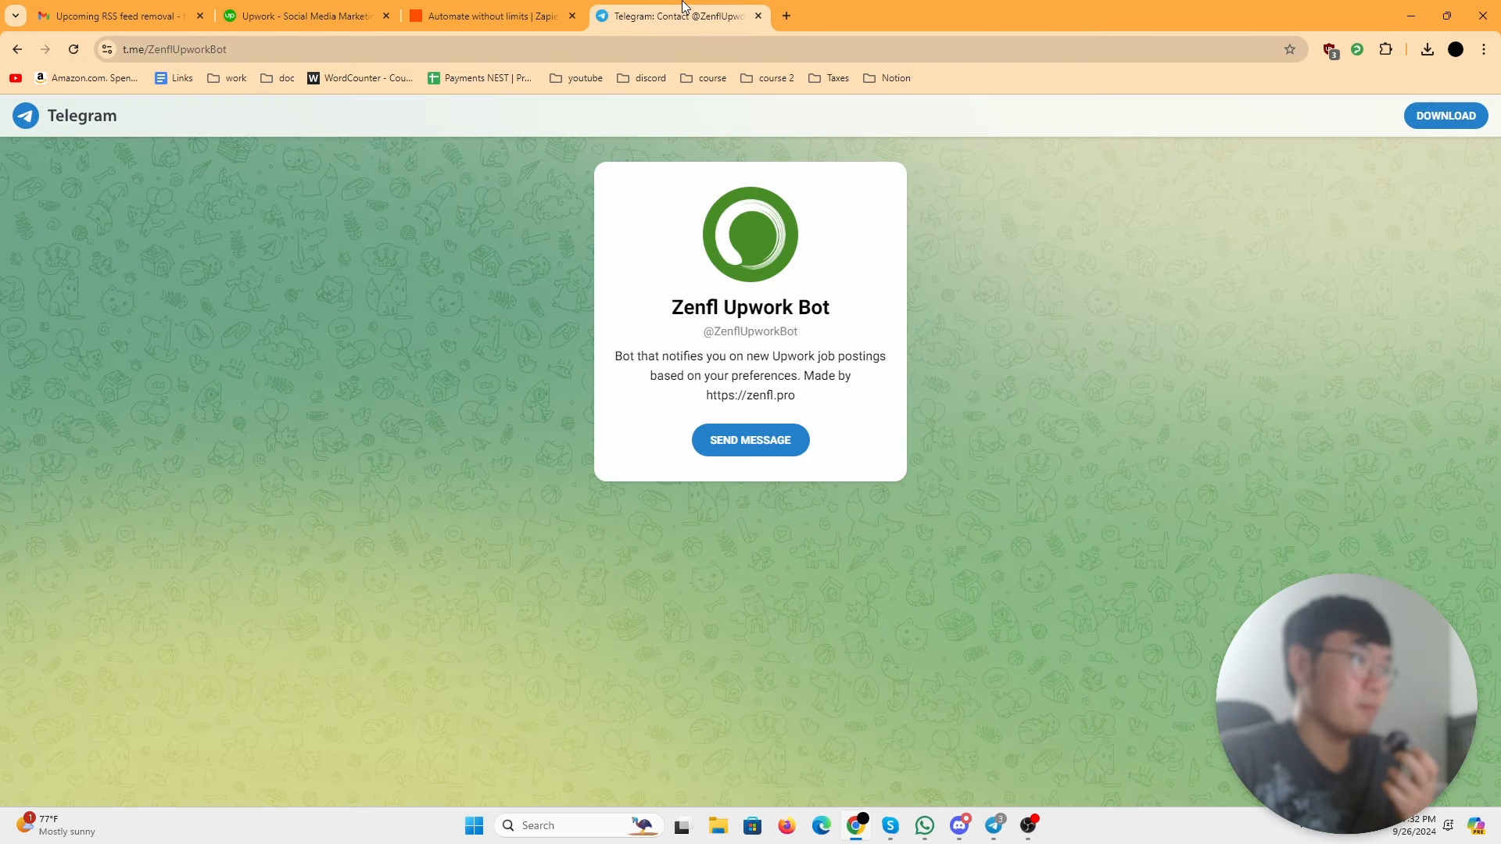
left_click(305, 16)
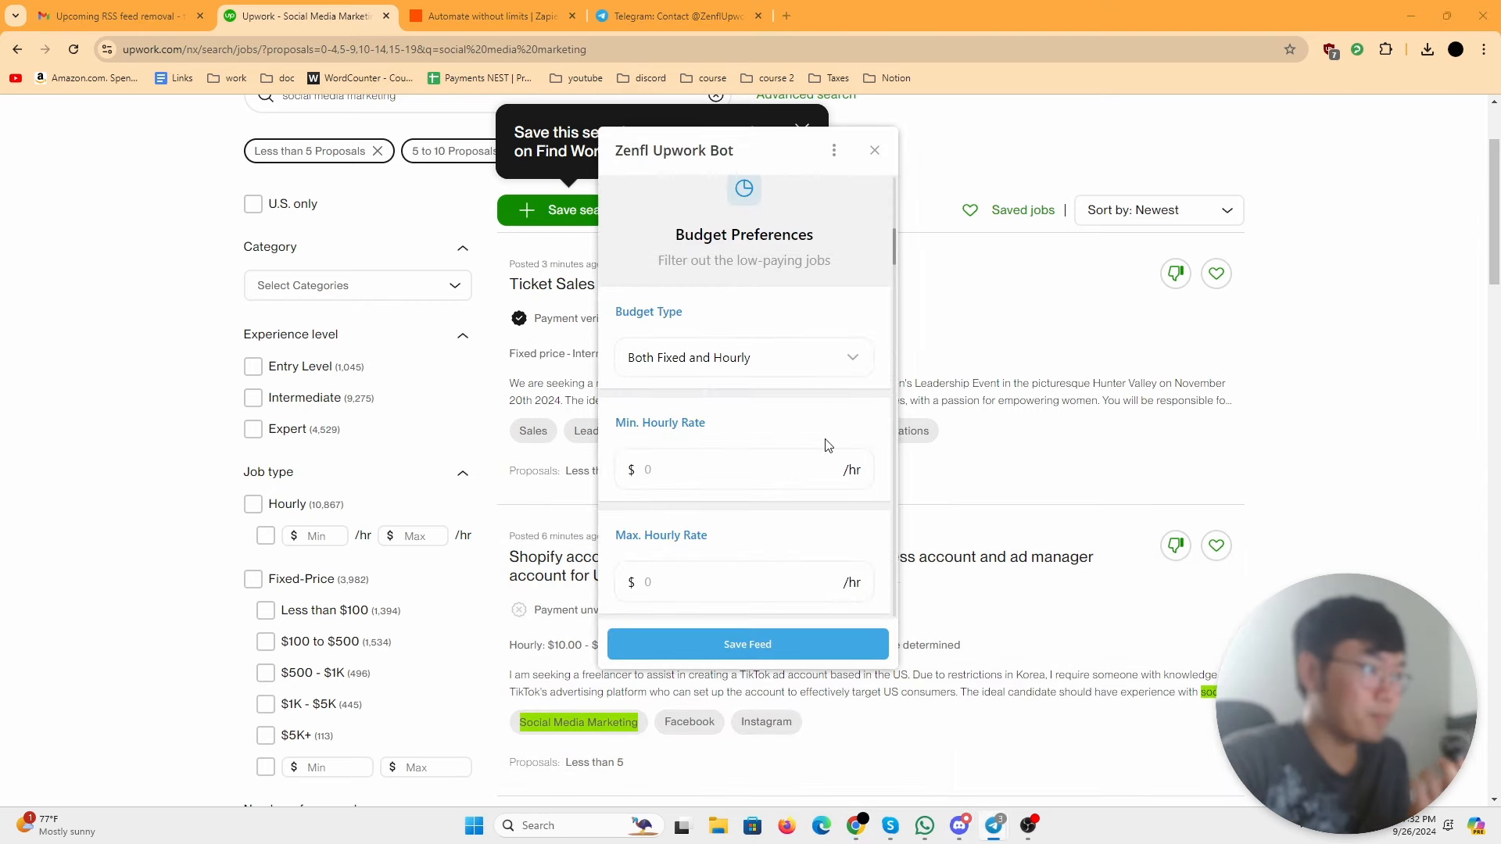
Step: Set the feed's minimum hourly rate to $15
left_click(744, 357)
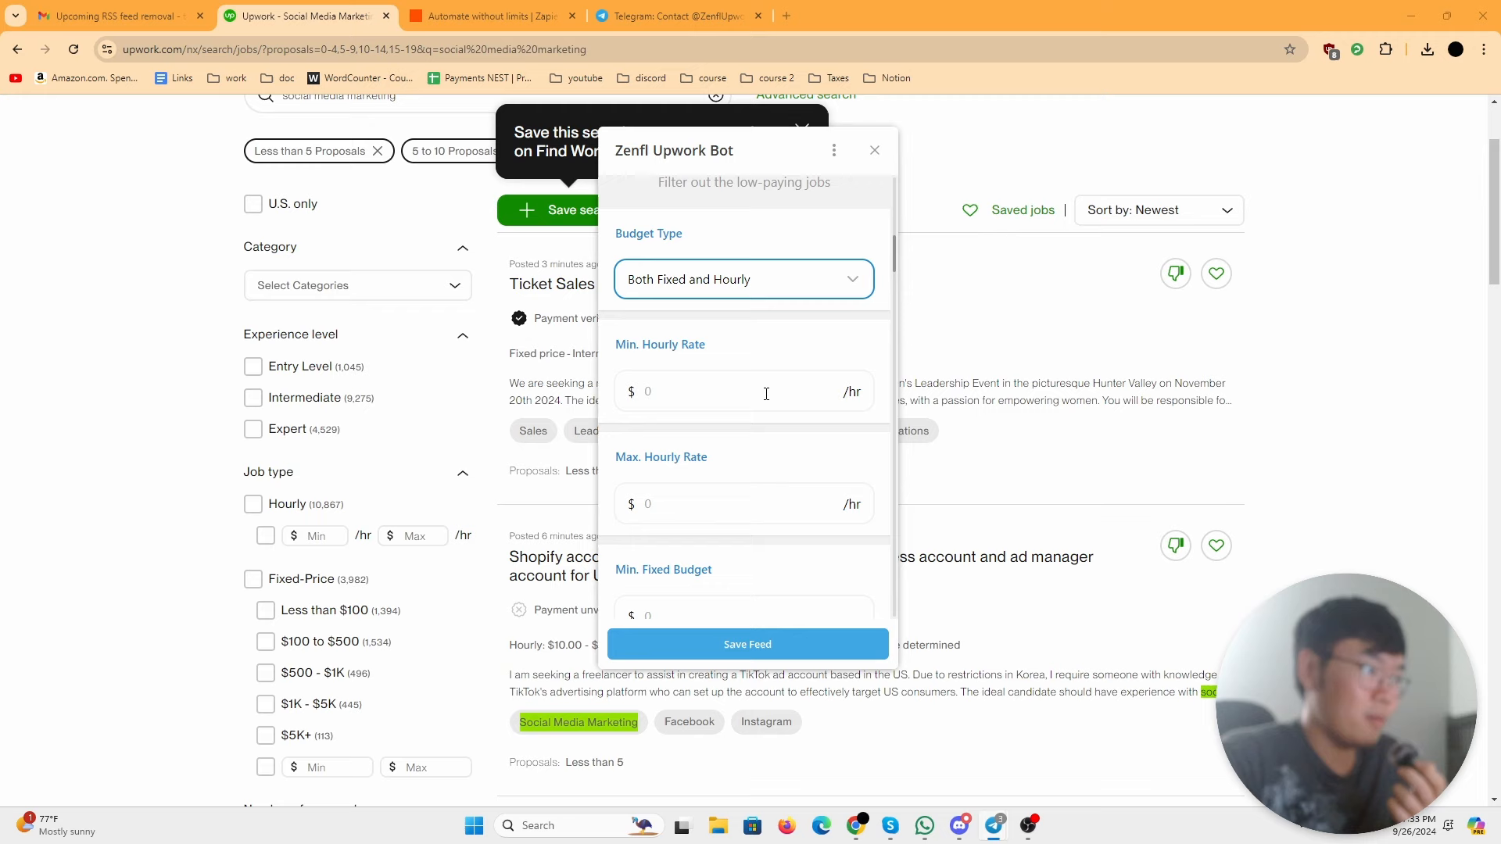
scroll("down", 3)
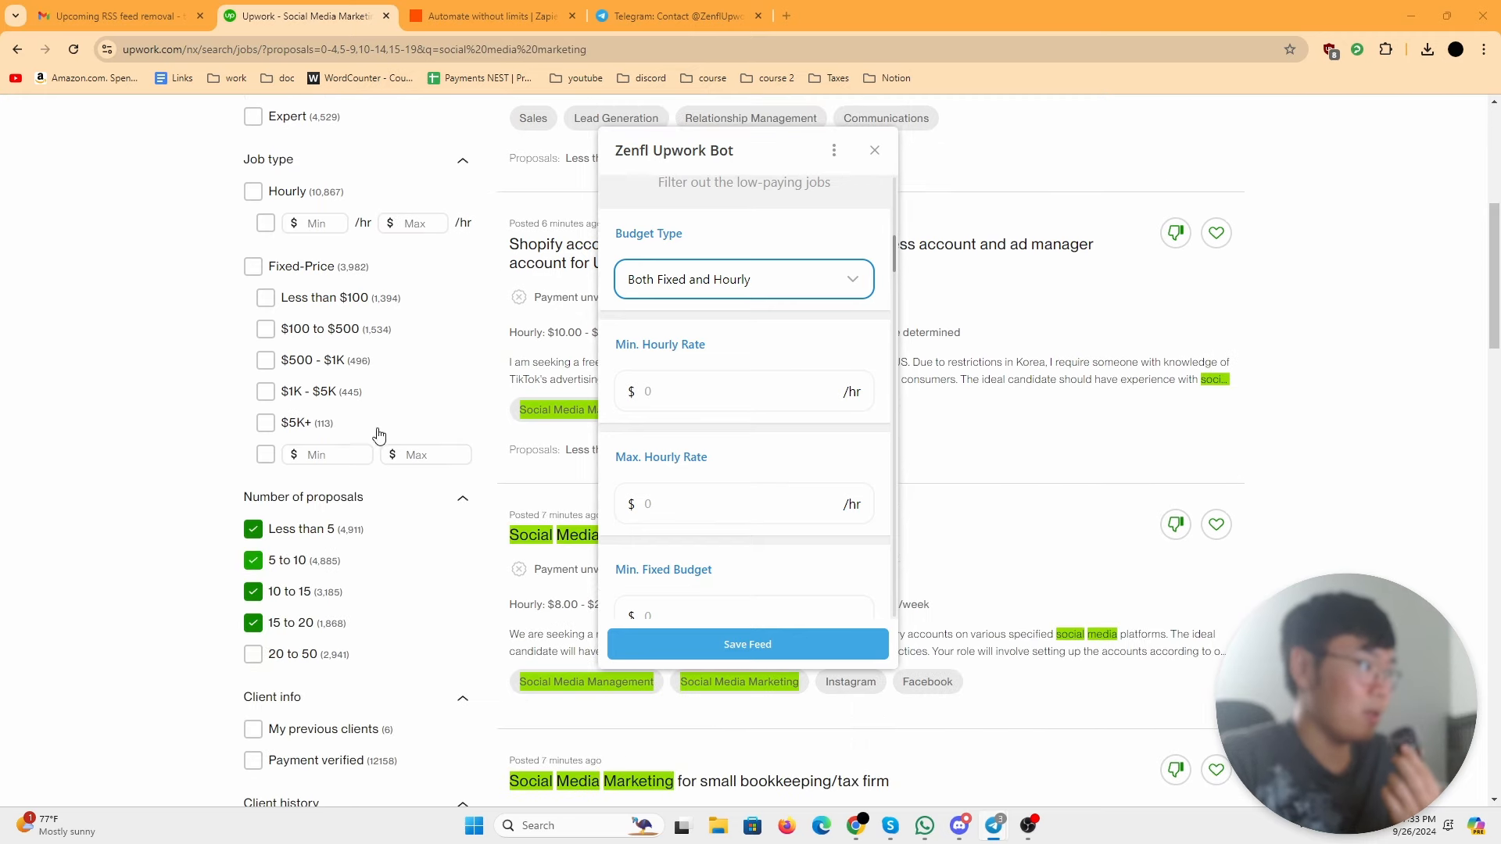
left_click(745, 391)
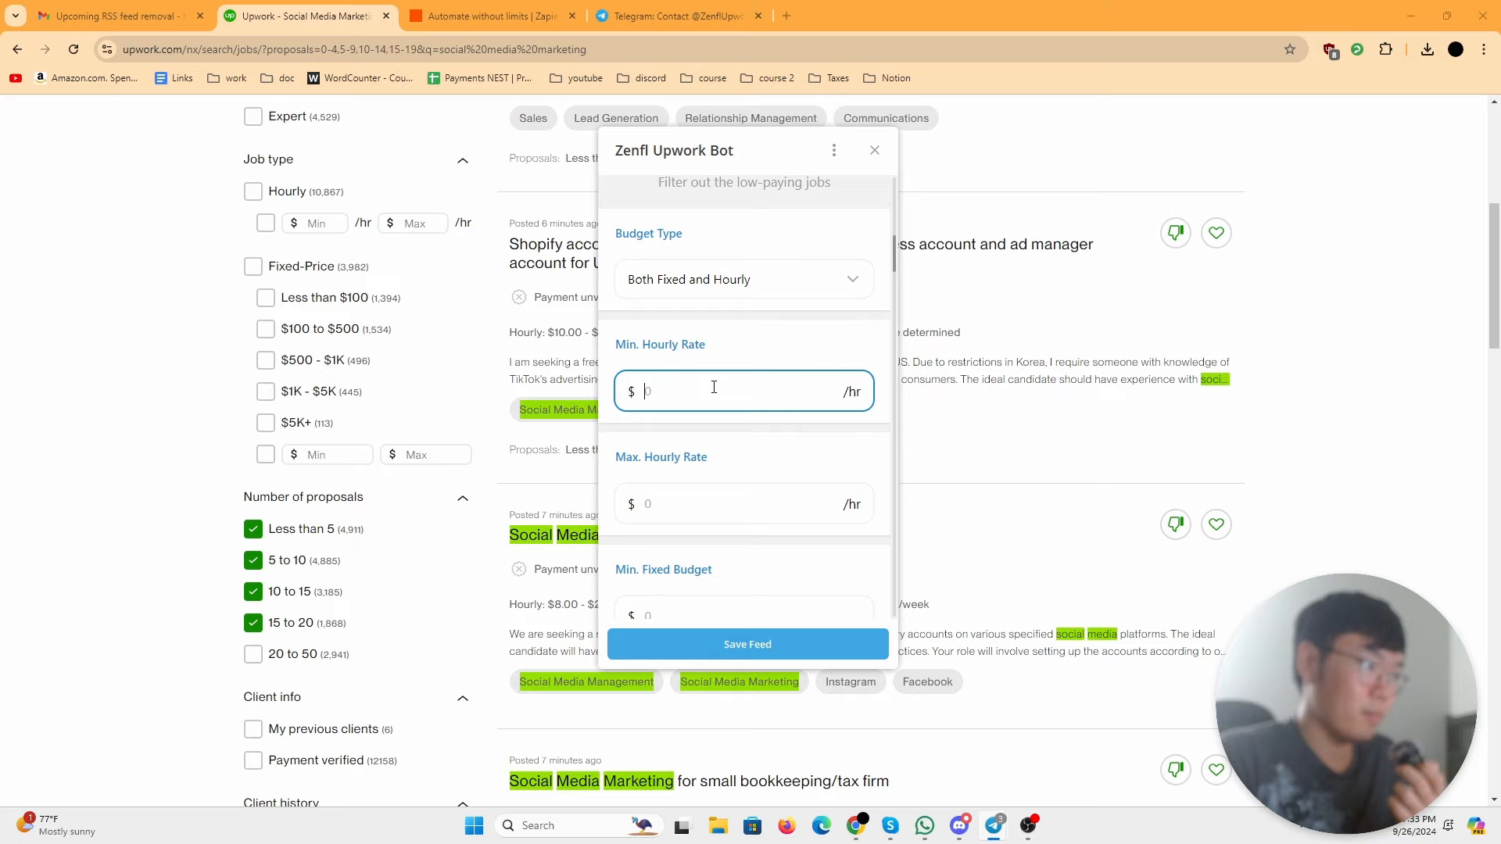
type("15")
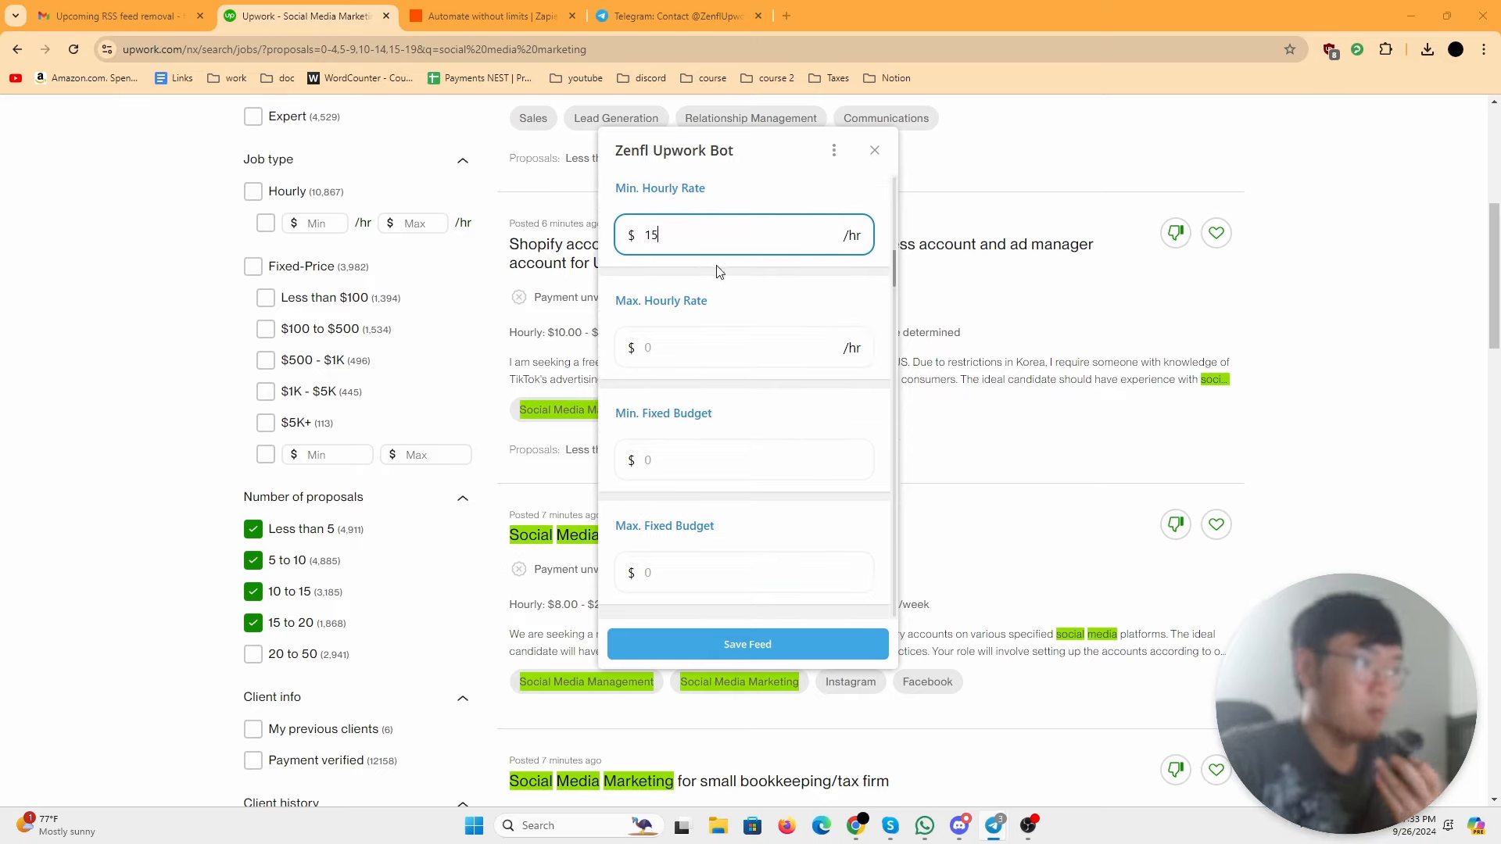
mouse_move(675, 220)
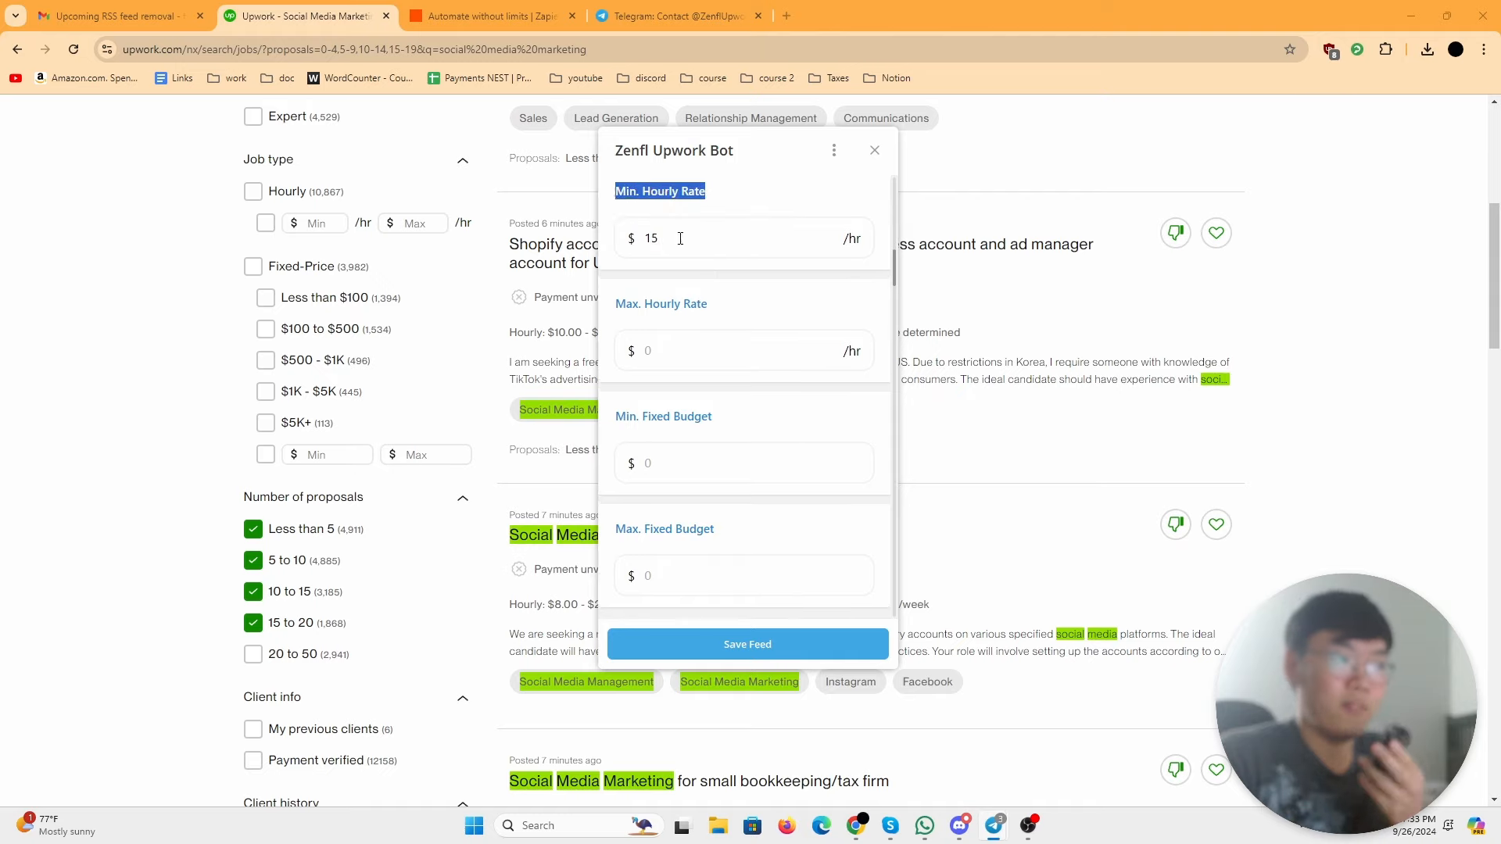
Step: Set the feed's minimum fixed budget to $500
scroll("down", 3)
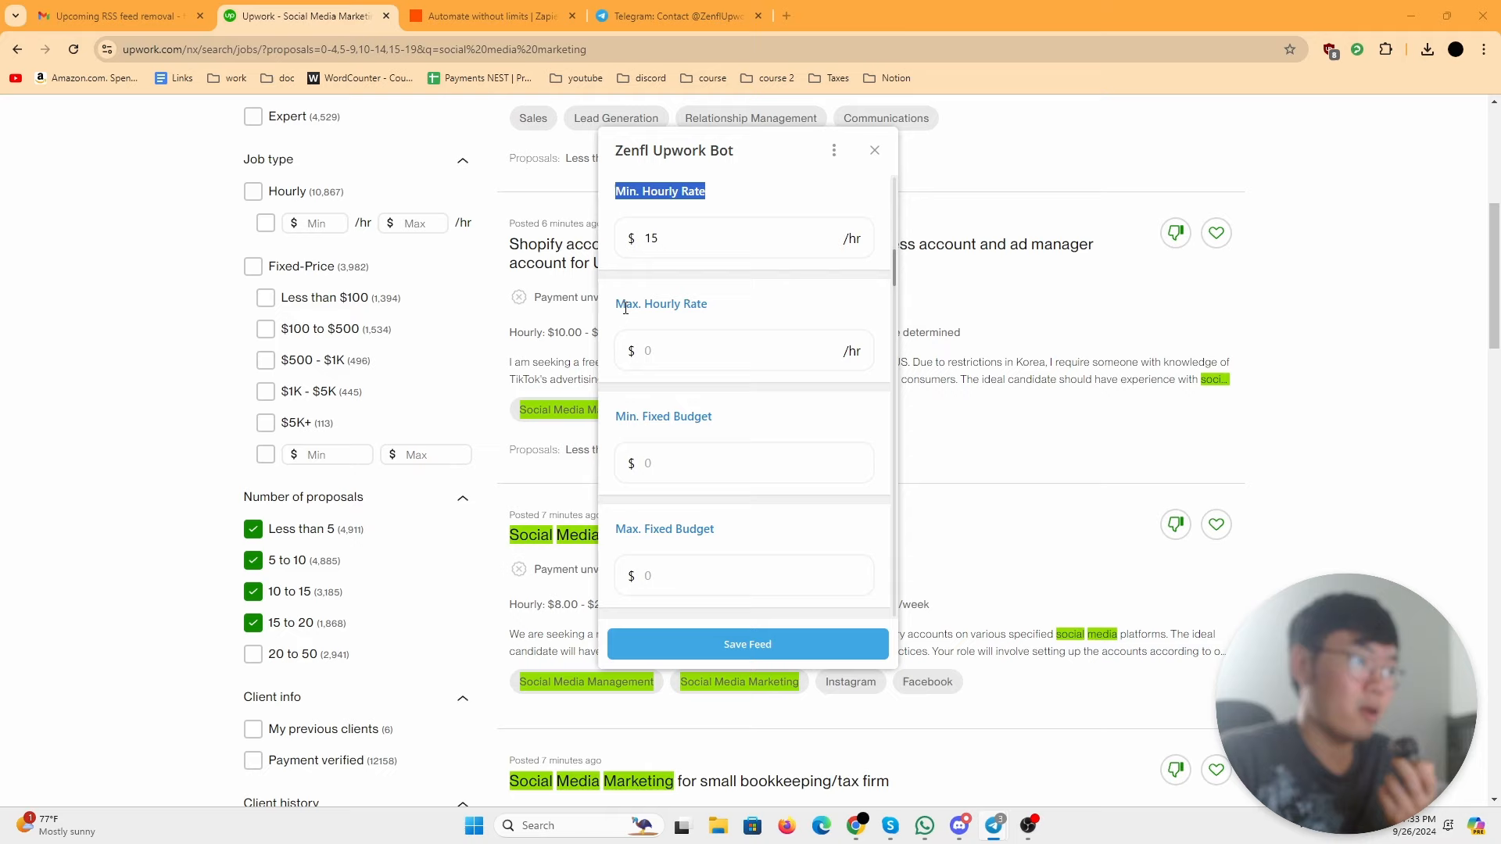
scroll("down", 3)
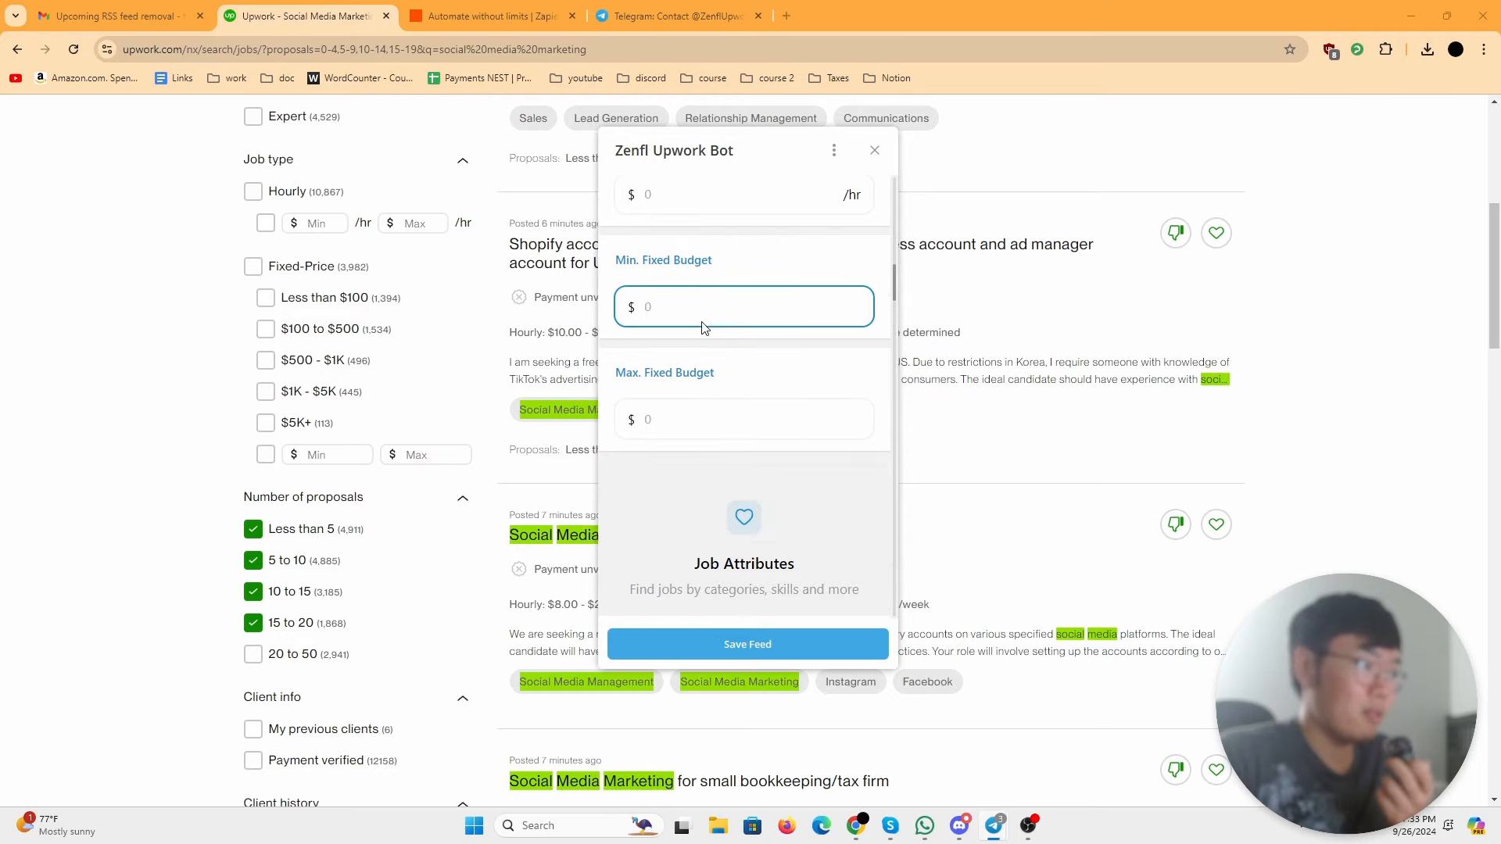
scroll("up", 3)
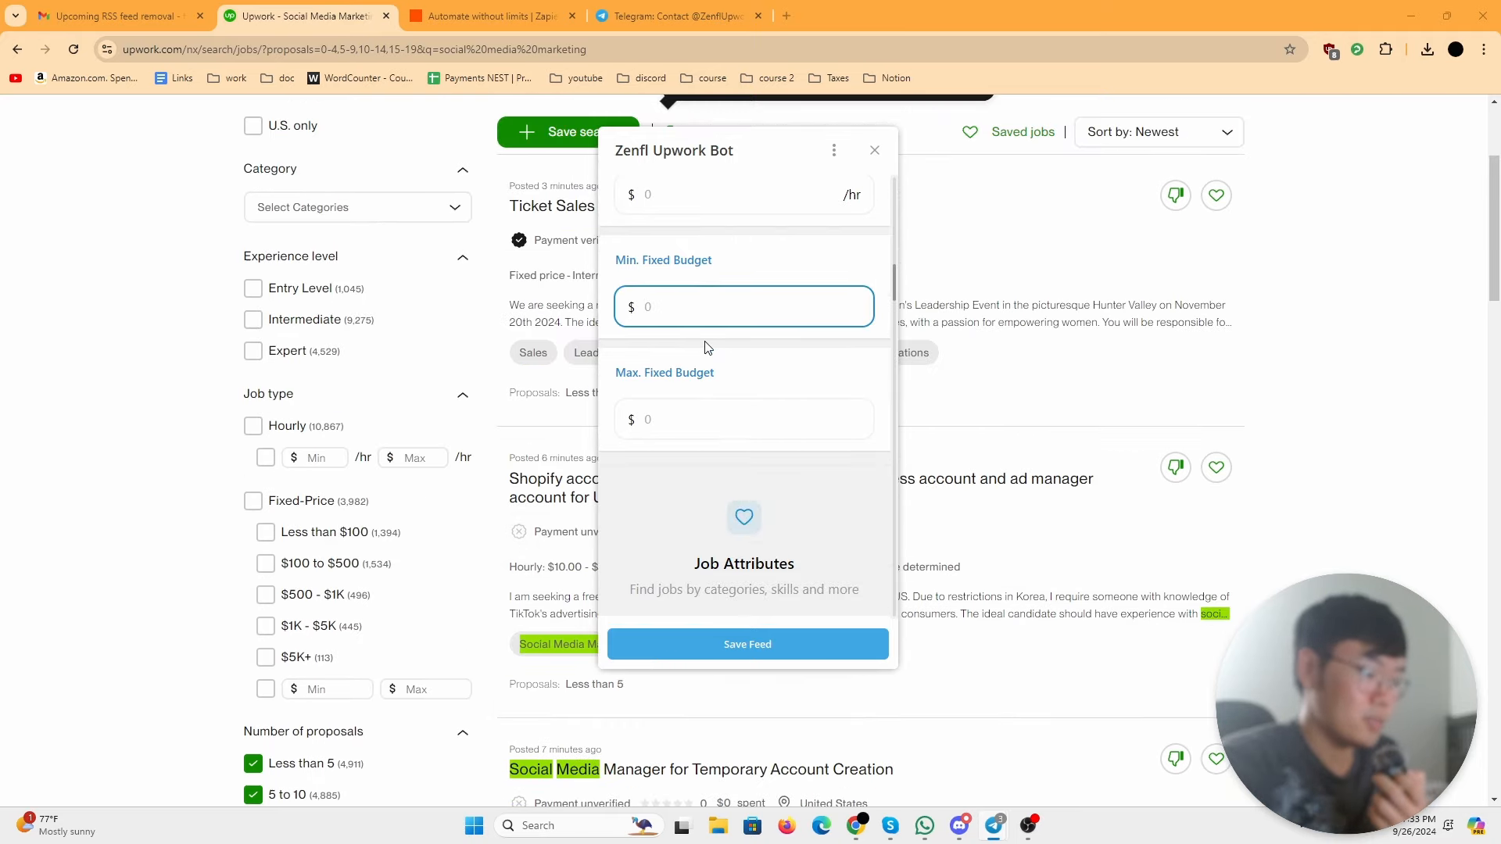
type("500")
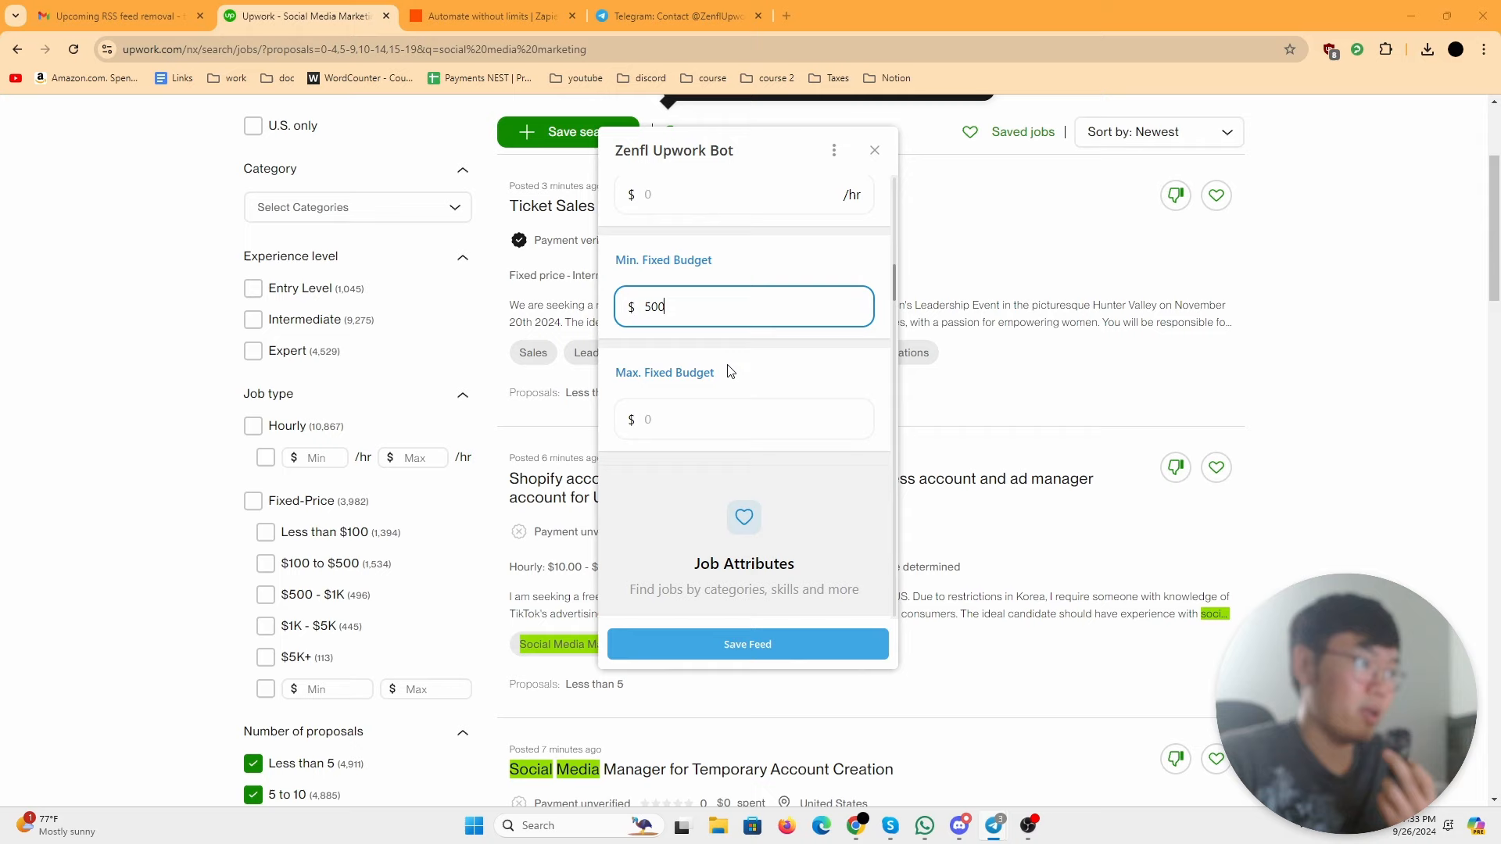
mouse_move(730, 351)
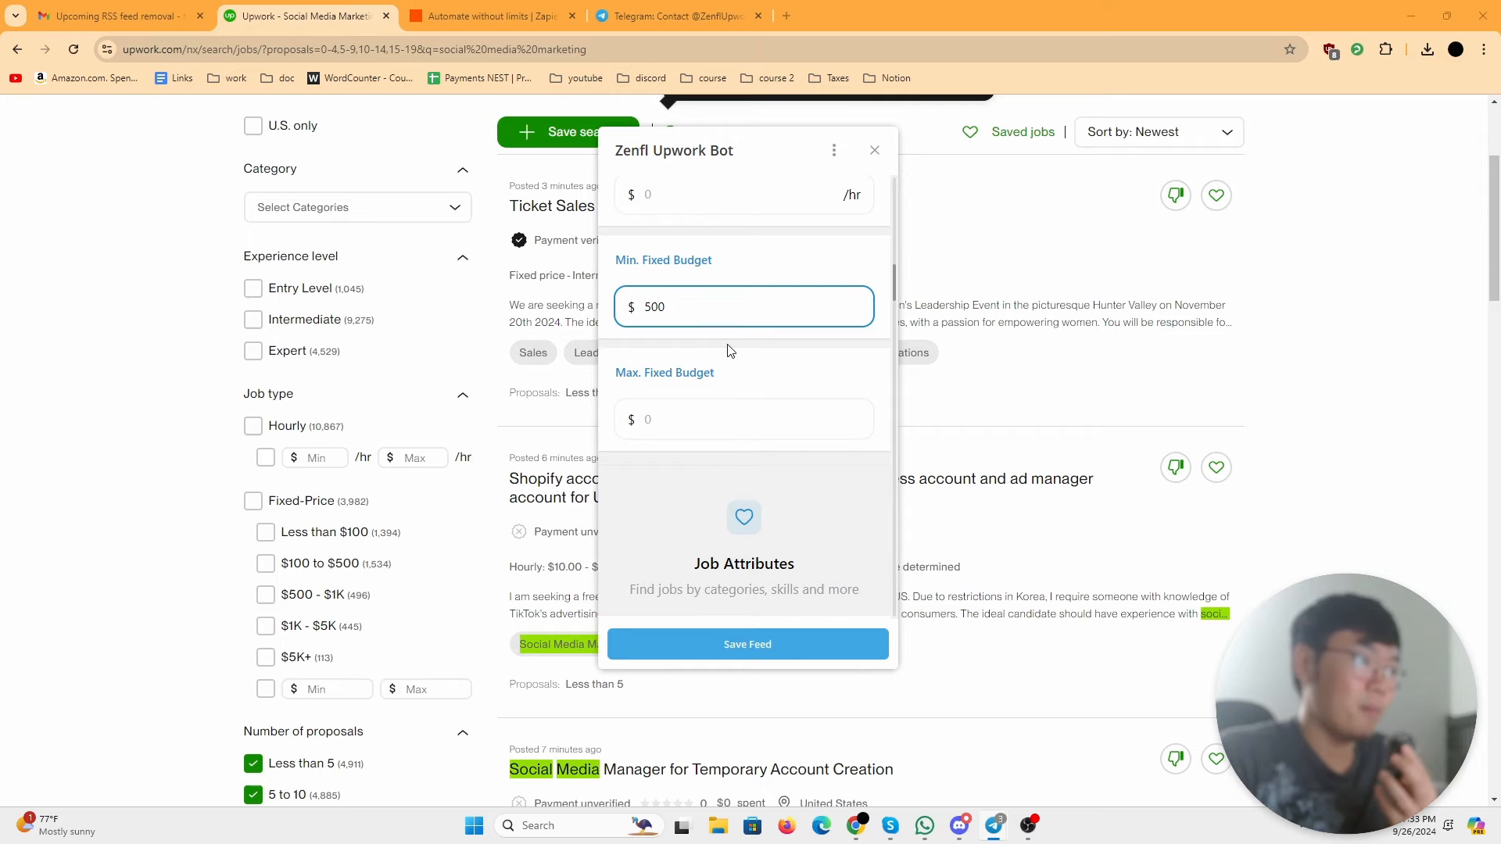
scroll("down", 3)
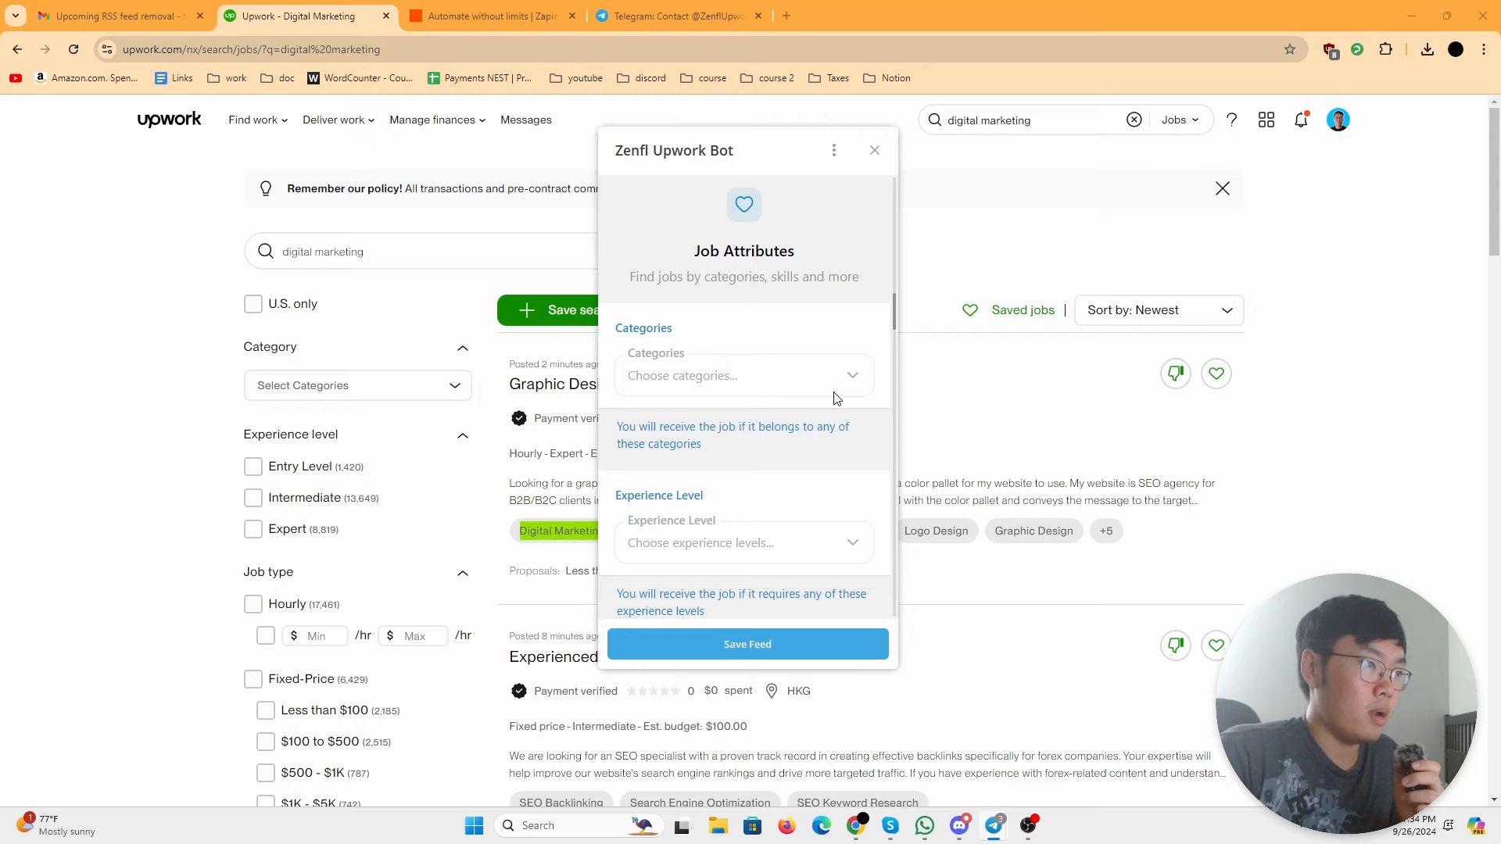
Step: Add Graphic, Editorial & Presentation Design as a feed category
left_click(742, 375)
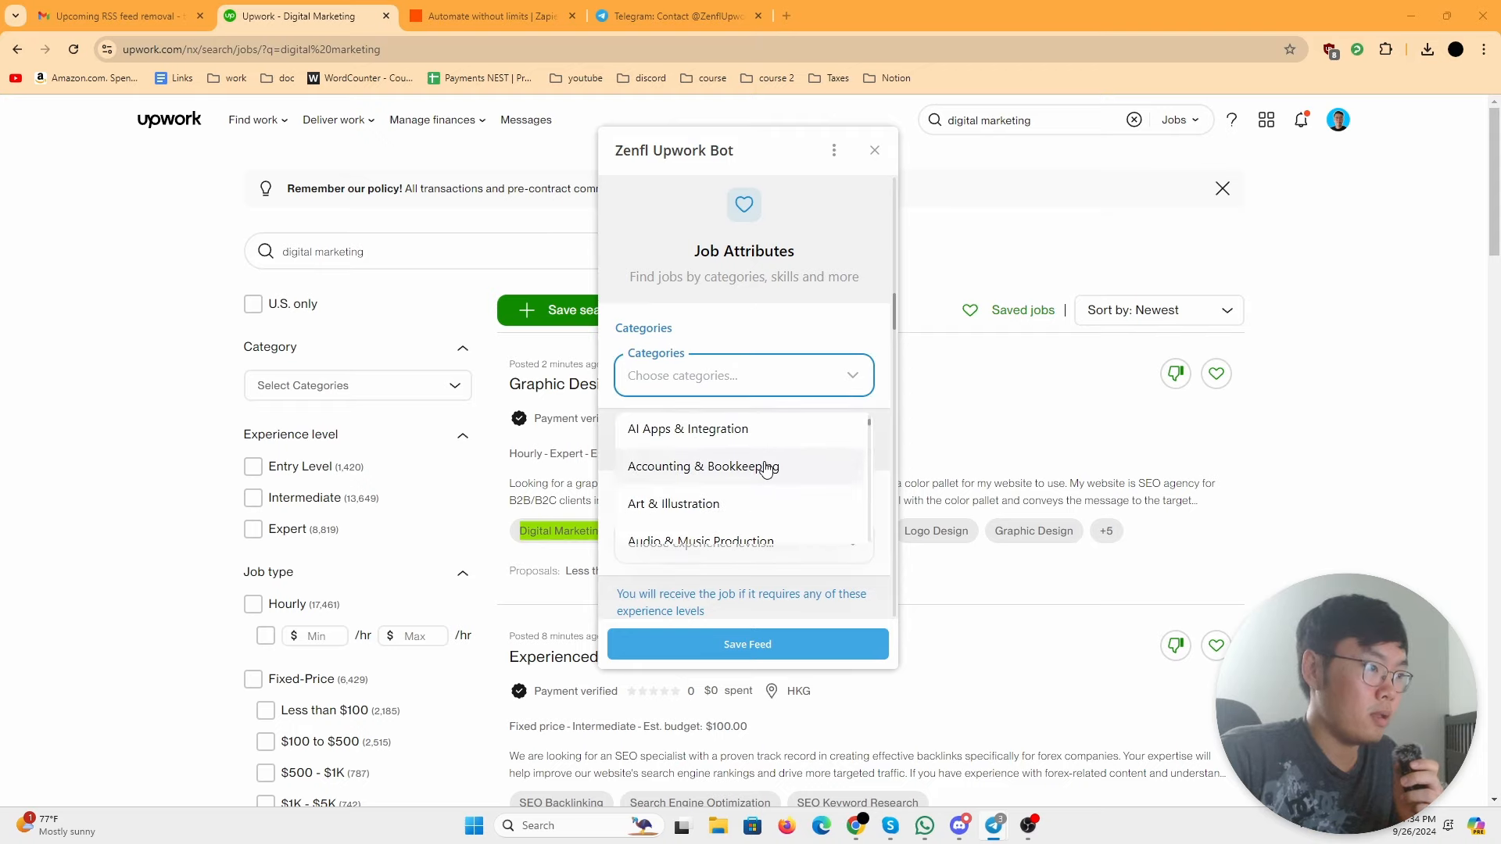
scroll("down", 3)
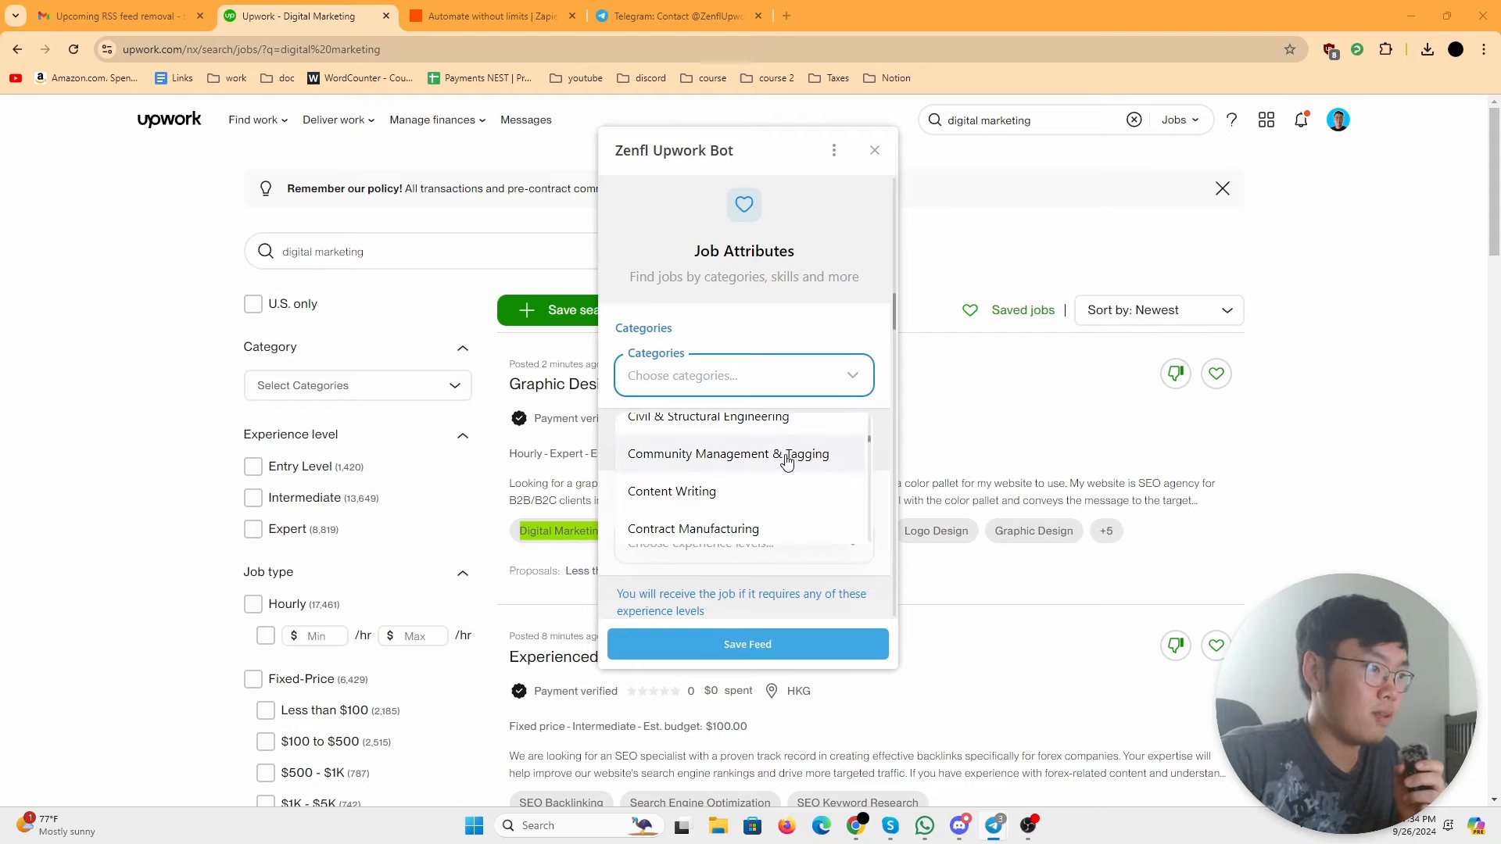
type("so")
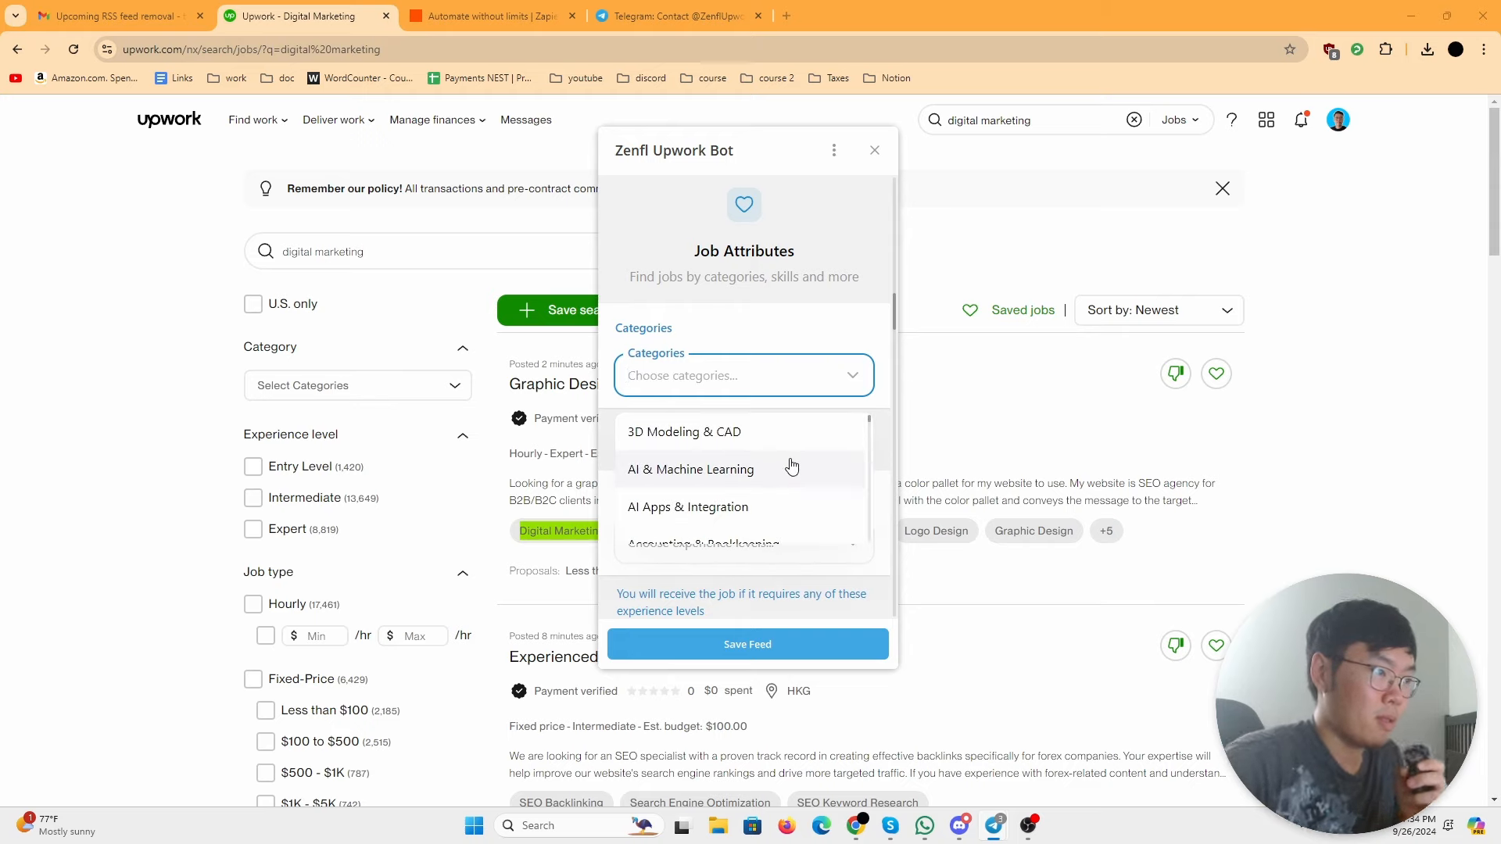
scroll("down", 3)
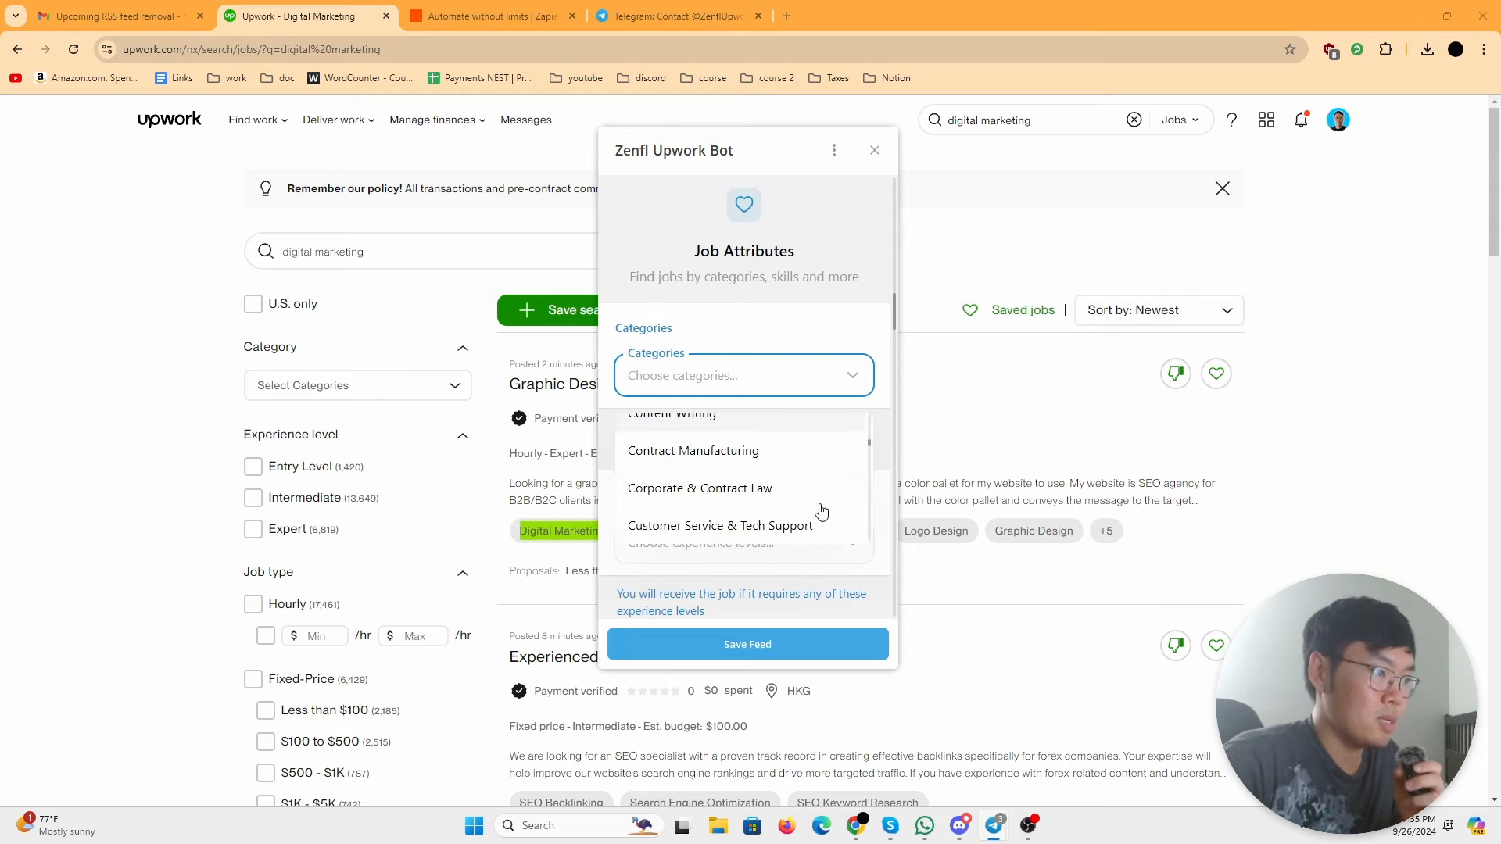
scroll("down", 3)
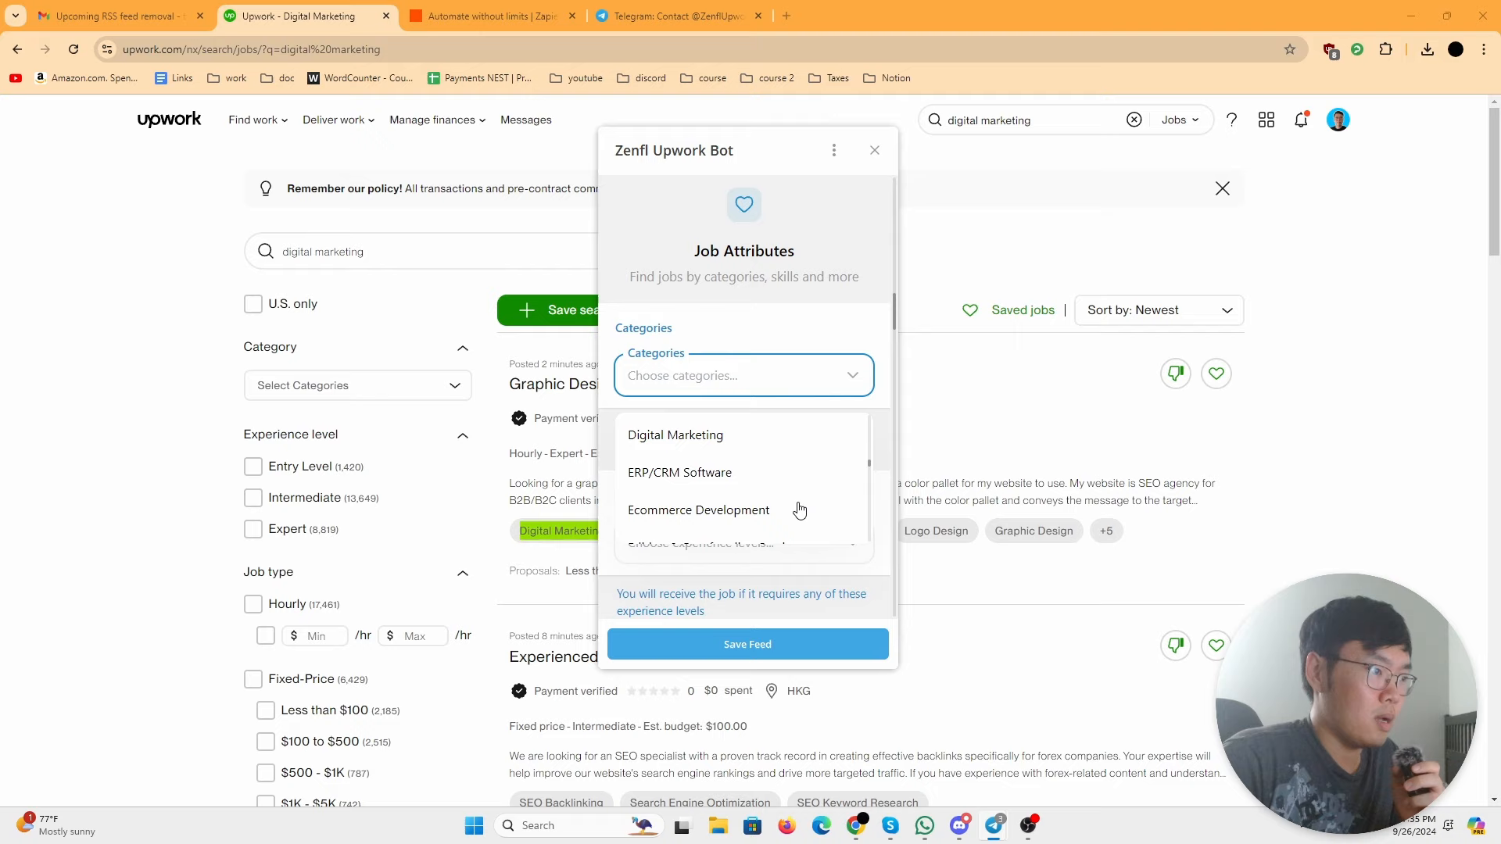
left_click(676, 435)
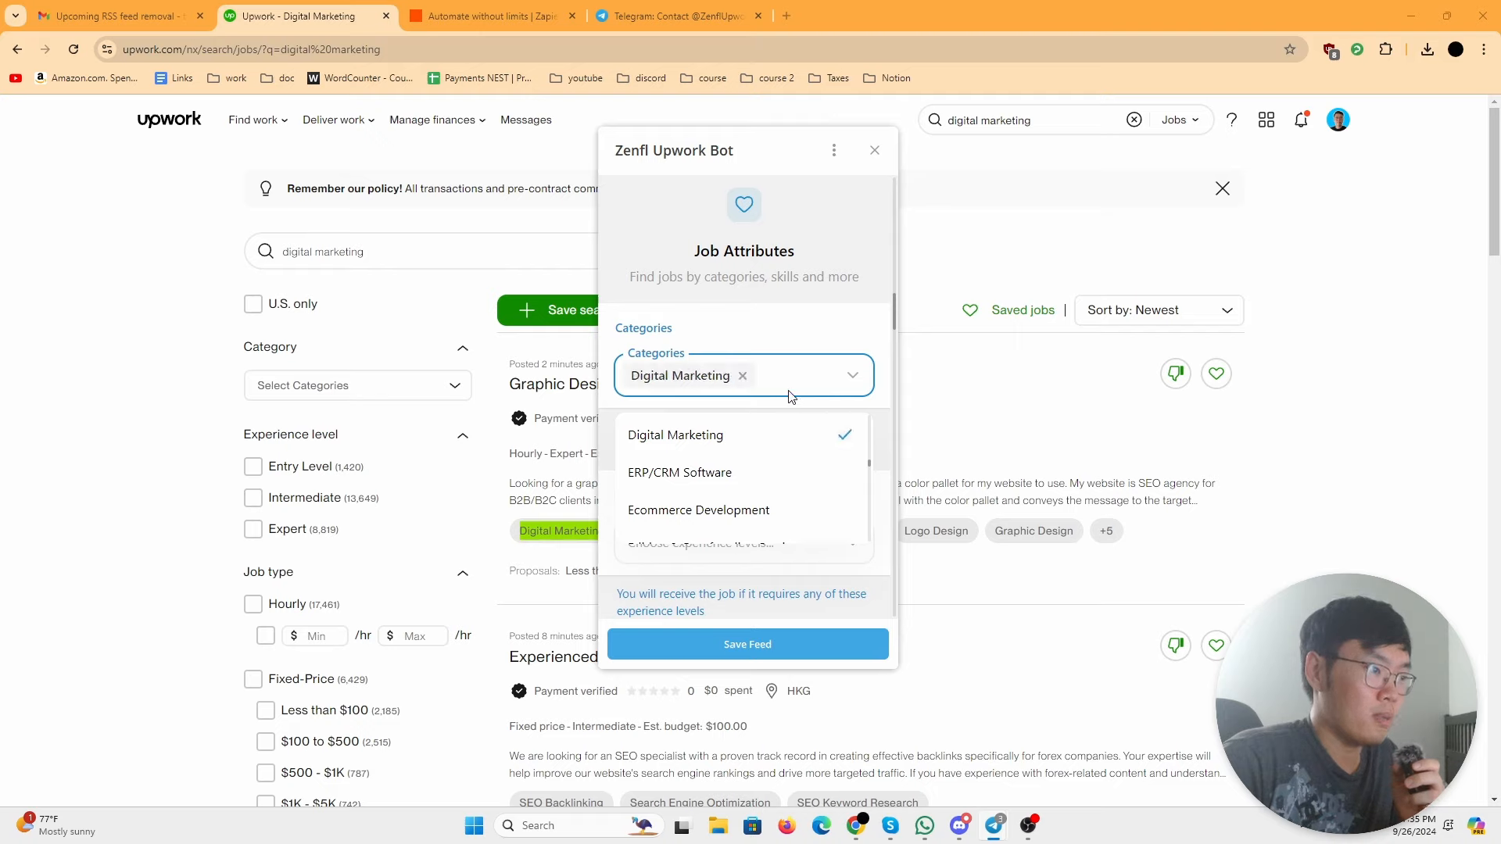
scroll("up", 3)
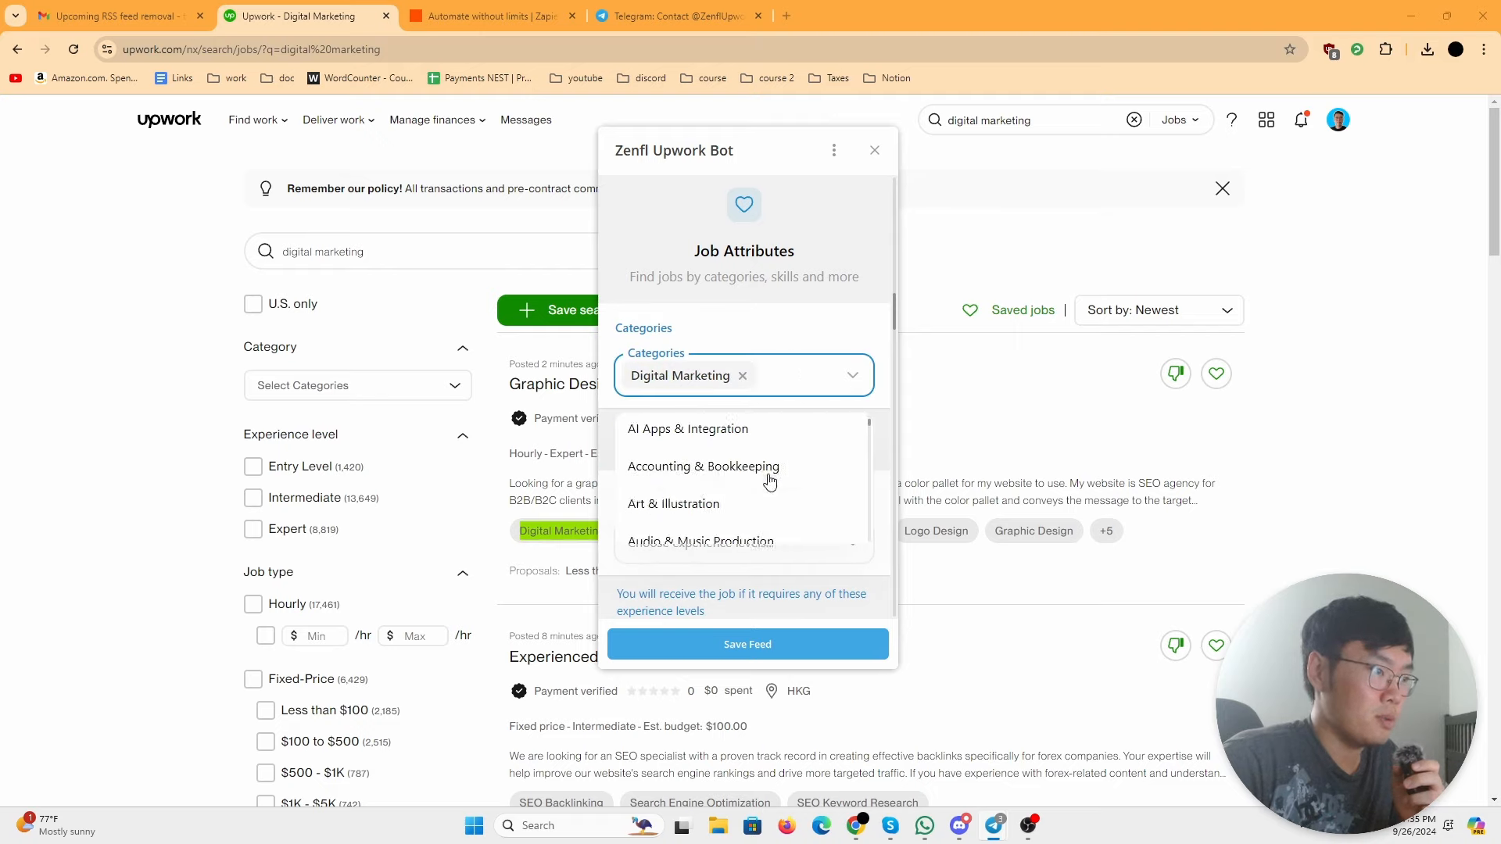
scroll("down", 3)
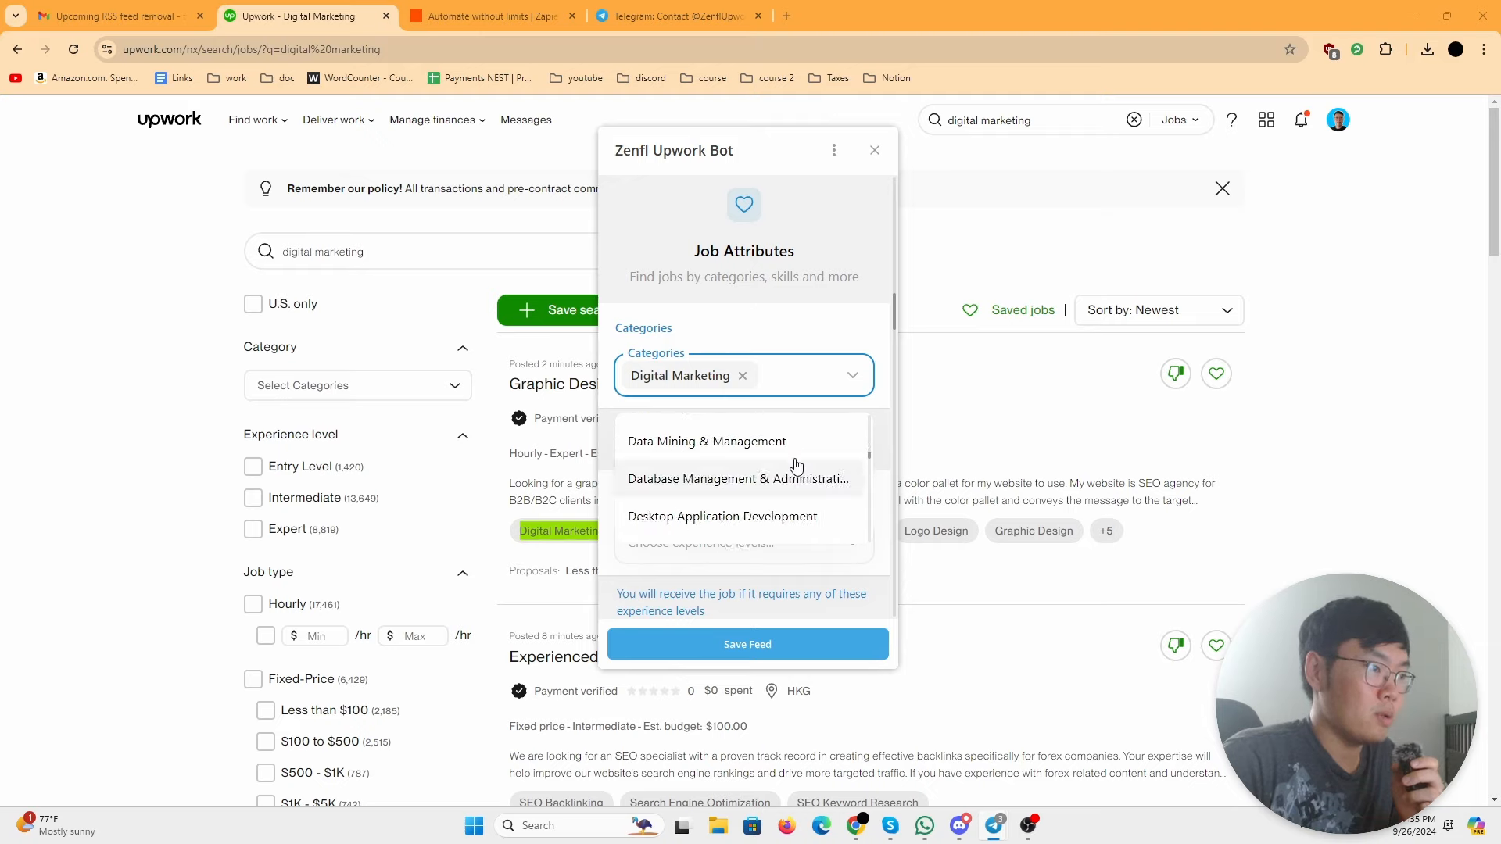
scroll("down", 3)
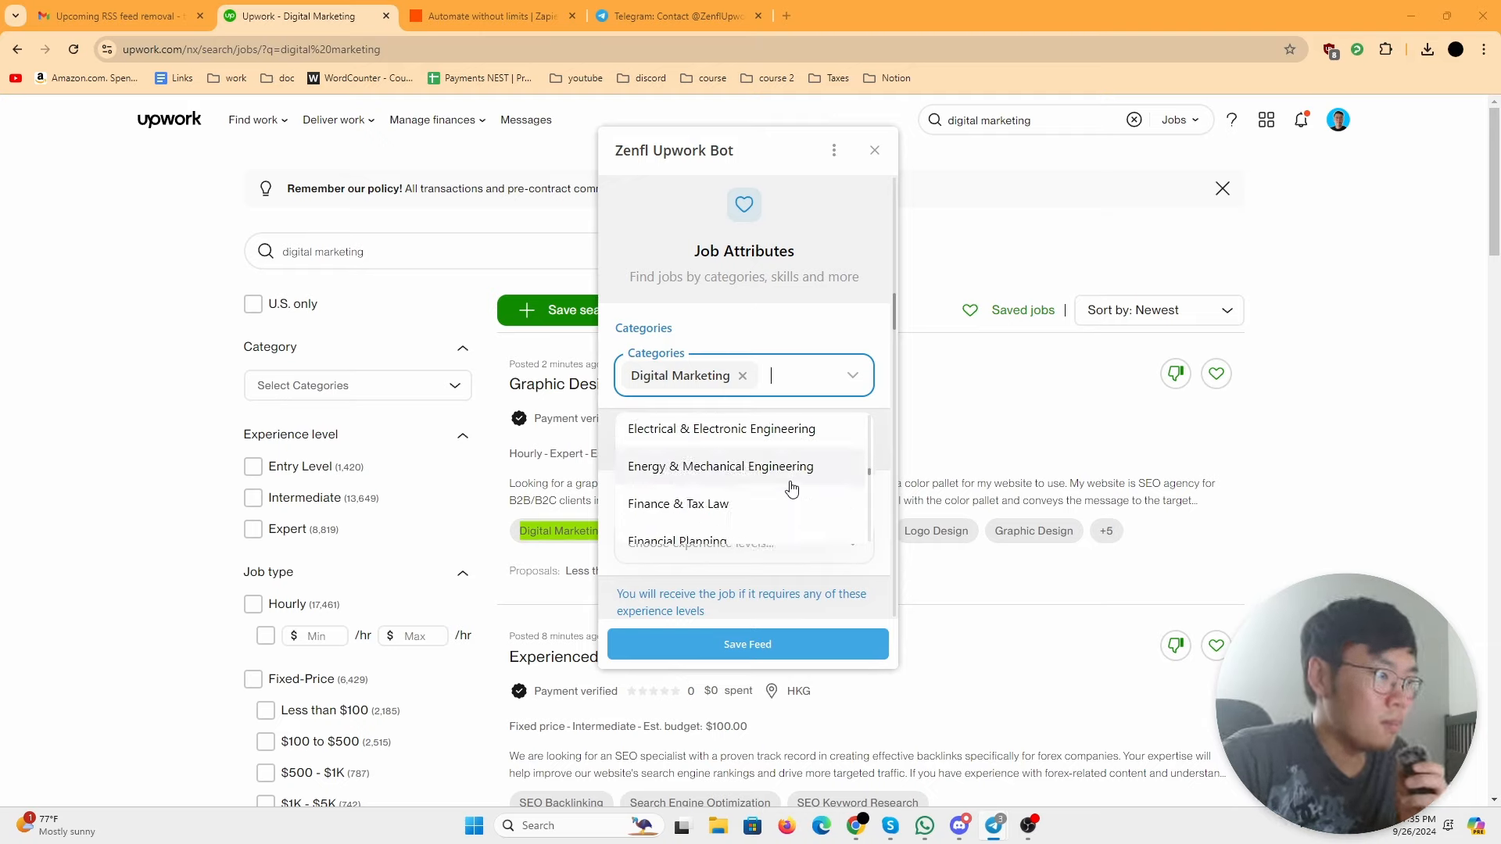
scroll("down", 3)
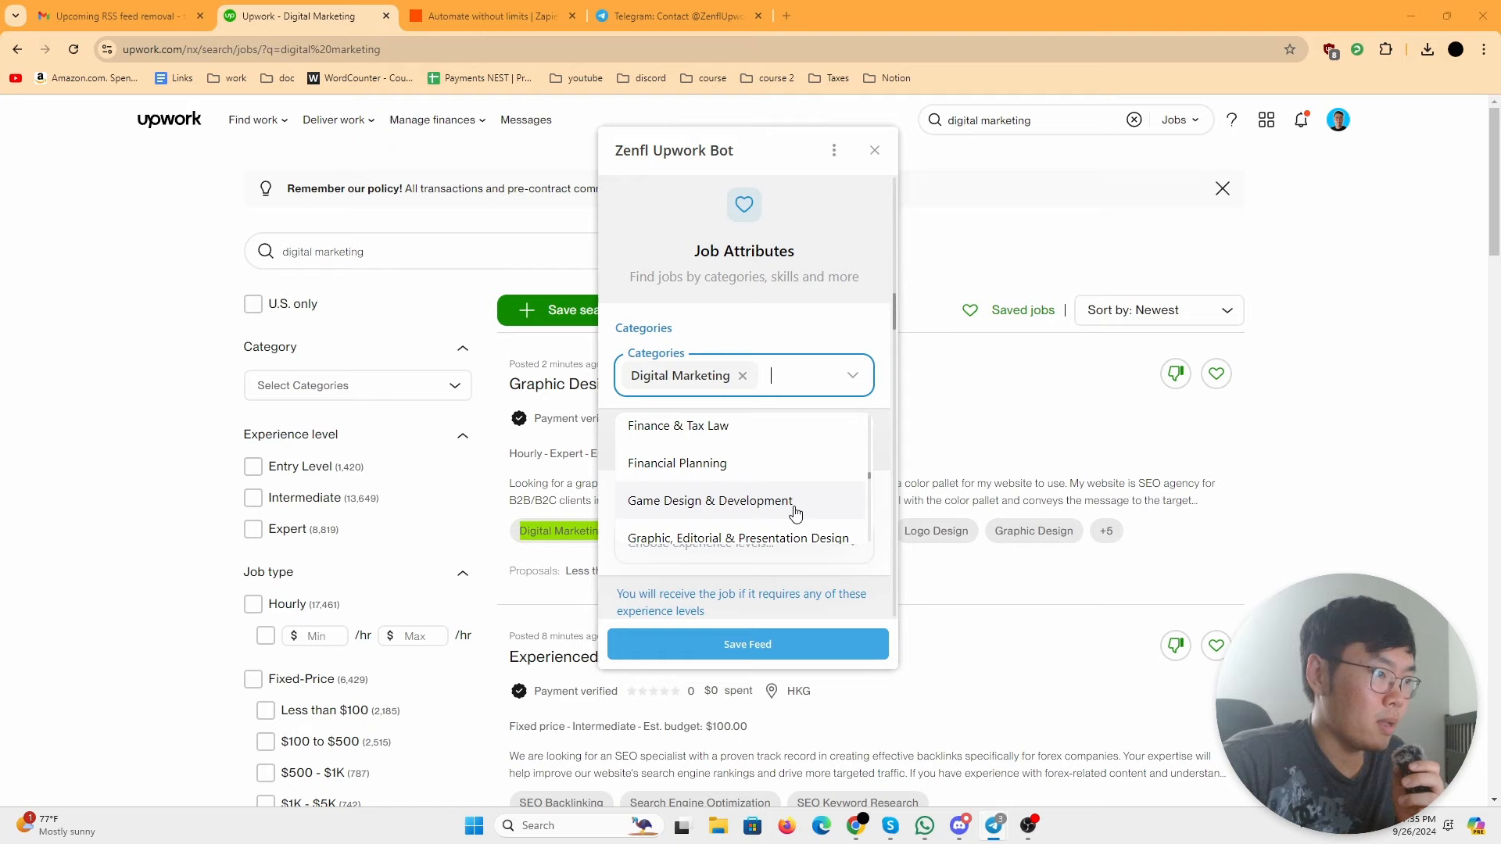
left_click(738, 538)
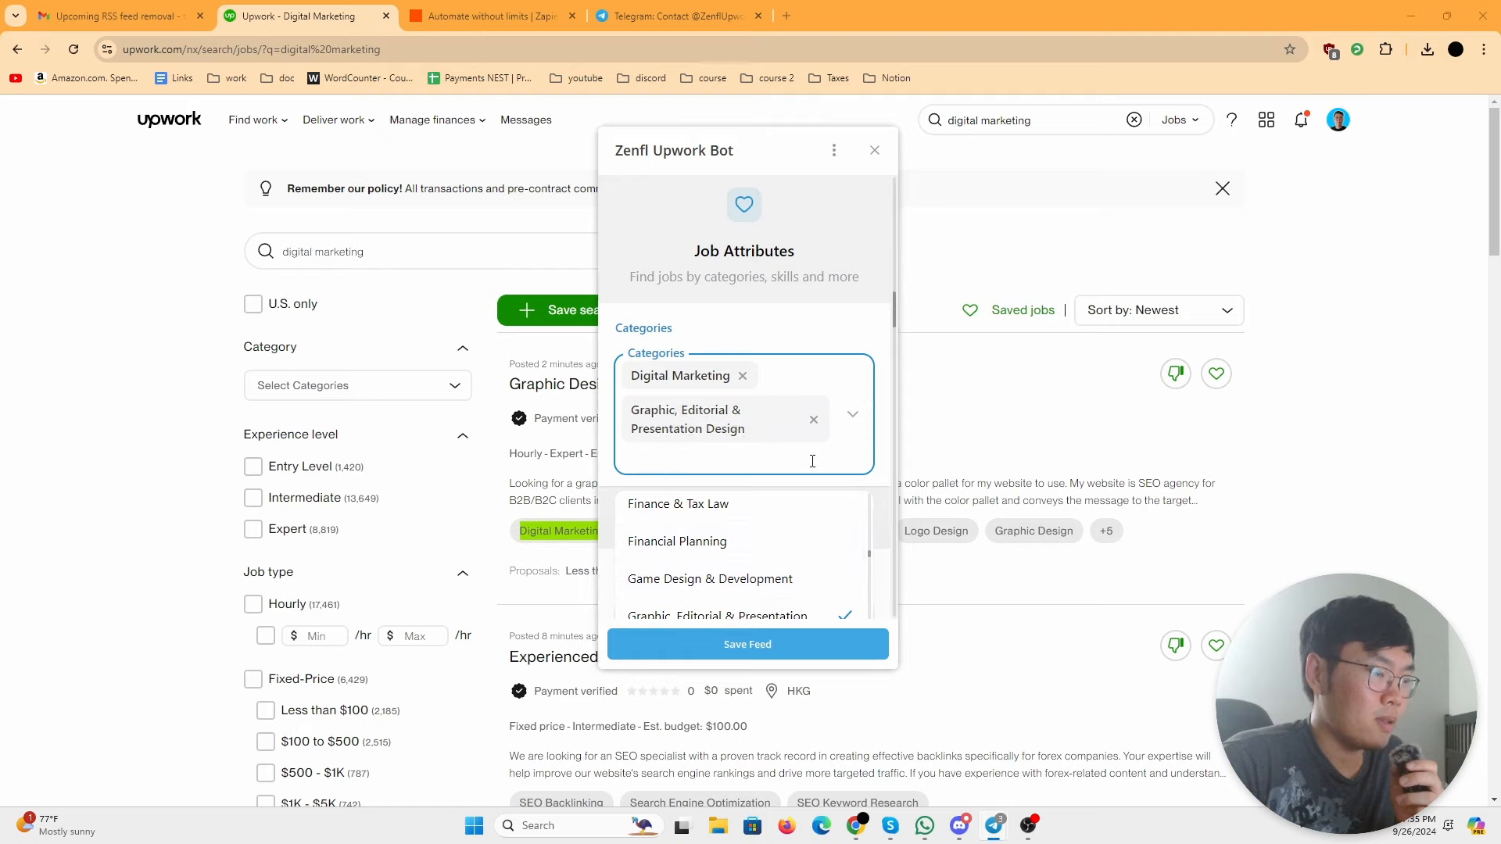
scroll("down", 3)
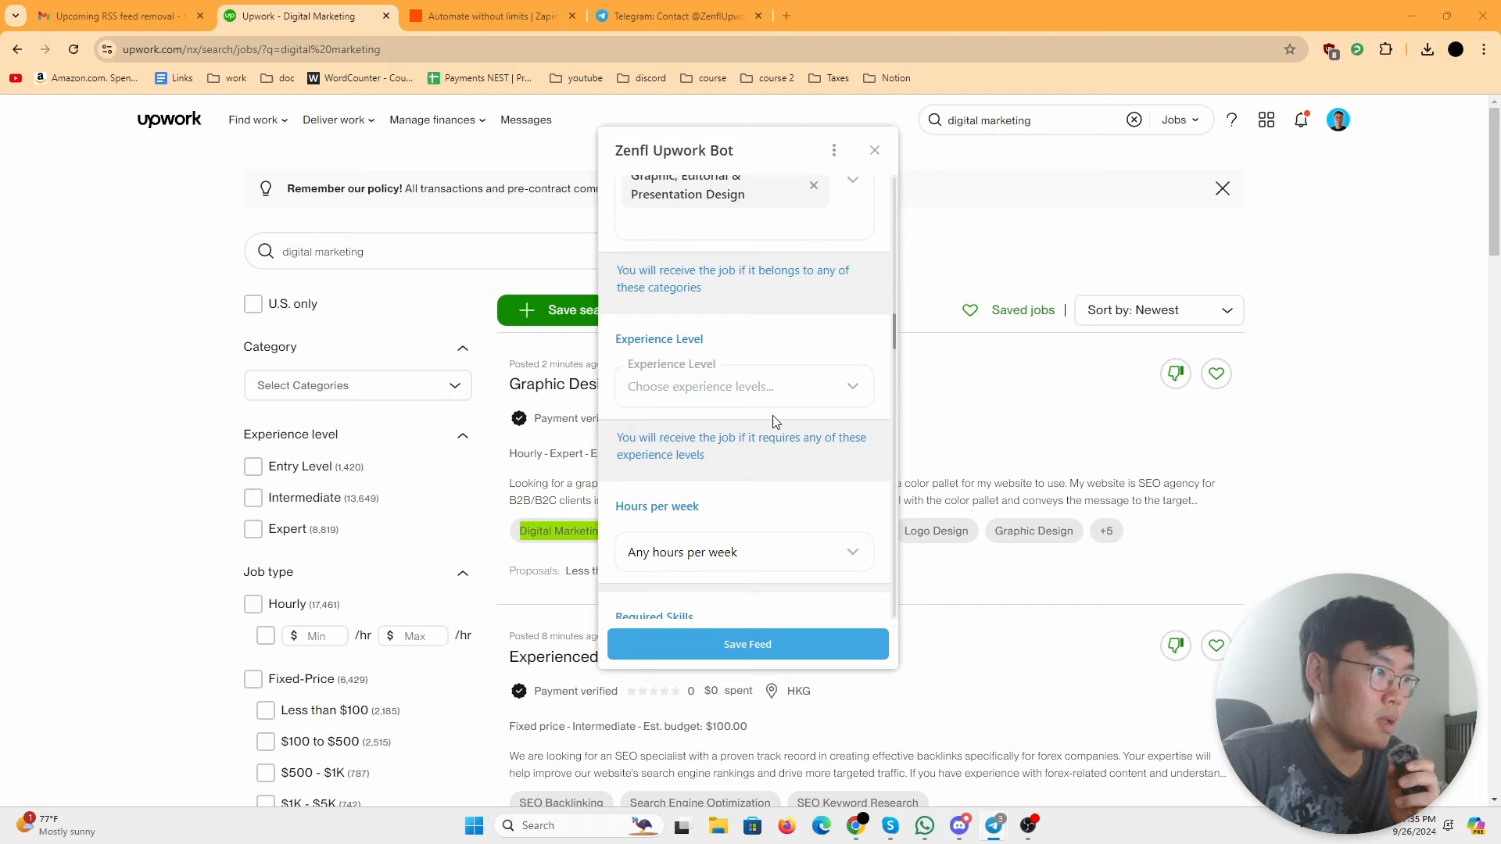
Step: Accept Intermediate and Expert experience levels and keep any hours per week
left_click(744, 386)
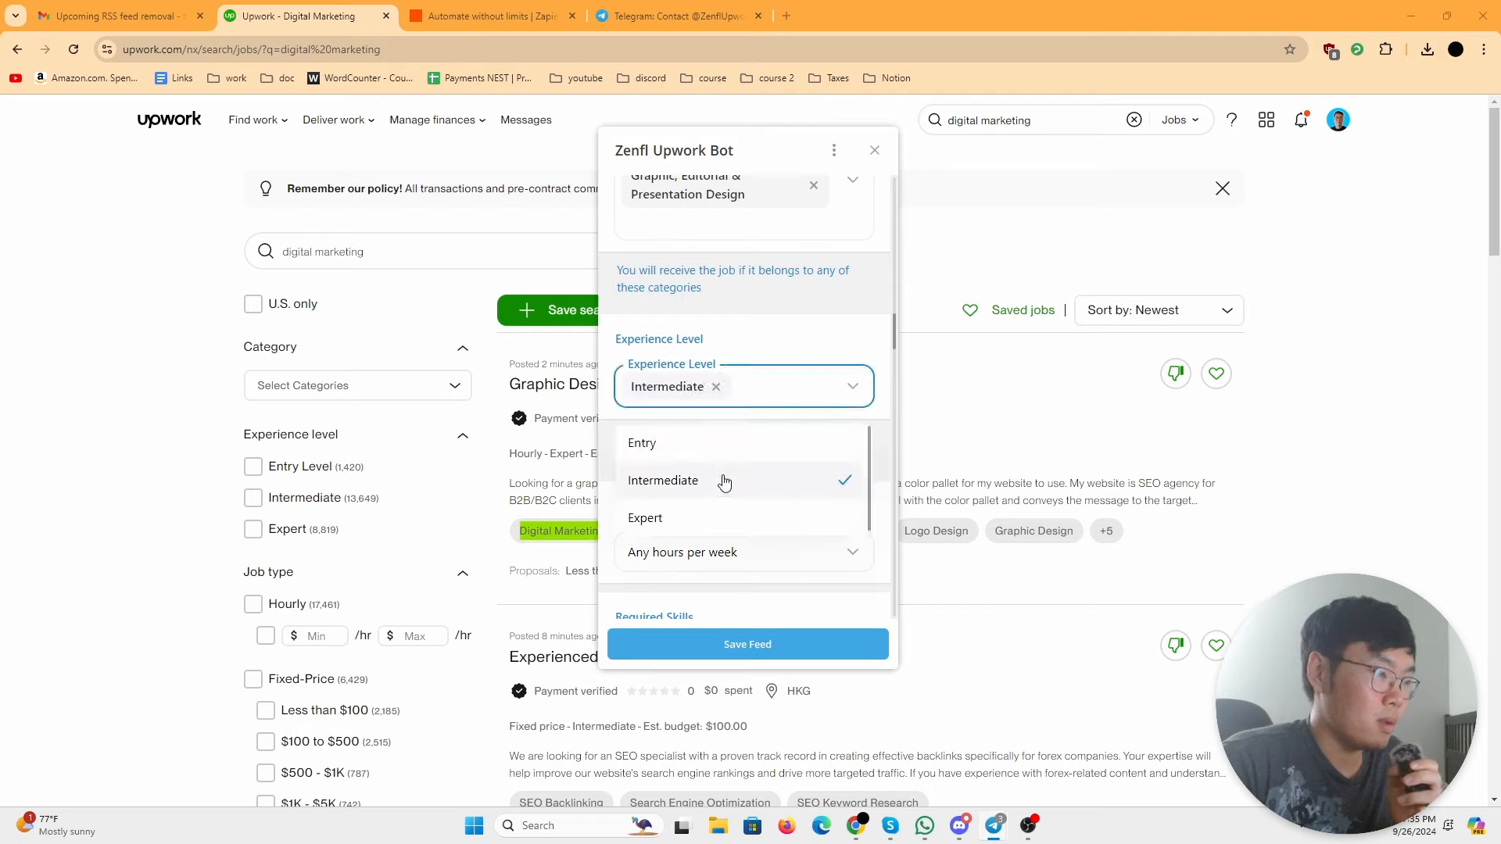
left_click(646, 517)
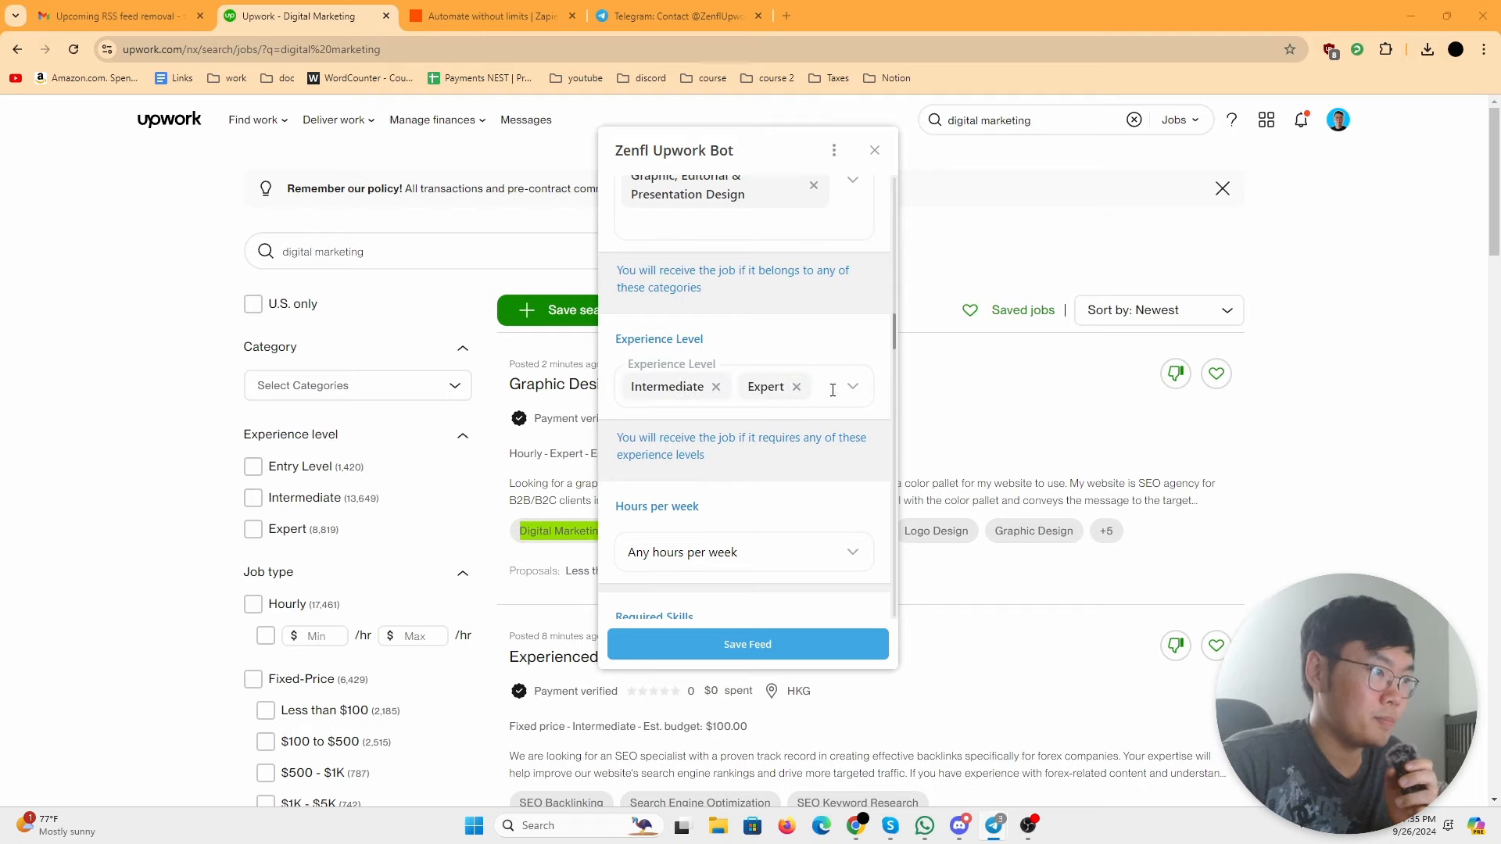
left_click(745, 552)
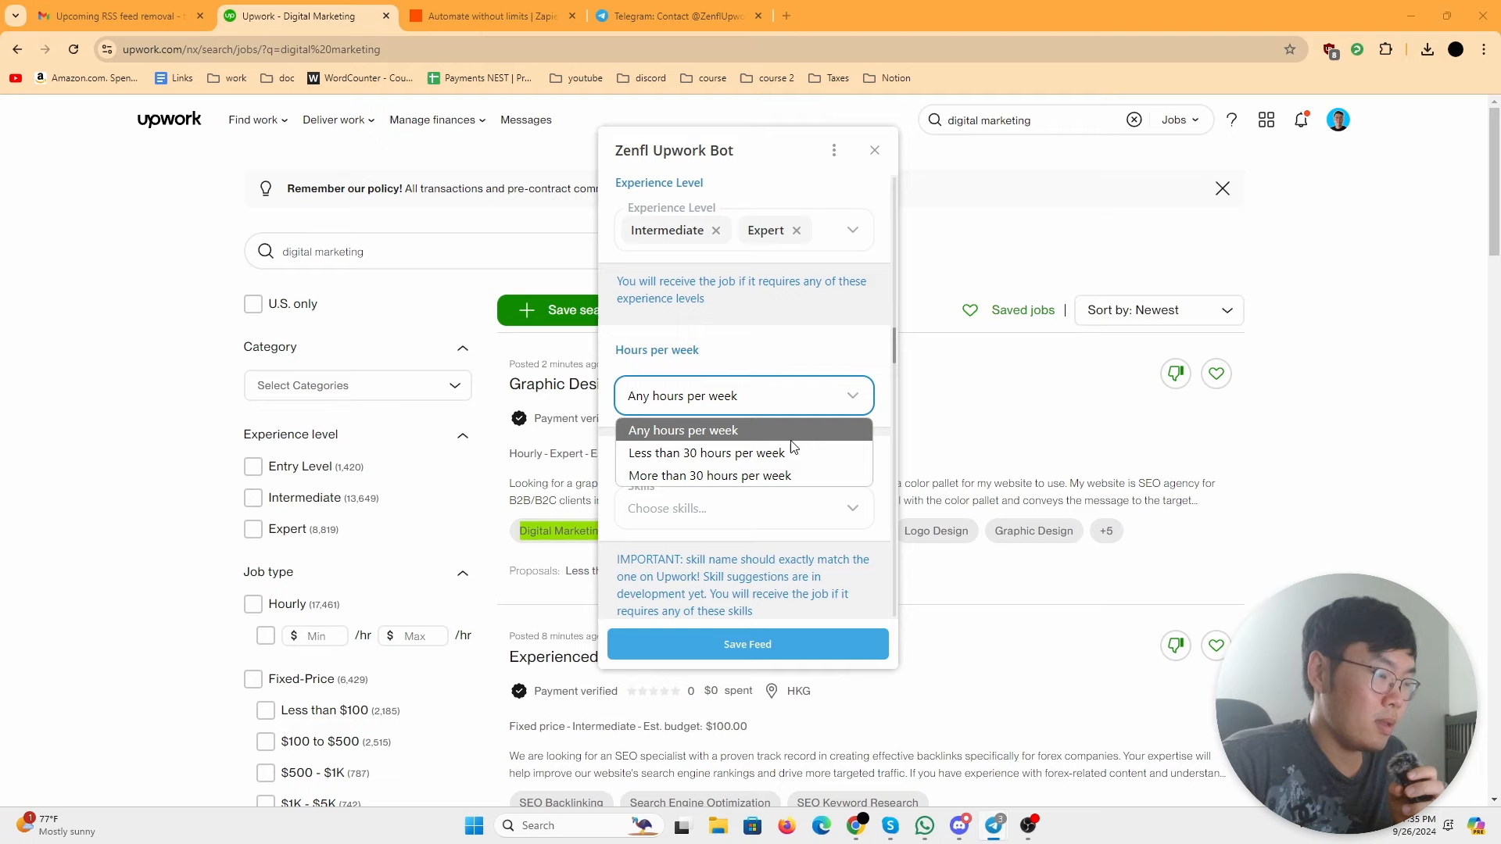
left_click(683, 430)
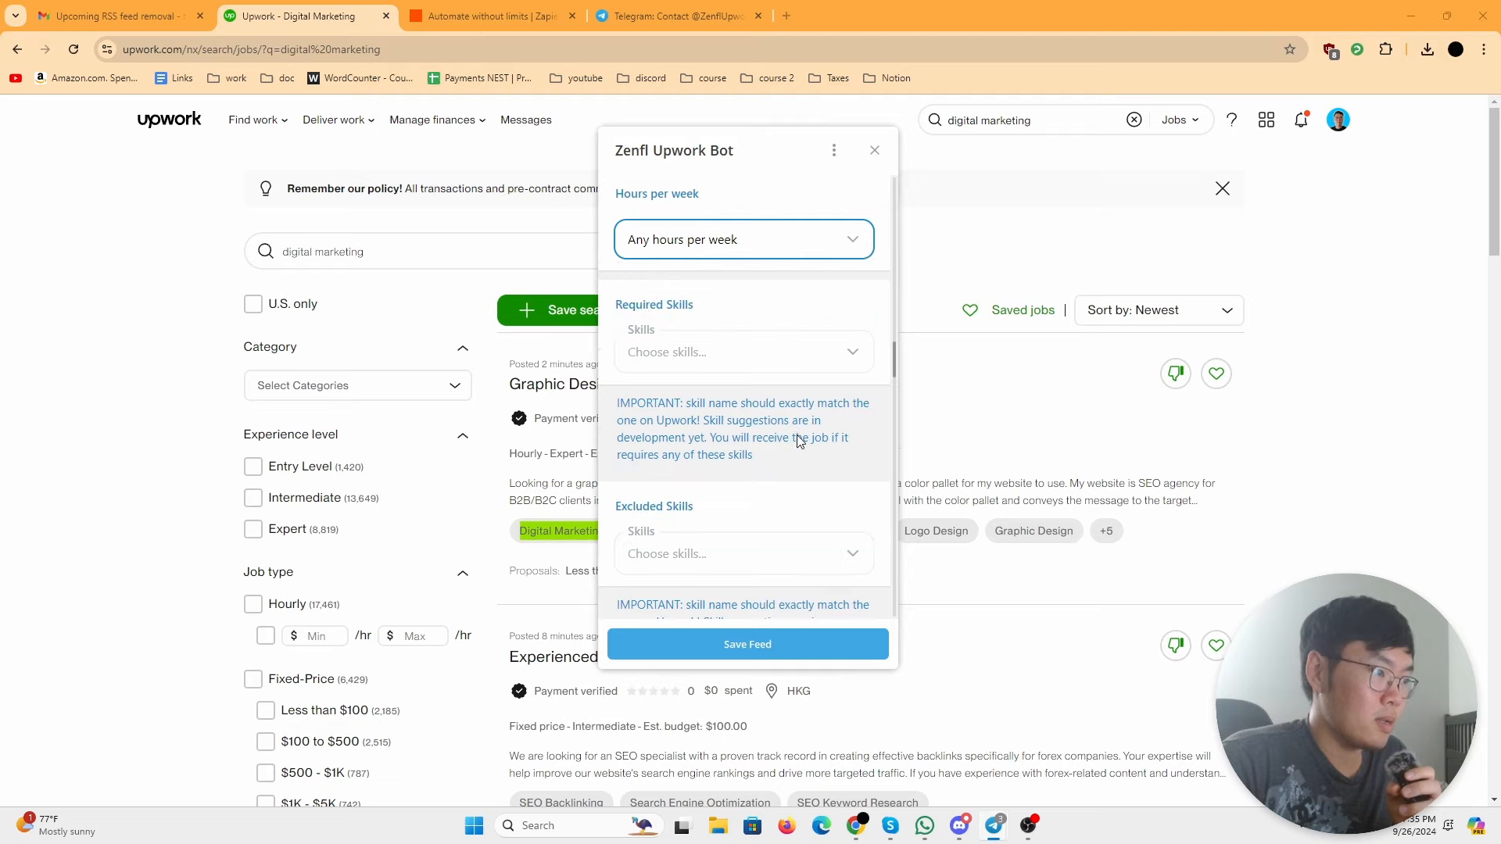
Step: Require the skills content creation and social media management
left_click(743, 351)
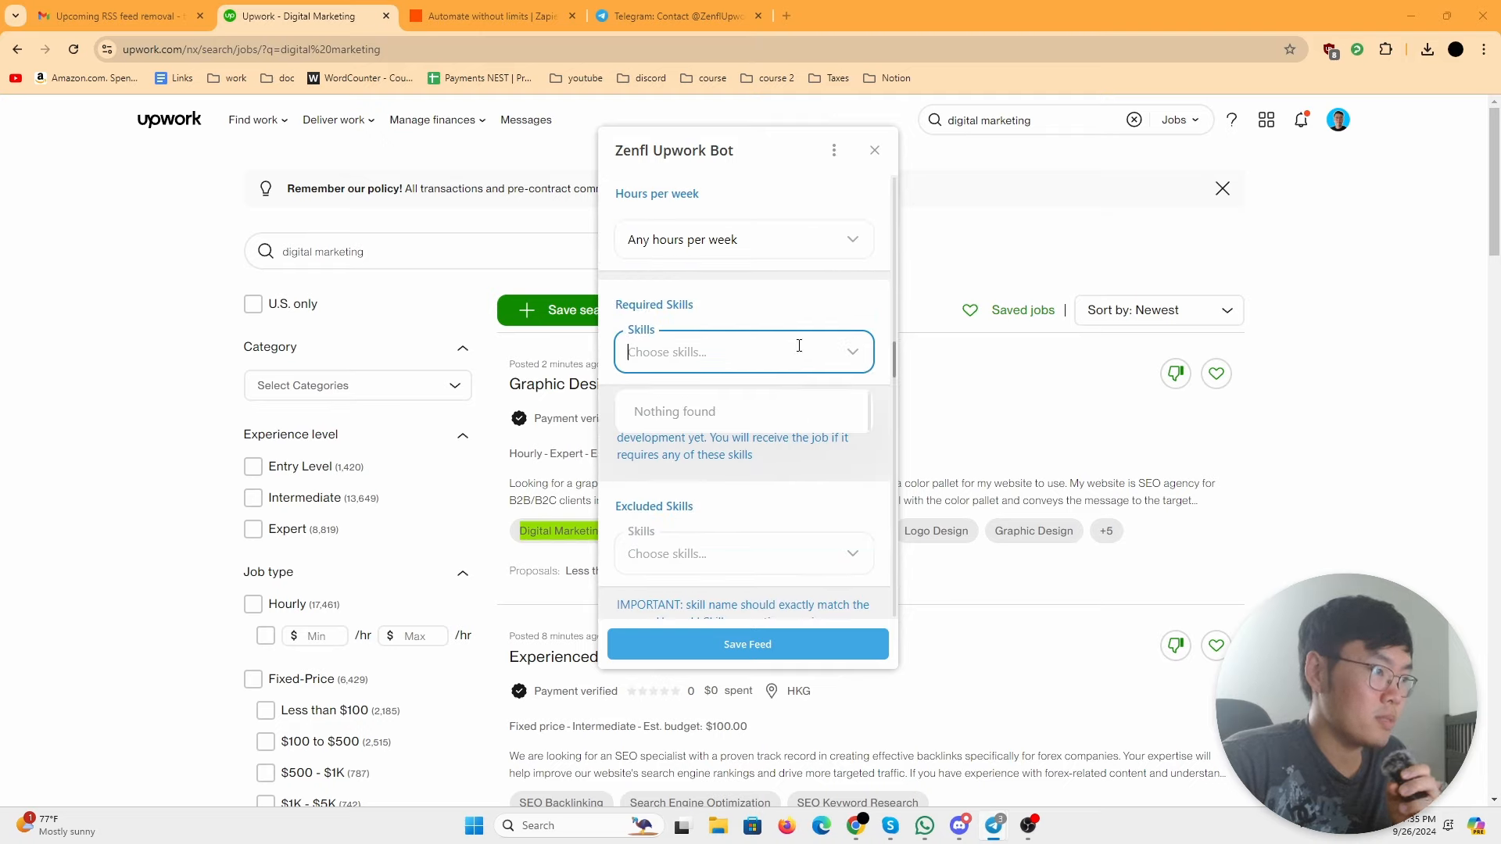
type("content creation so")
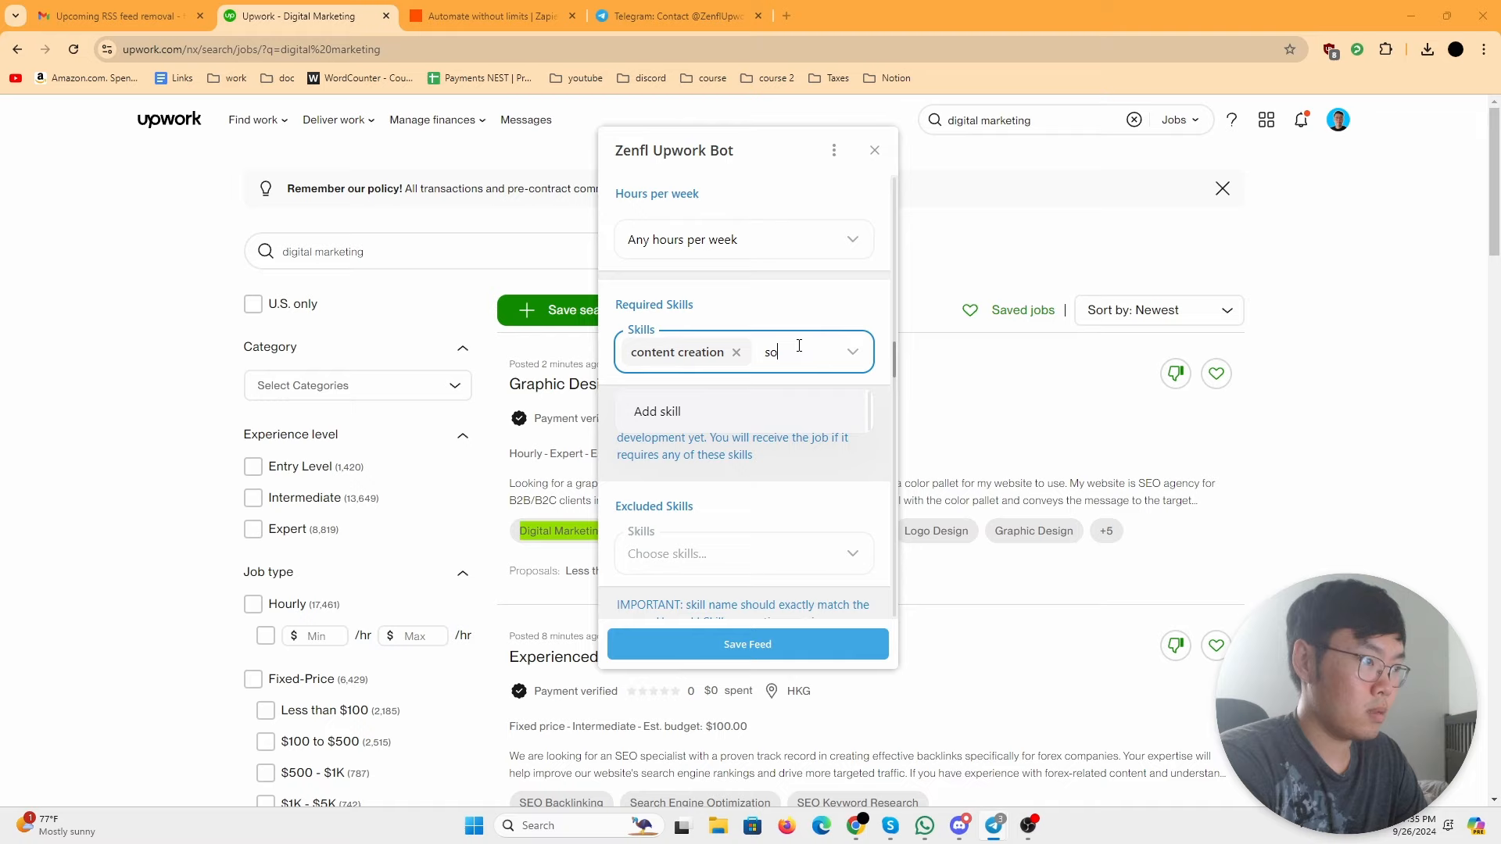
type("media mar")
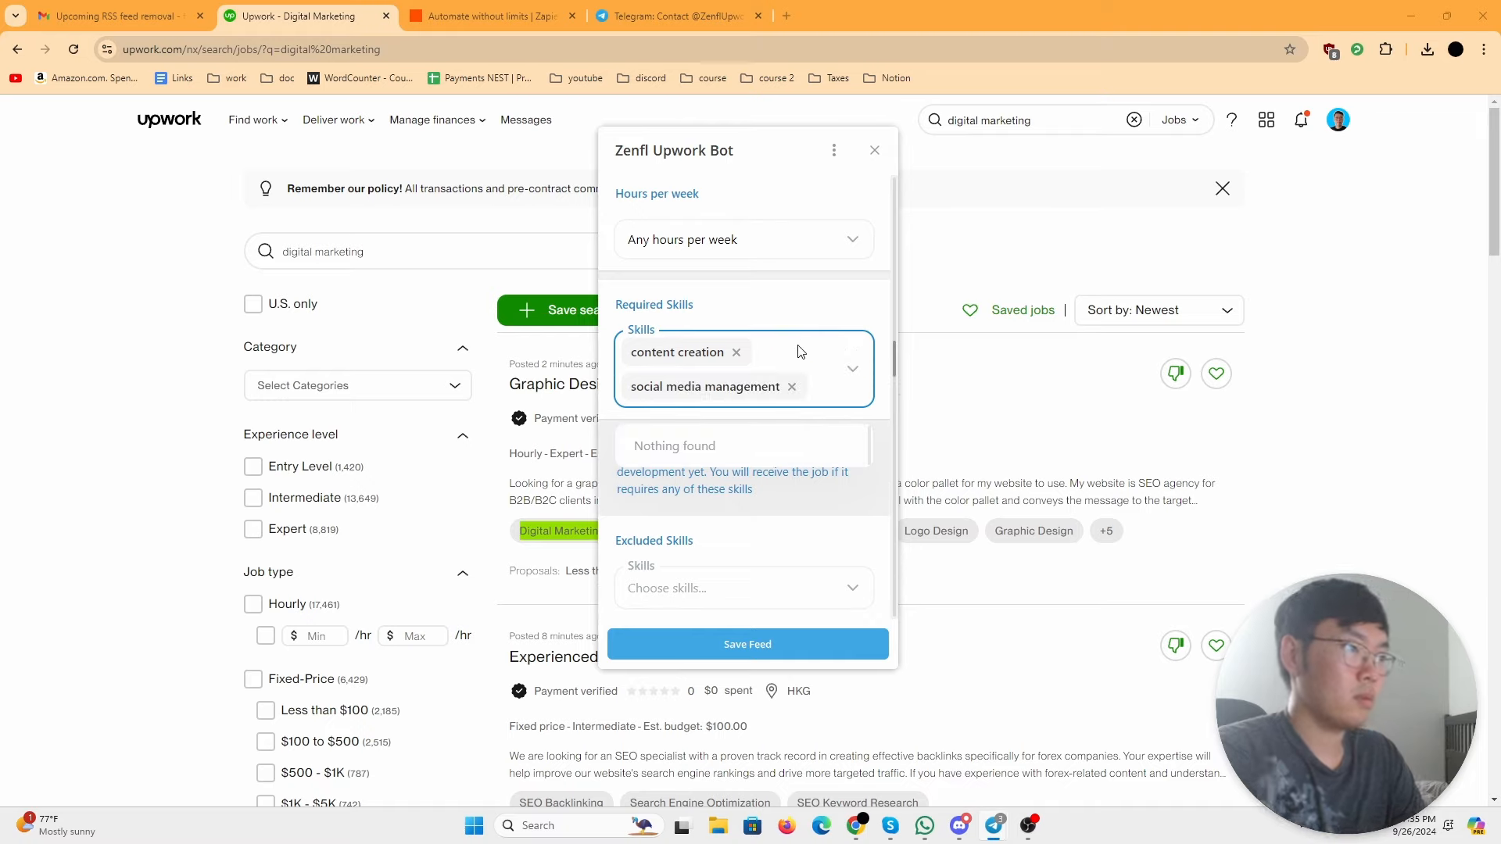
scroll("down", 3)
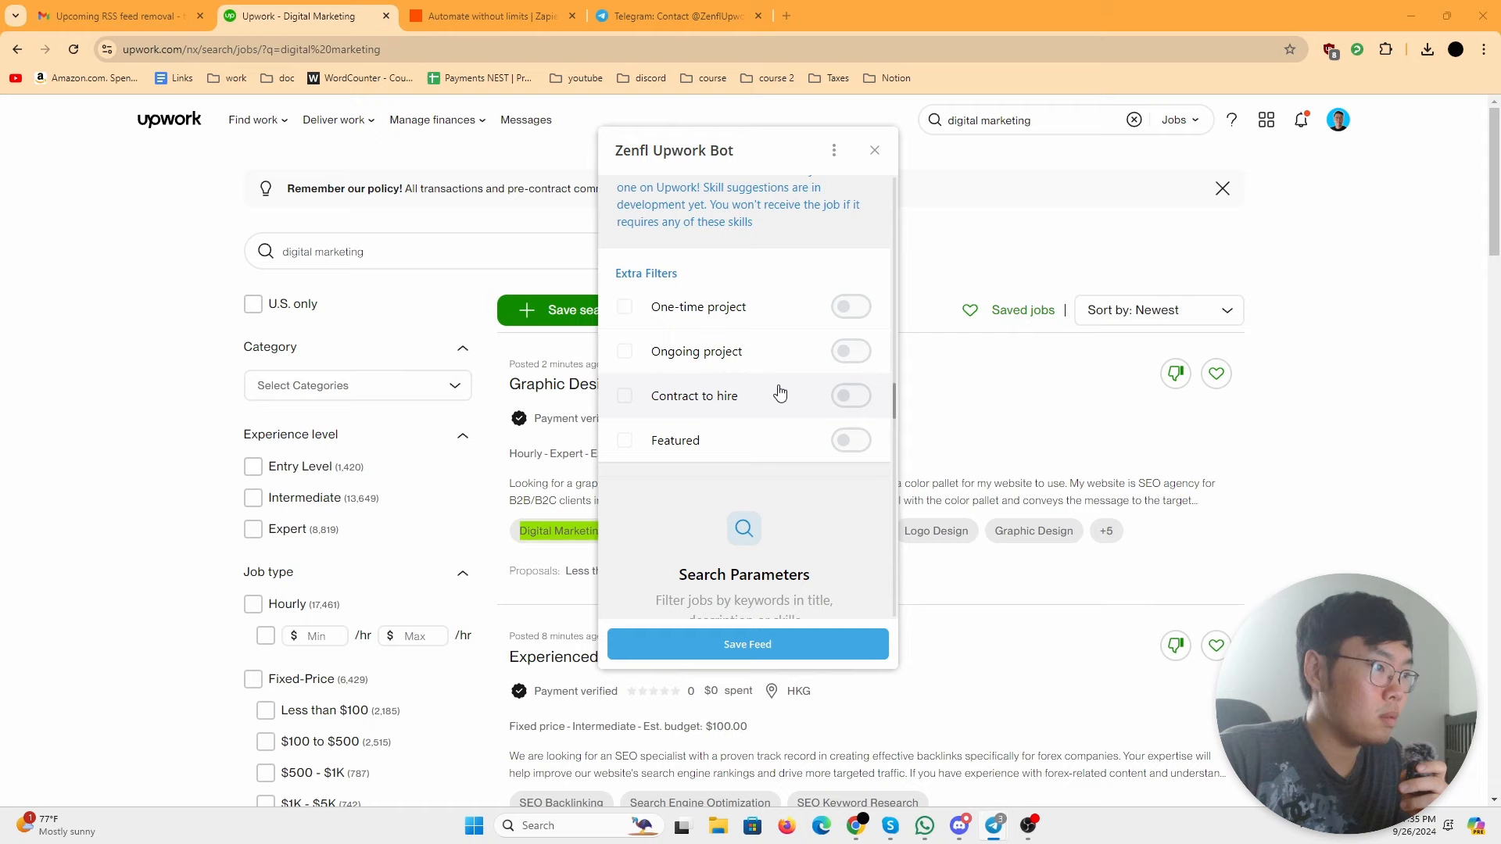
Step: Require all of the words graphic design, social media and video editing in feed jobs
scroll("down", 3)
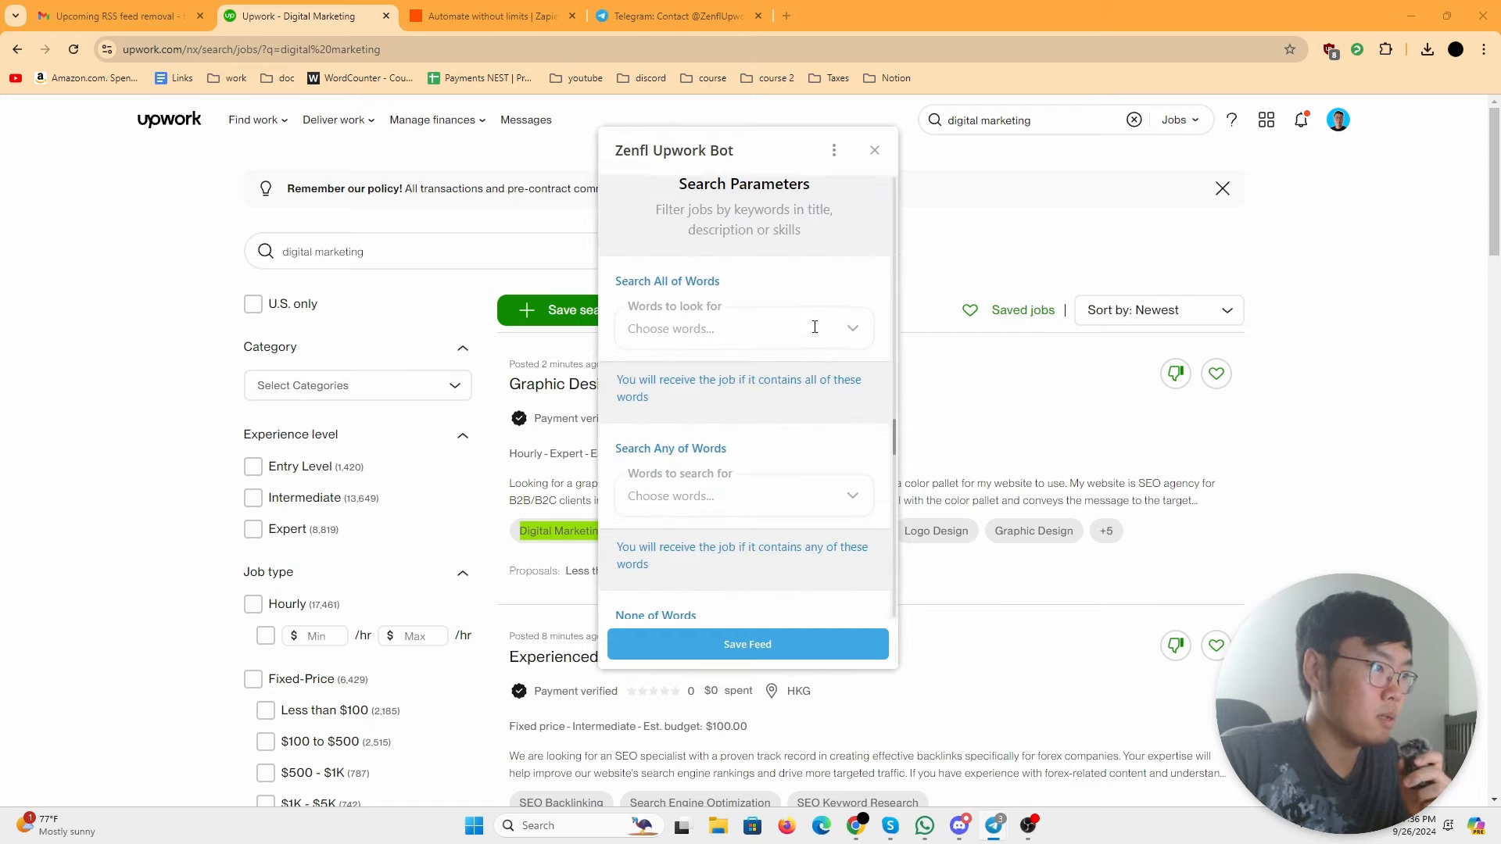
left_click(743, 328)
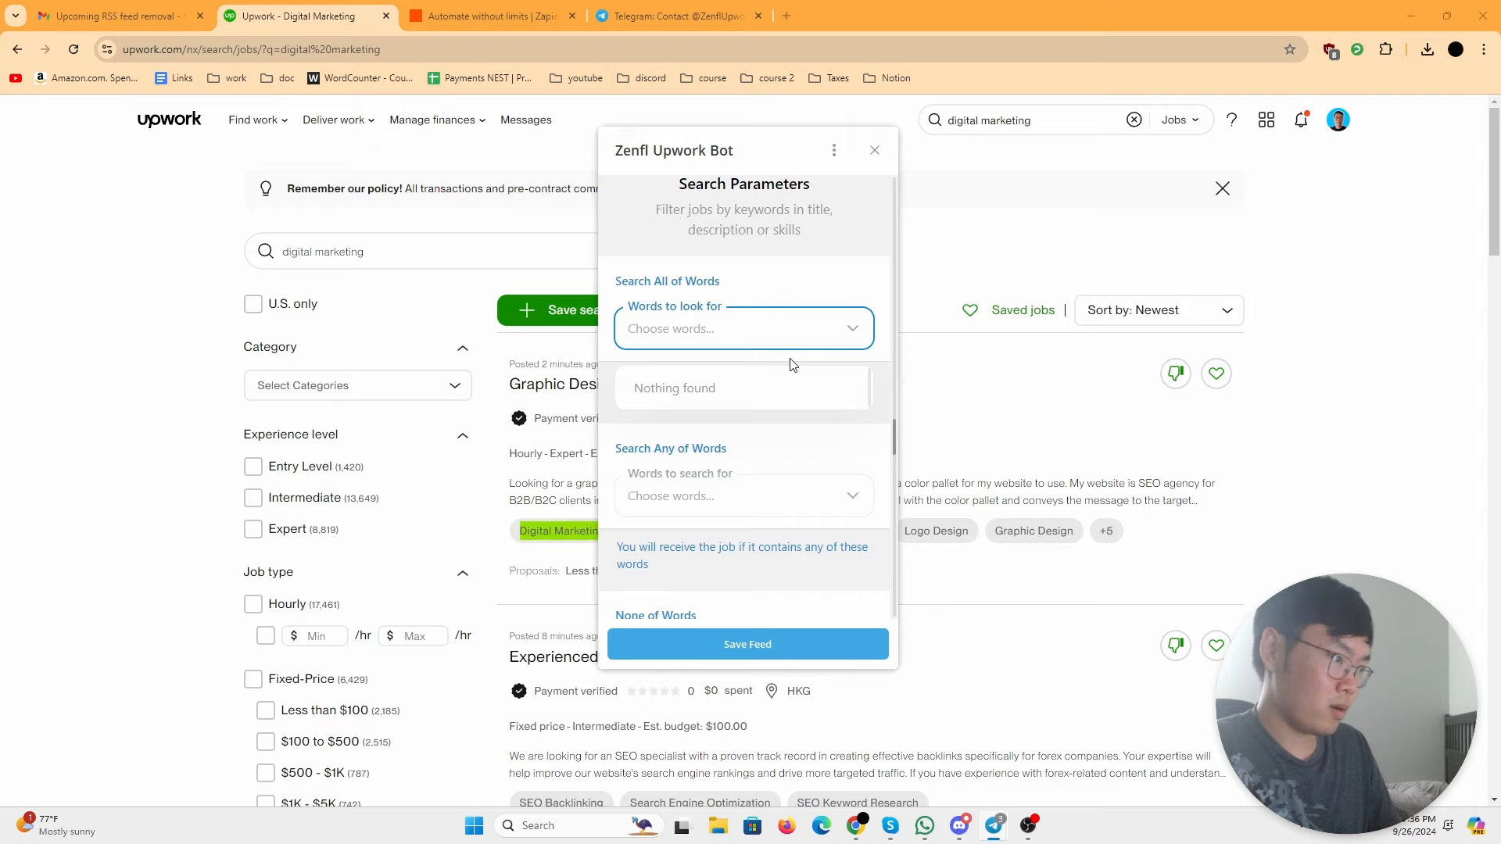
type("grahpic")
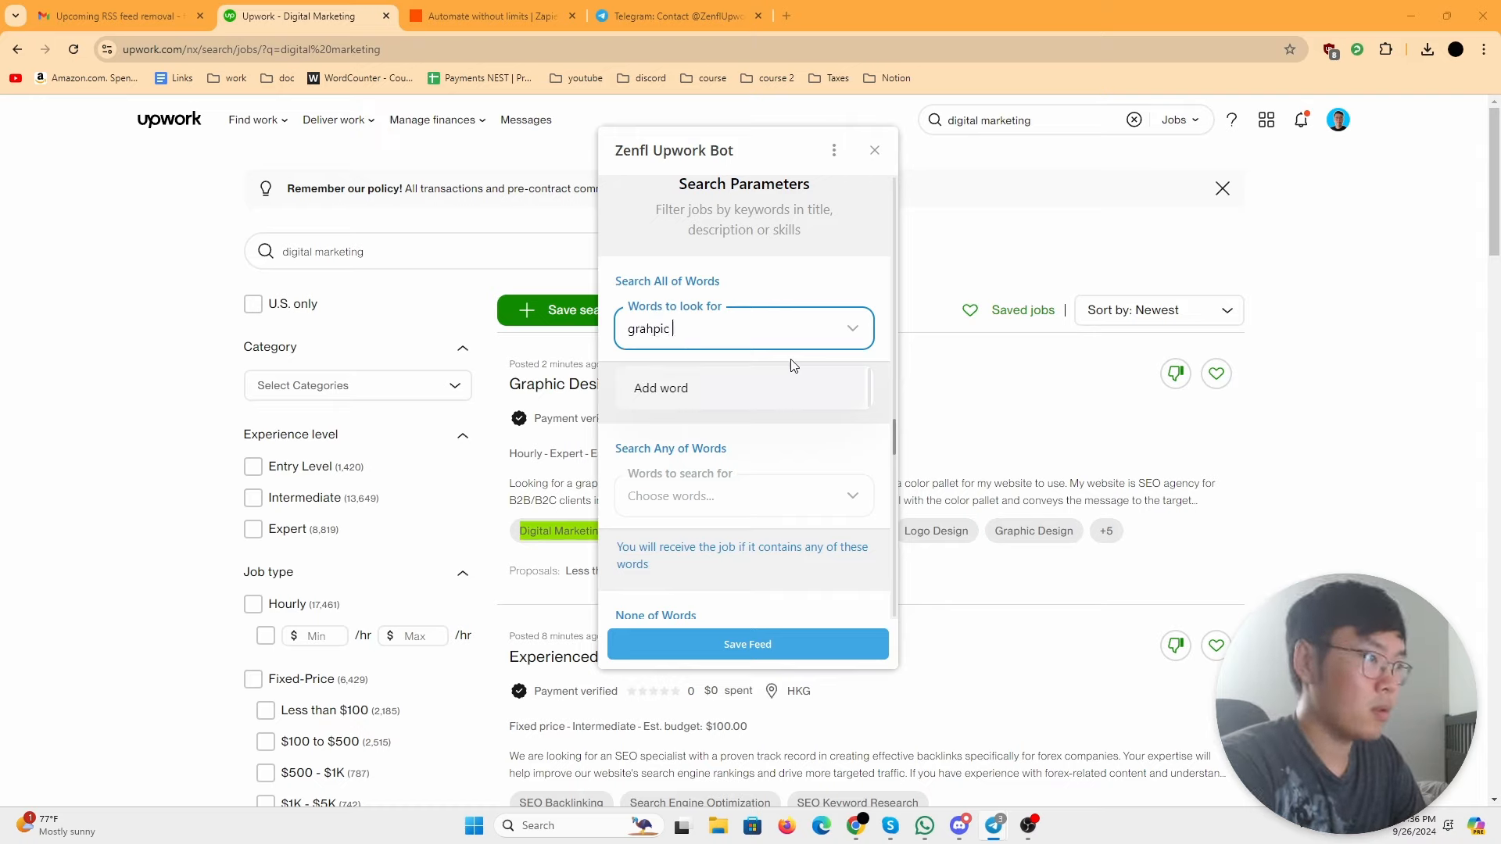
type("graphic")
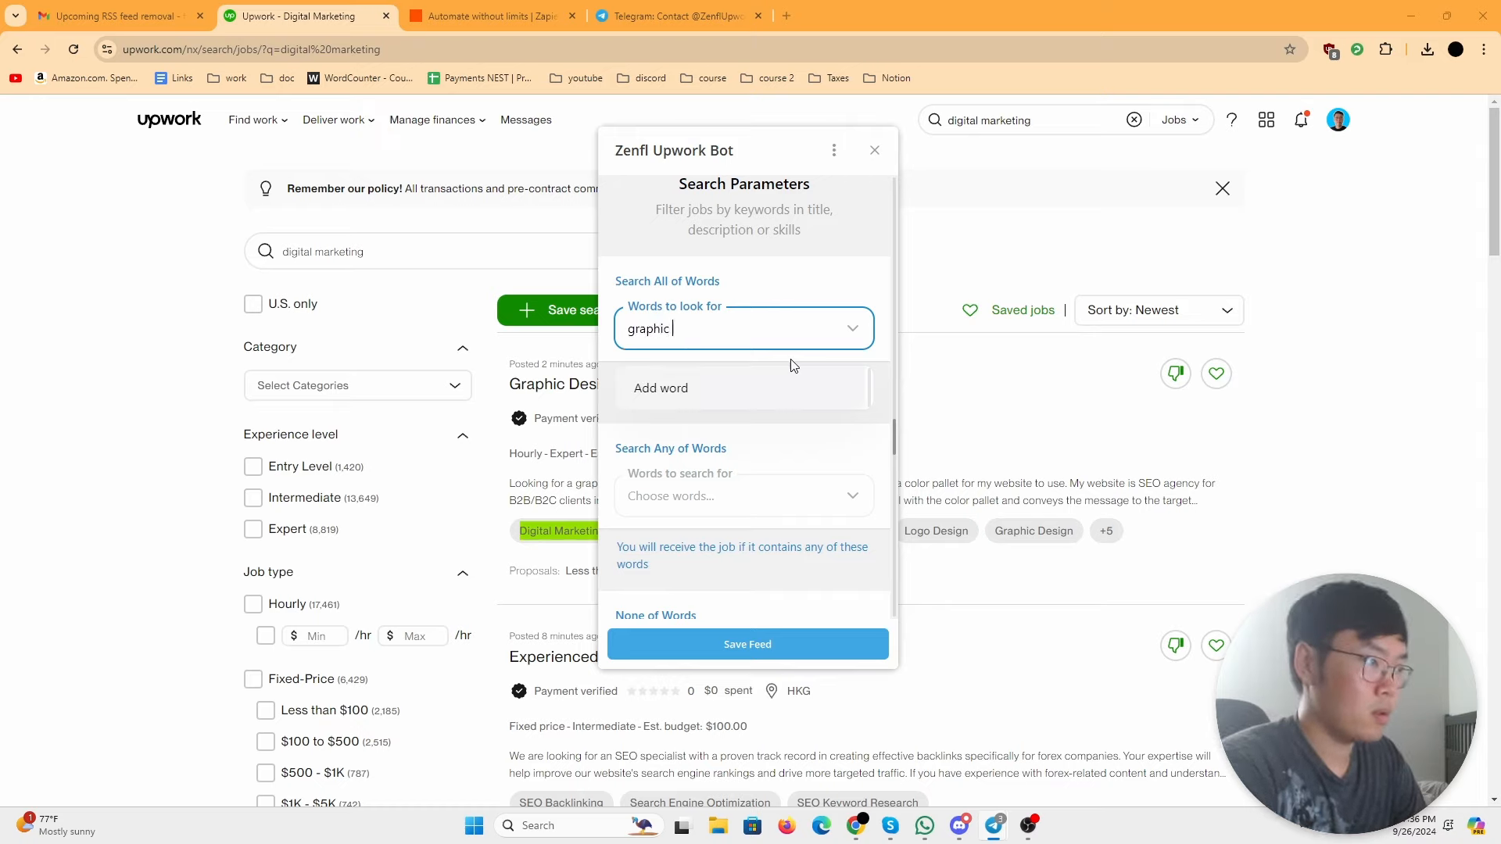
type("design")
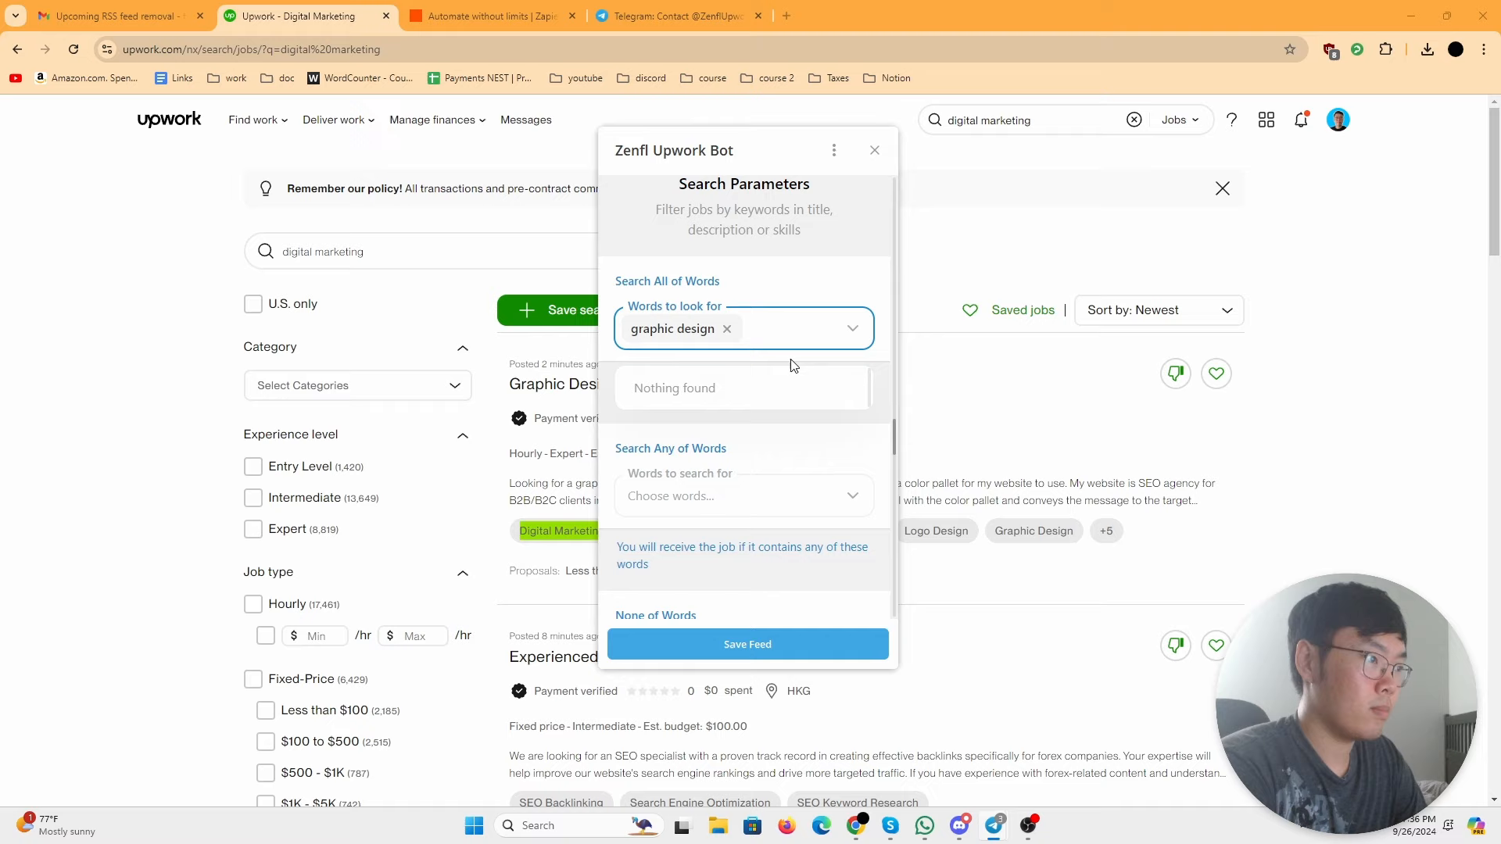
type("social media")
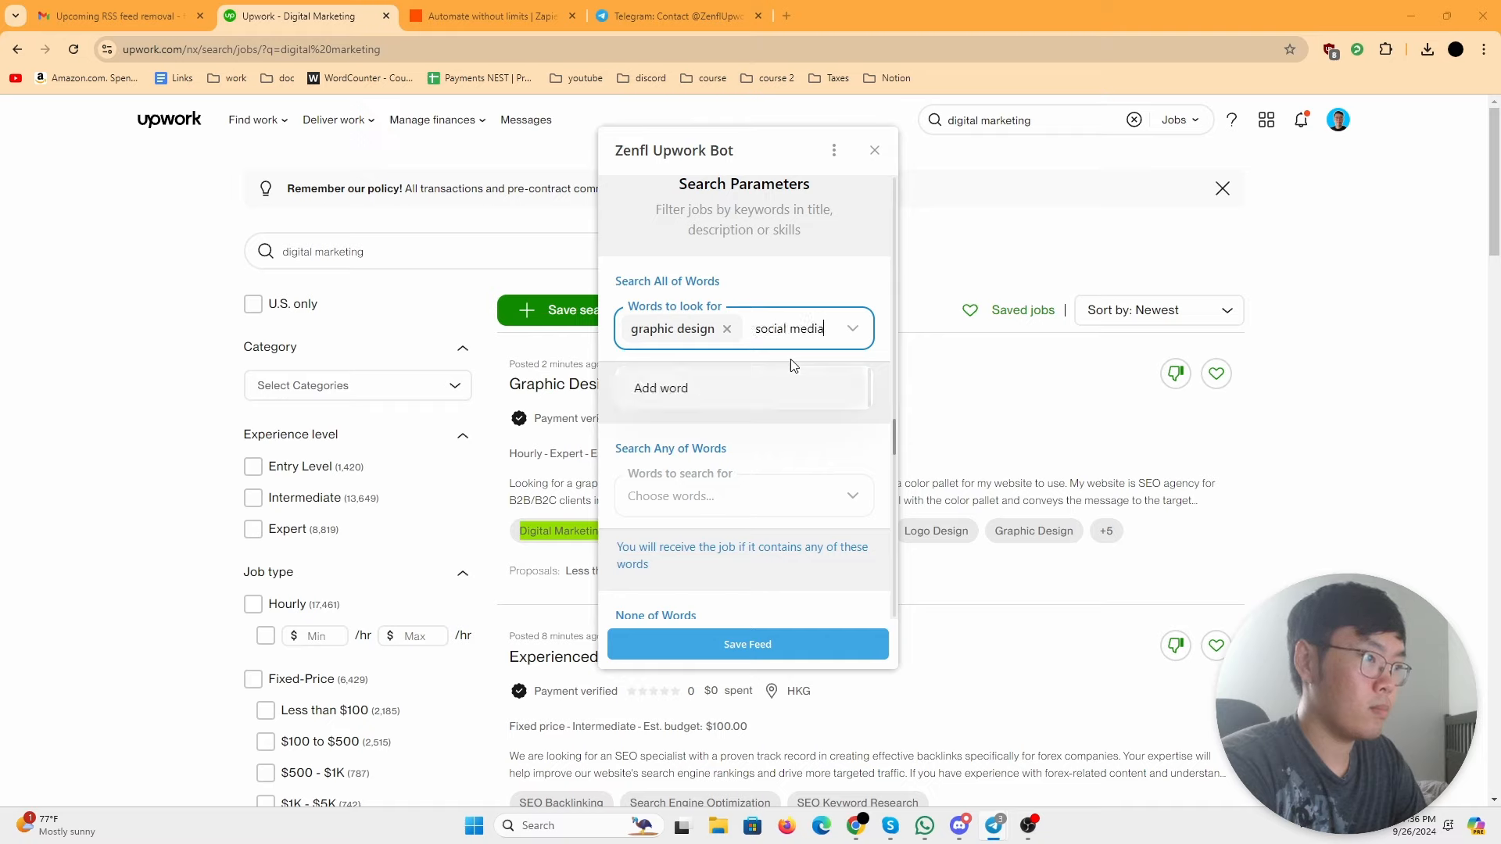
key("Enter")
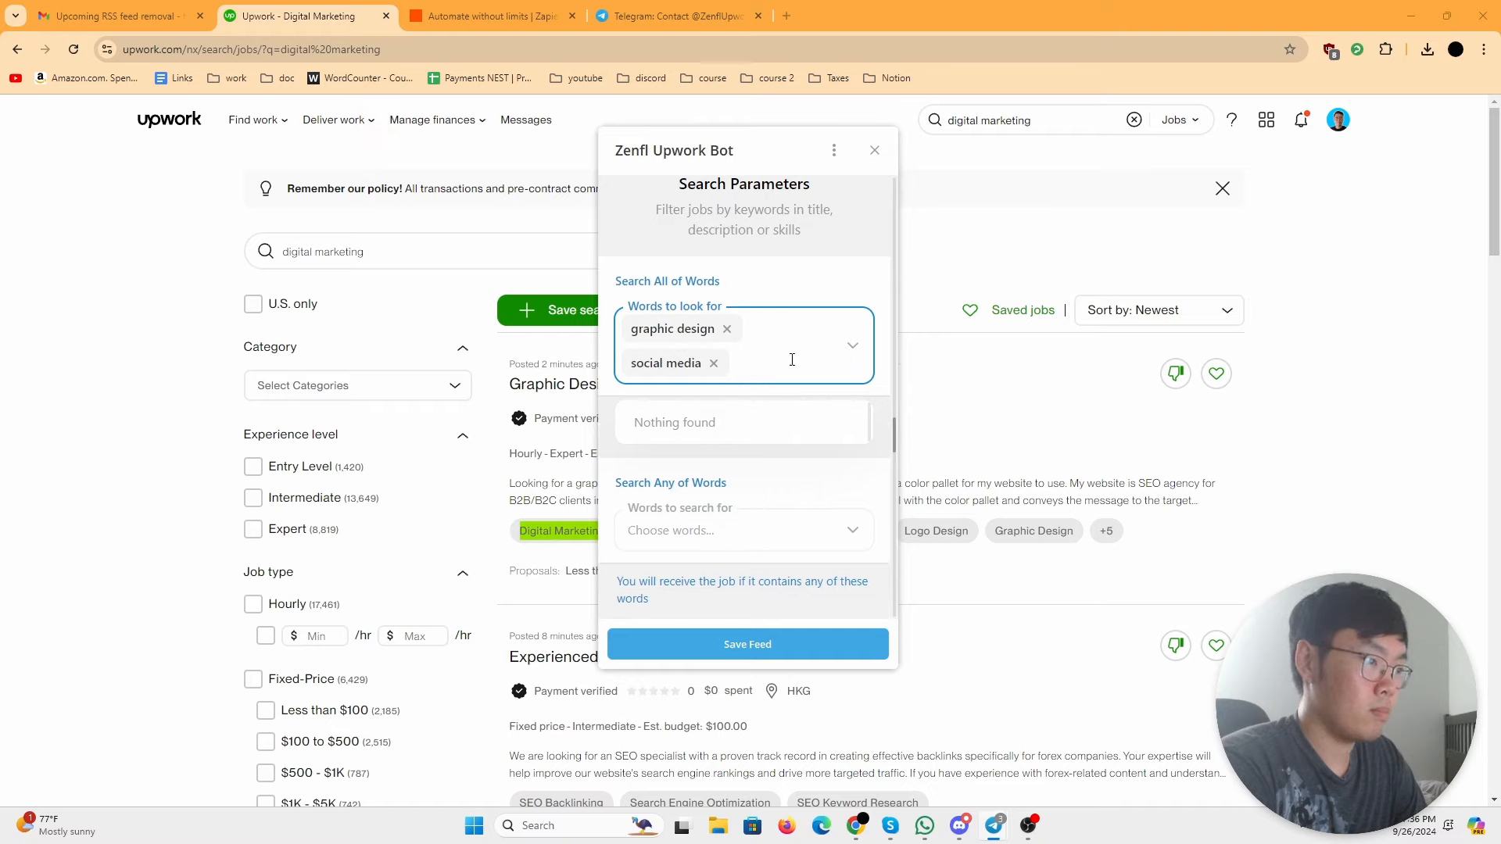
type("video editing")
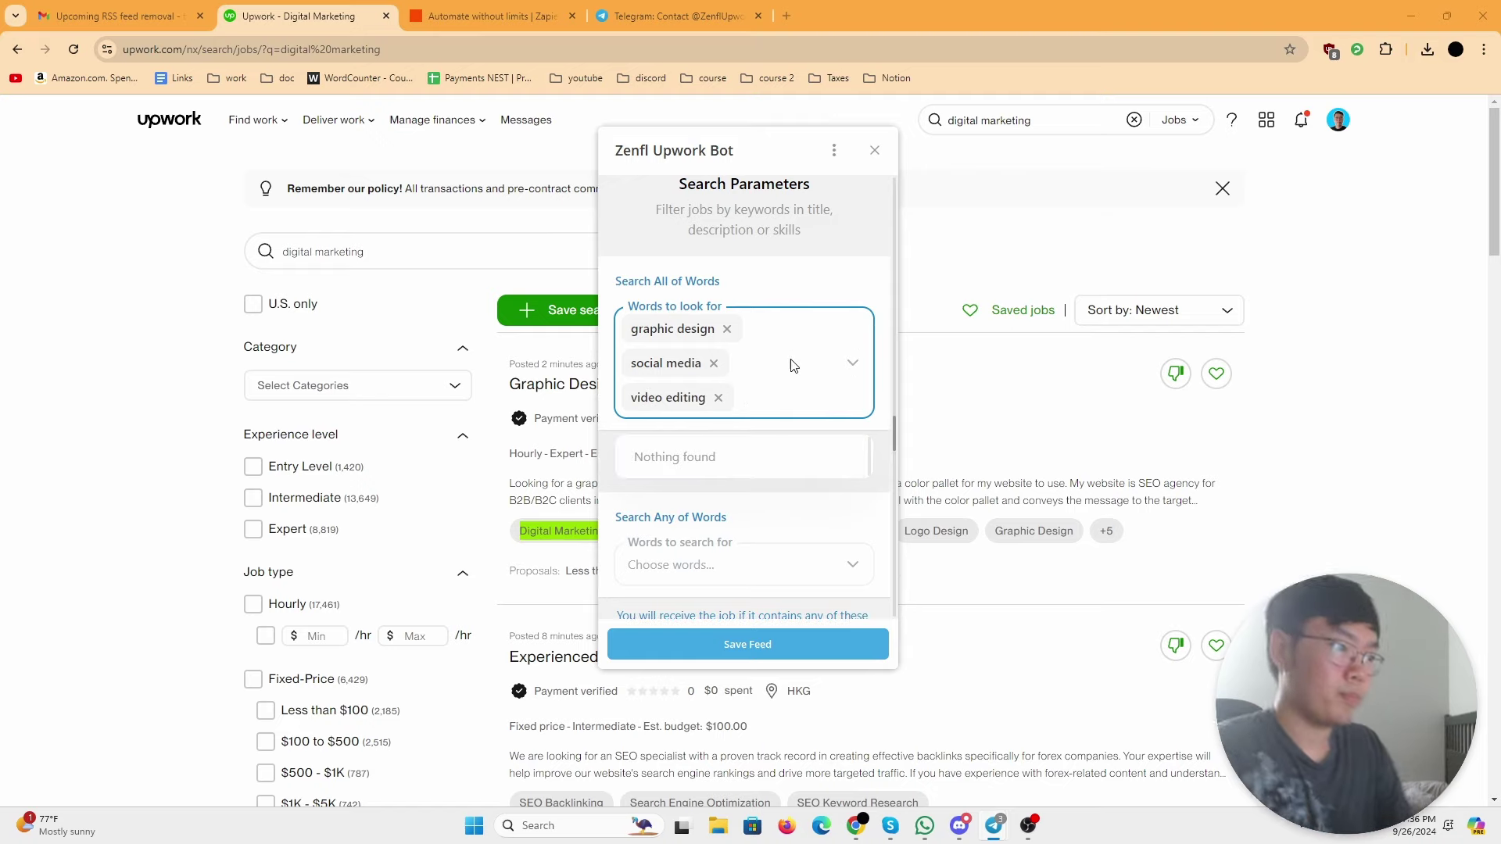
left_click(743, 565)
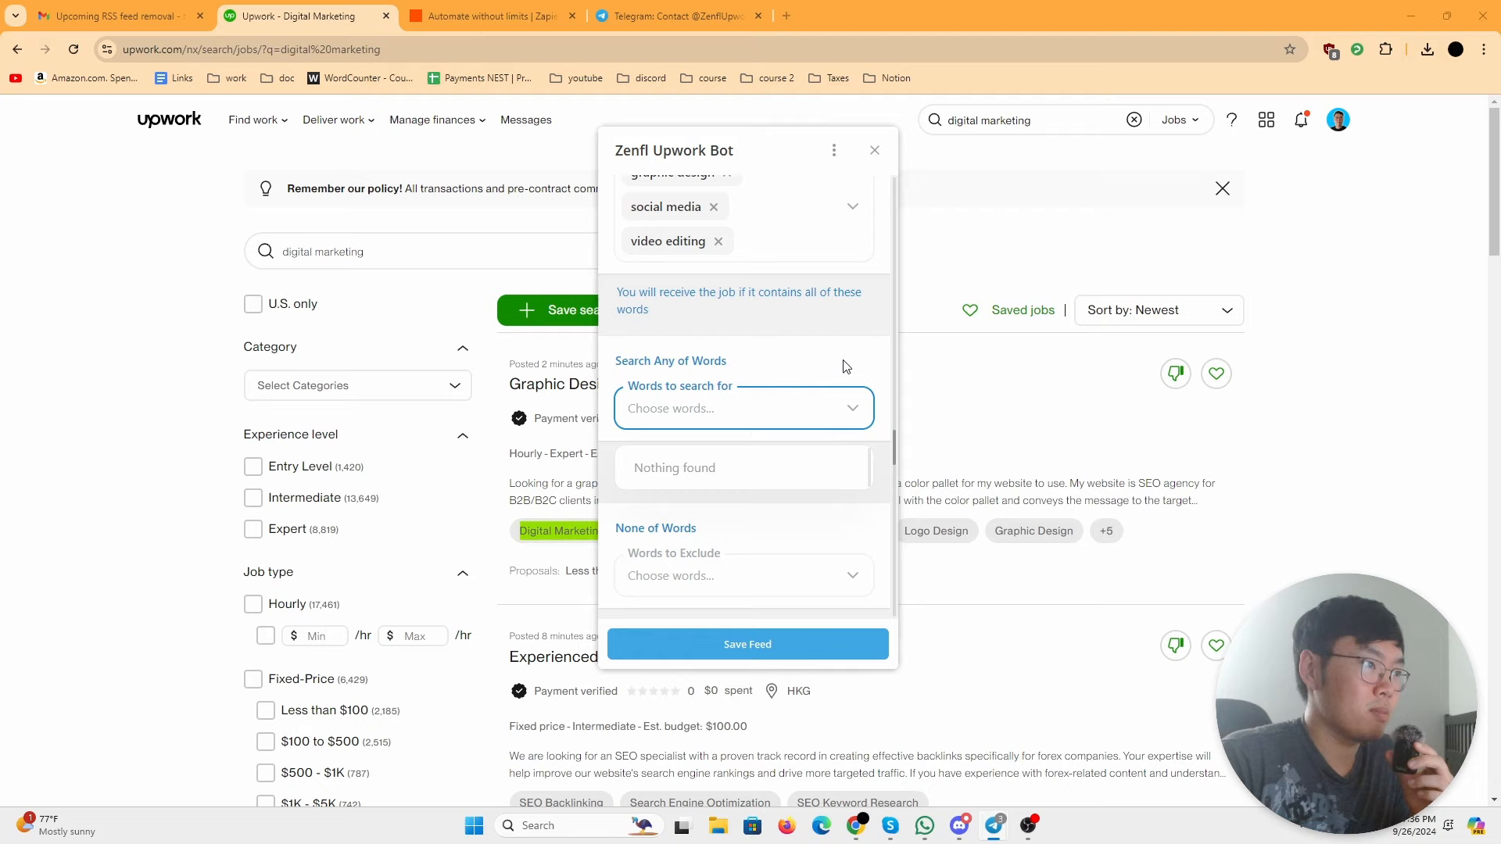
mouse_move(829, 394)
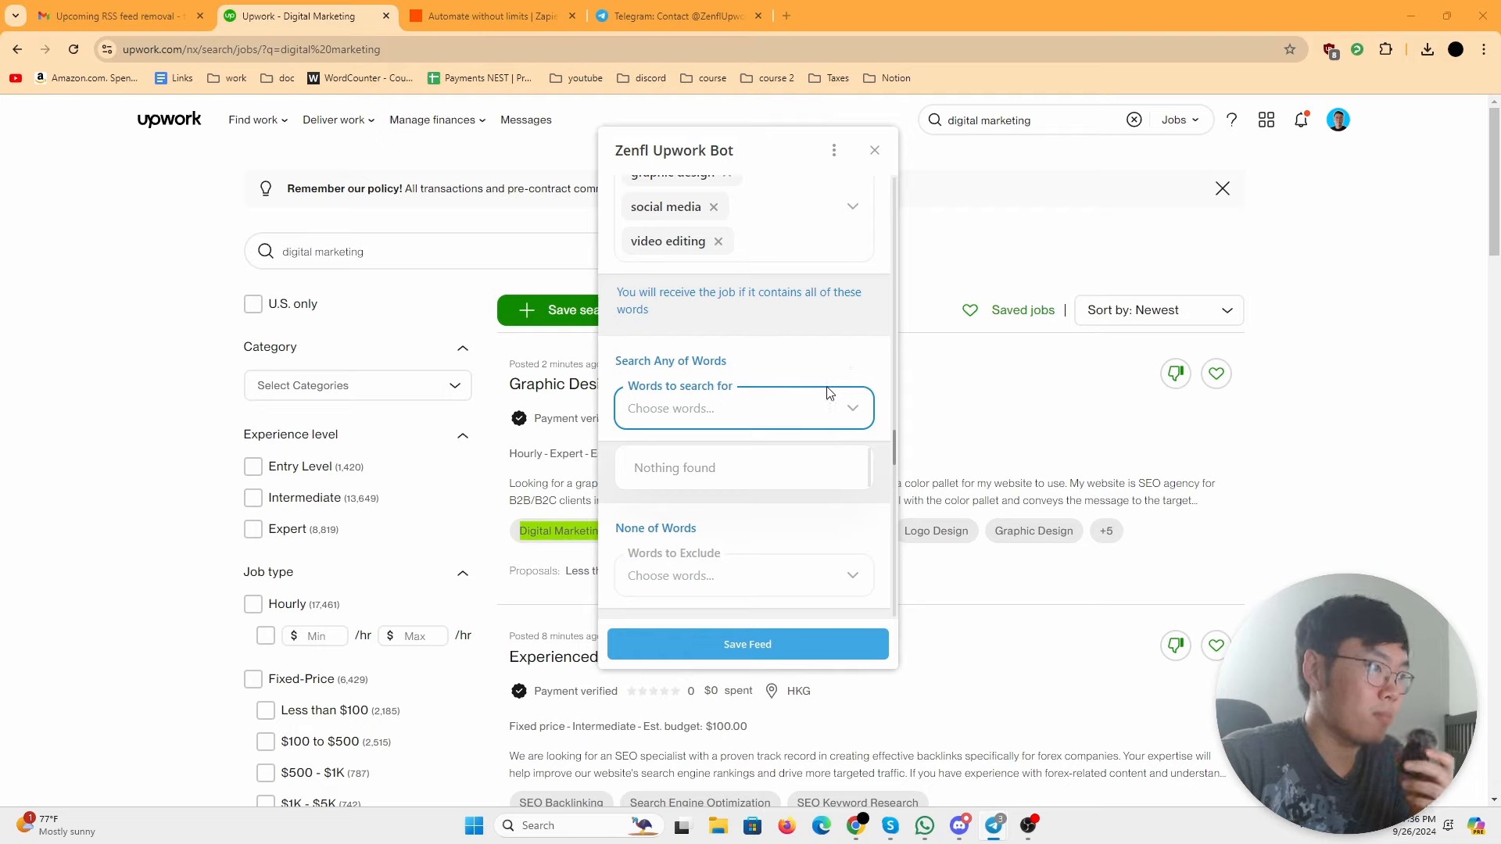
scroll("down", 3)
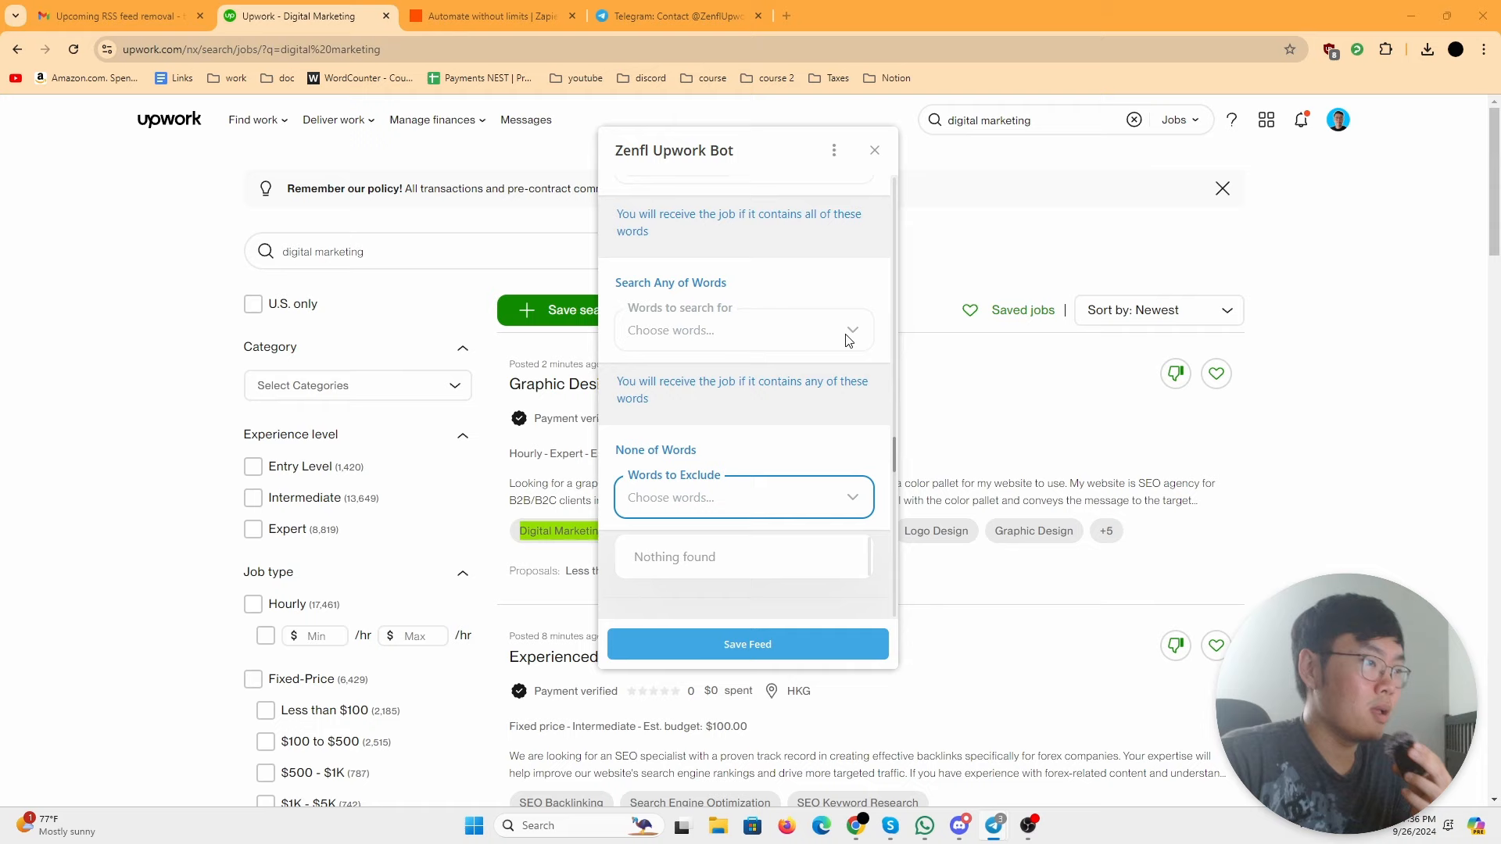
scroll("down", 3)
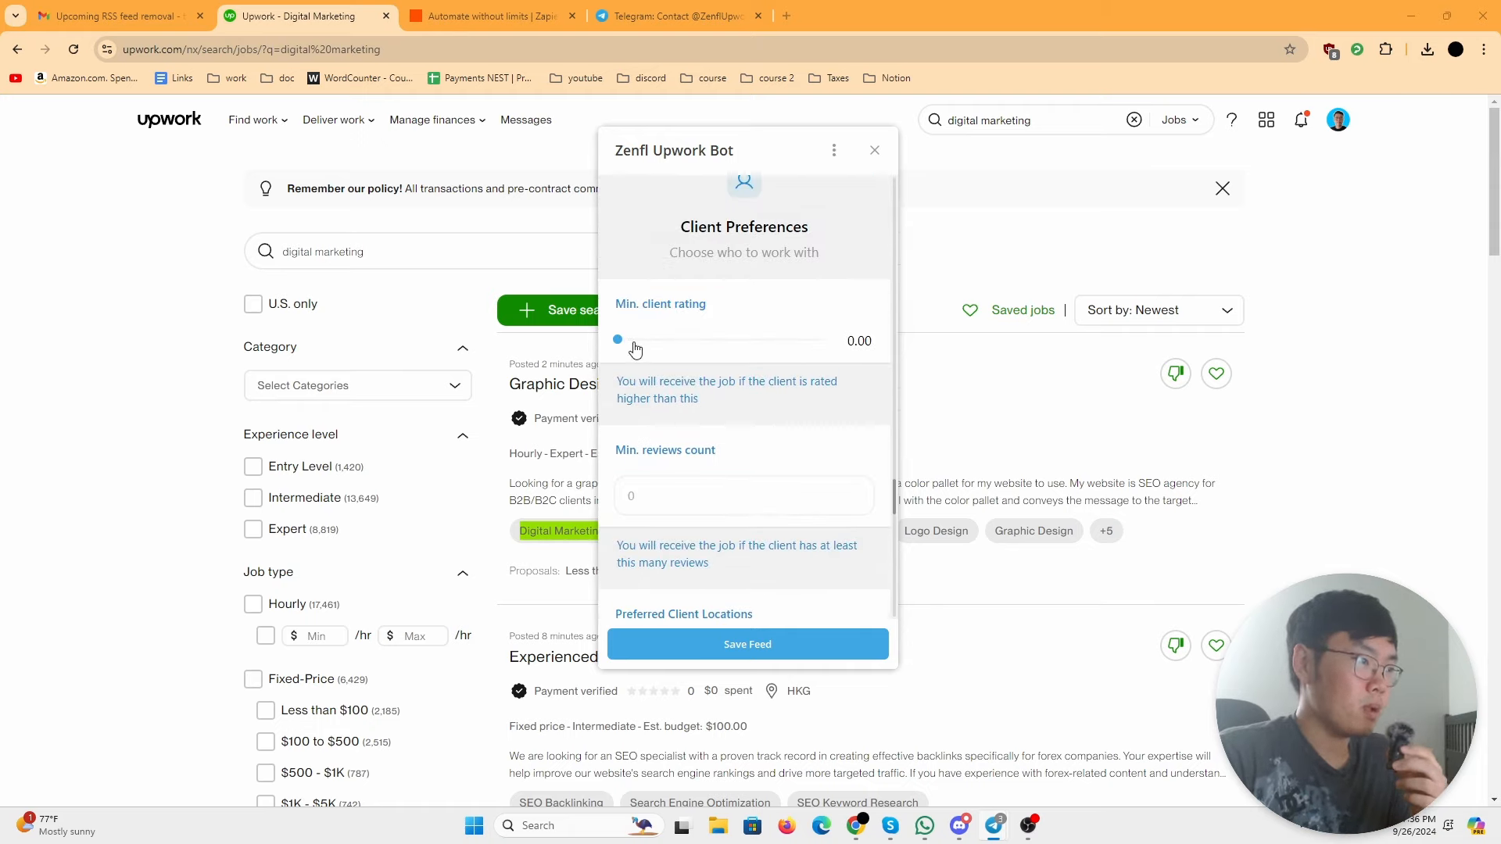
mouse_move(682, 347)
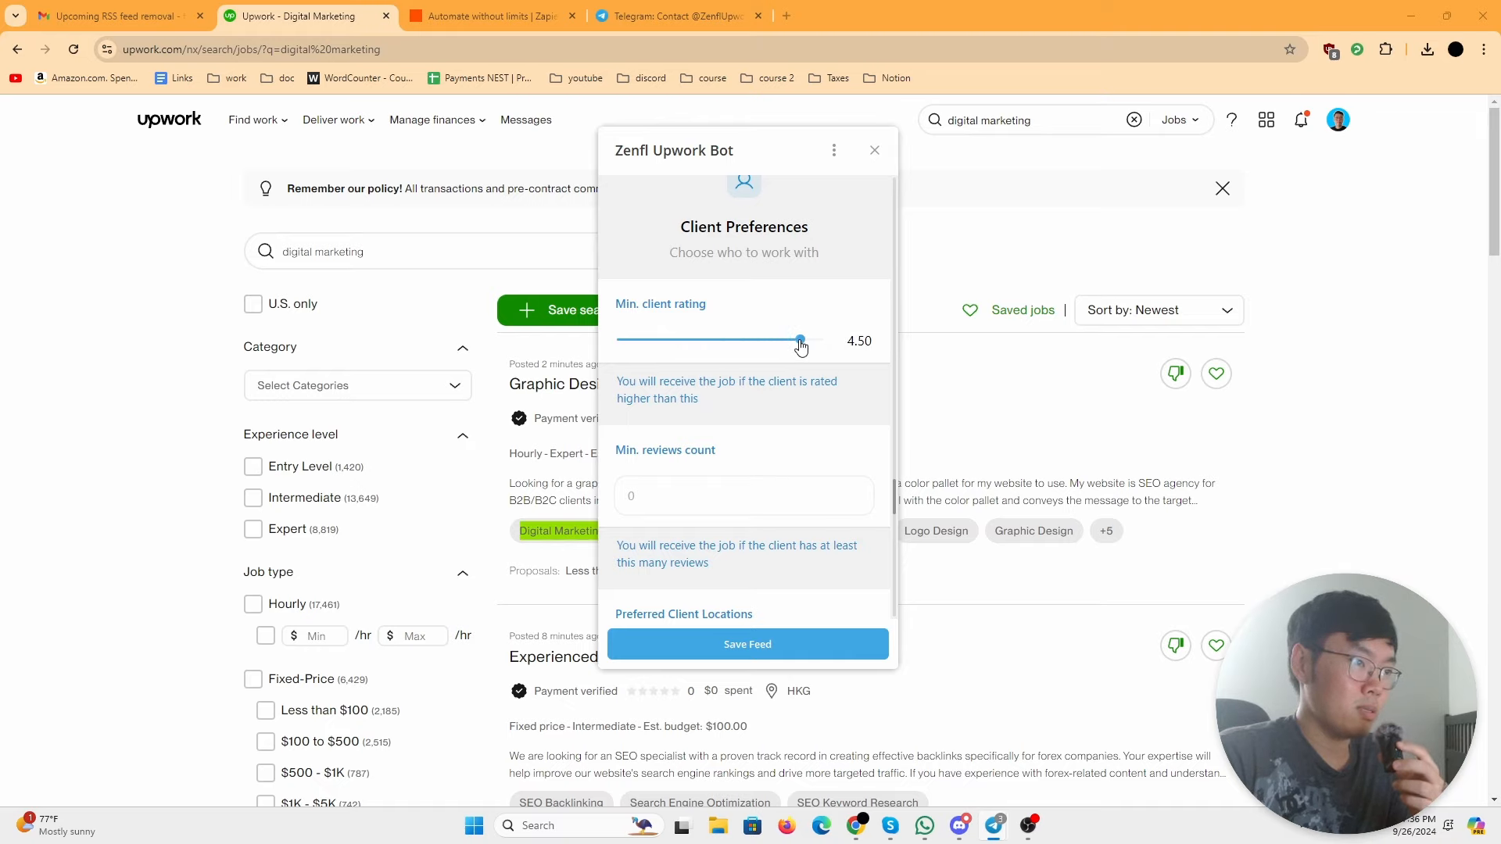
mouse_move(803, 399)
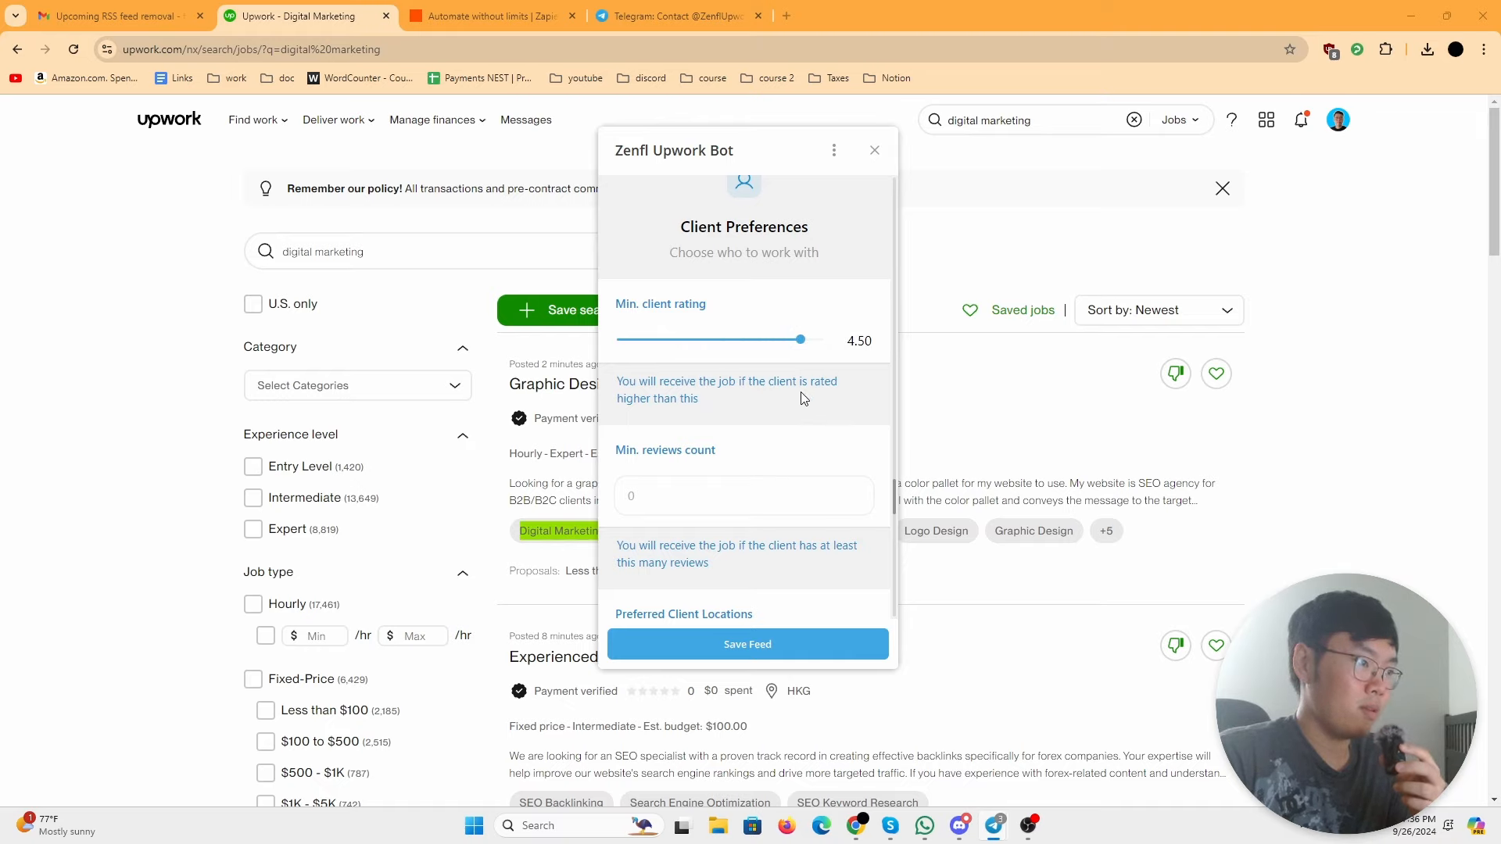
Step: Review the remaining client filter fields unchanged and save the feed
scroll("down", 3)
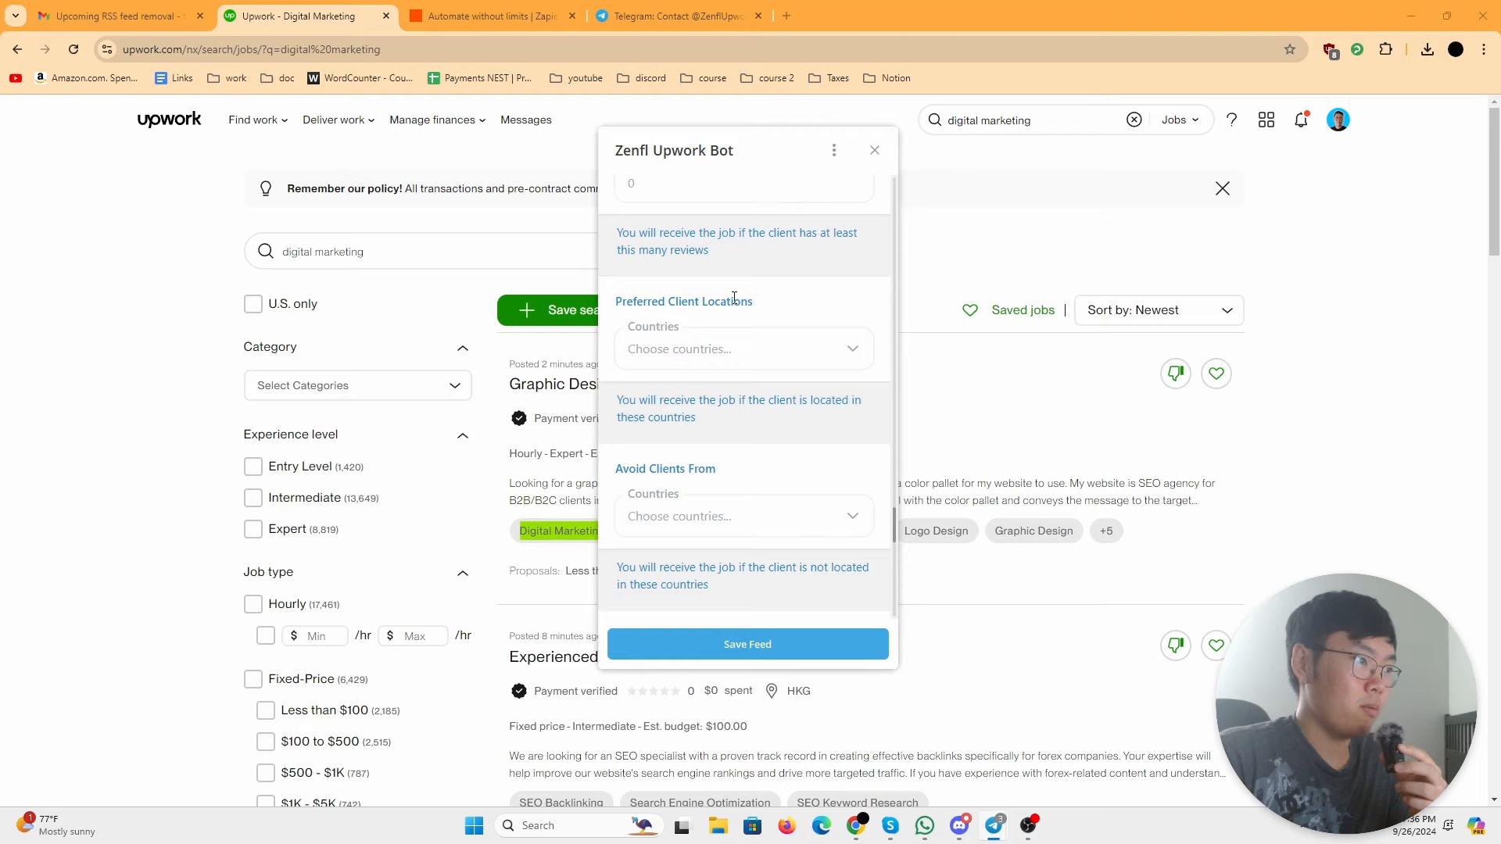
scroll("down", 3)
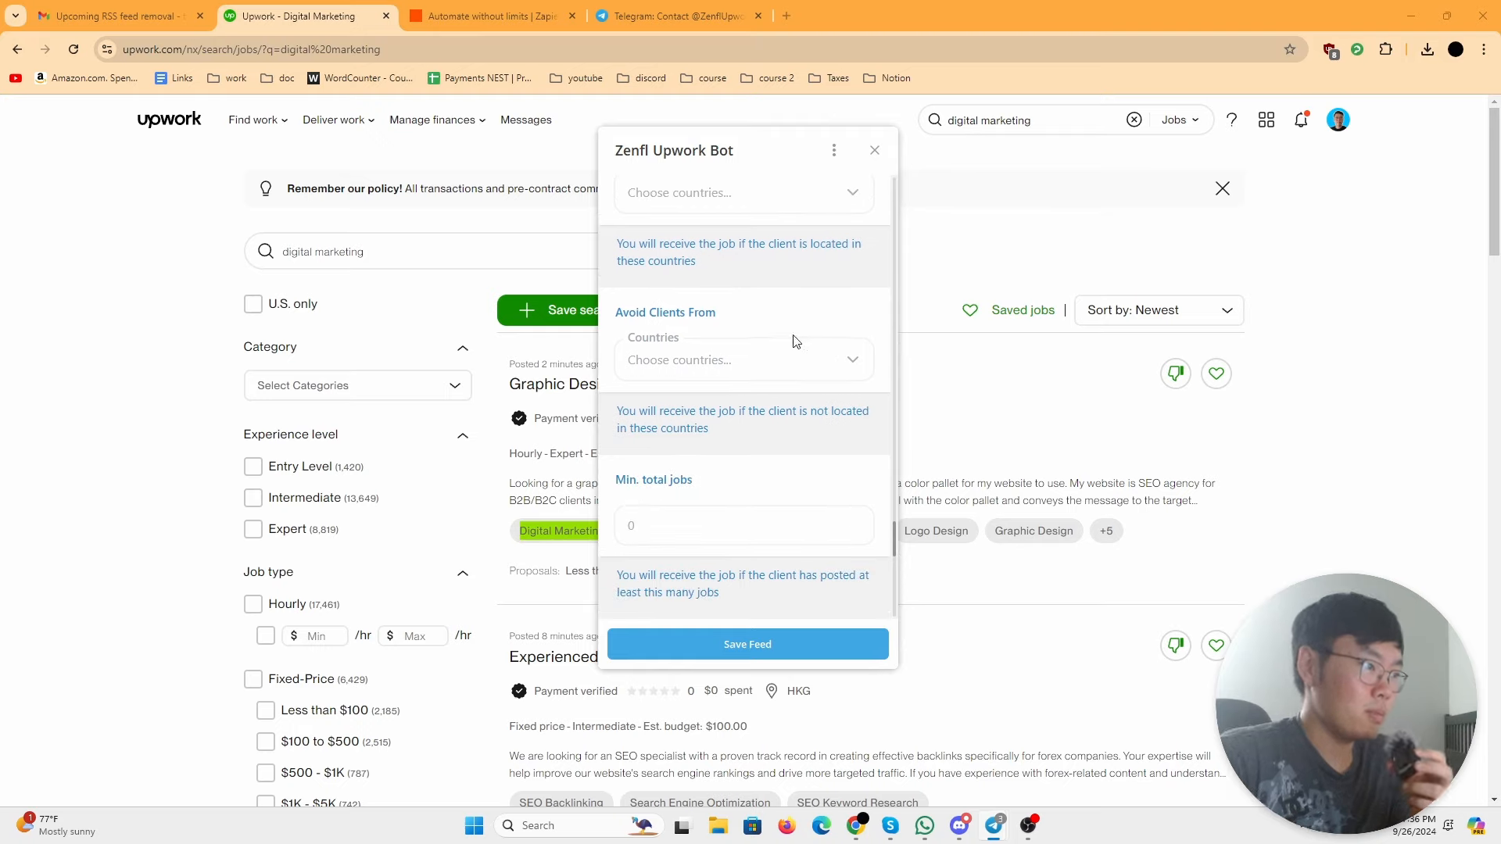
scroll("down", 3)
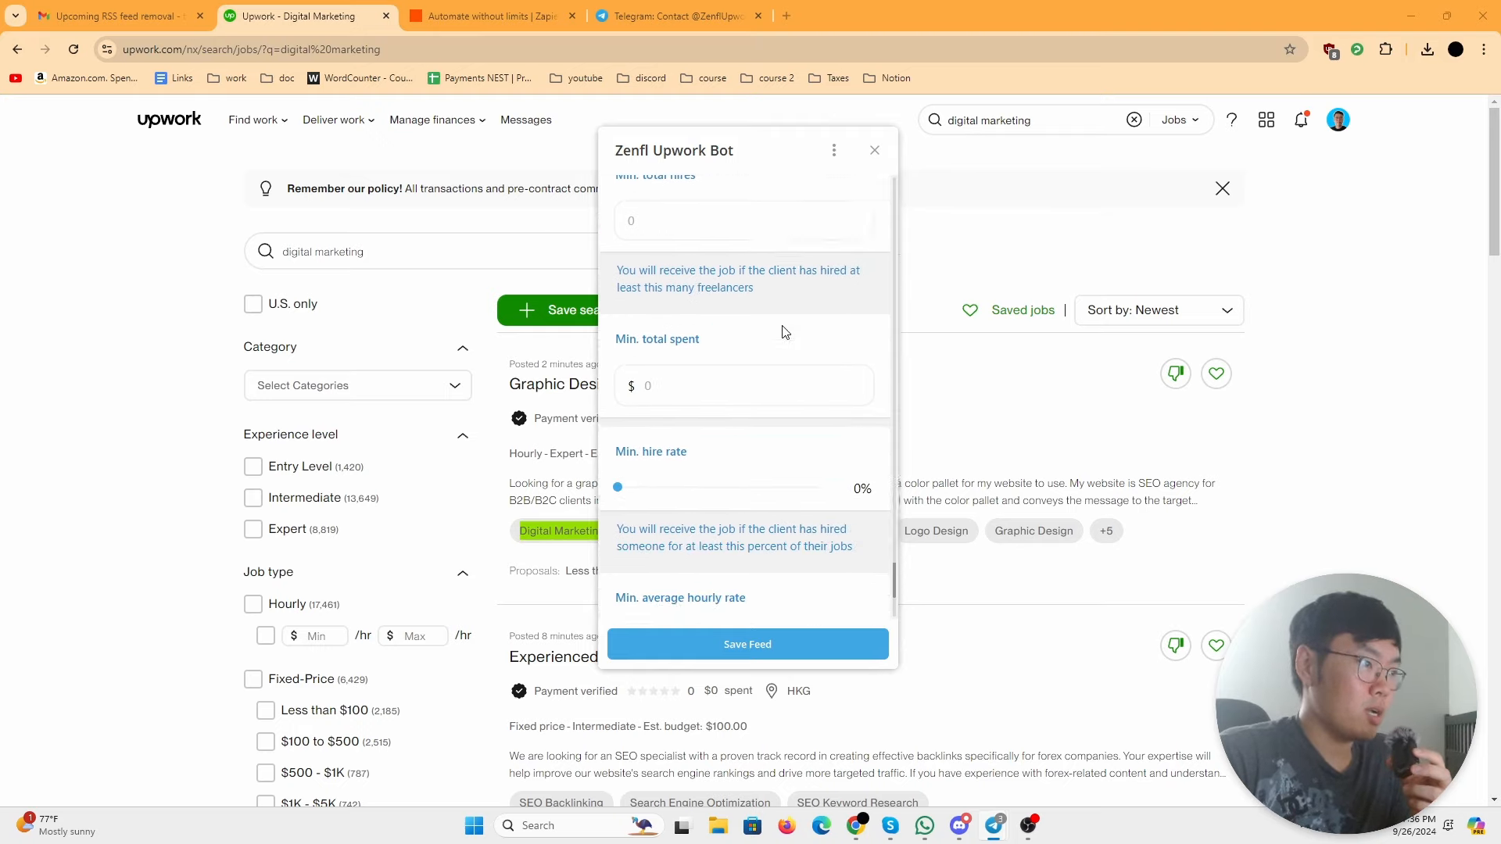
mouse_move(800, 333)
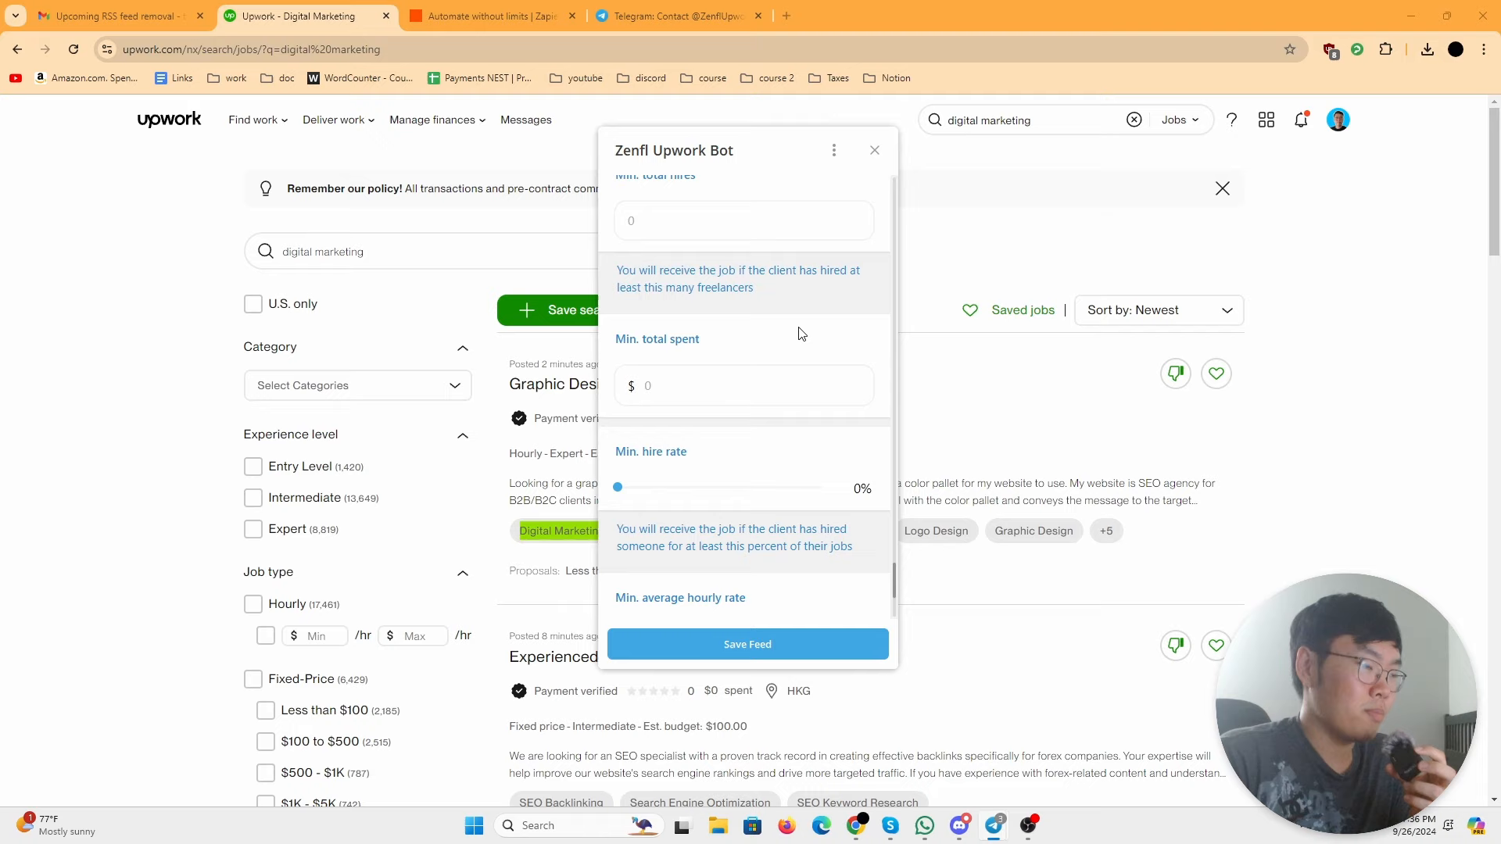
scroll("down", 3)
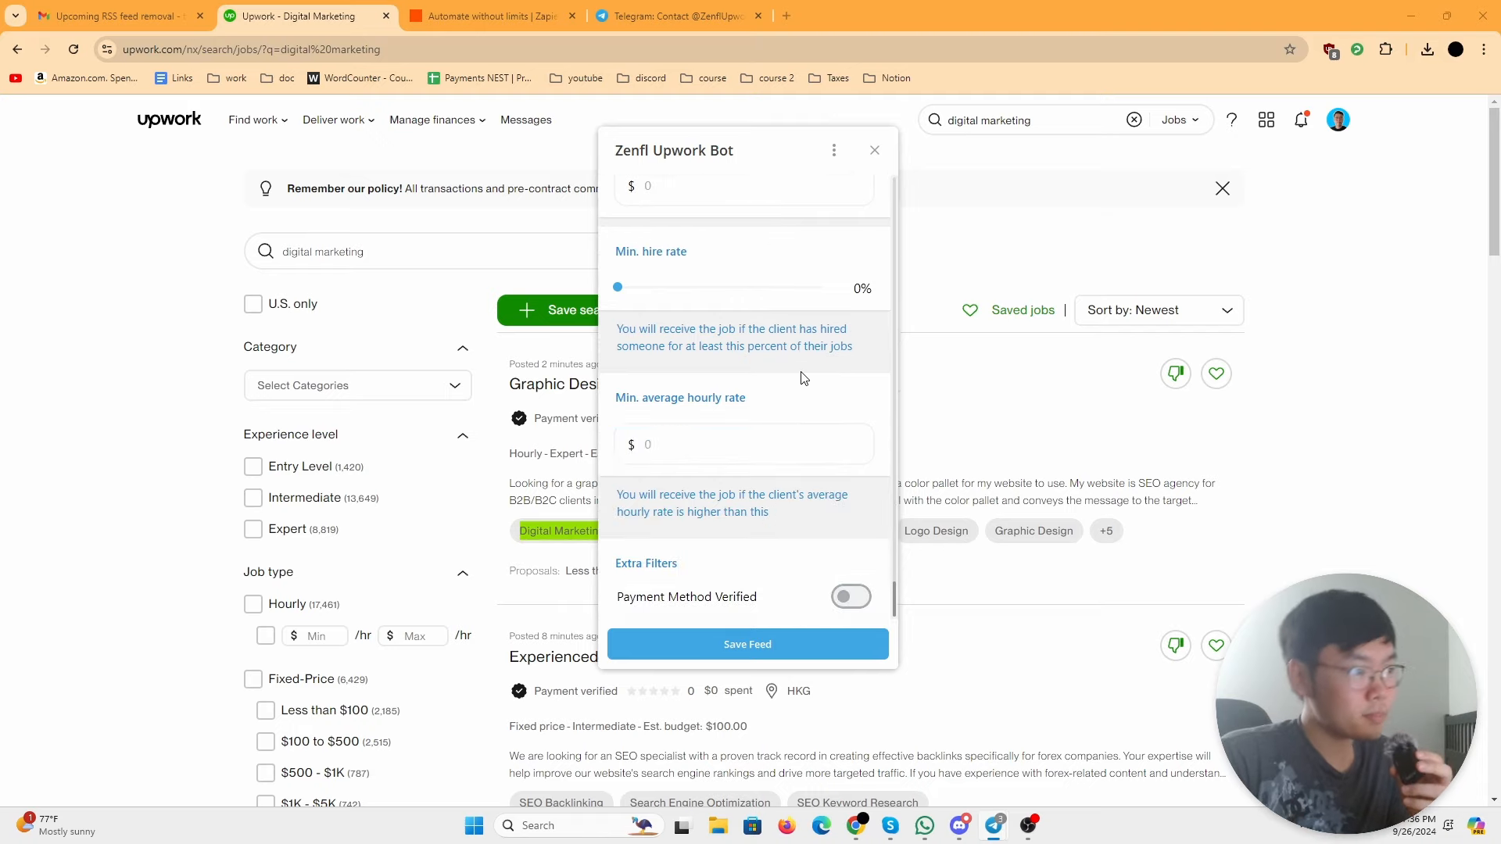
mouse_move(722, 518)
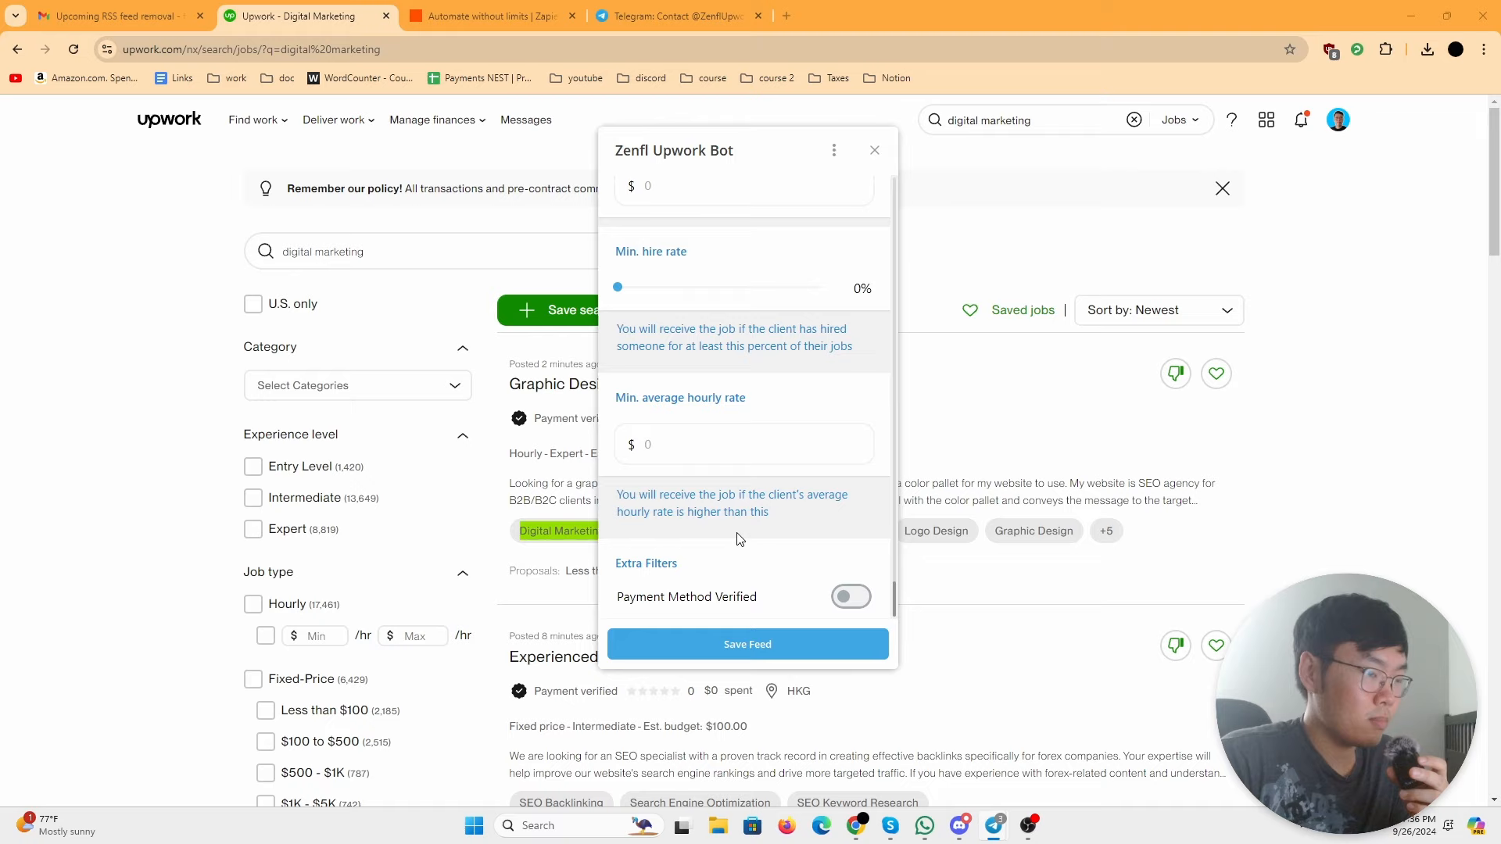
mouse_move(851, 596)
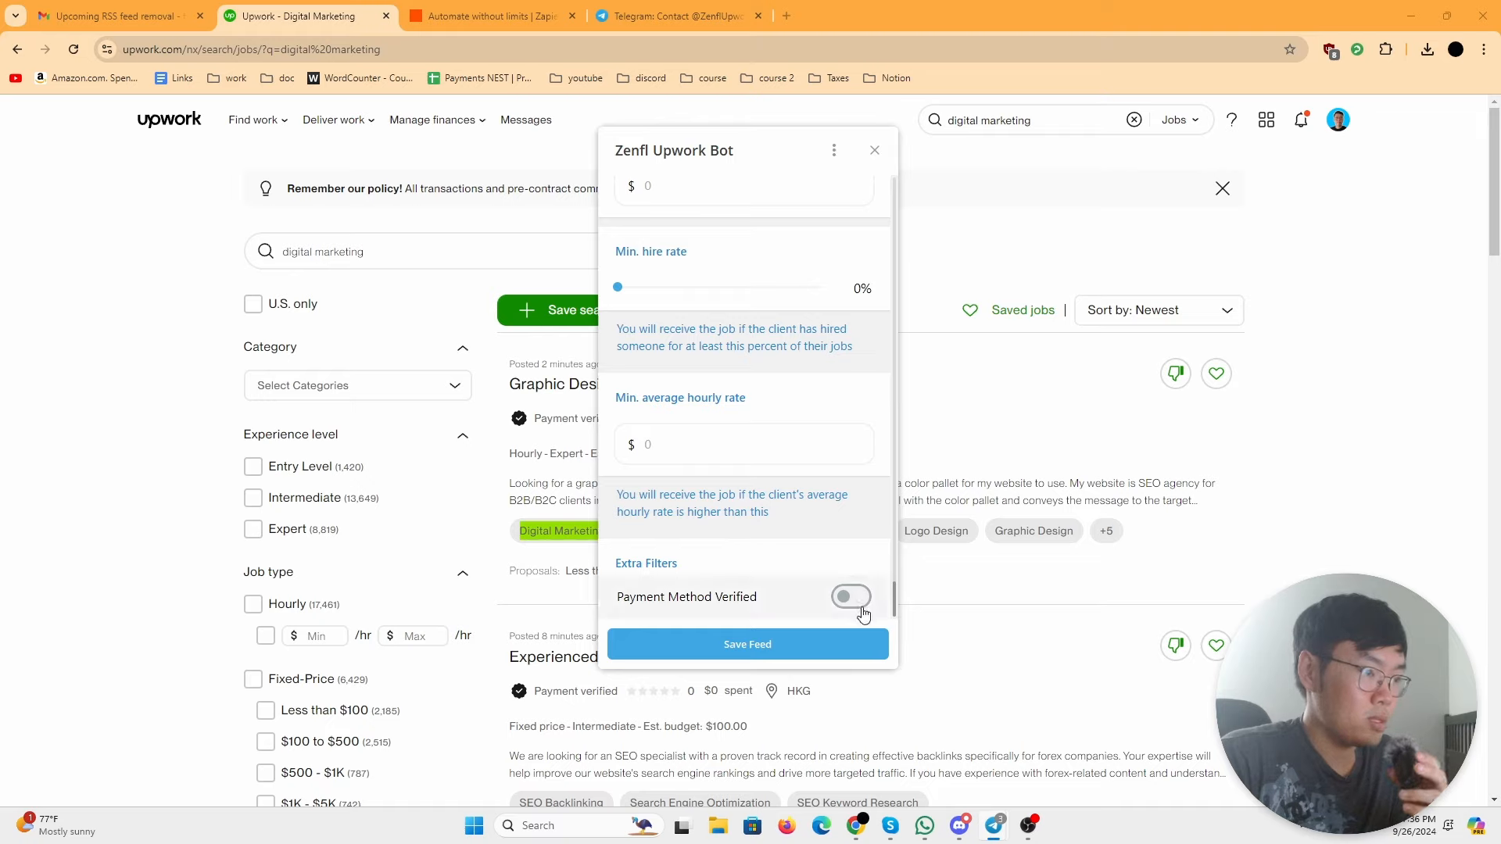
scroll("up", 3)
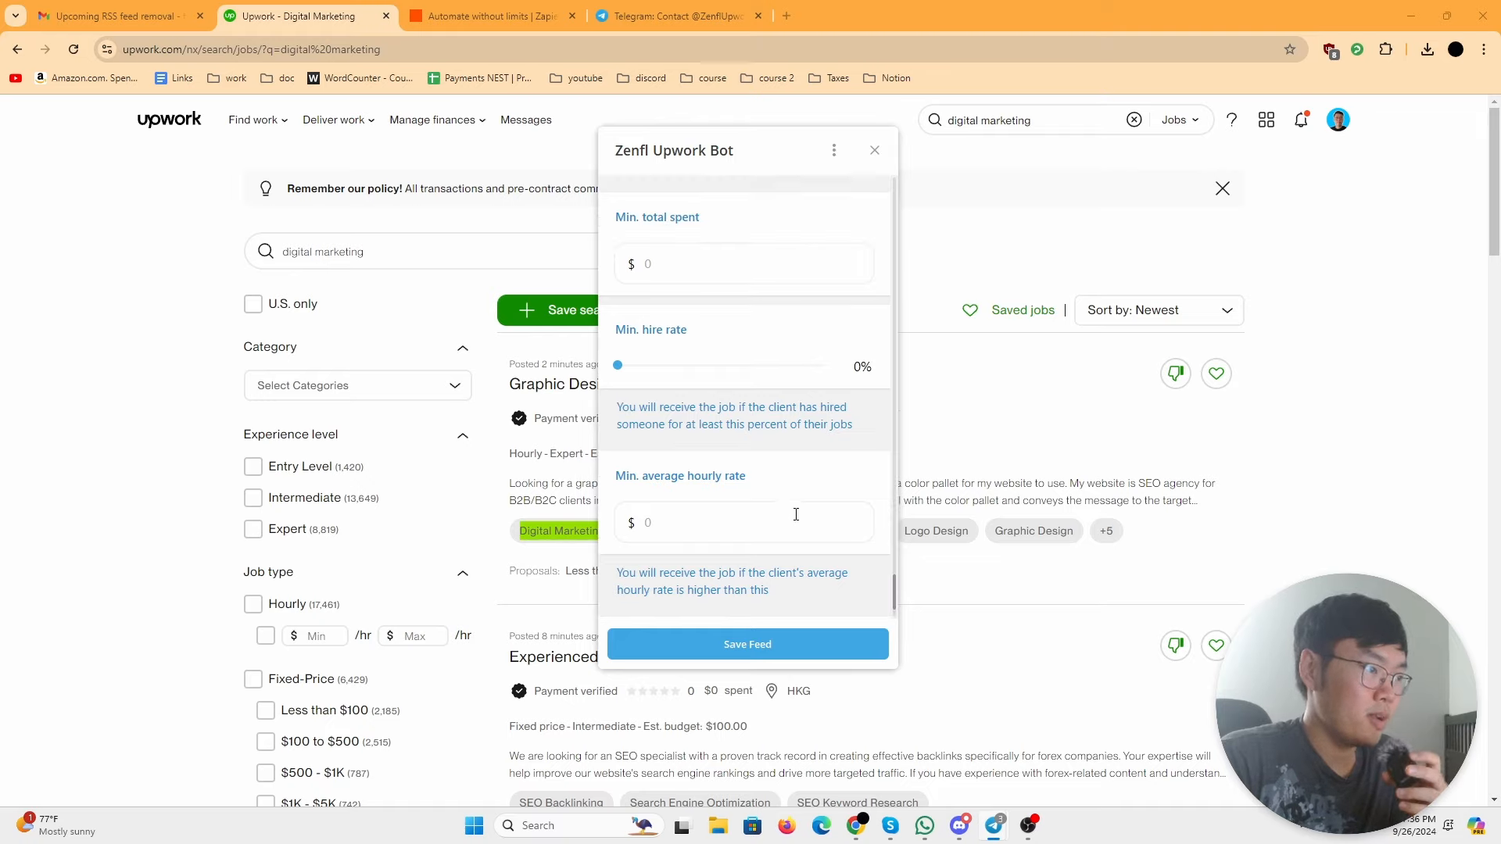
scroll("down", 3)
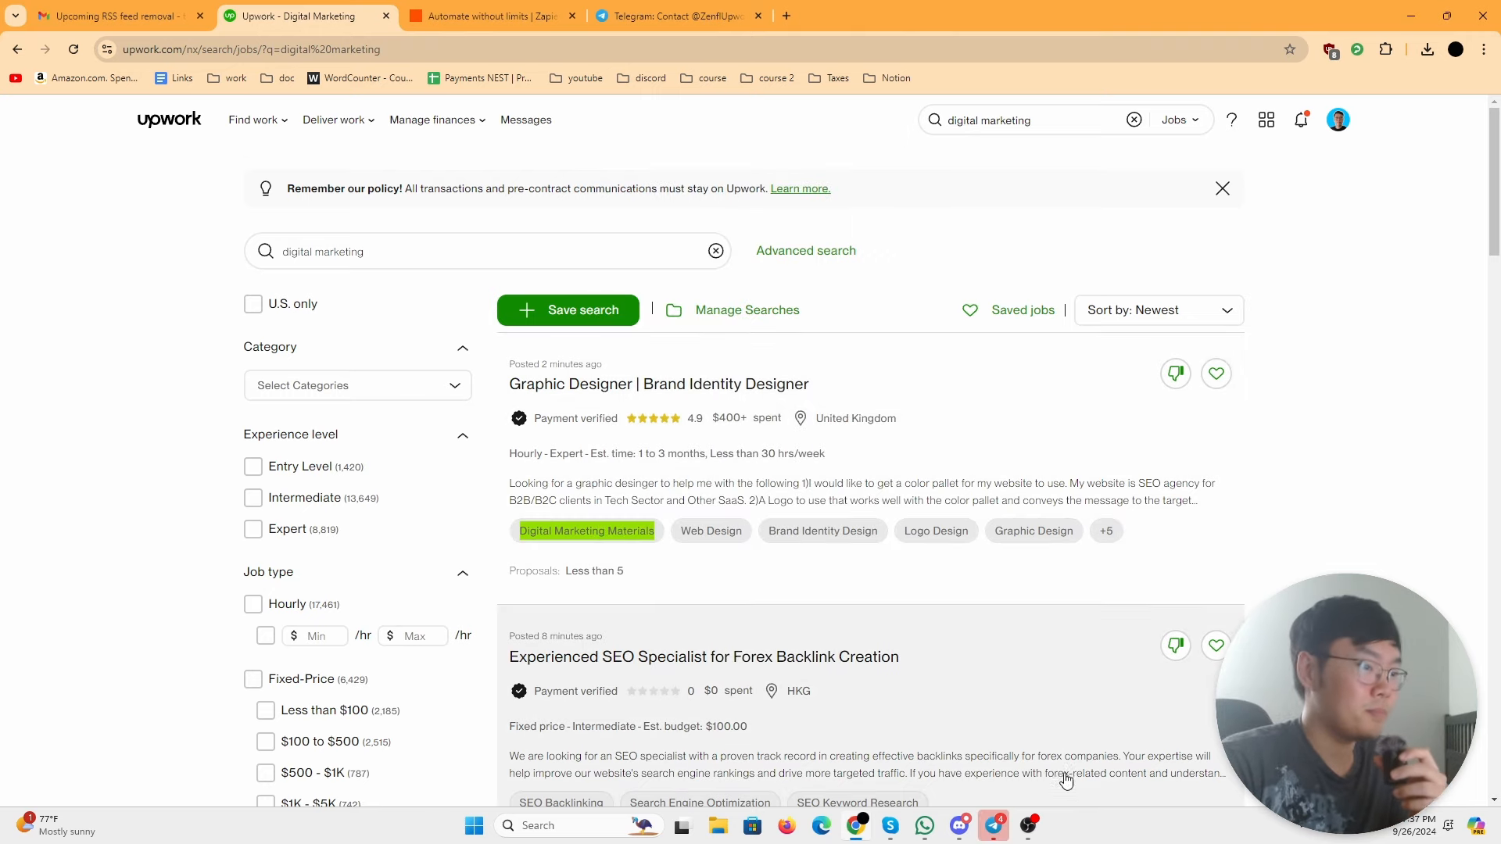
Step: Read the bot's feed-created confirmation with client rating at least 4.5, closing the Feed Builder
left_click(992, 826)
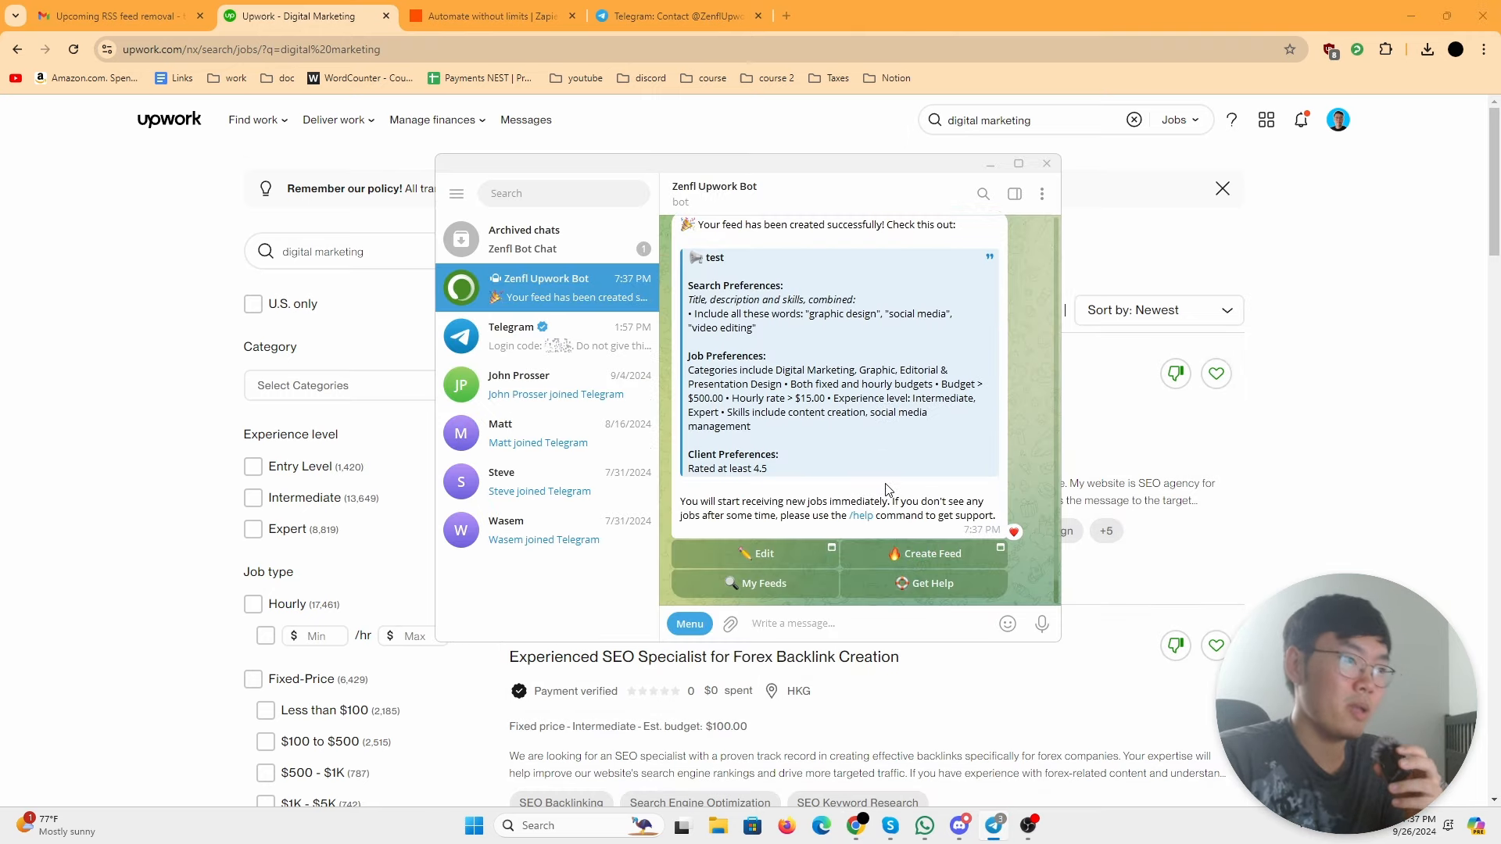
mouse_move(971, 453)
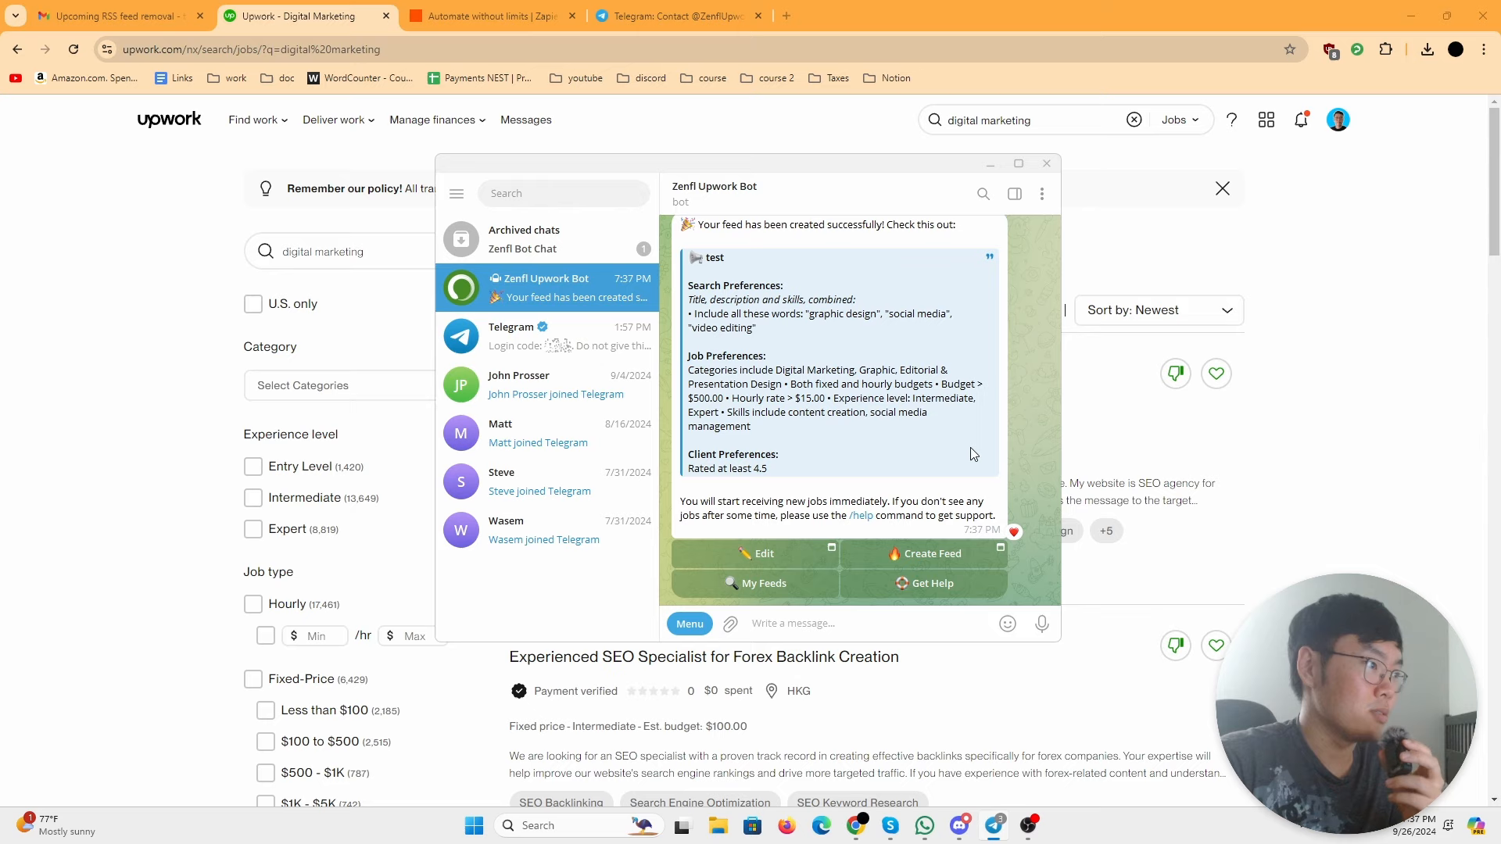
mouse_move(821, 379)
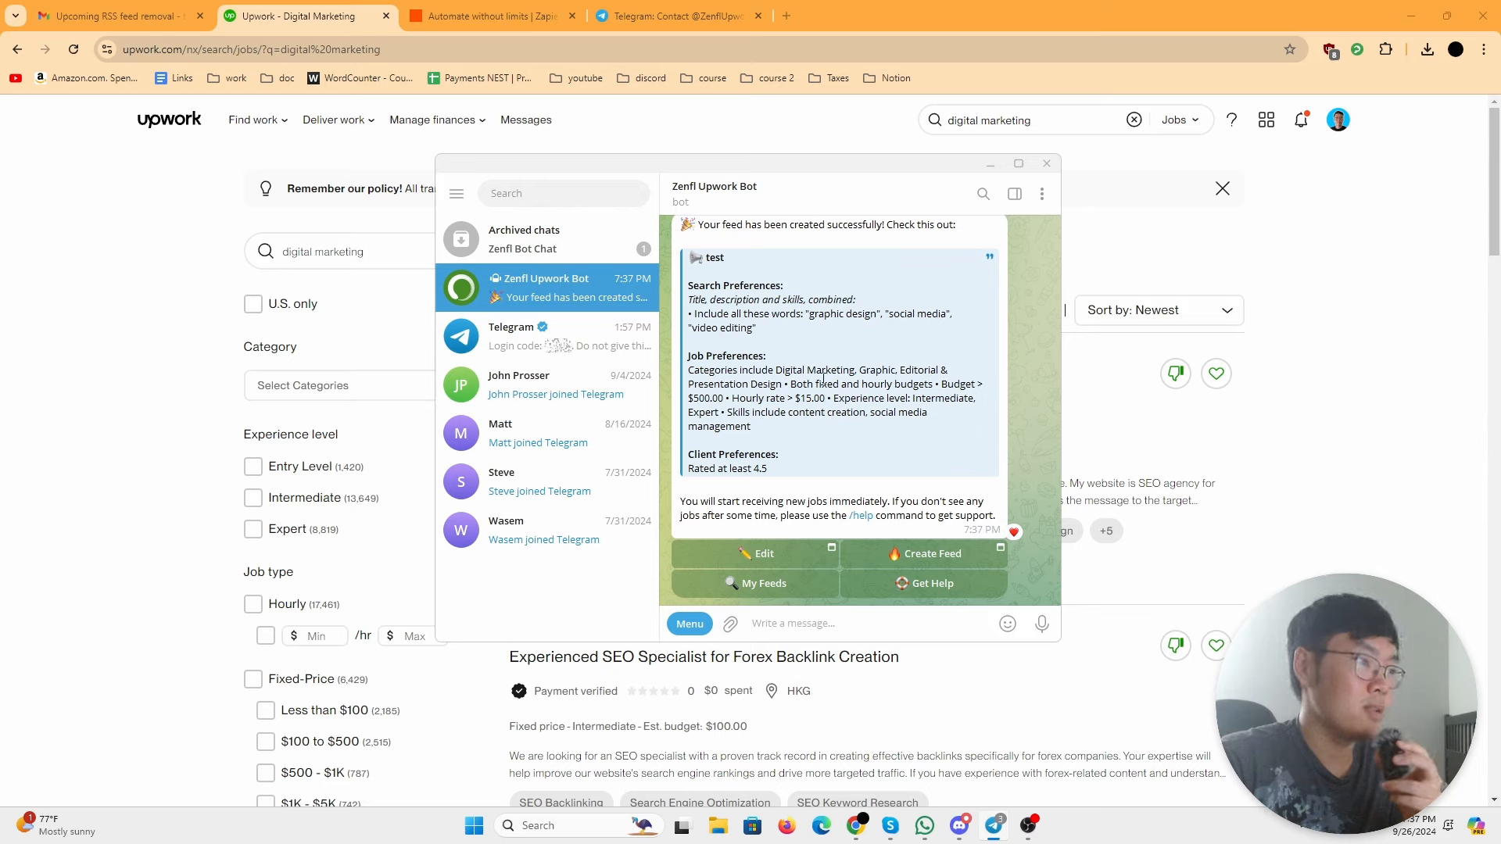
mouse_move(962, 453)
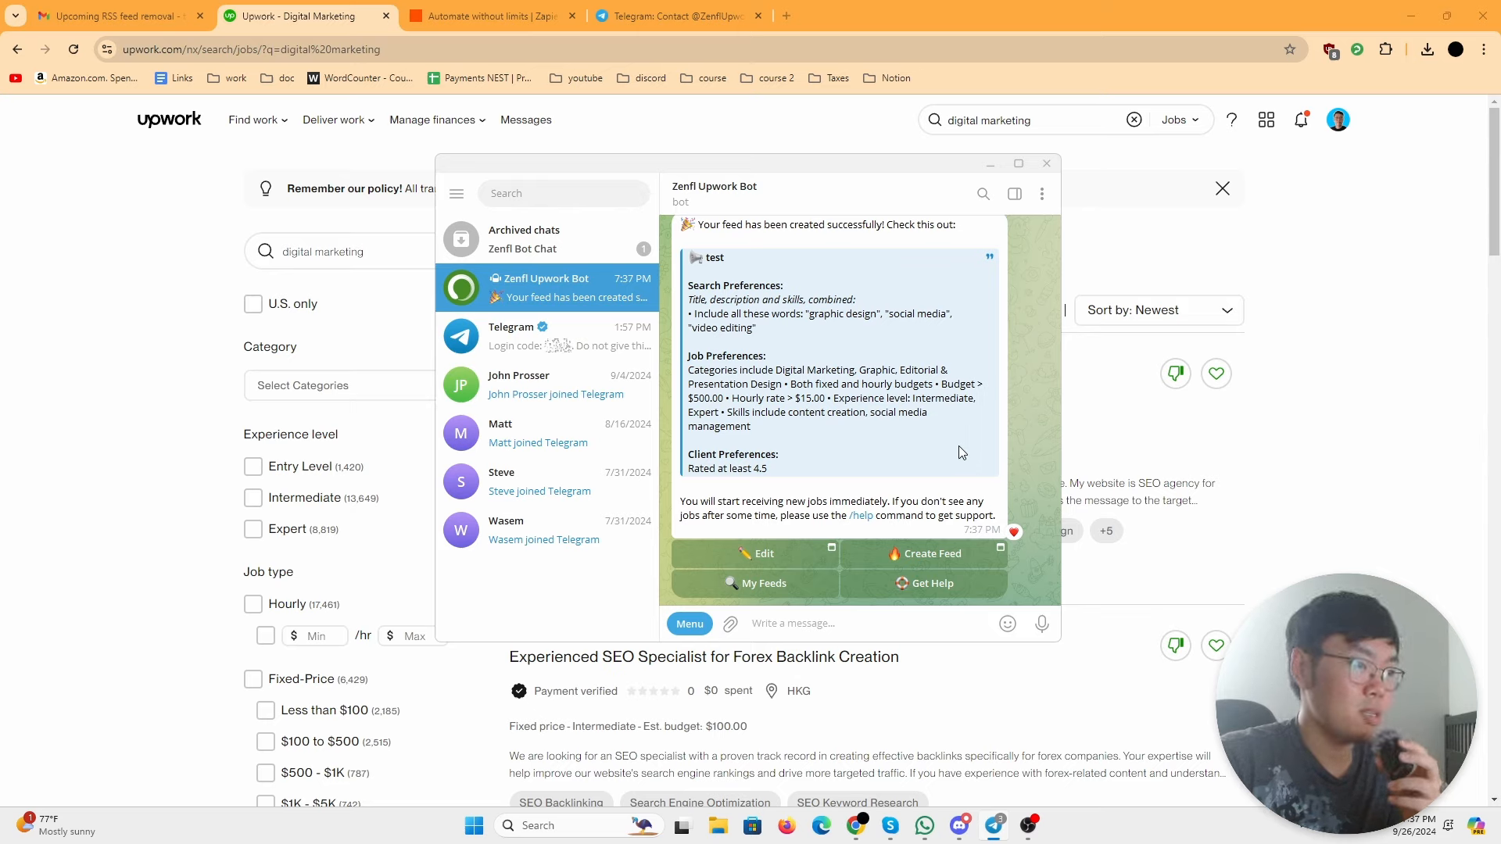
mouse_move(874, 500)
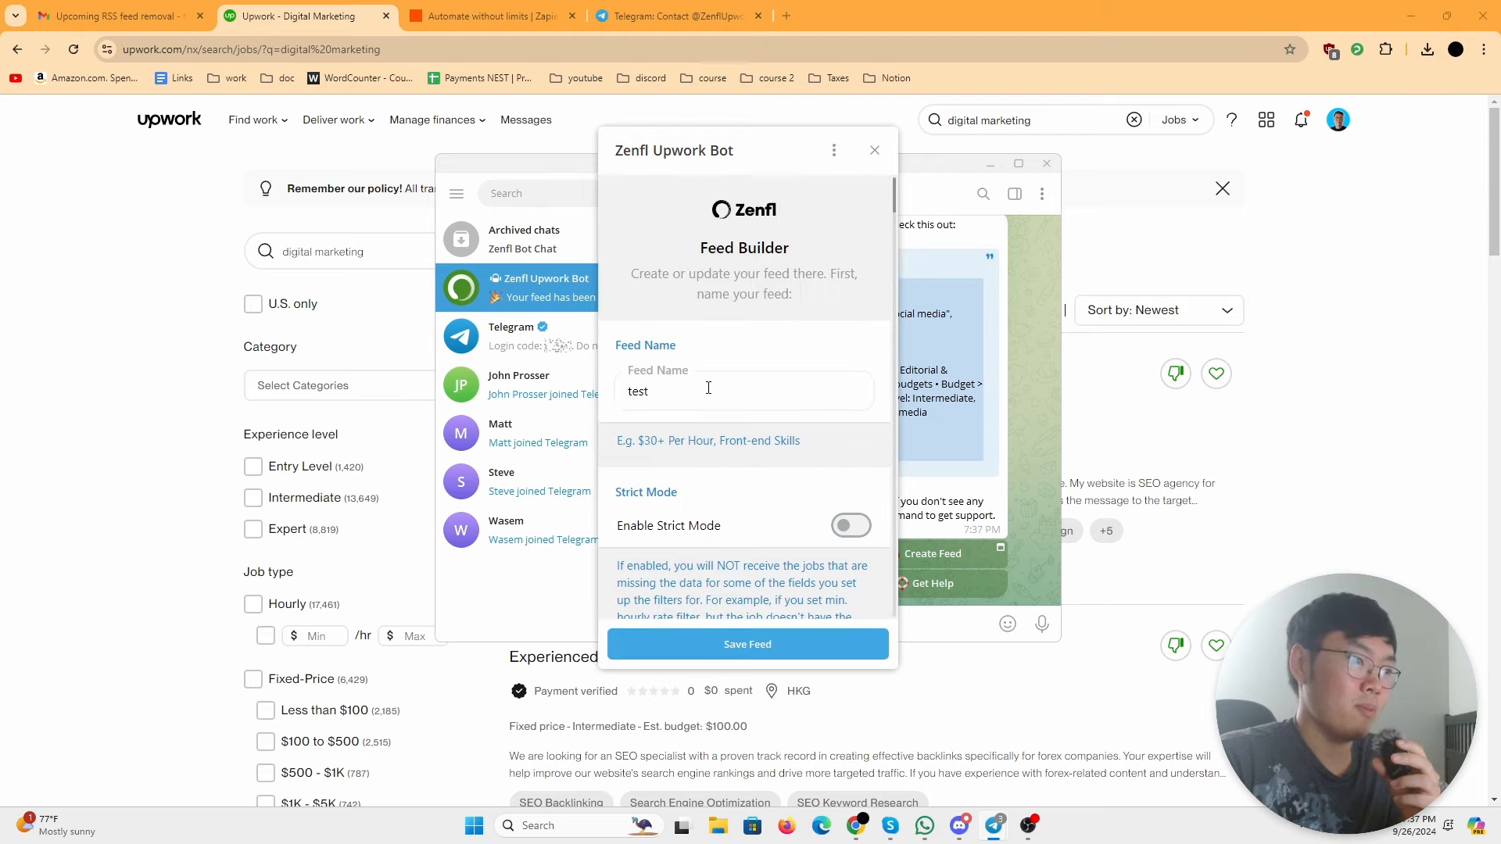
left_click(748, 642)
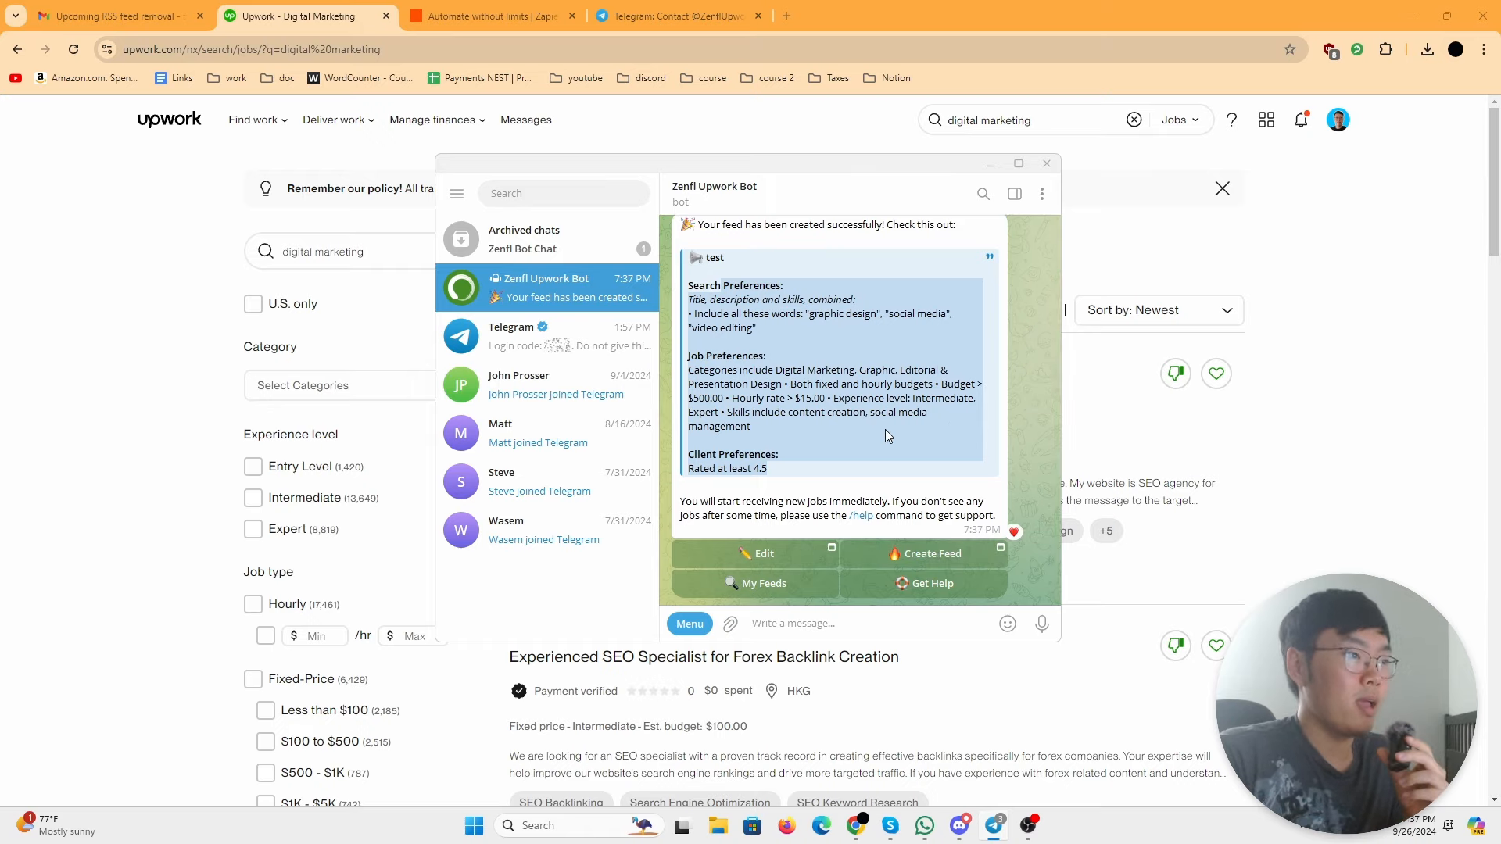
scroll("up", 3)
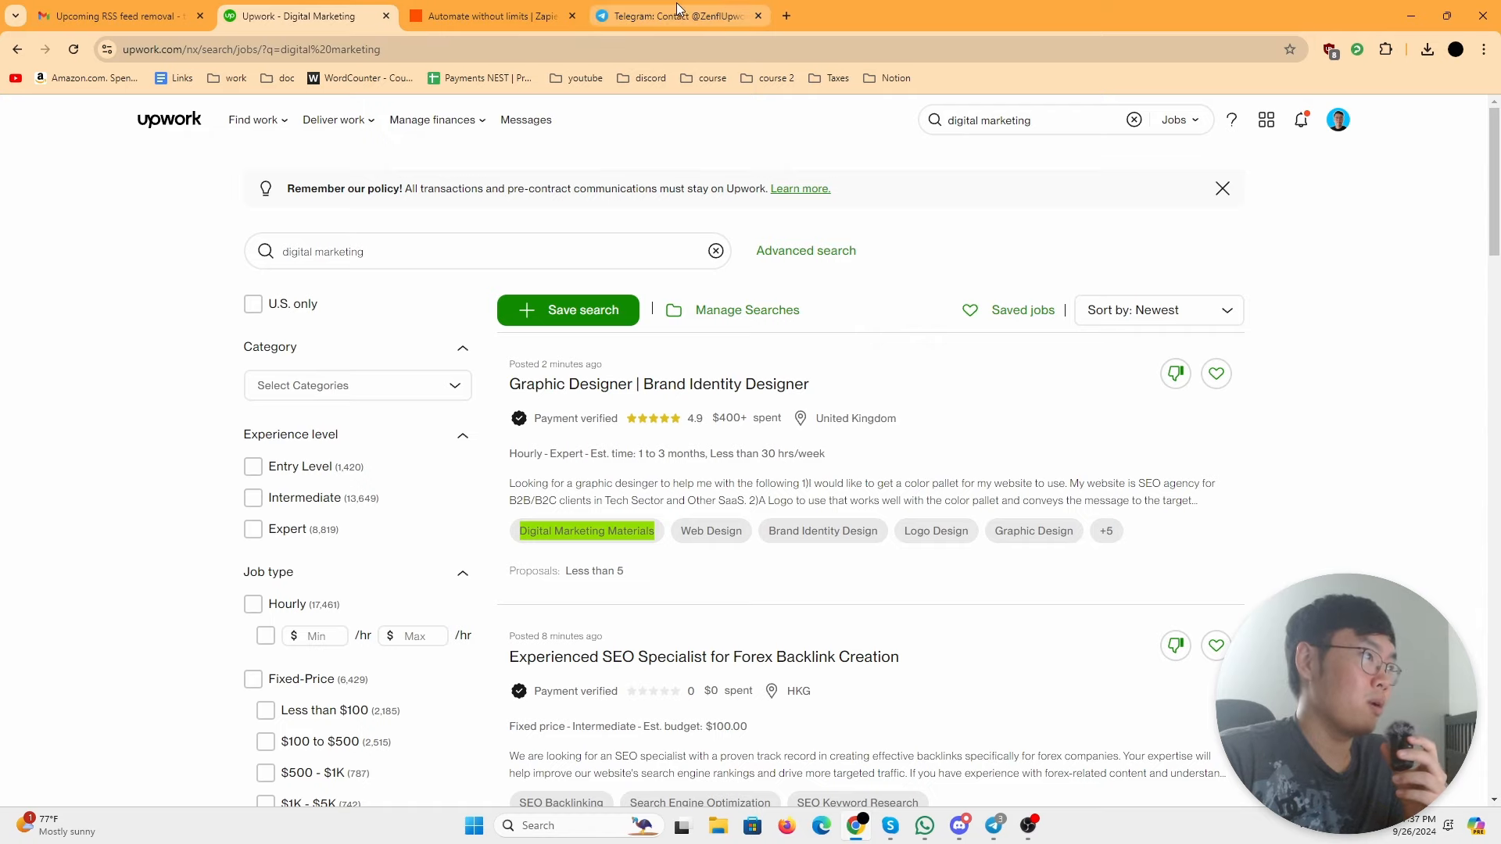
left_click(492, 16)
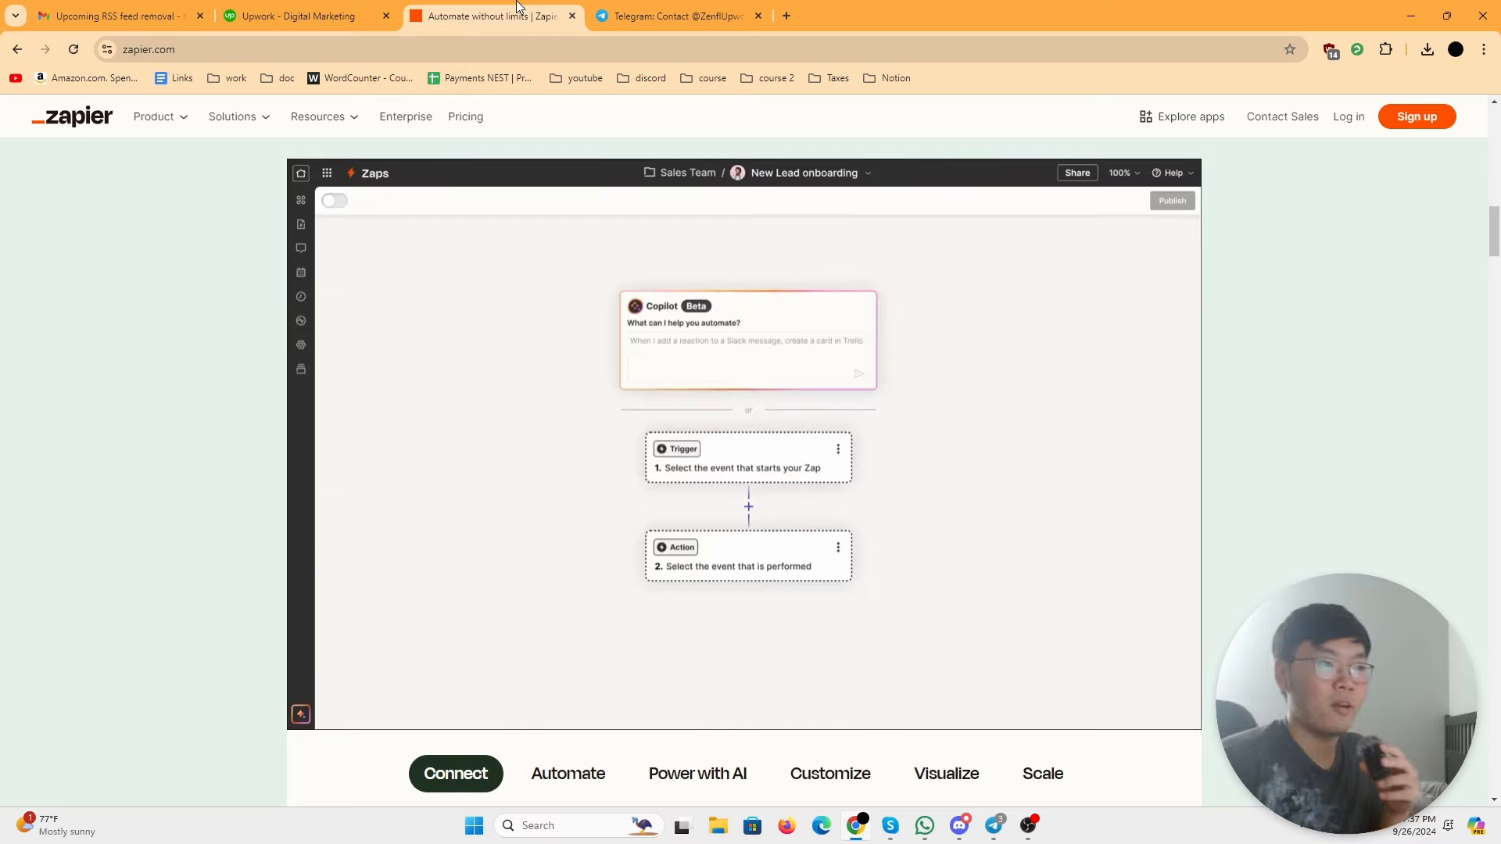
left_click(748, 355)
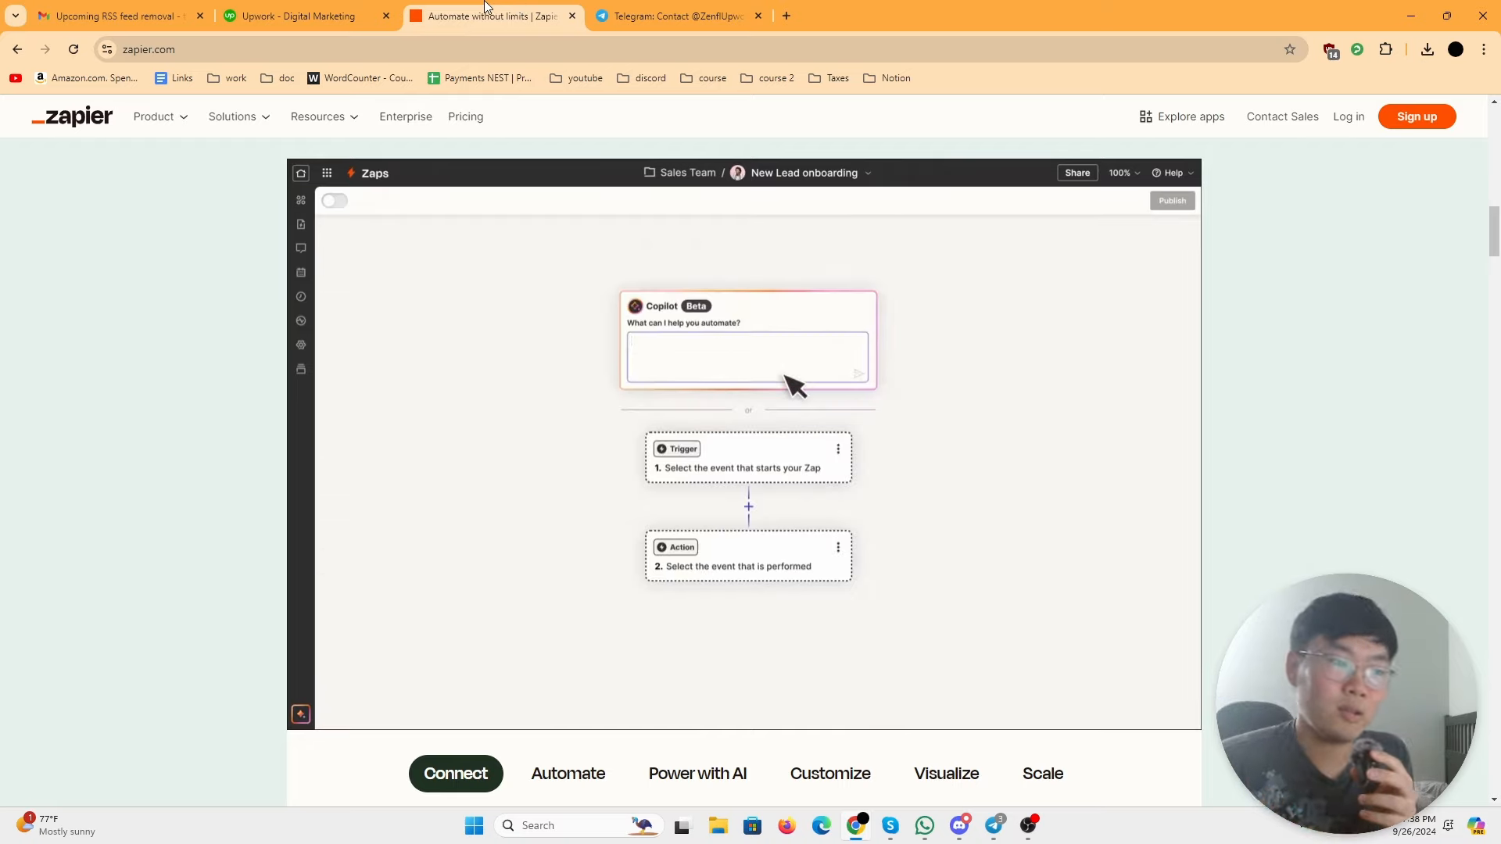
type("When I get a new lead through LinkedIn, send i")
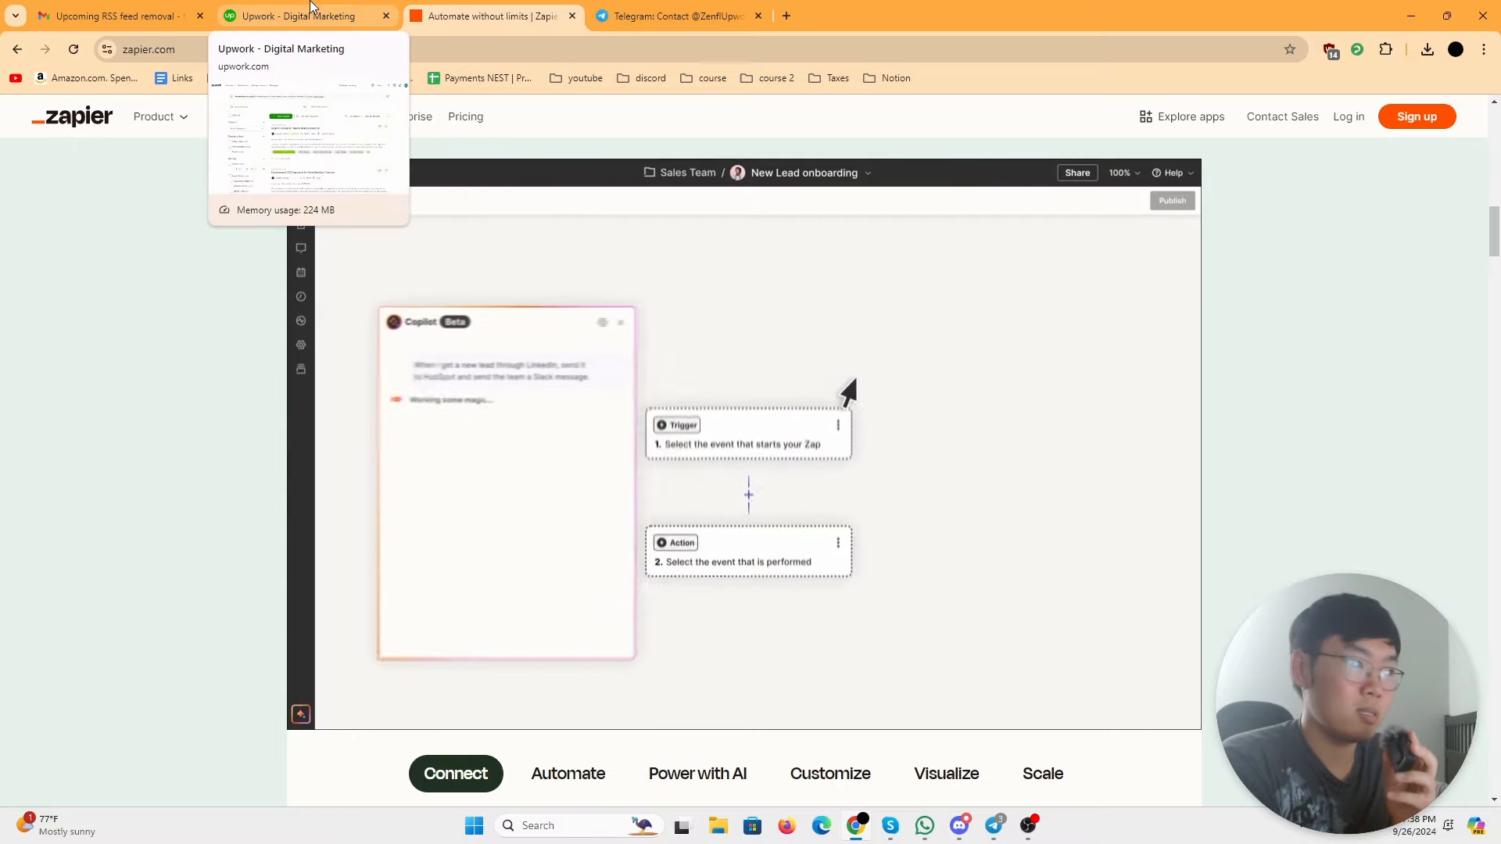
left_click(308, 15)
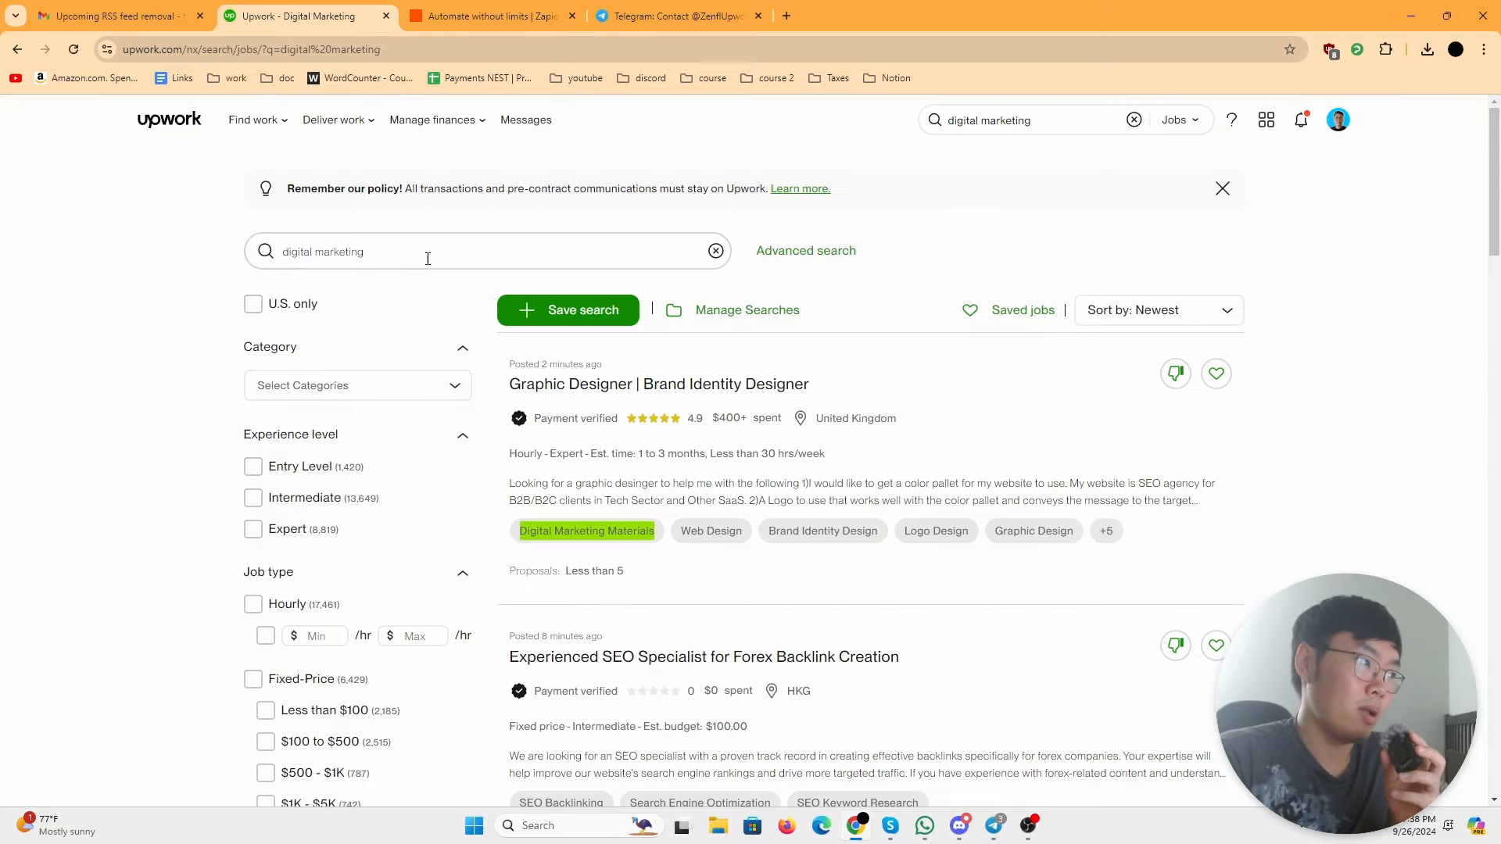
Step: Bring the Zenfl Upwork Bot chat back up over Upwork's results showing the test feed summary
scroll("down", 3)
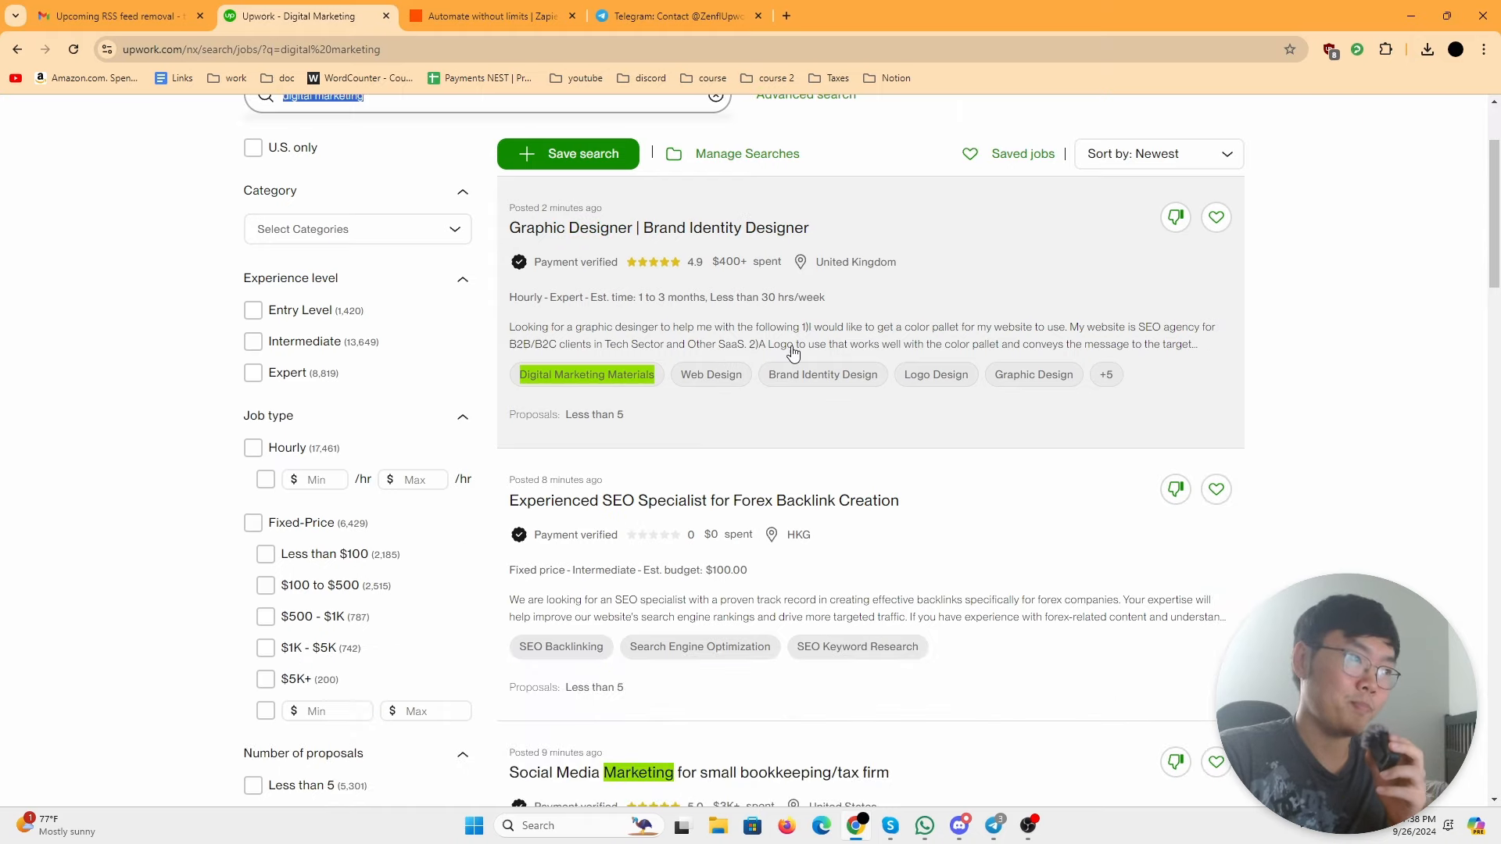
mouse_move(999, 438)
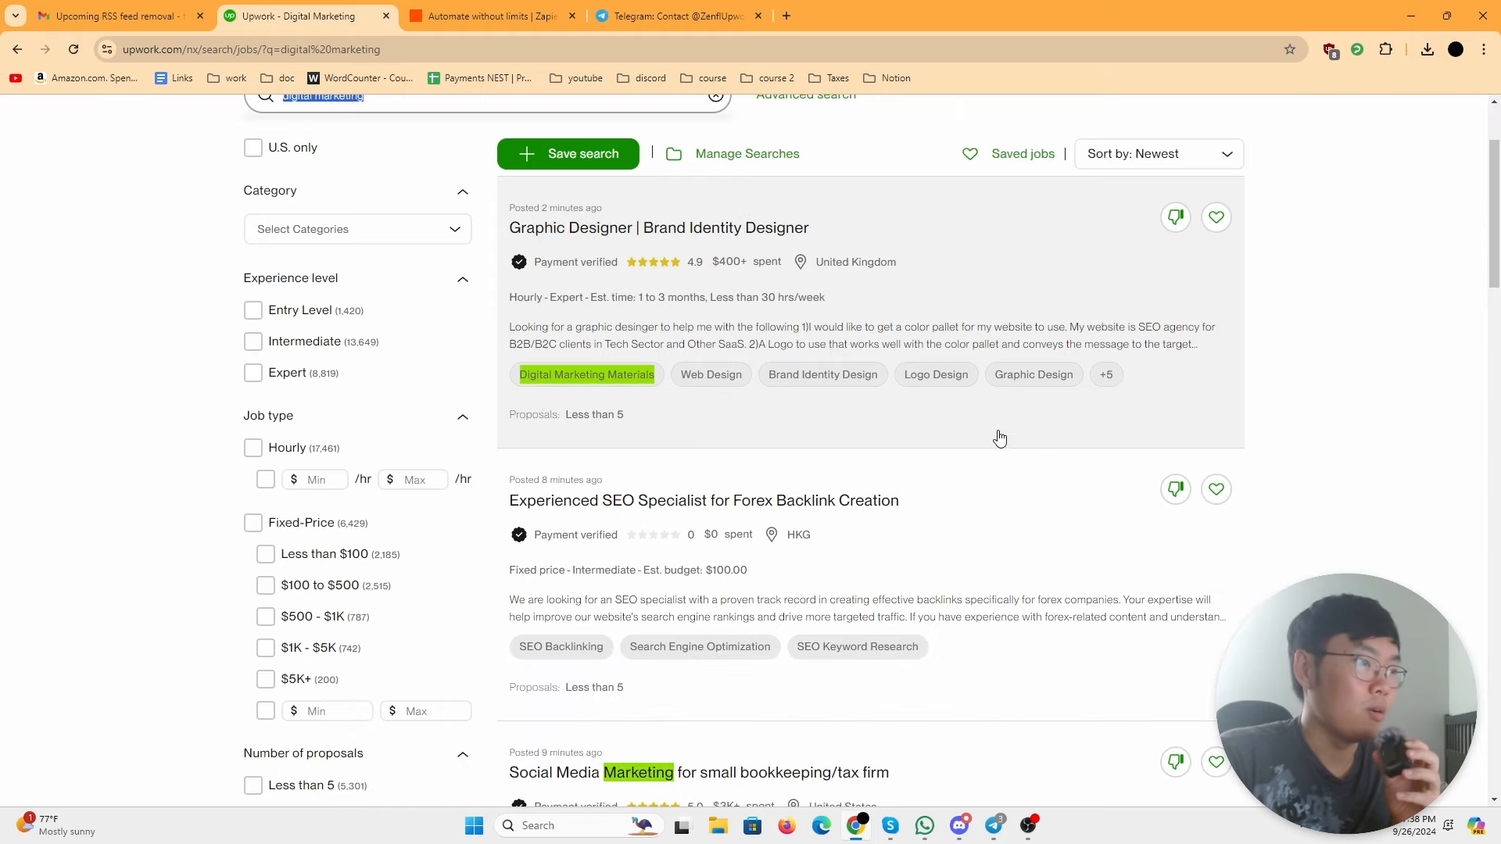
left_click(996, 826)
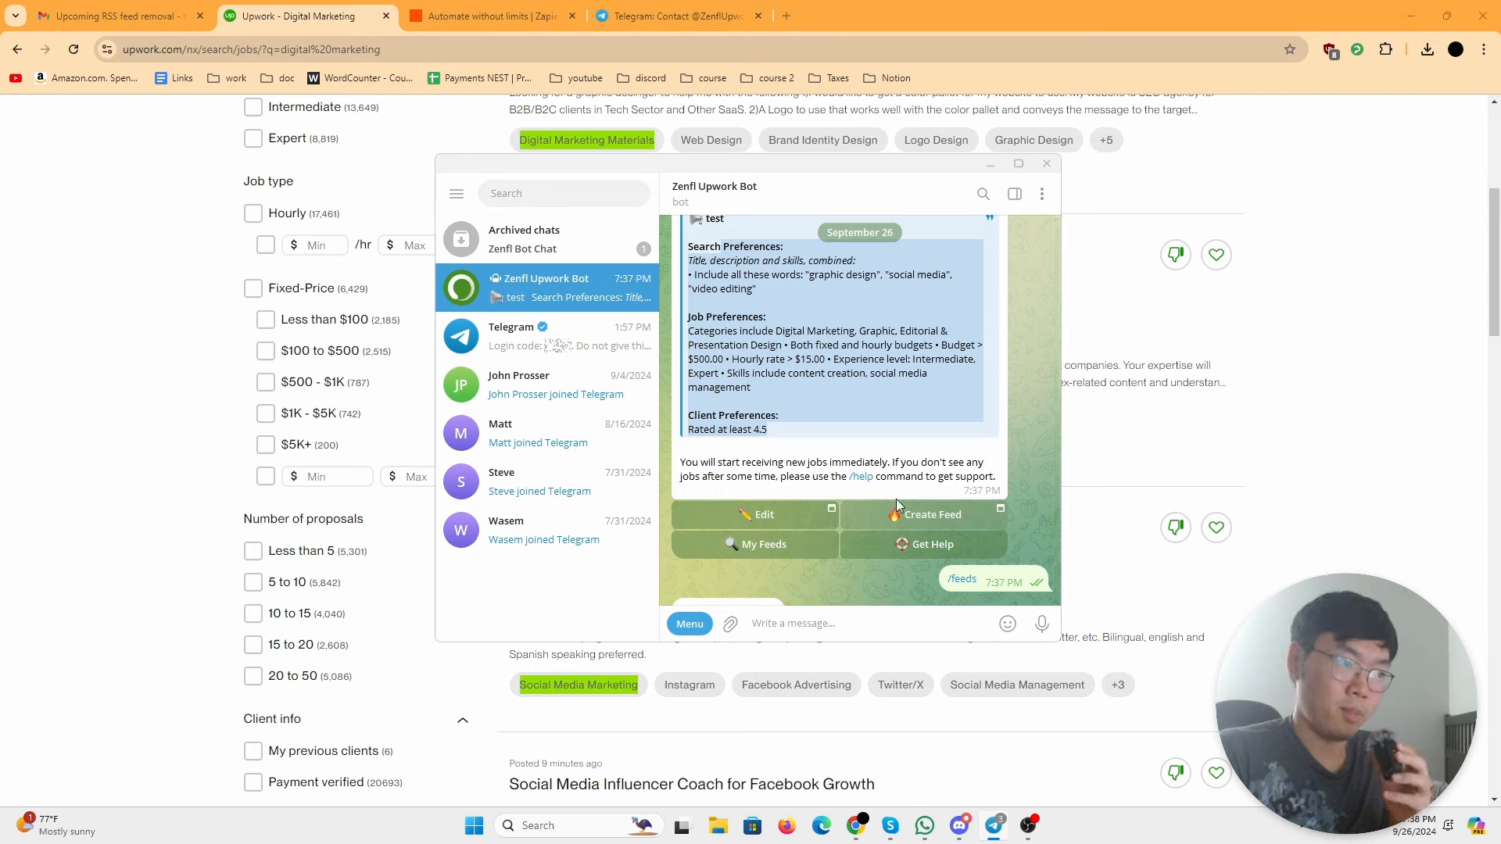
mouse_move(857, 438)
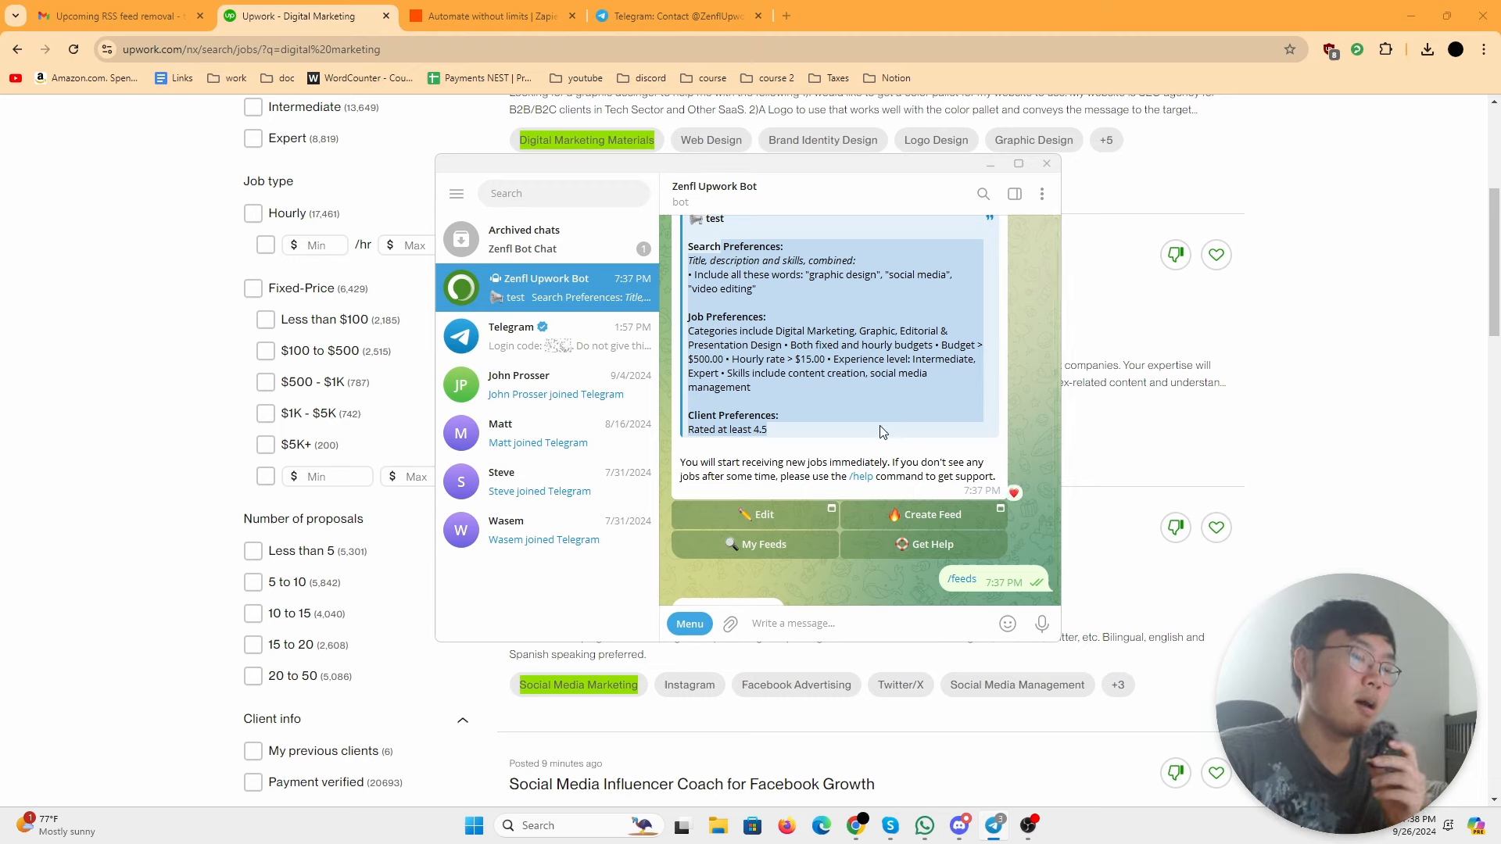
mouse_move(1012, 431)
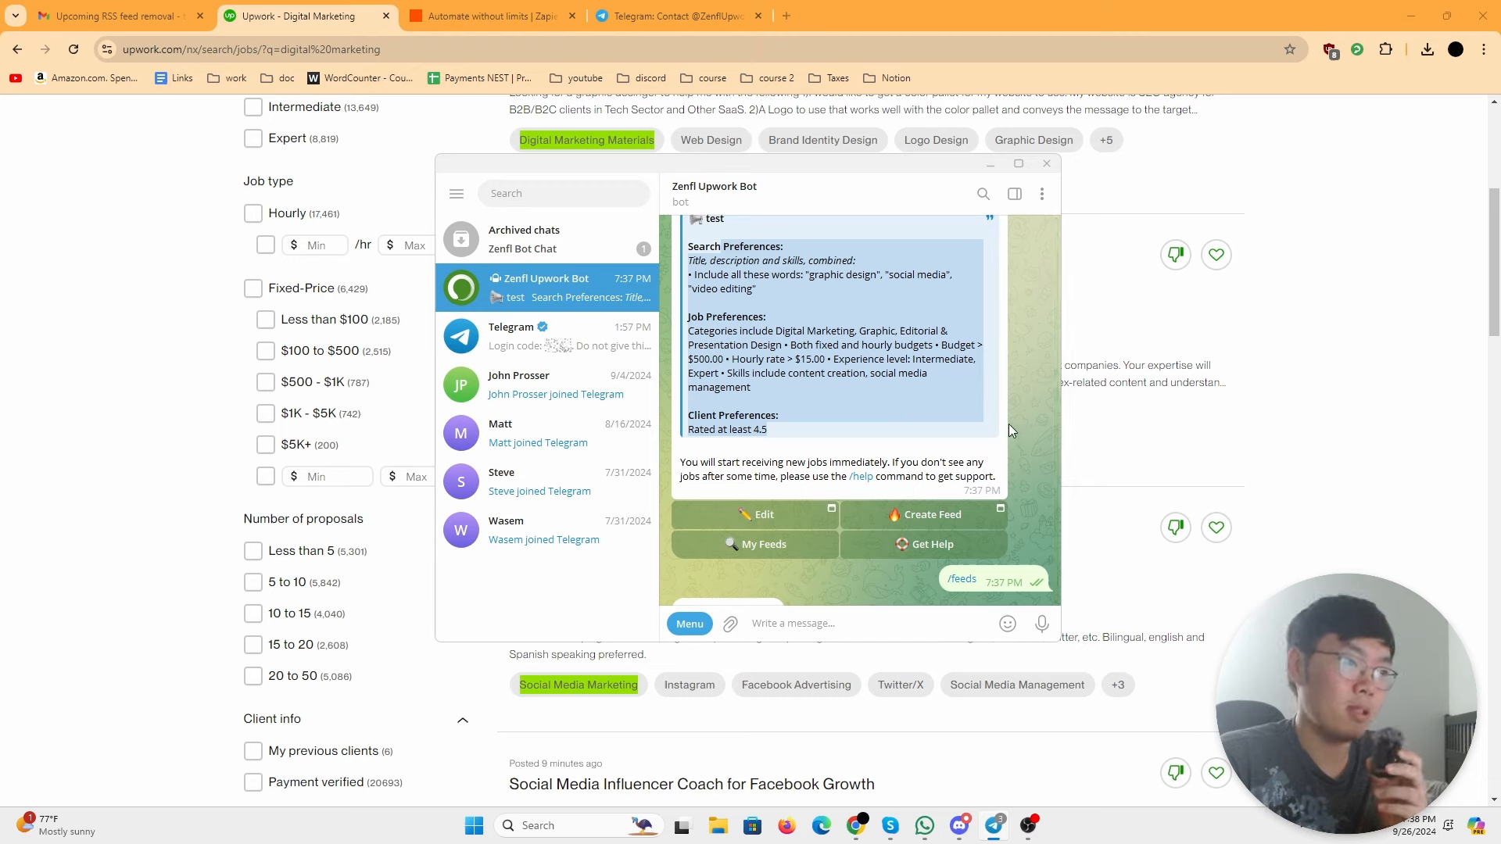